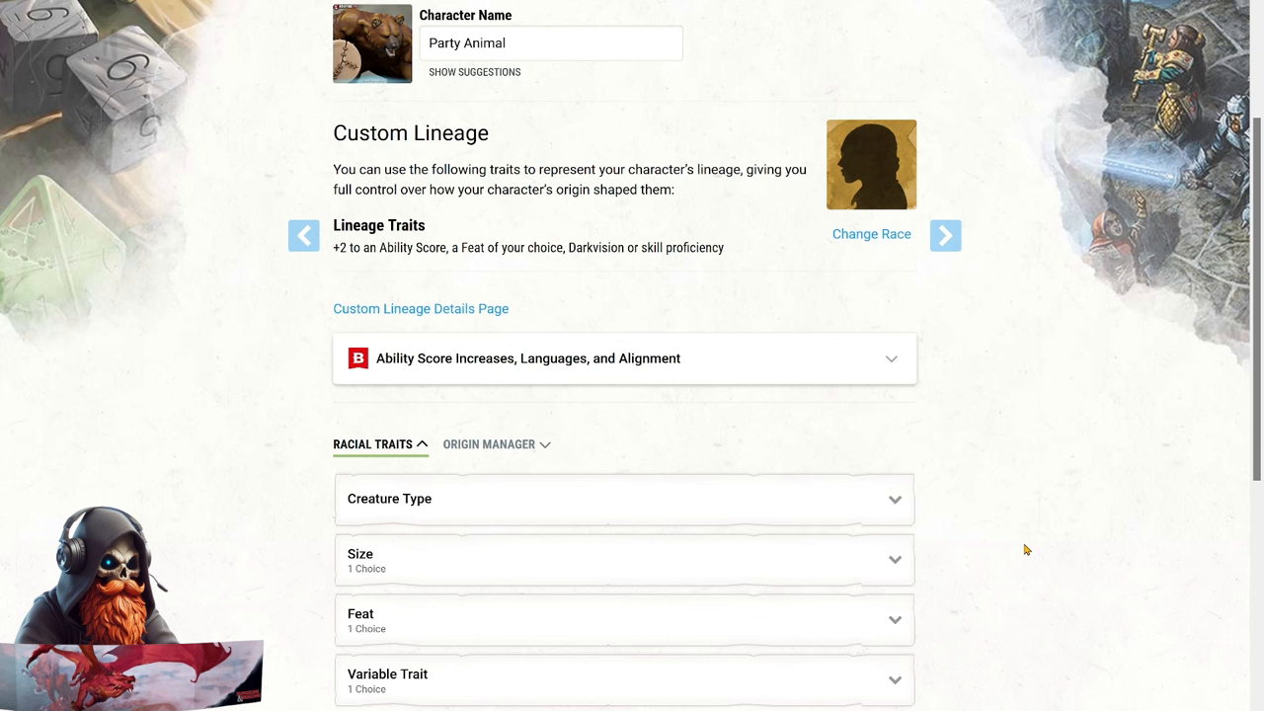
mouse_move(1019, 512)
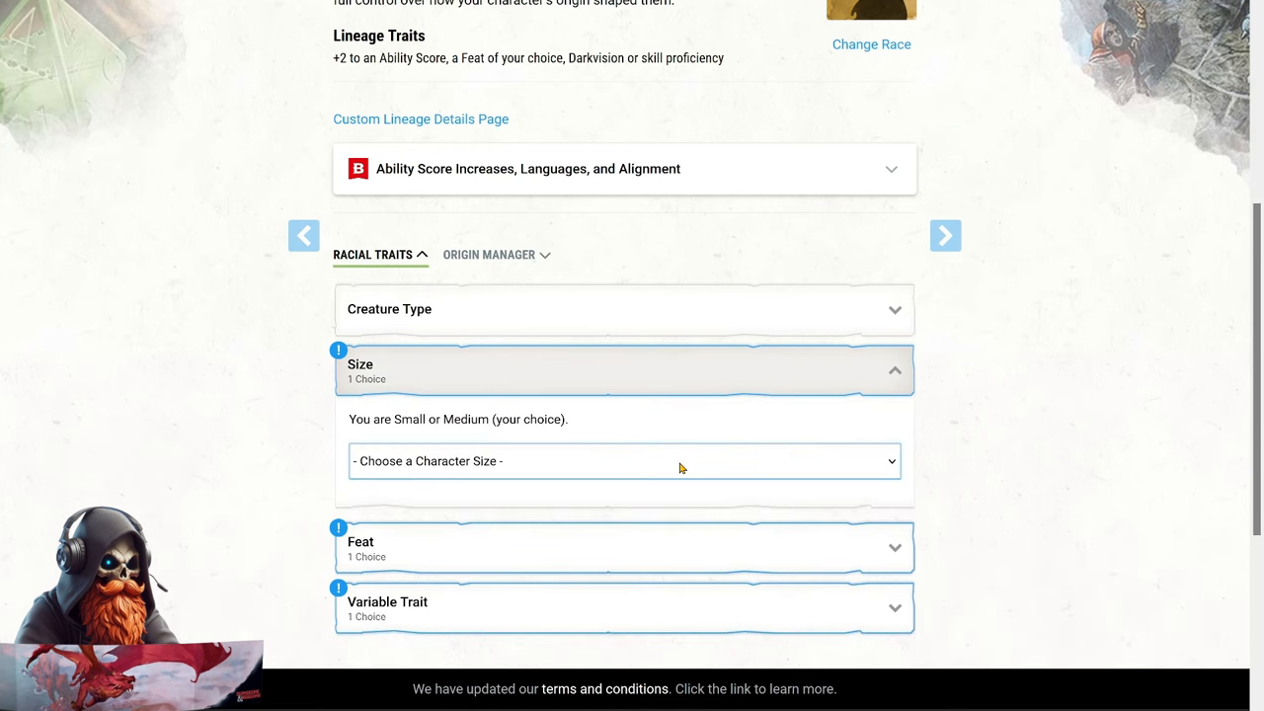
mouse_move(619, 461)
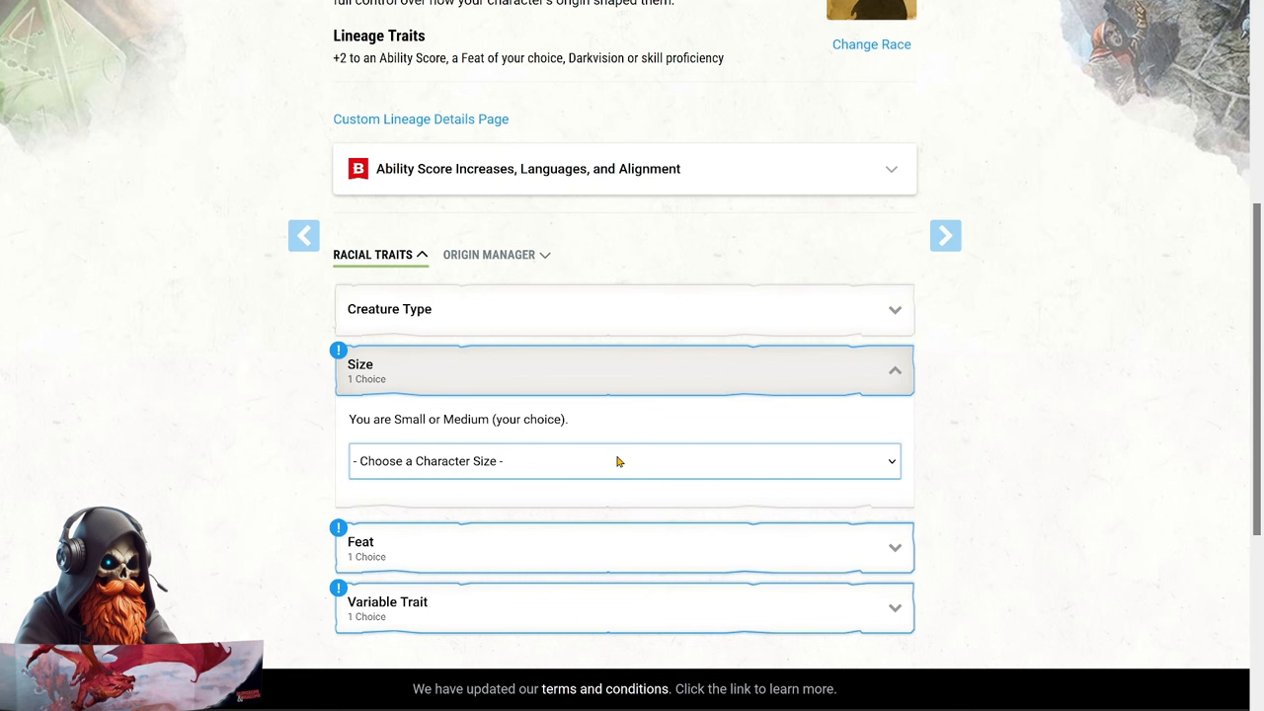
Set the Custom Lineage character's size to Small.
left_click(623, 461)
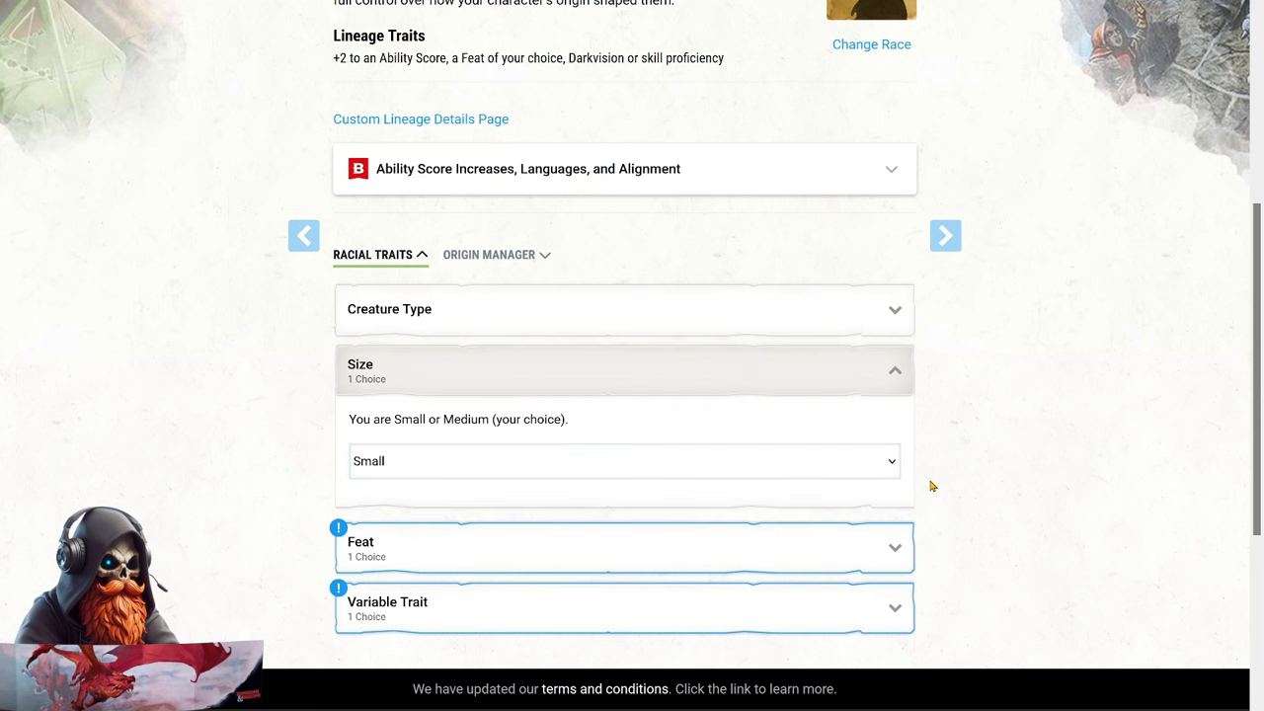
mouse_move(881, 492)
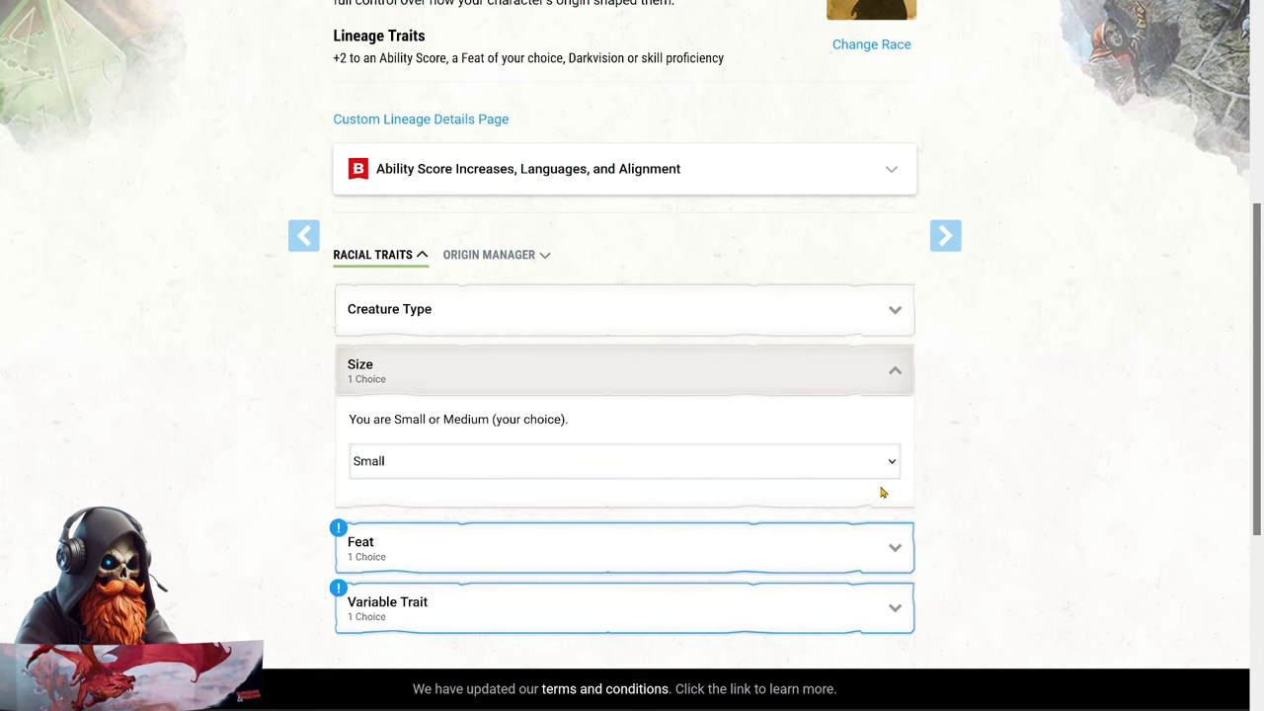
scroll("down", 3)
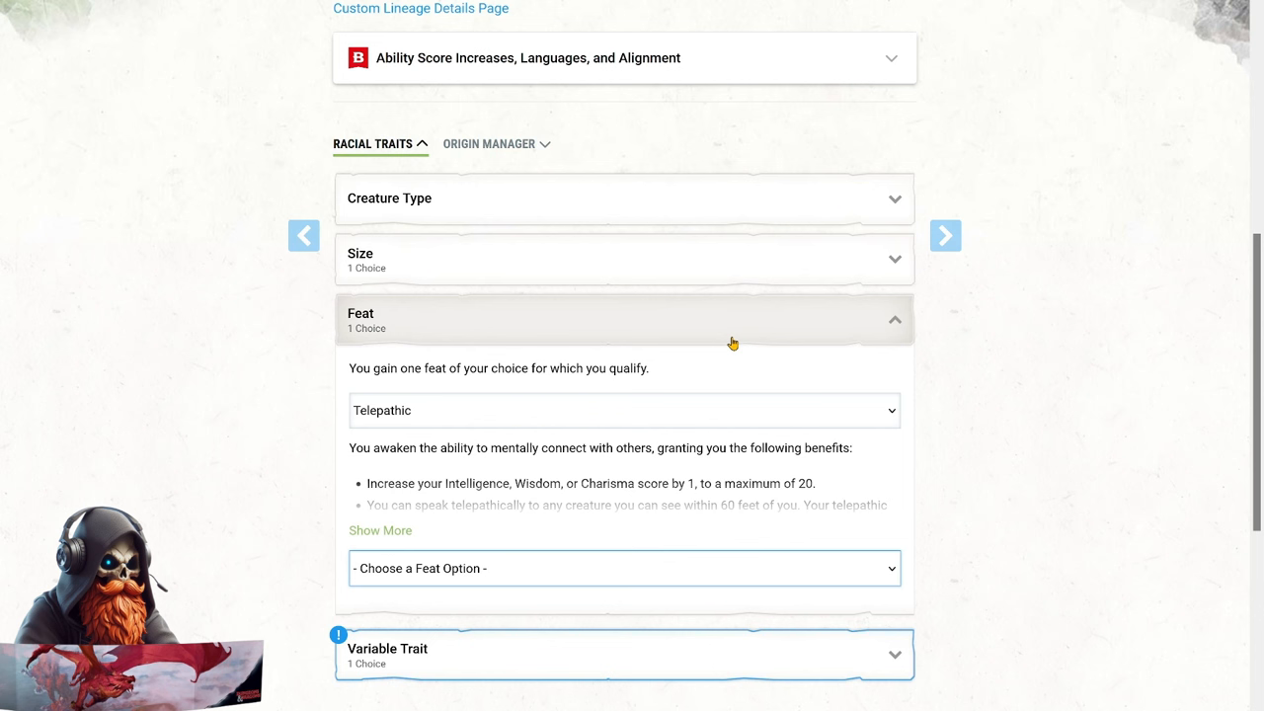
mouse_move(666, 448)
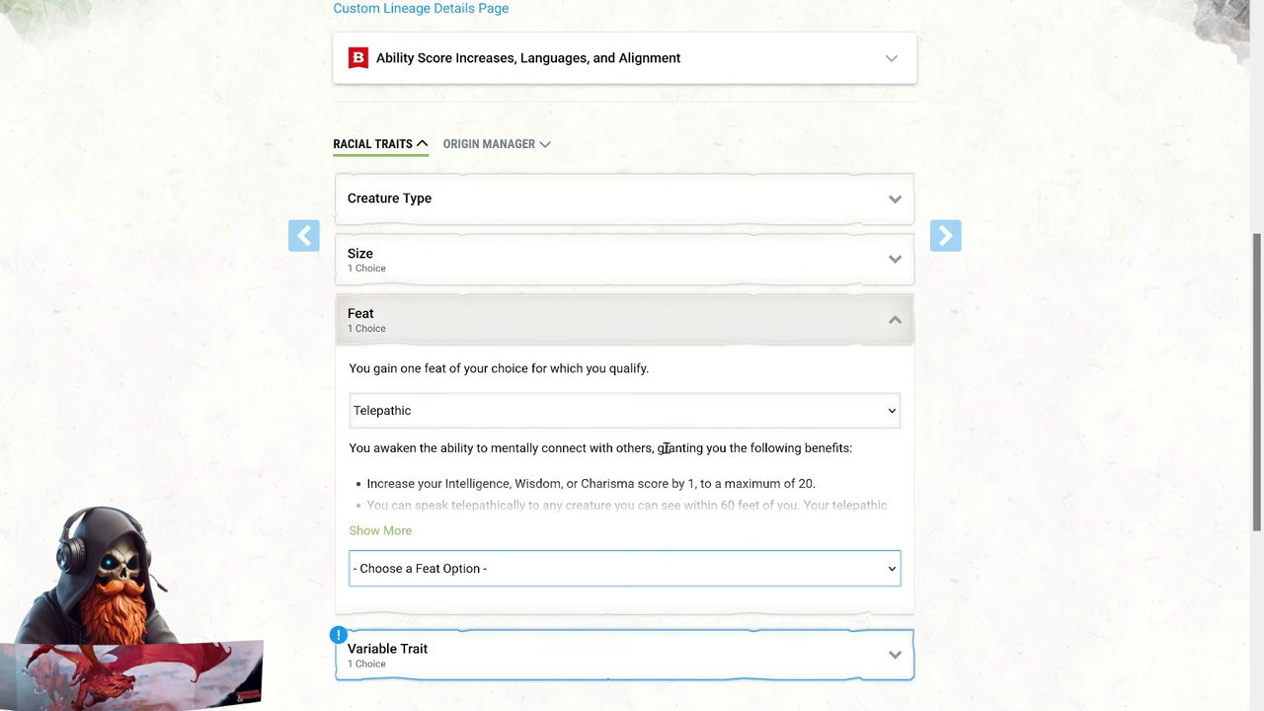
mouse_move(391, 540)
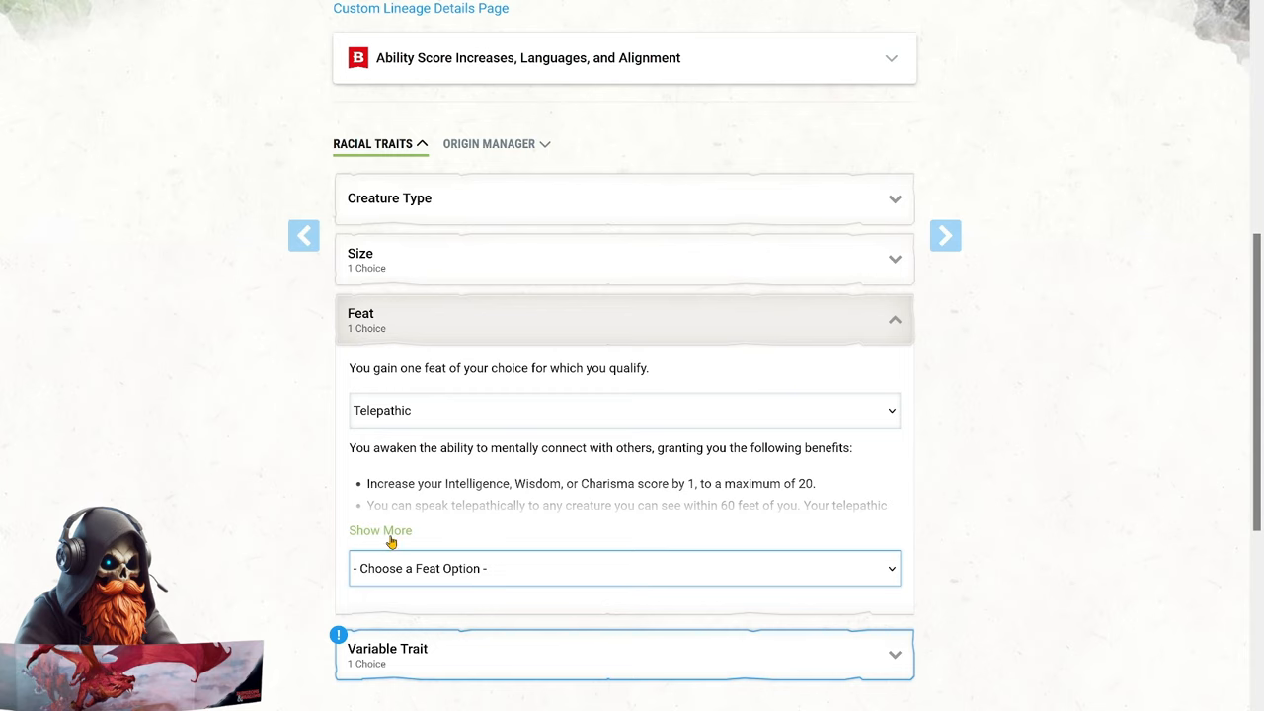
Read the full Telepathic feat description and pick the ability score it raises.
left_click(380, 530)
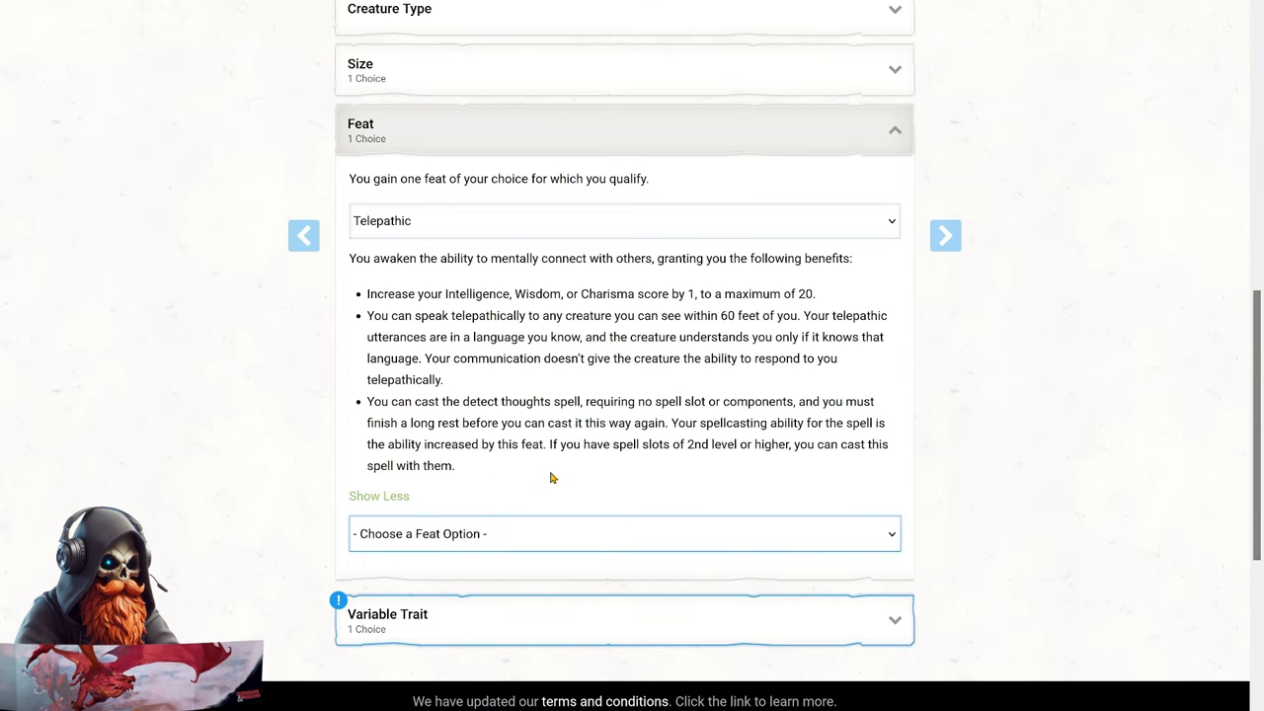
mouse_move(545, 481)
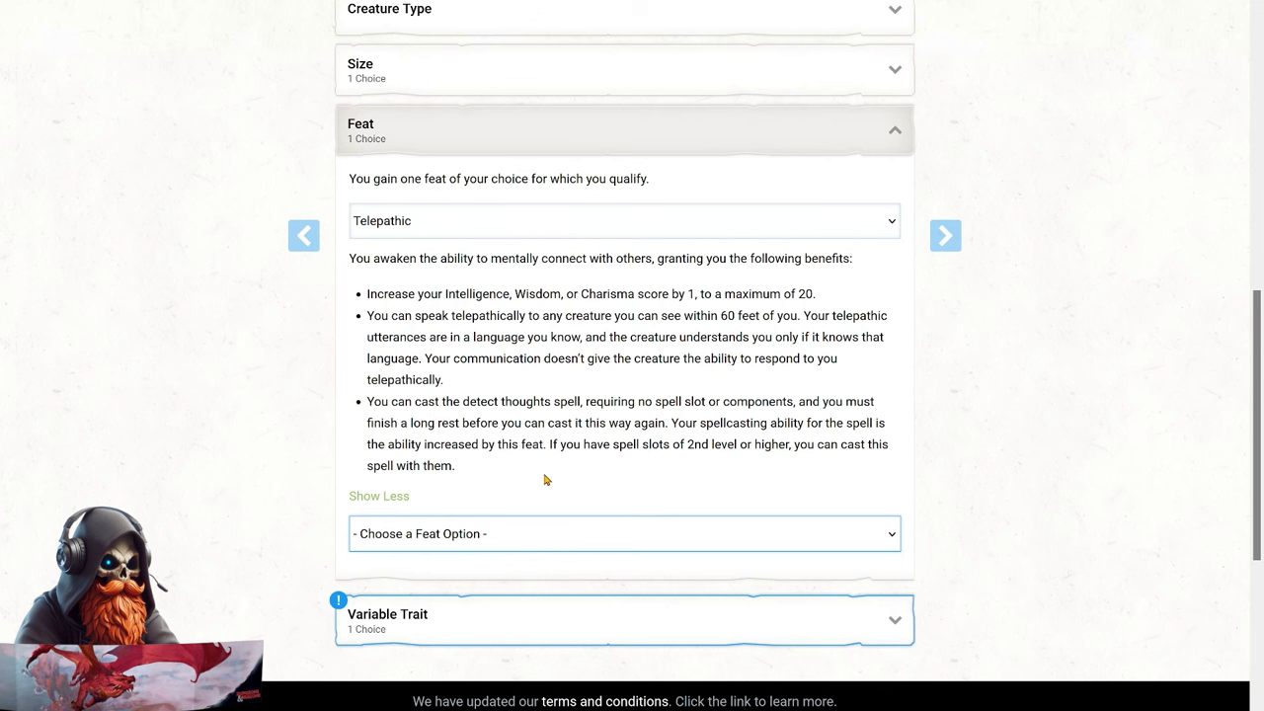
left_click(624, 533)
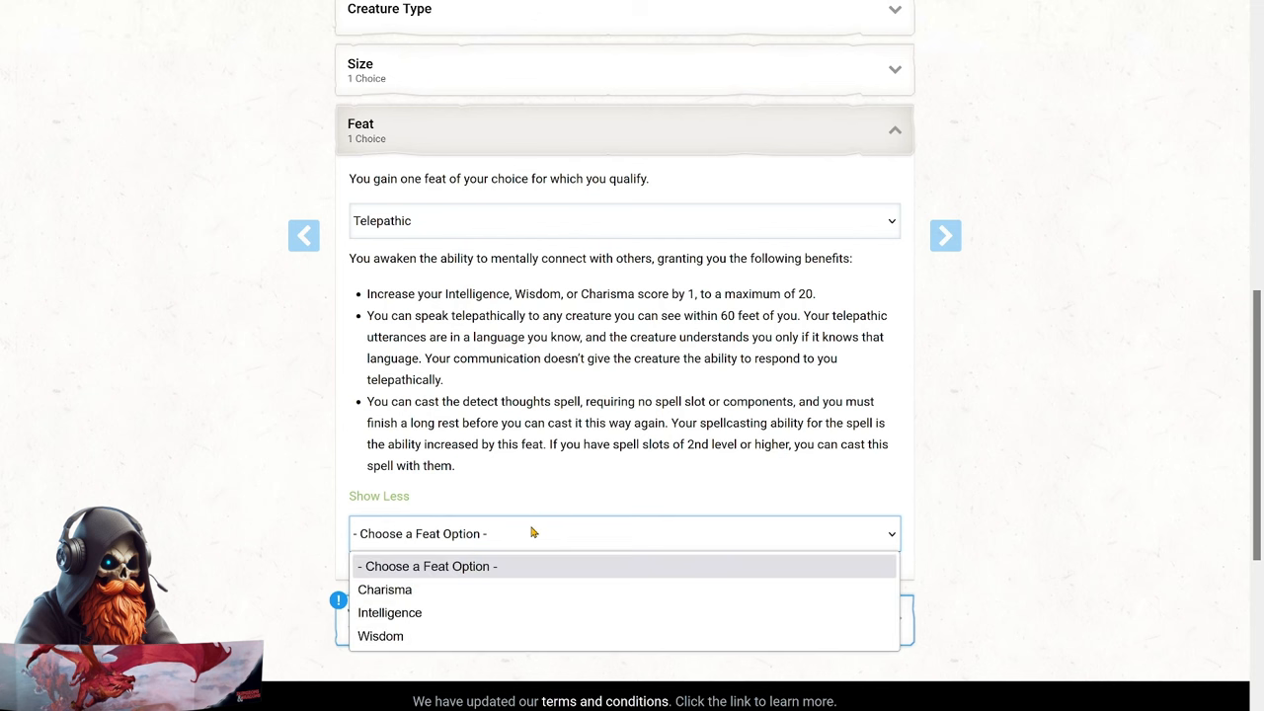
left_click(384, 588)
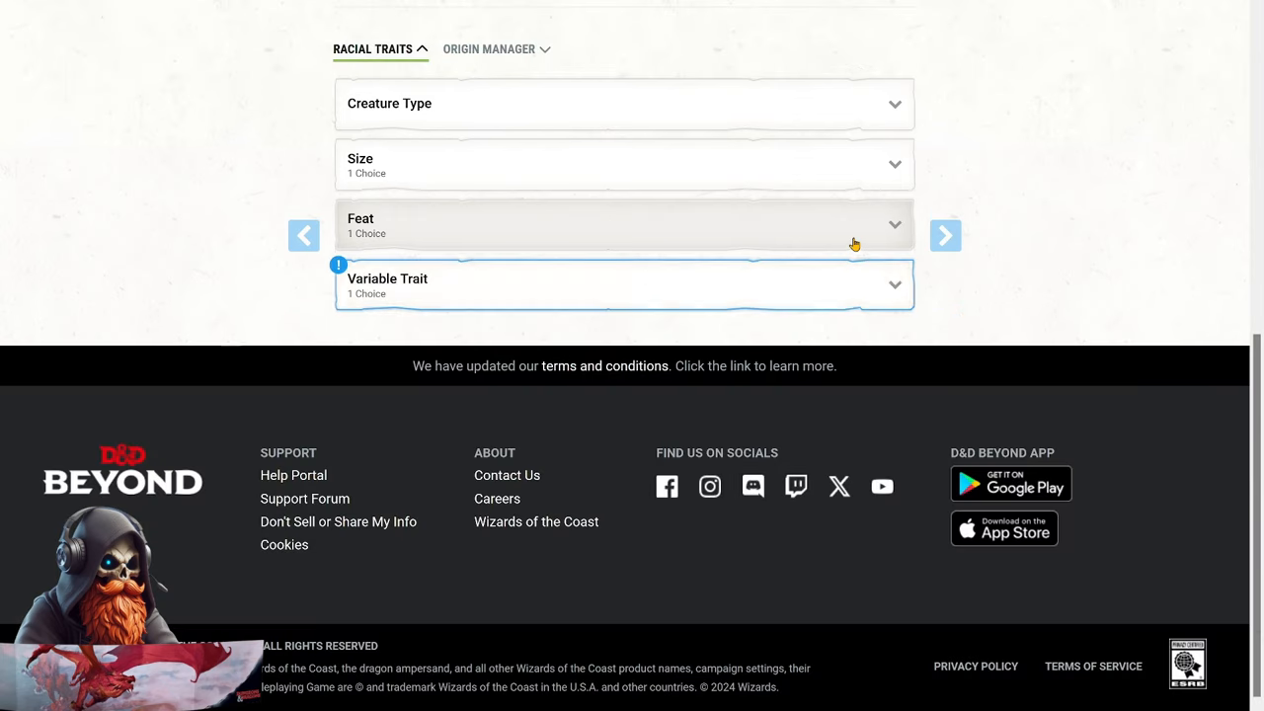
Pick Darkvision as the variable trait and advance to the Abilities step.
left_click(624, 284)
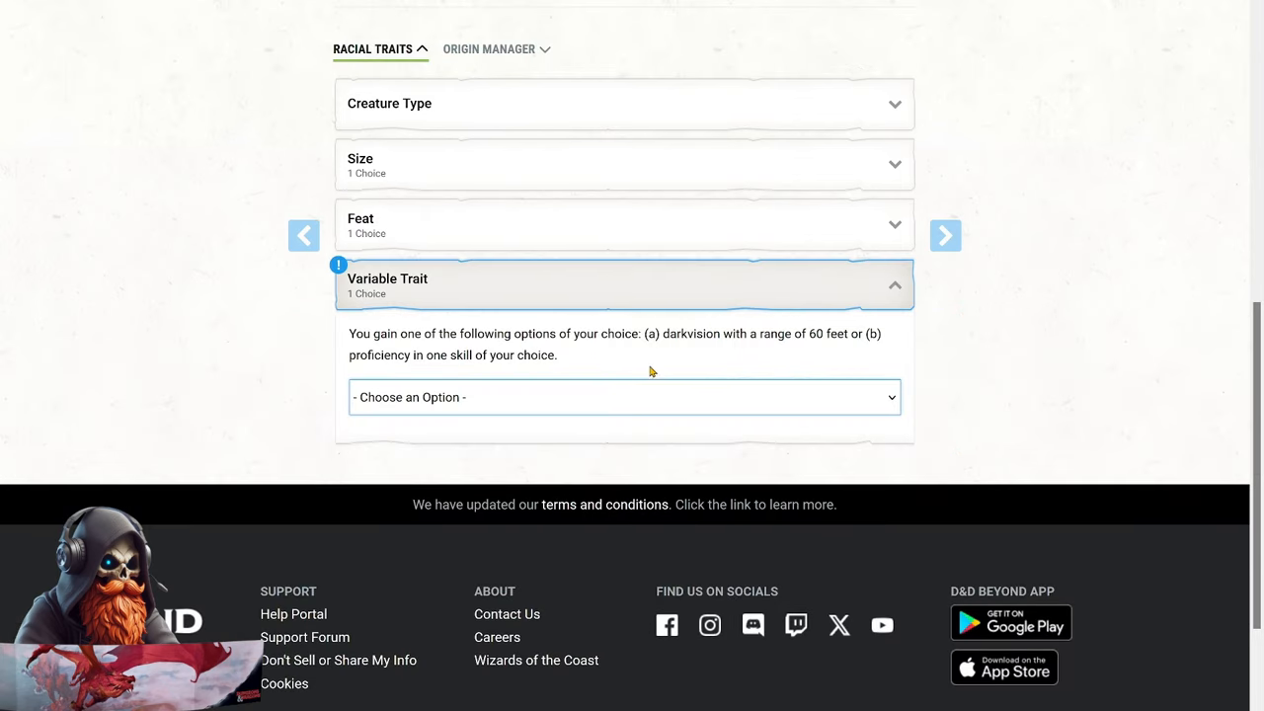
left_click(624, 397)
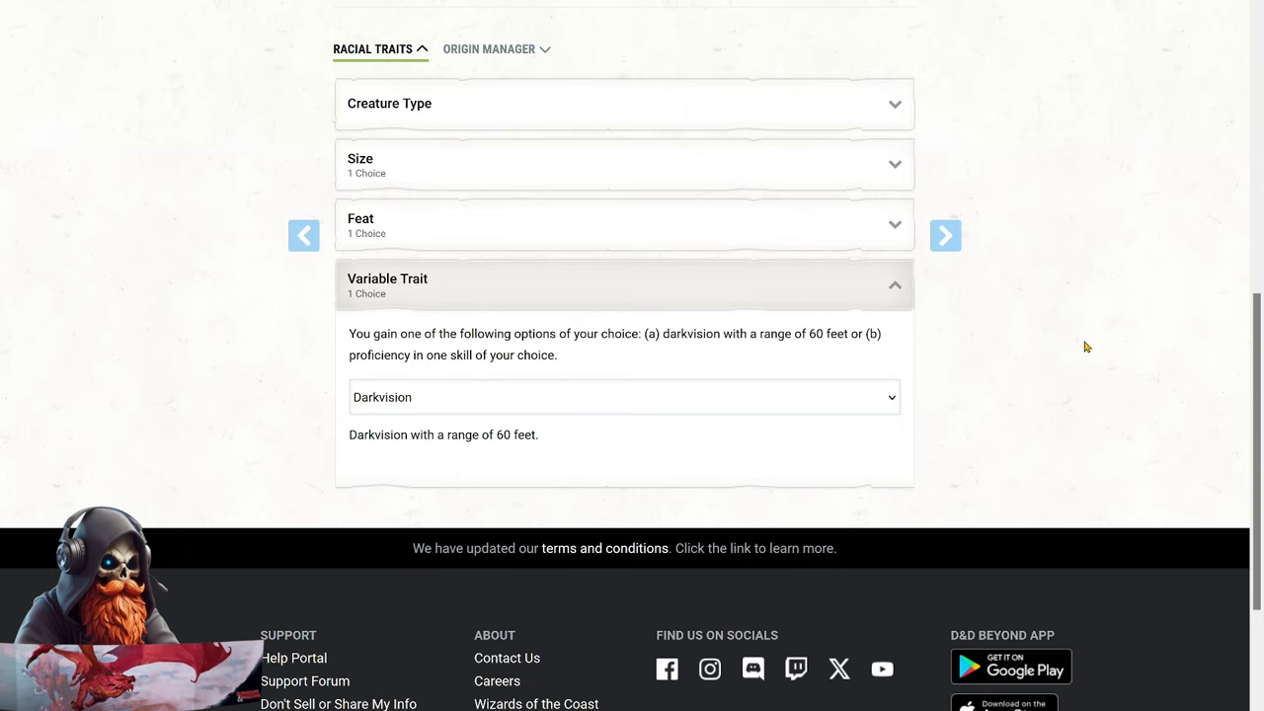
left_click(570, 28)
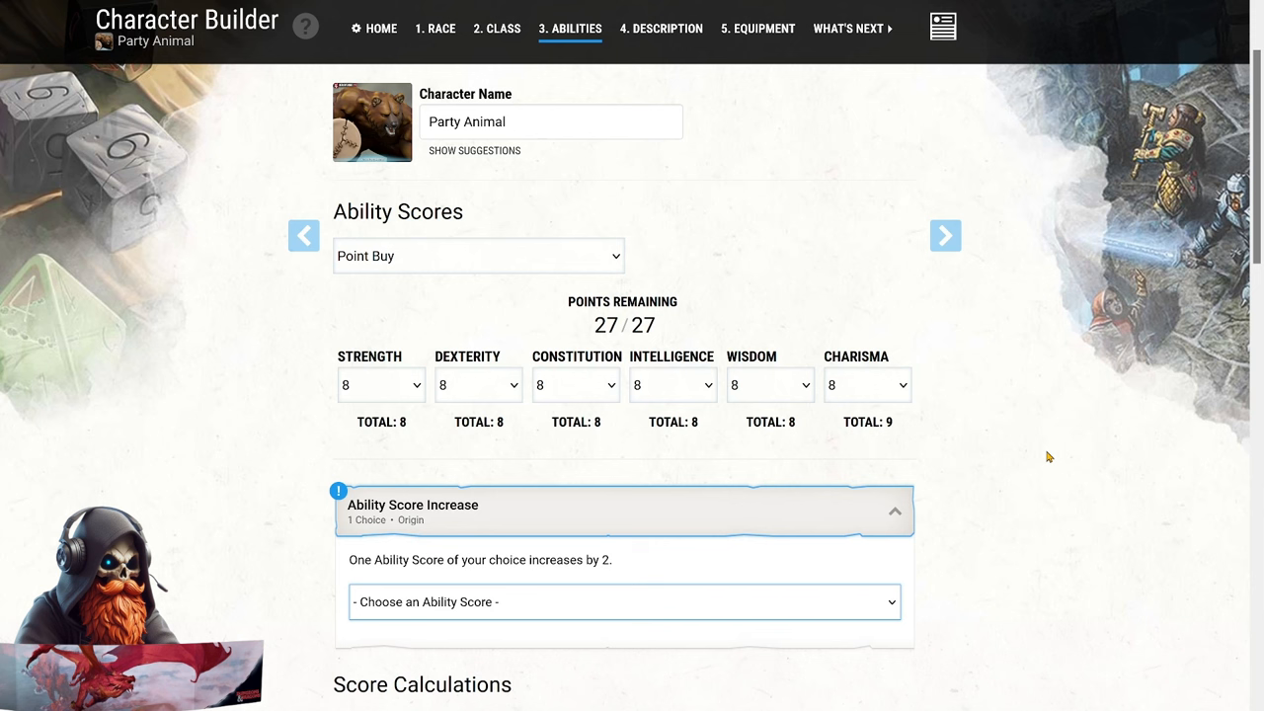
mouse_move(358, 396)
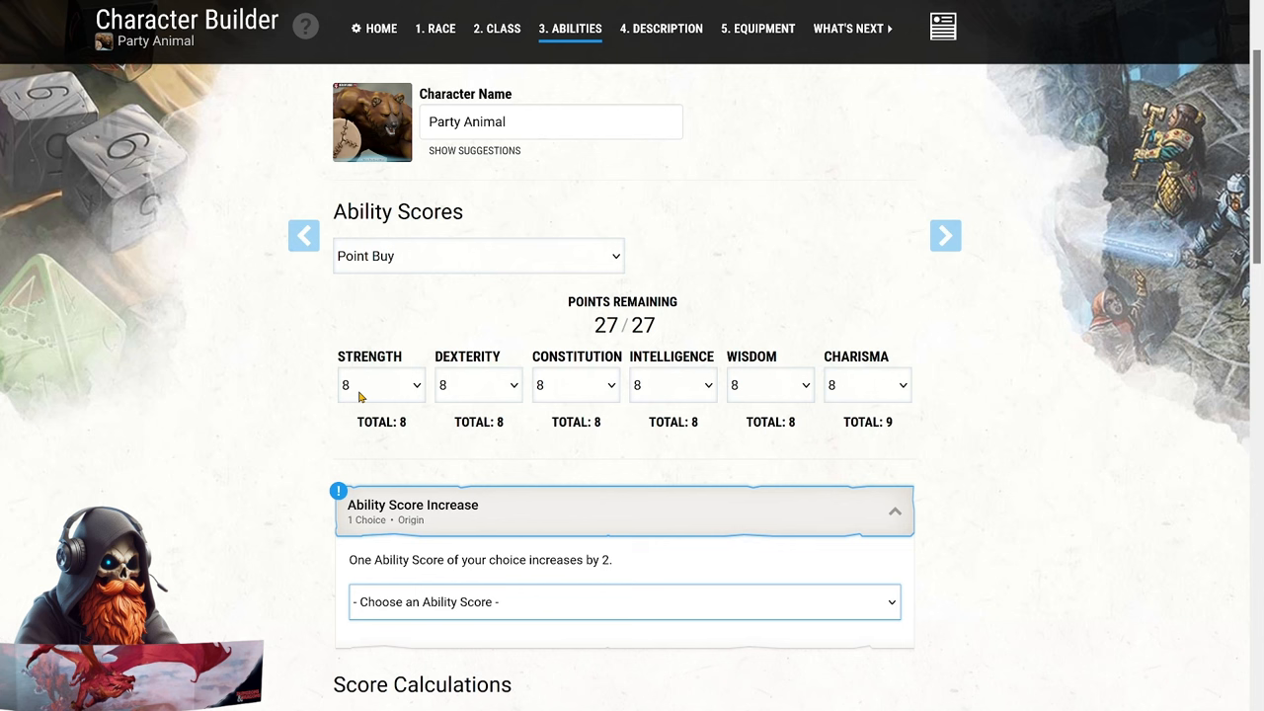
mouse_move(363, 397)
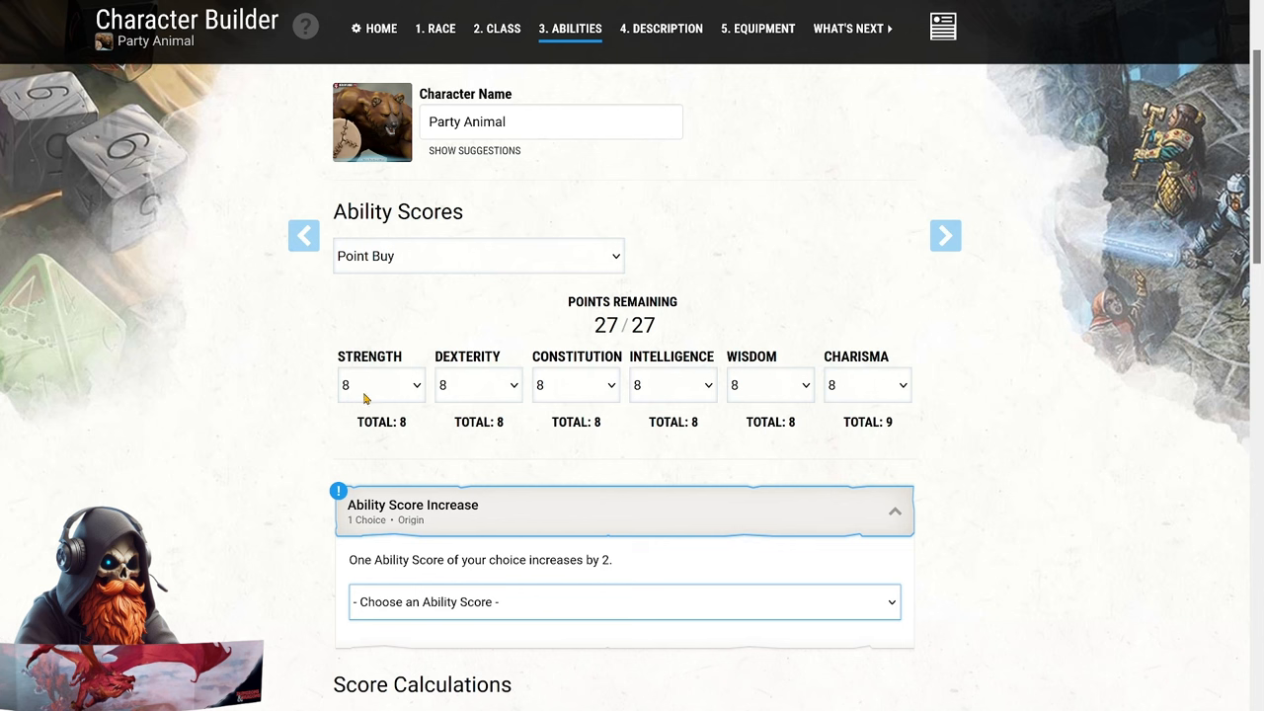
Point-buy Dexterity 14, Constitution 12, Wisdom 14, Charisma 15, and give Charisma the +2.
left_click(478, 384)
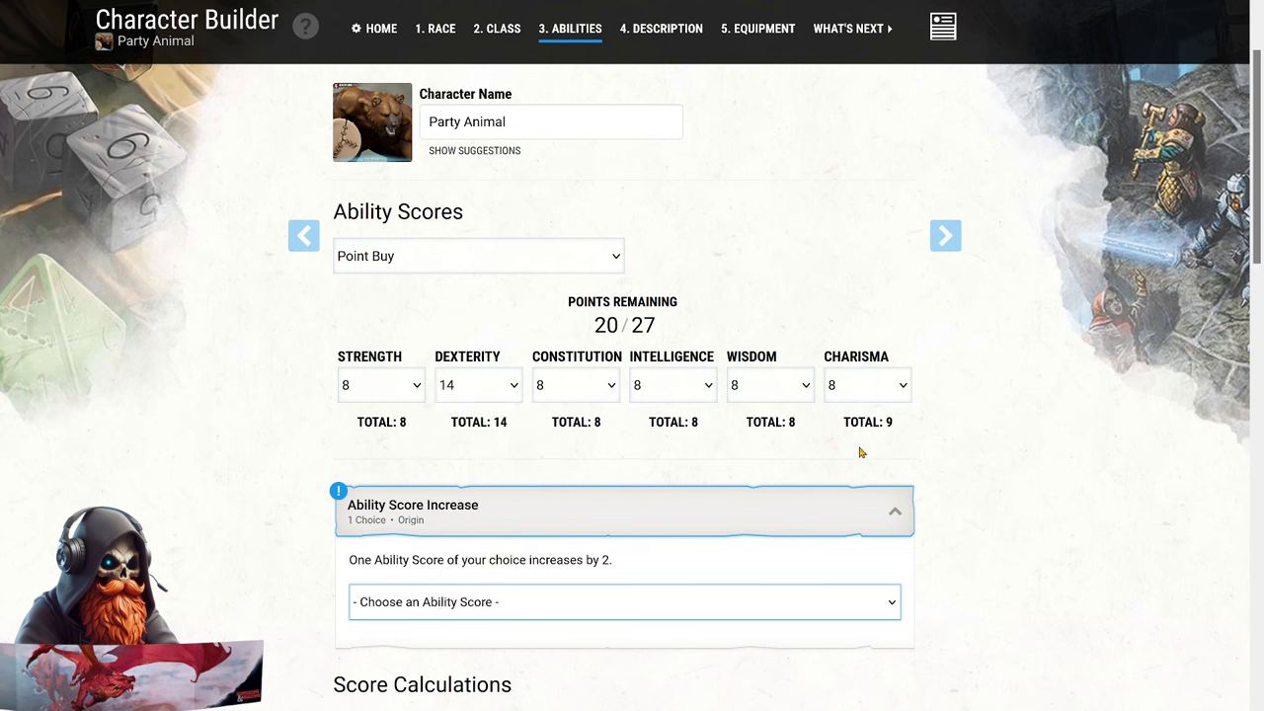
mouse_move(1059, 413)
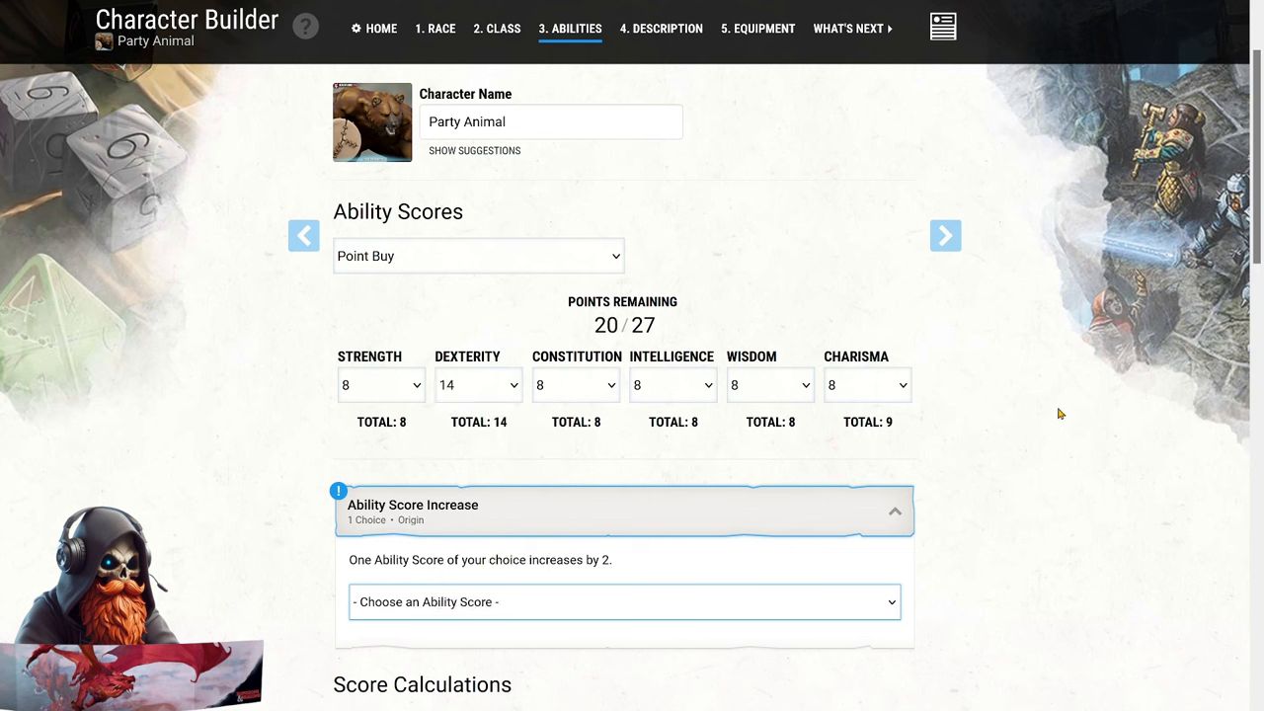
mouse_move(1055, 414)
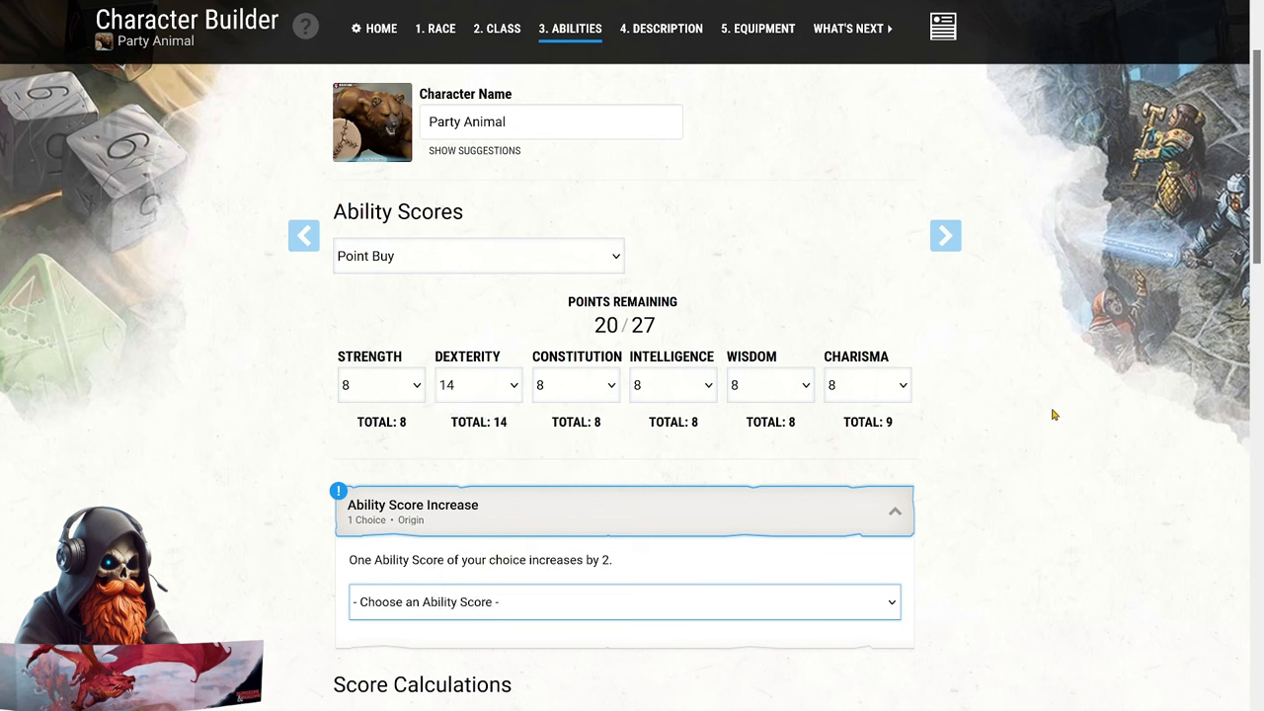
mouse_move(1049, 416)
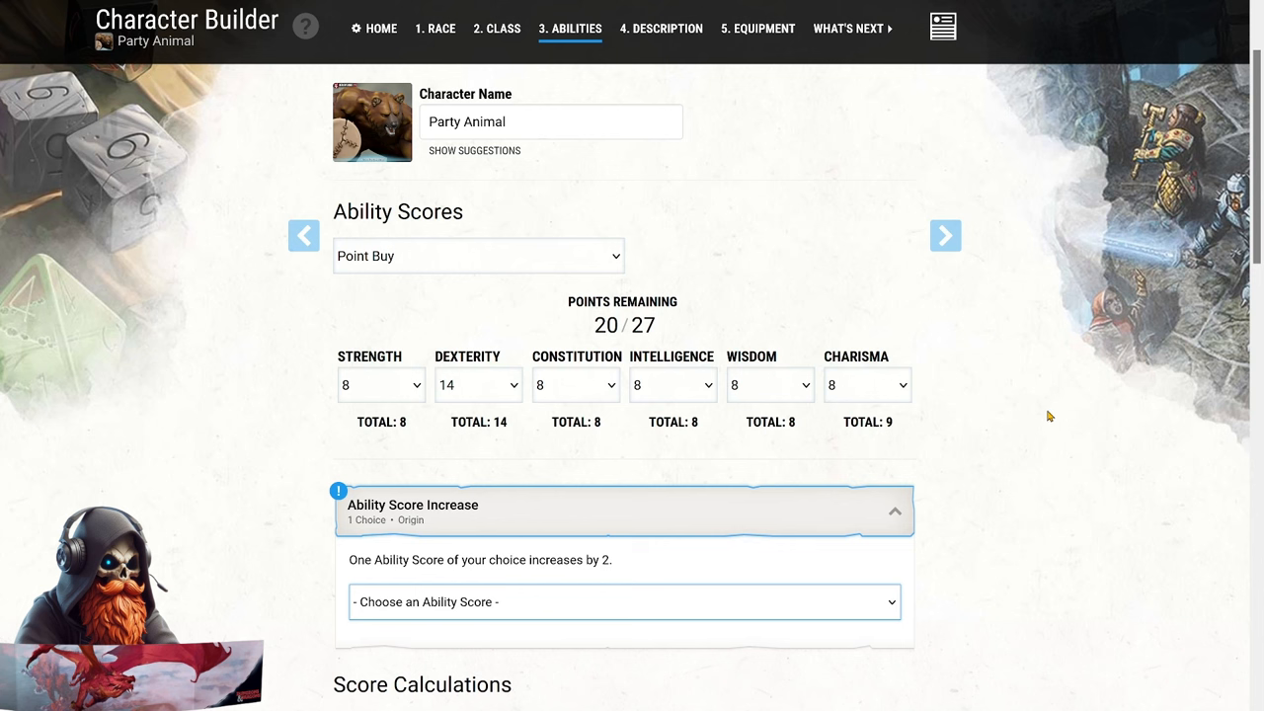
mouse_move(1046, 415)
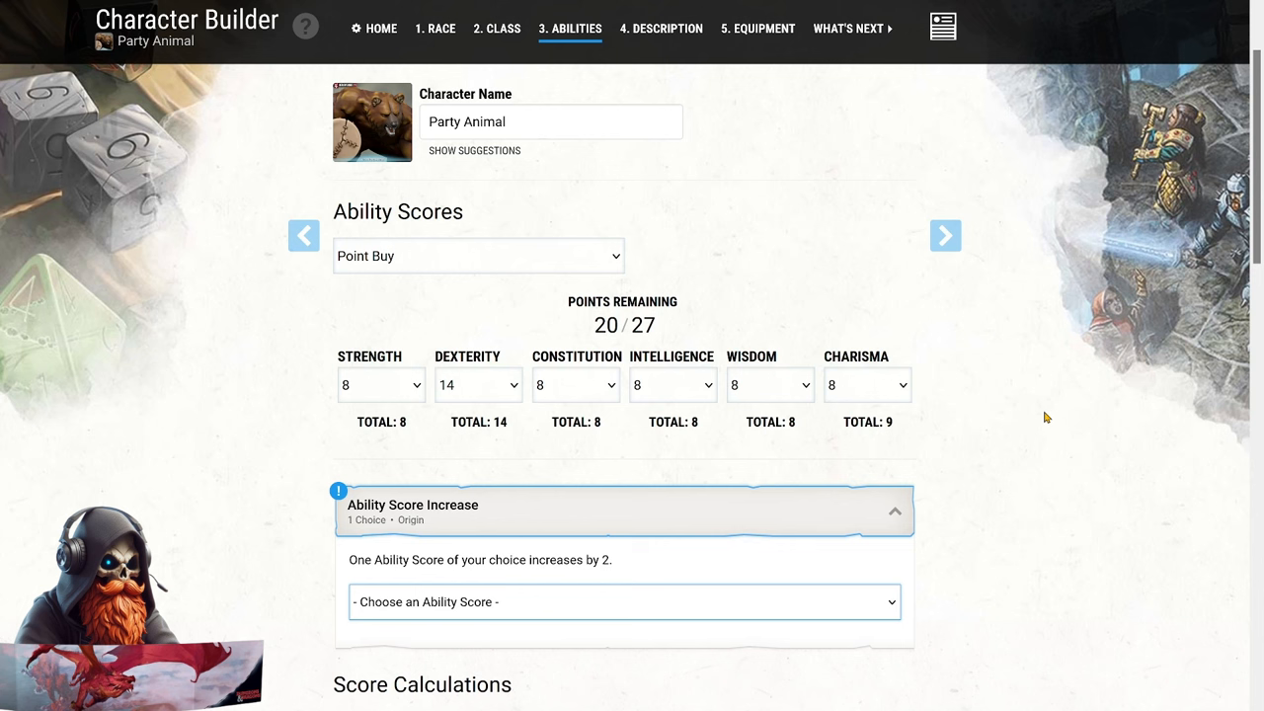
left_click(575, 384)
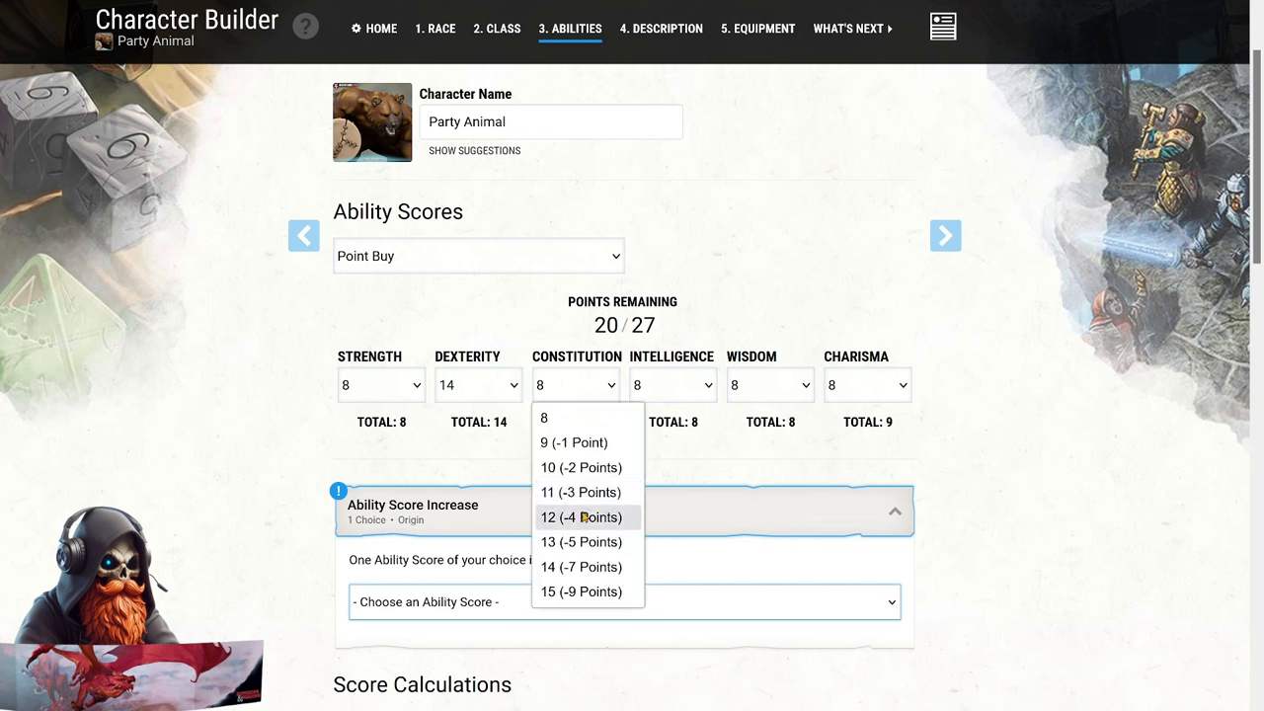
left_click(580, 516)
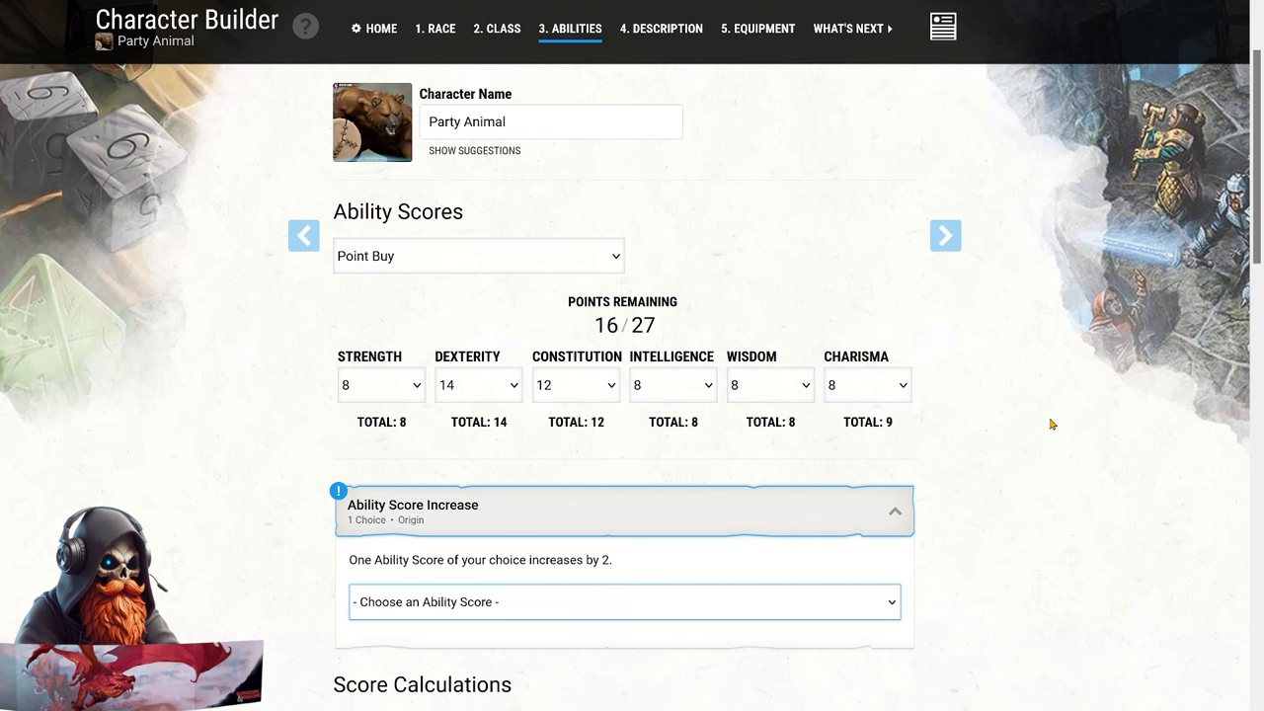
mouse_move(1049, 424)
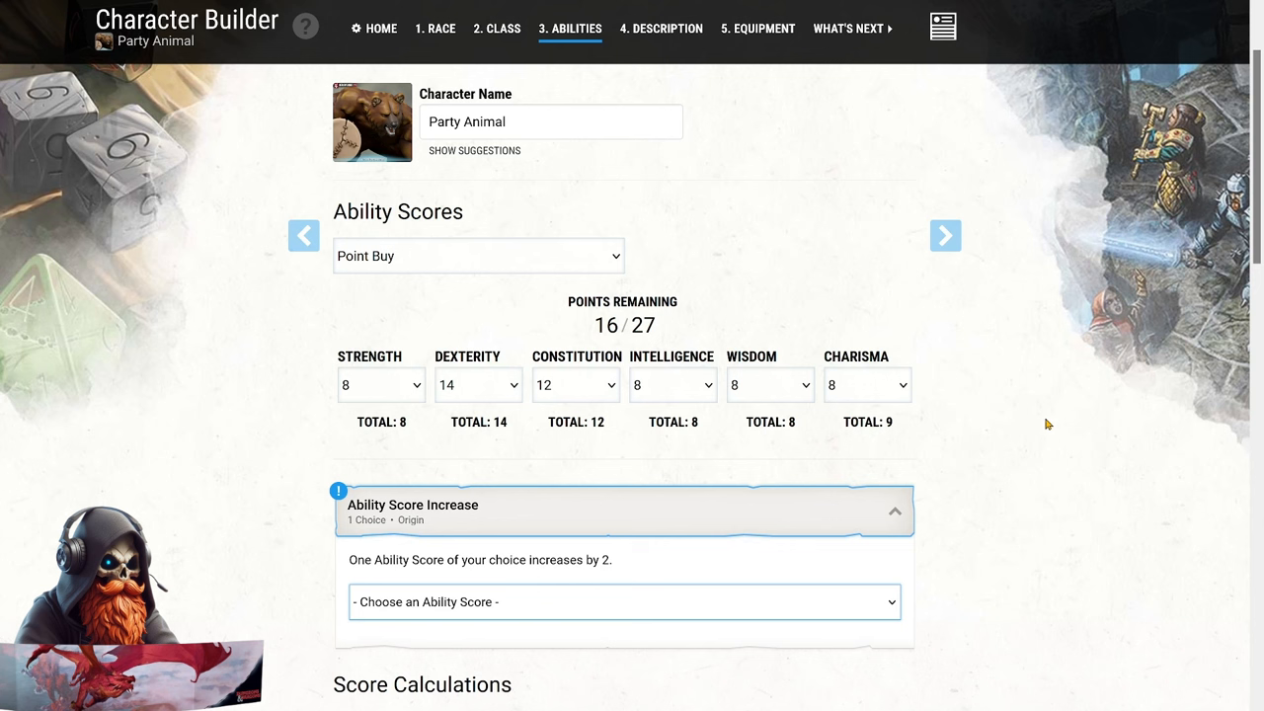
mouse_move(857, 414)
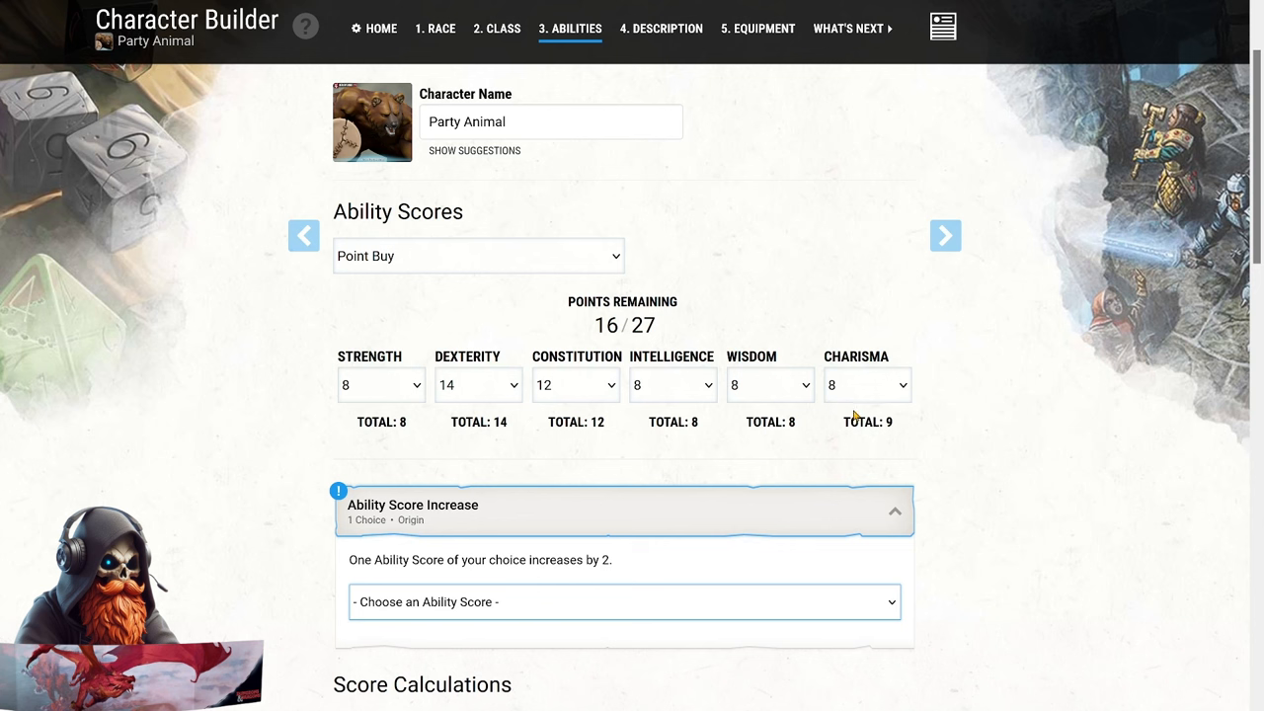
mouse_move(958, 439)
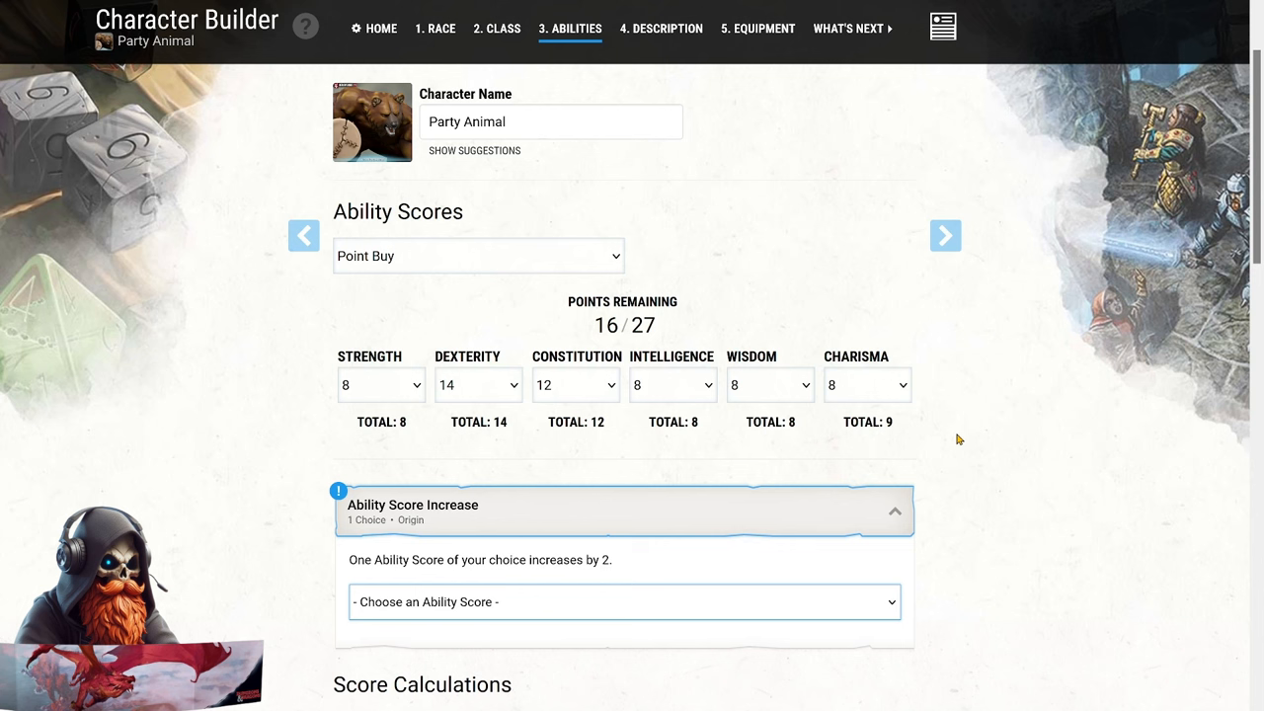
mouse_move(955, 439)
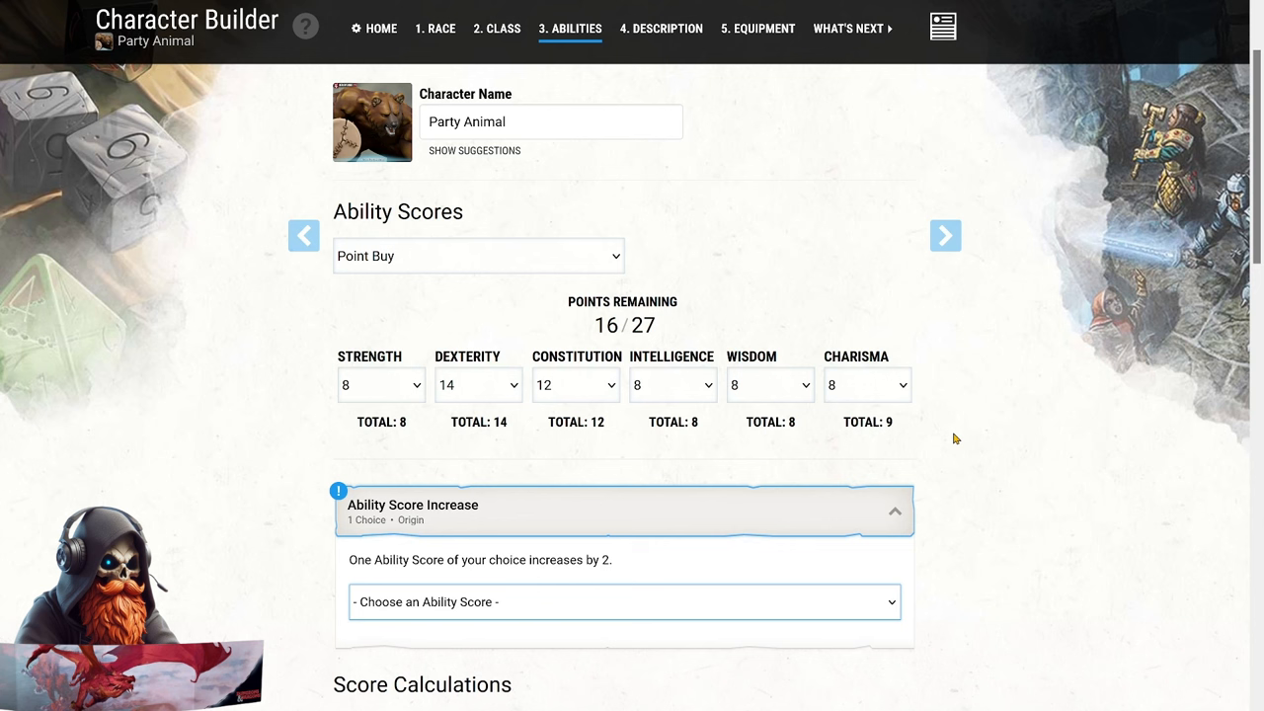
mouse_move(782, 396)
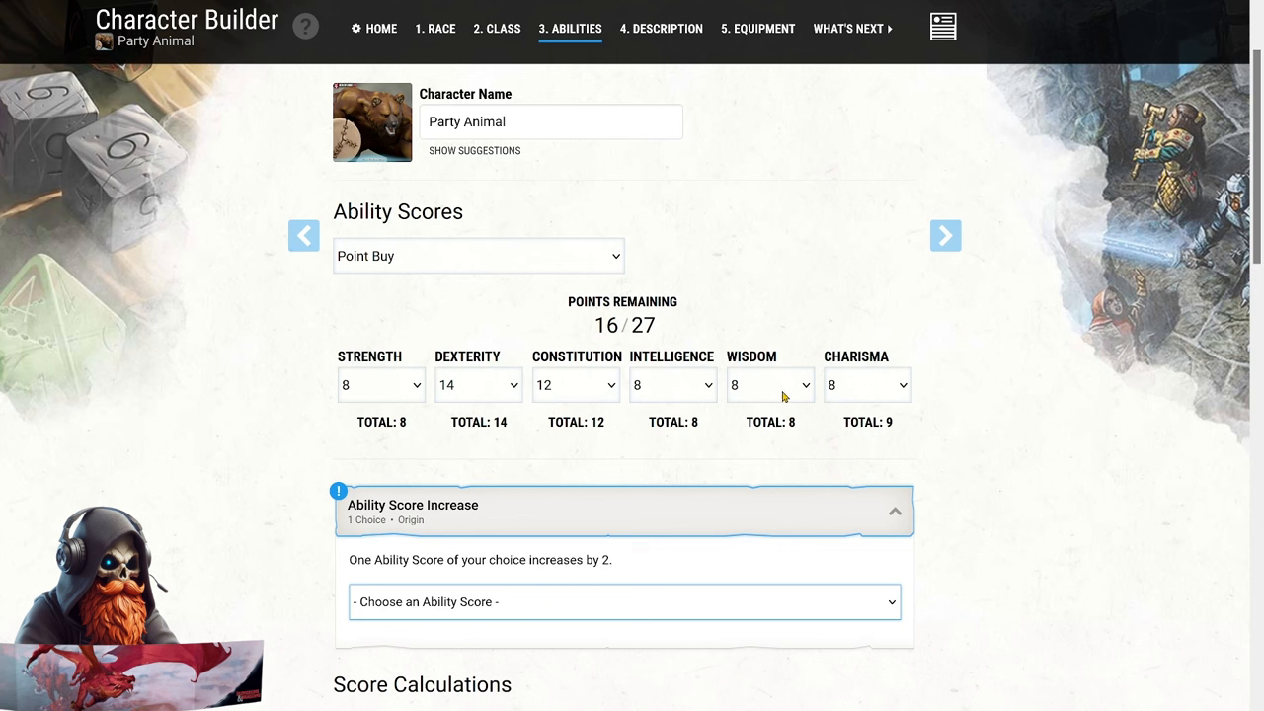
left_click(769, 385)
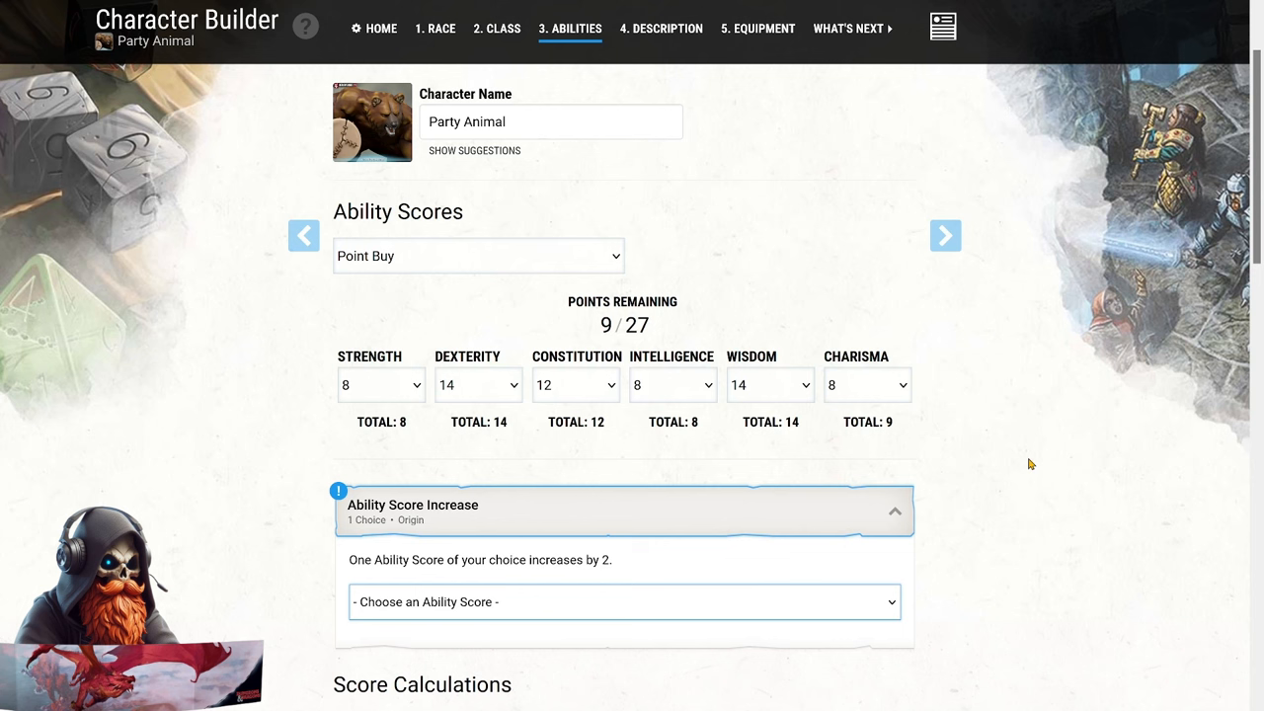
mouse_move(1028, 464)
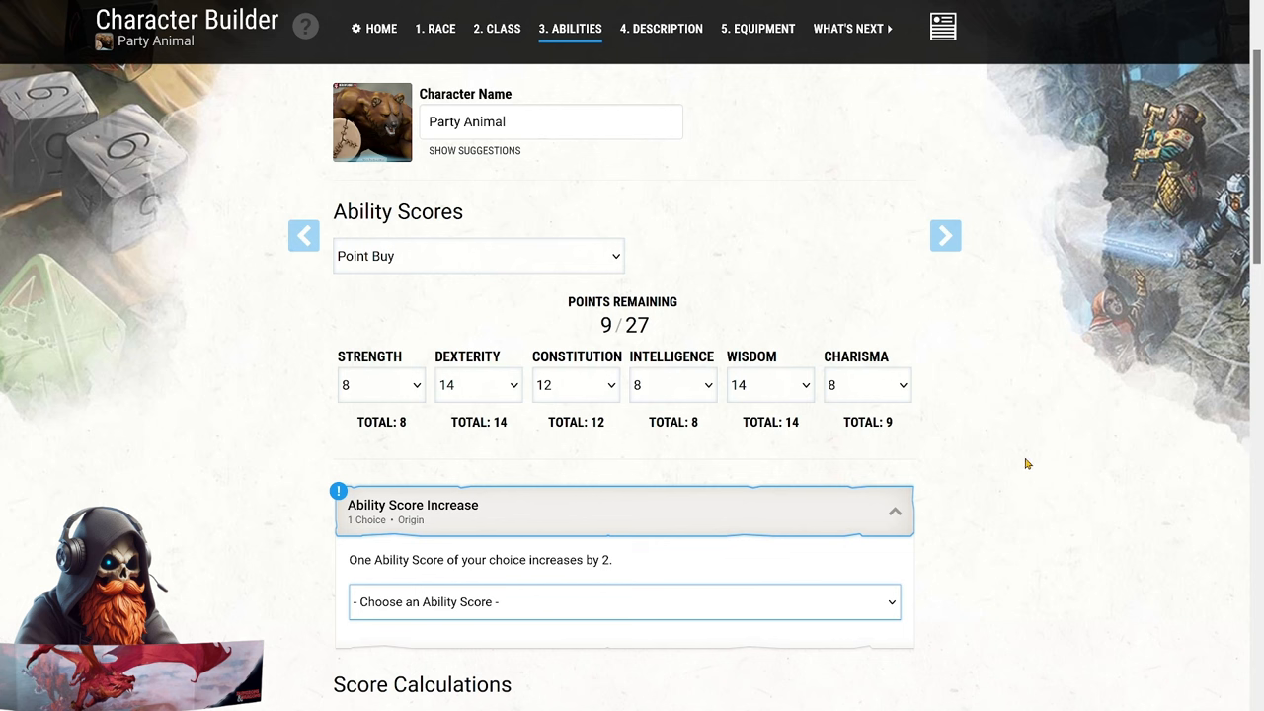
mouse_move(1024, 464)
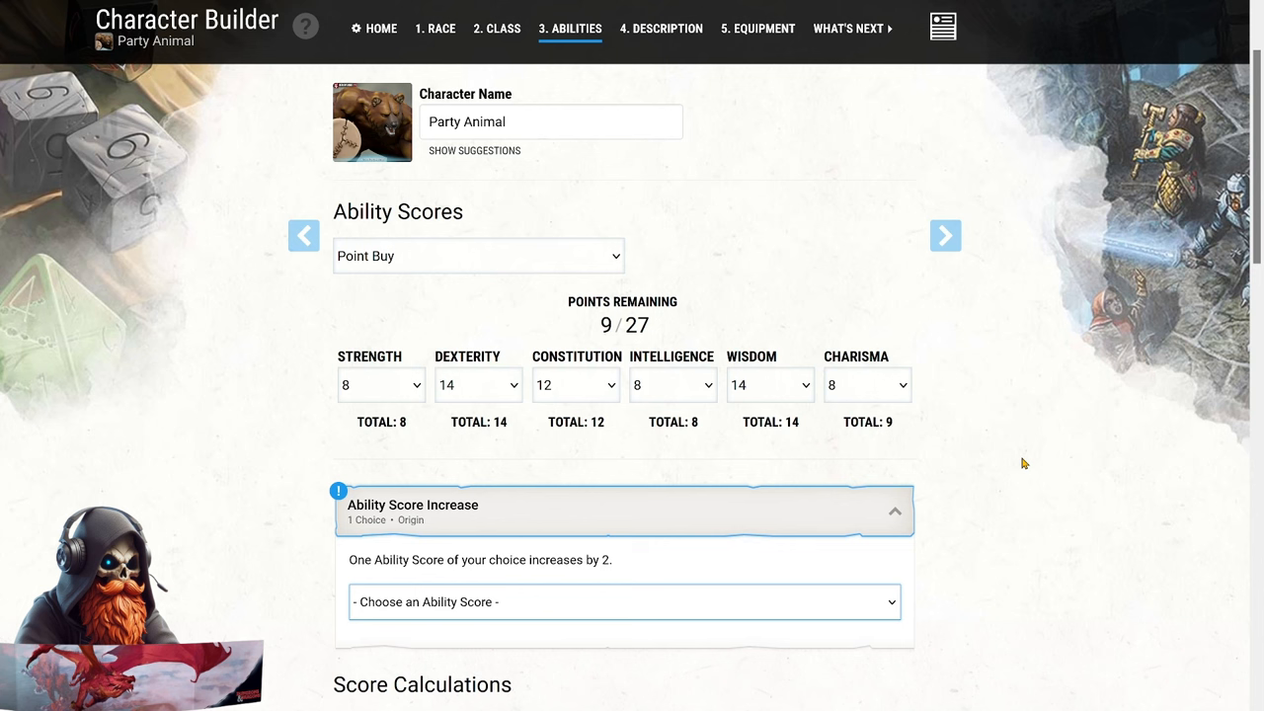
mouse_move(925, 432)
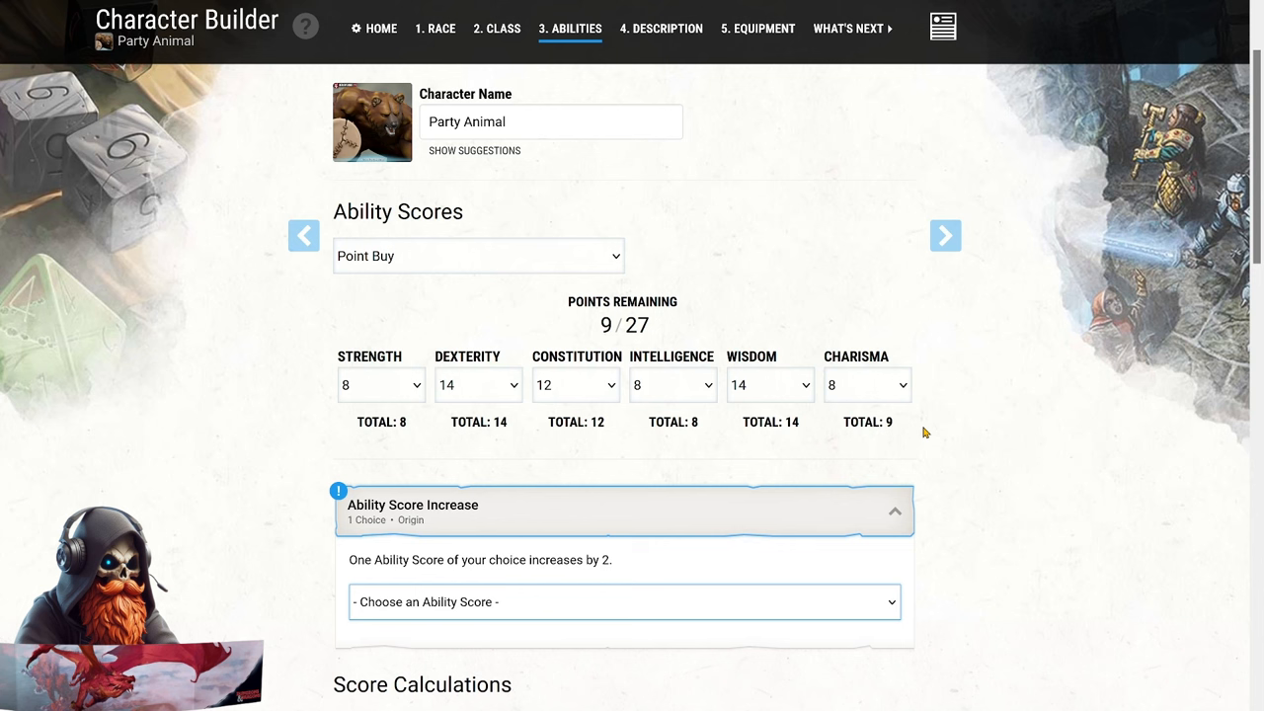
mouse_move(877, 596)
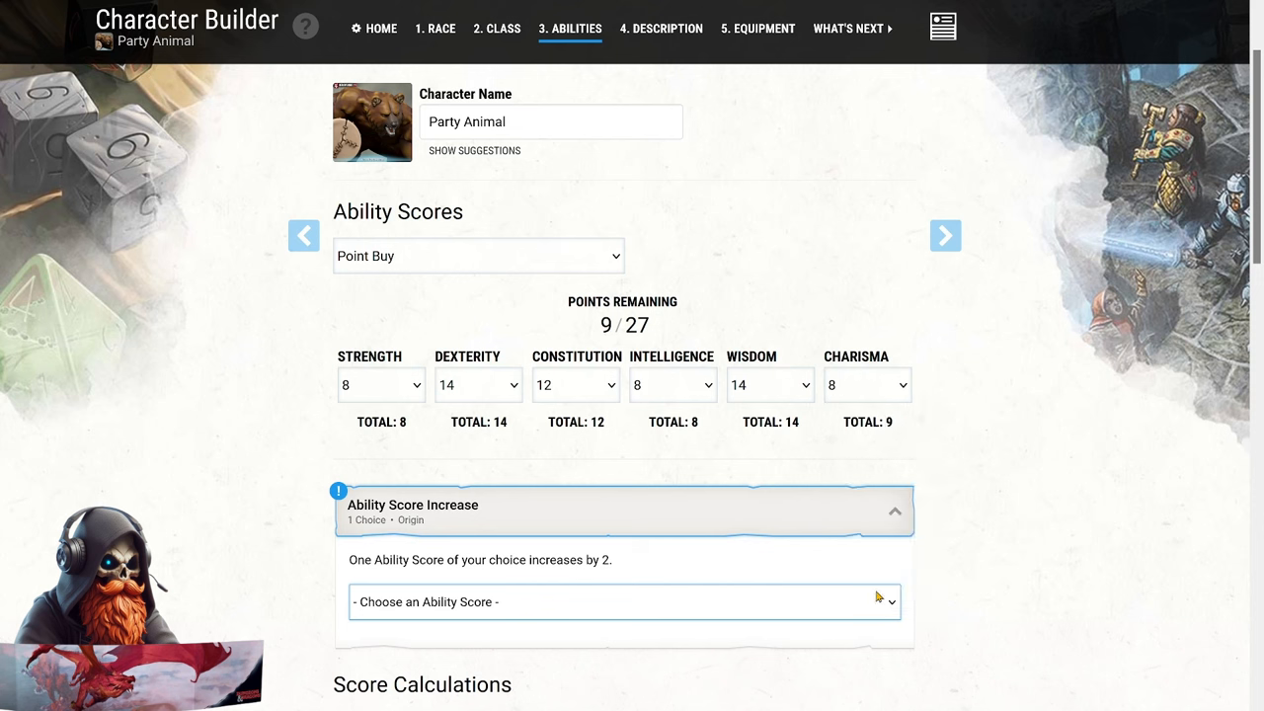
left_click(866, 385)
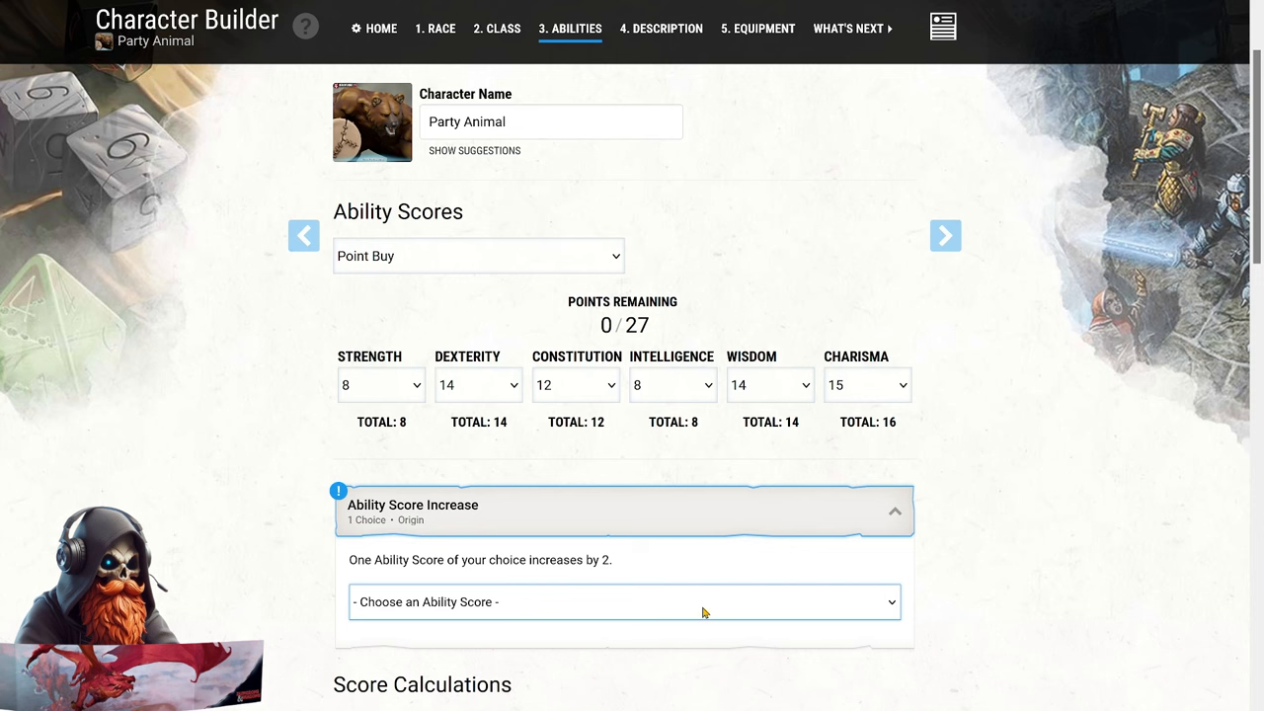
left_click(624, 601)
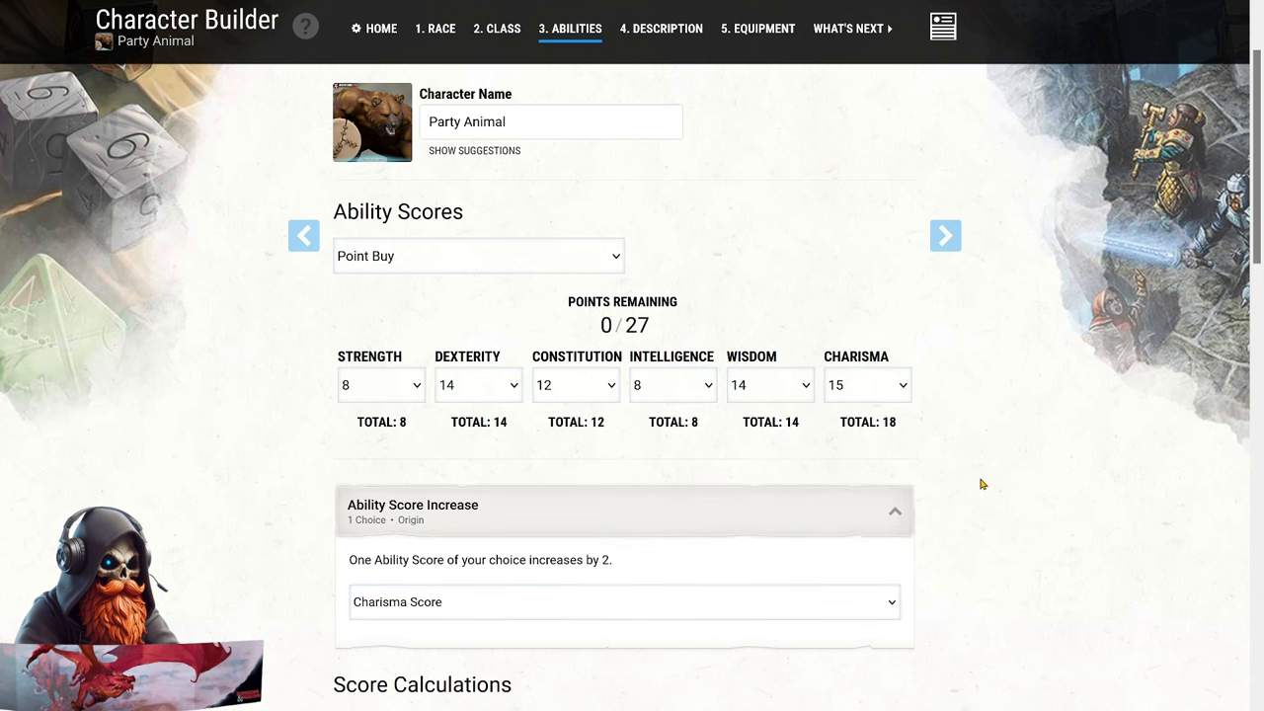
mouse_move(950, 469)
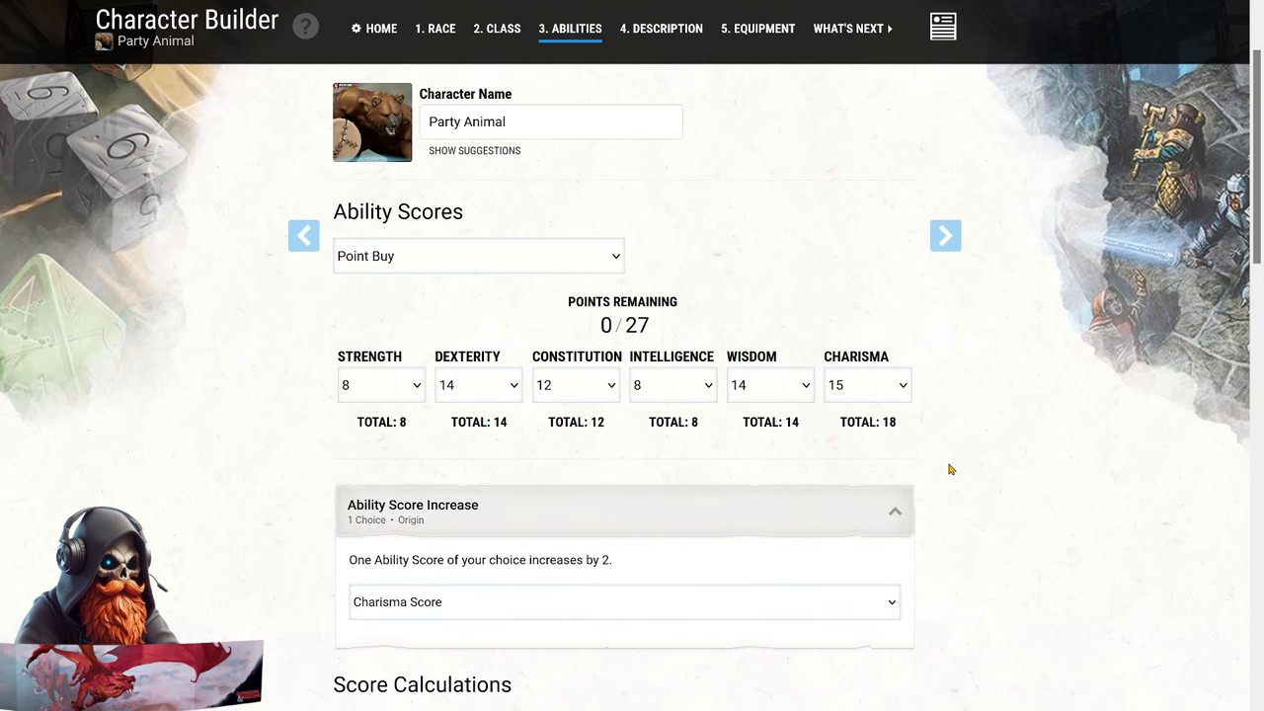
Choose Hand Drum, Wargong and Pan Flute as the Bard's instrument proficiencies.
left_click(496, 28)
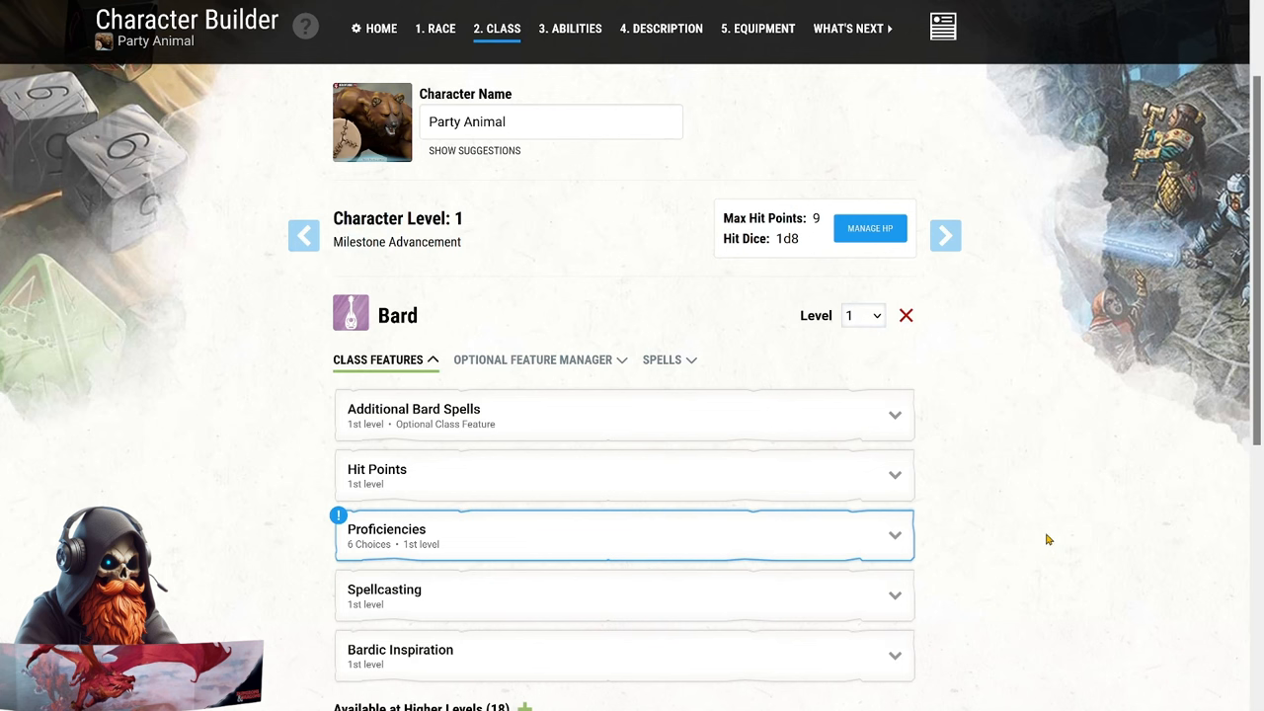
mouse_move(875, 513)
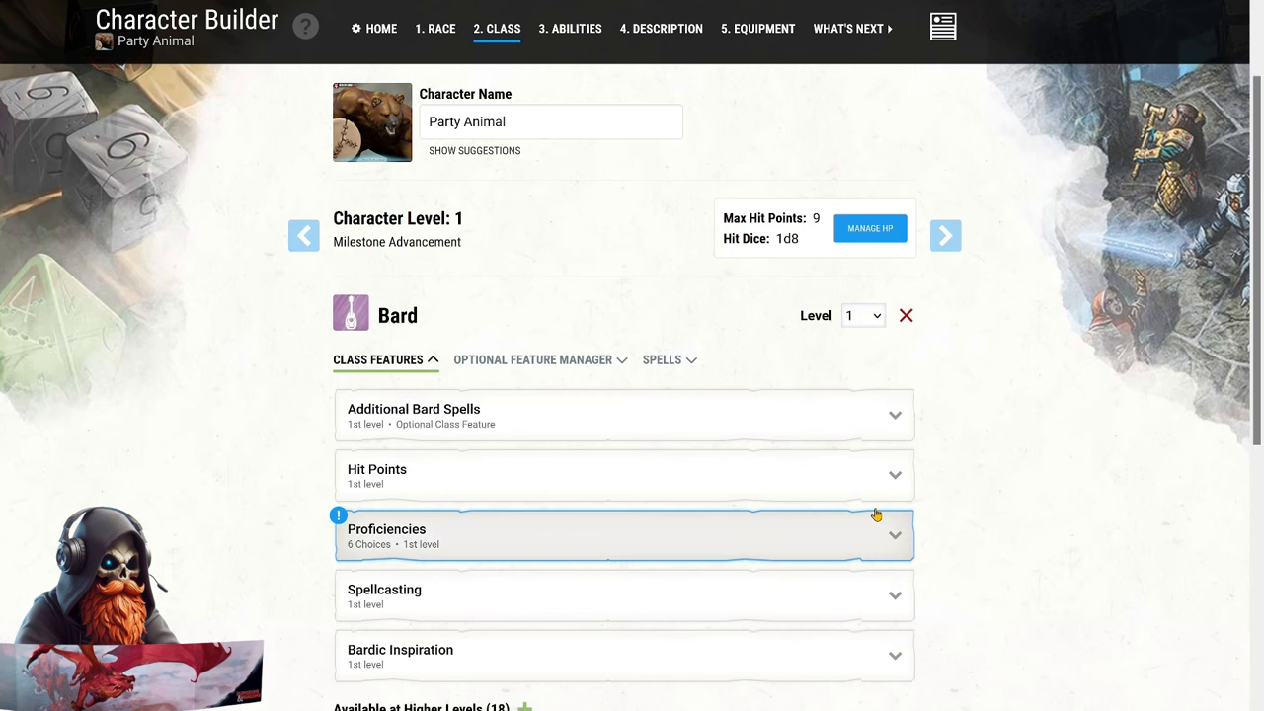
scroll("down", 3)
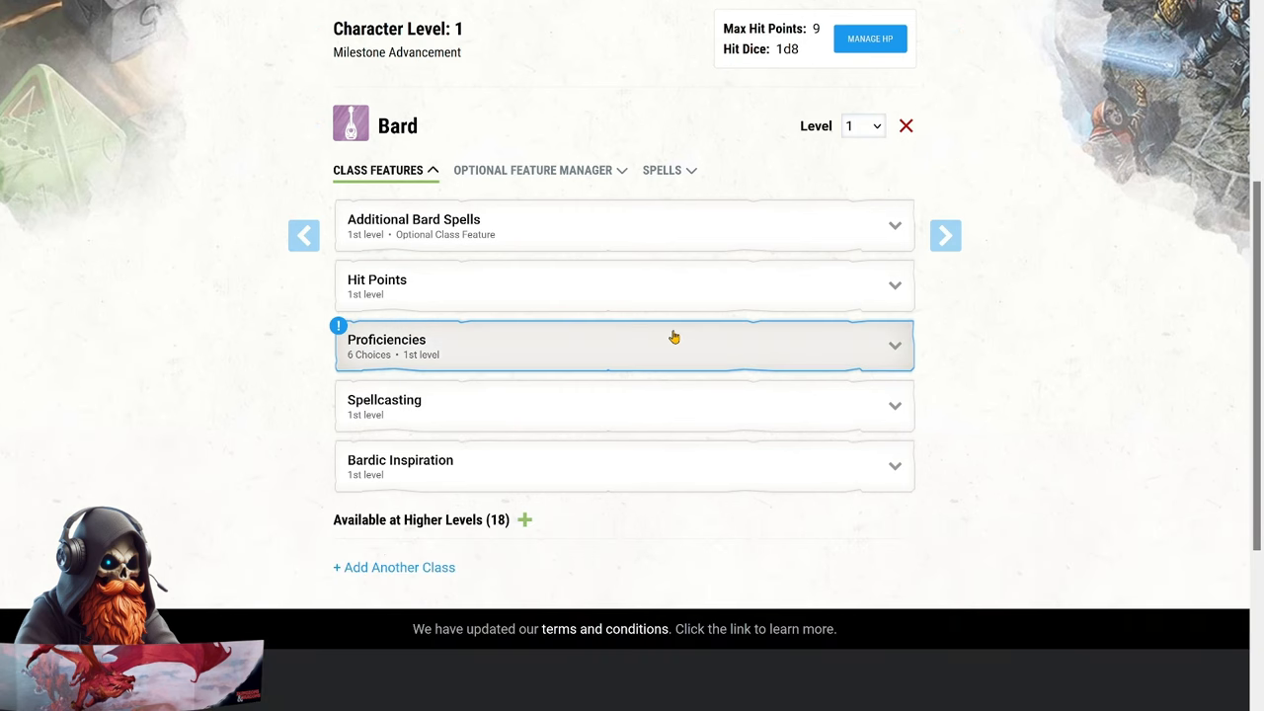
left_click(625, 346)
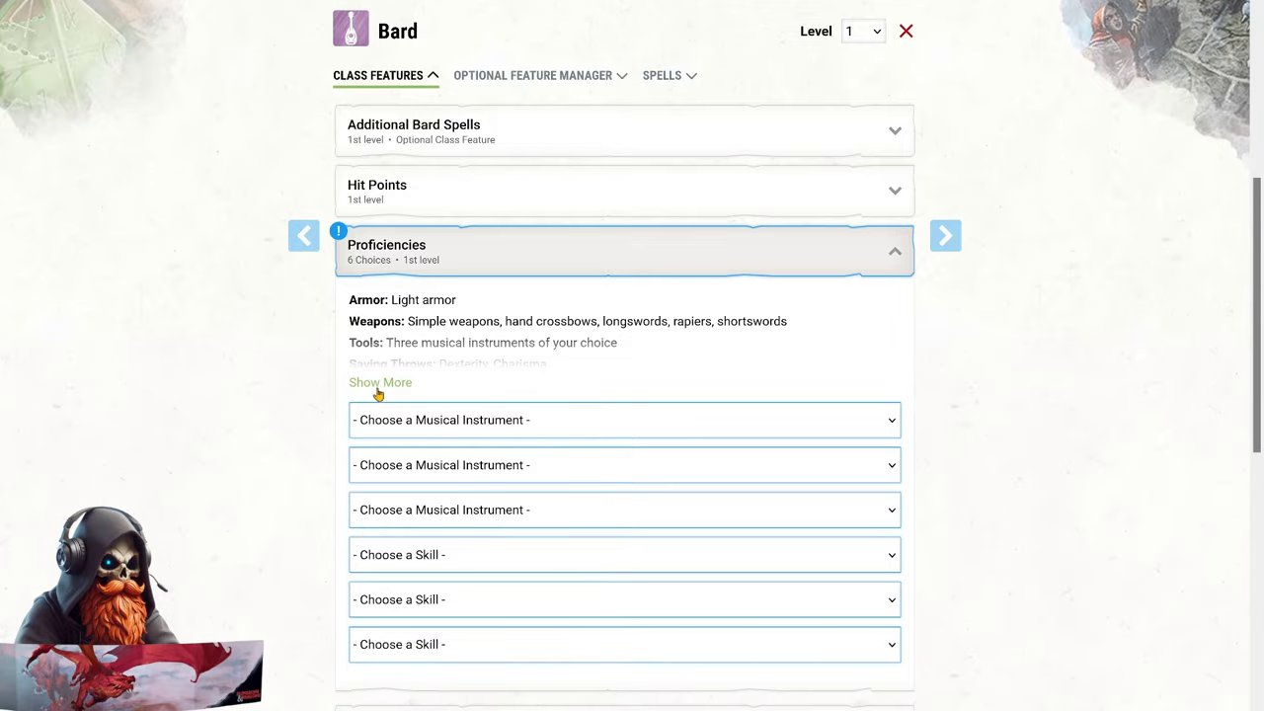
left_click(379, 382)
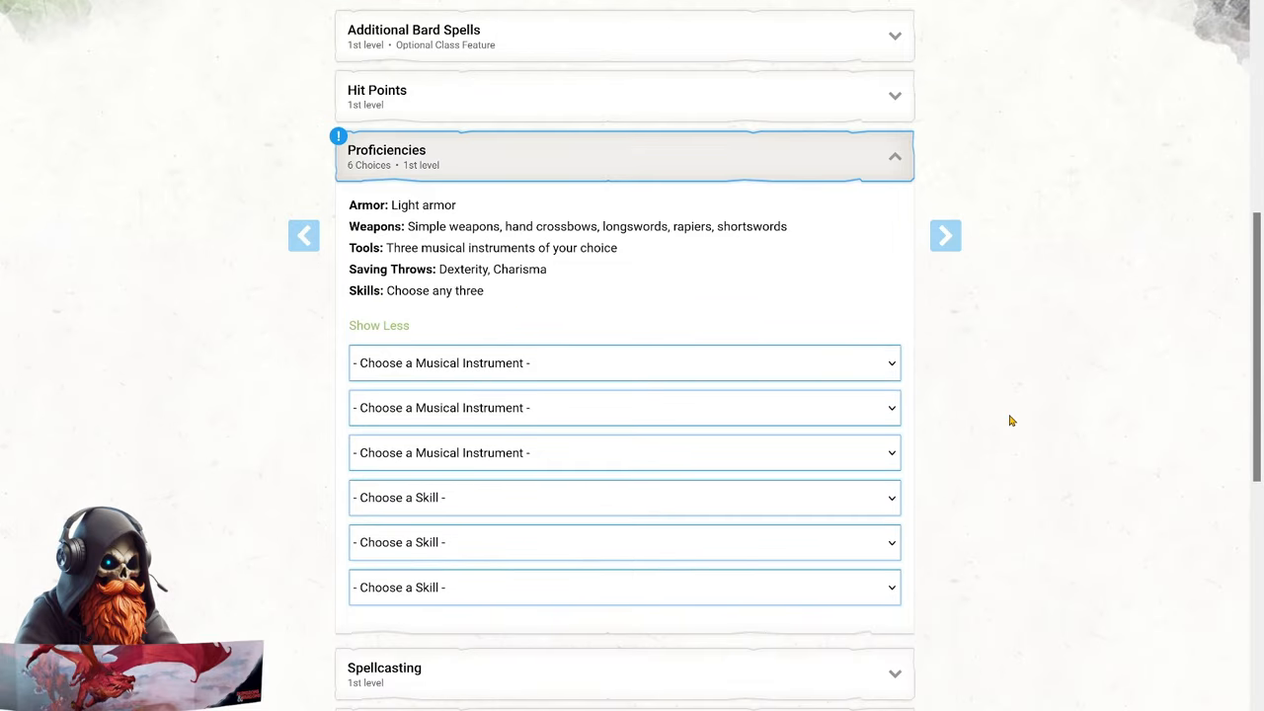
mouse_move(1081, 403)
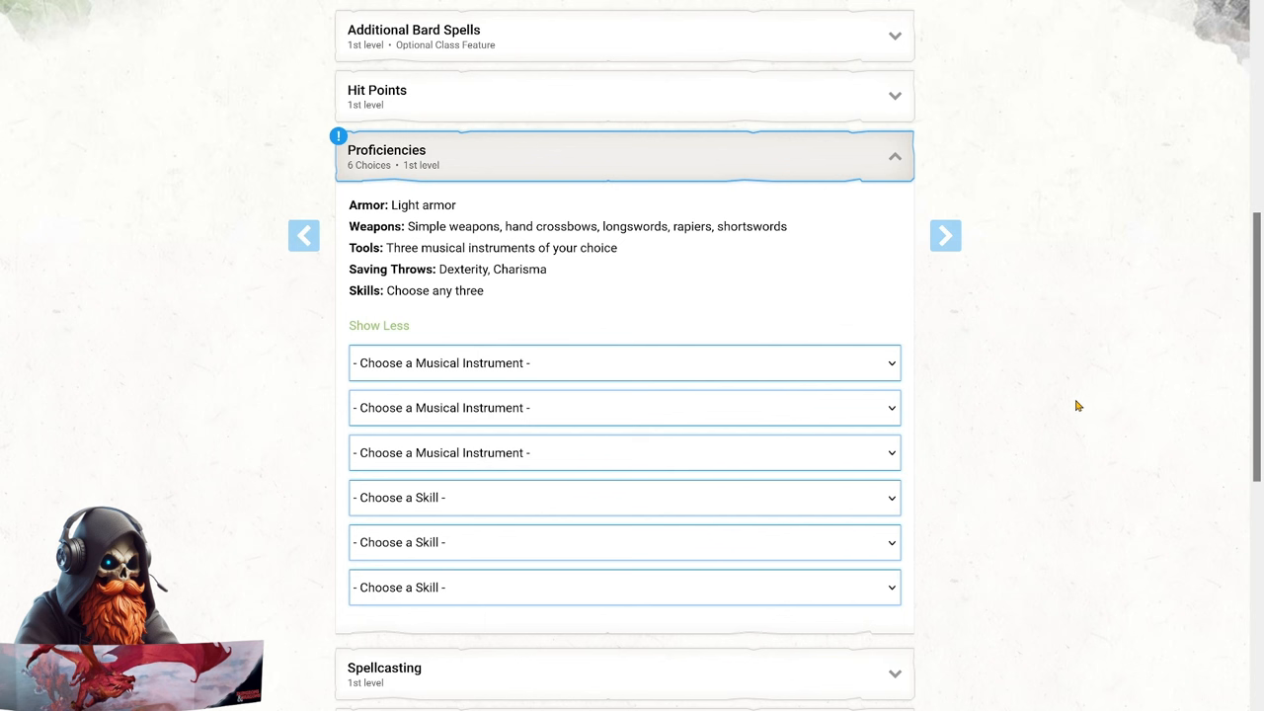
mouse_move(972, 380)
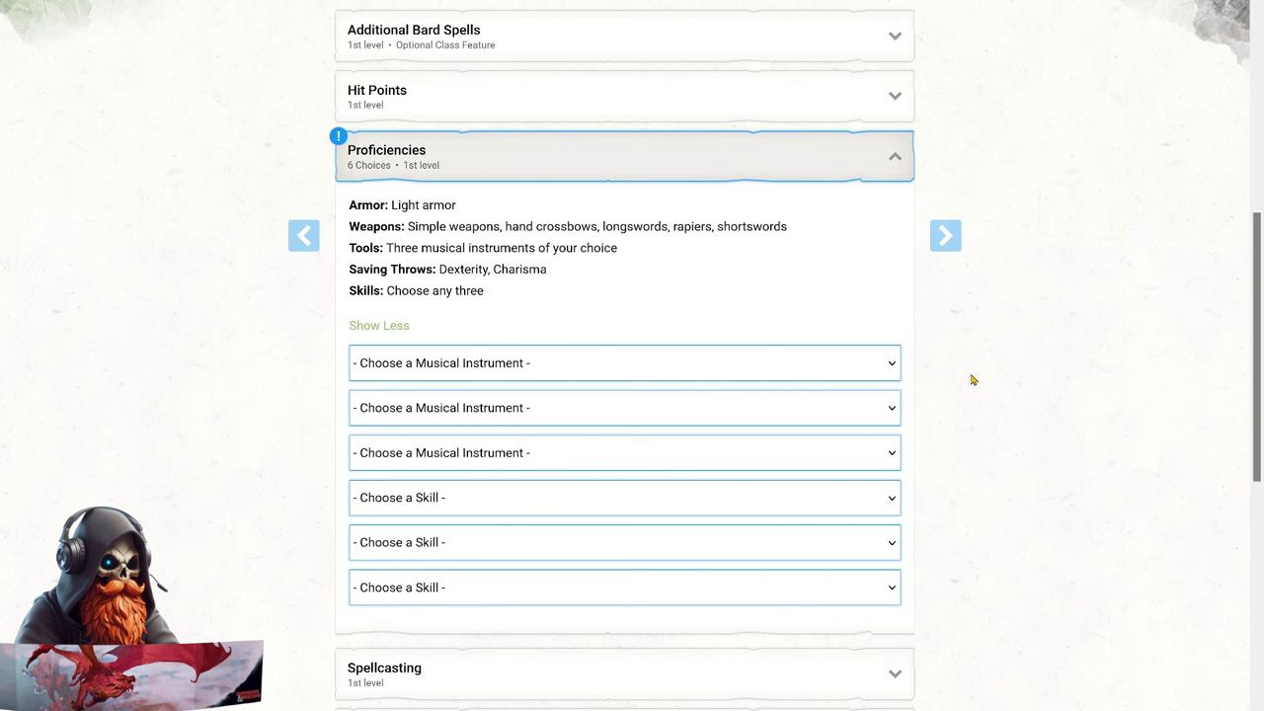
mouse_move(967, 376)
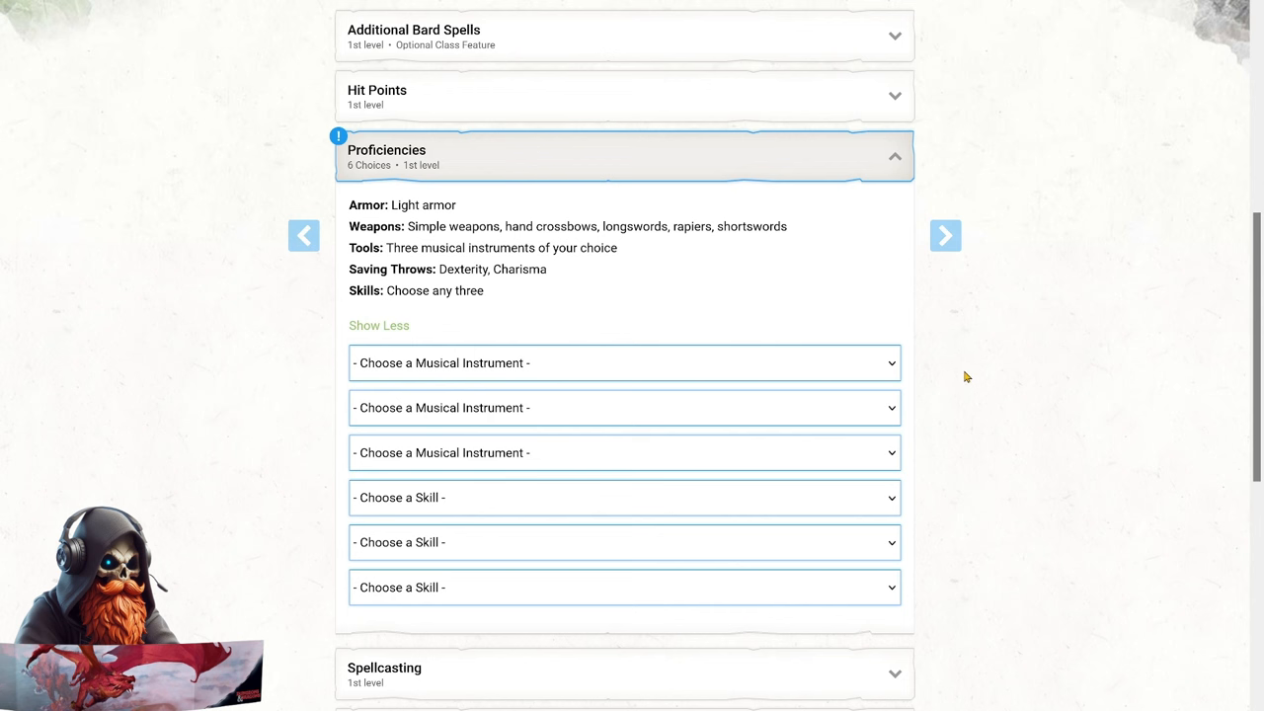
left_click(624, 363)
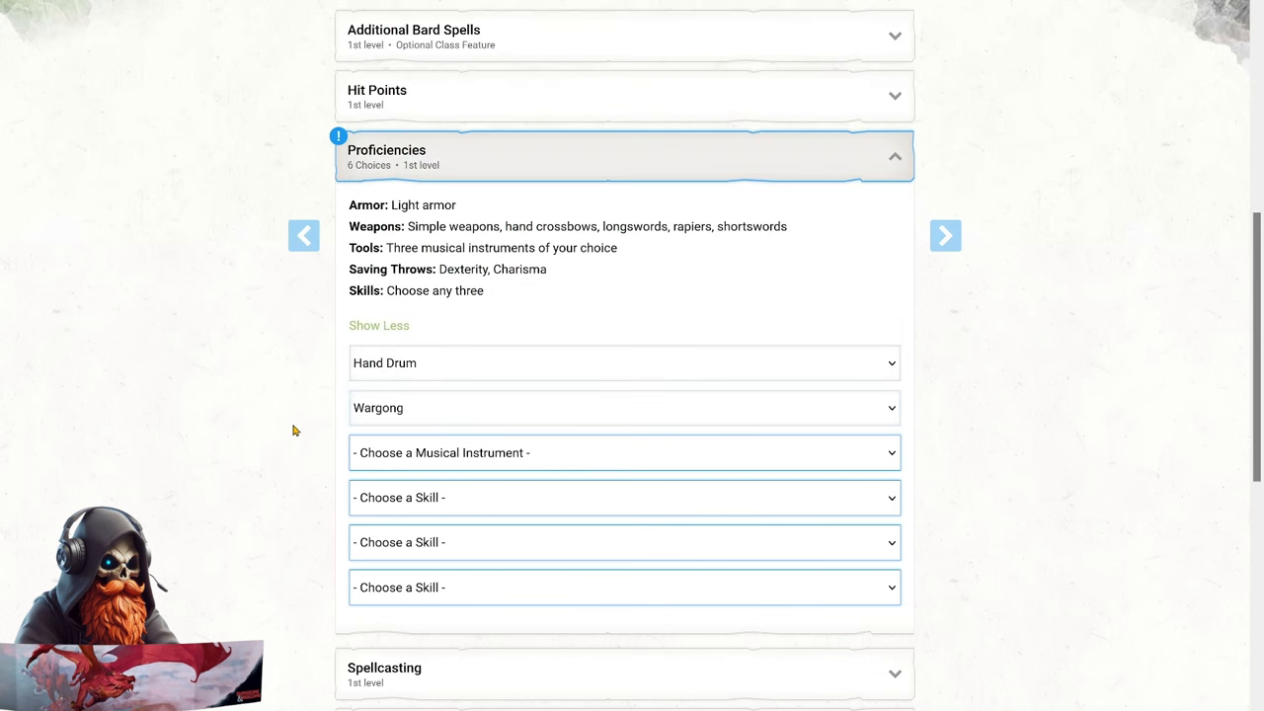
mouse_move(307, 427)
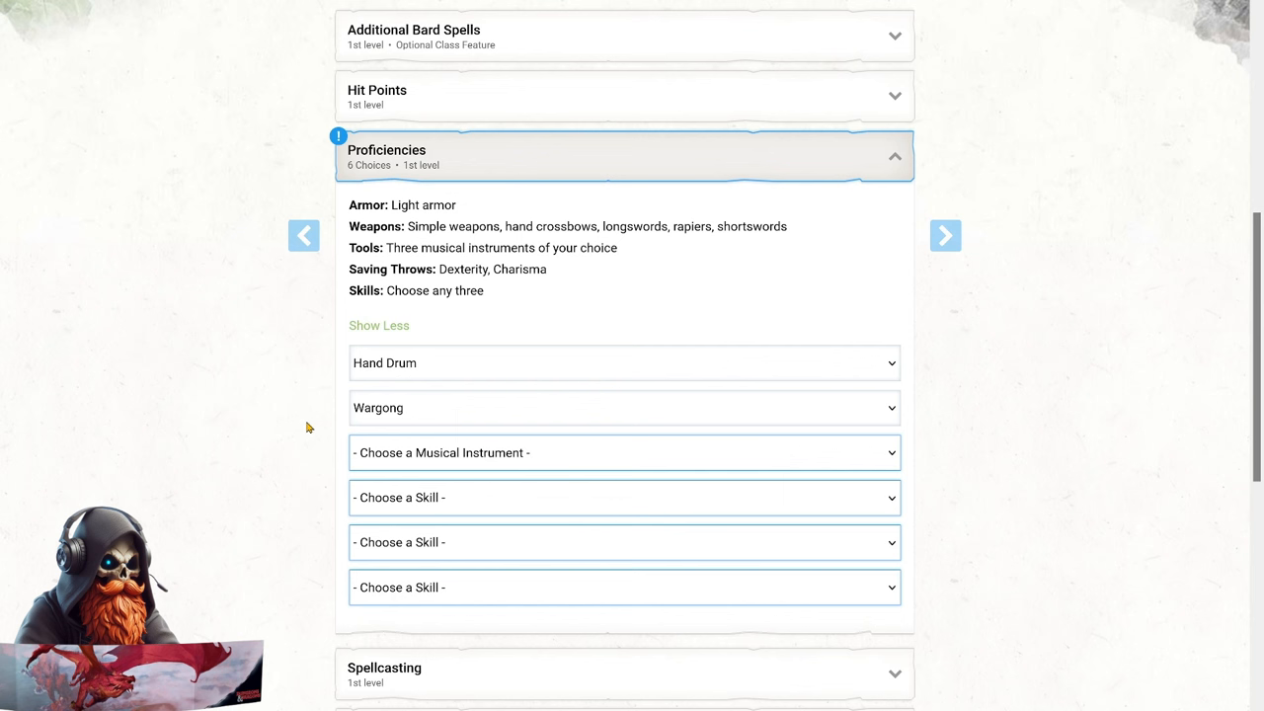
mouse_move(314, 428)
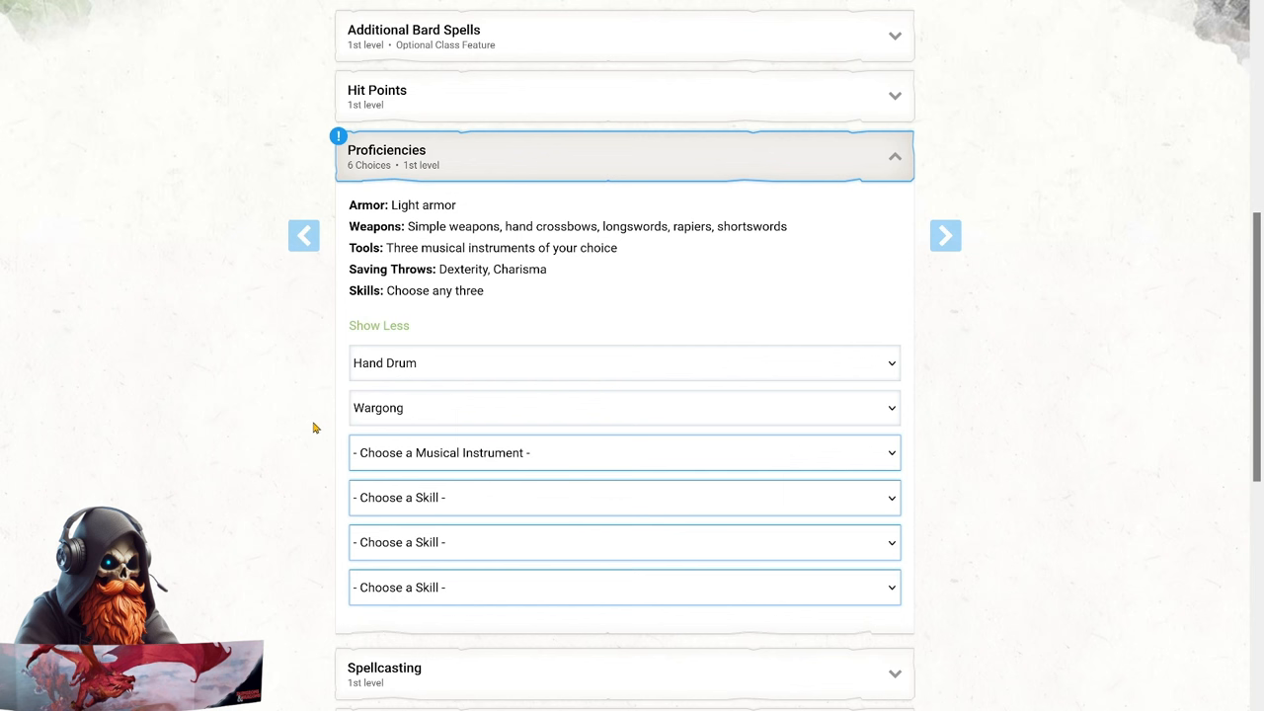
mouse_move(341, 430)
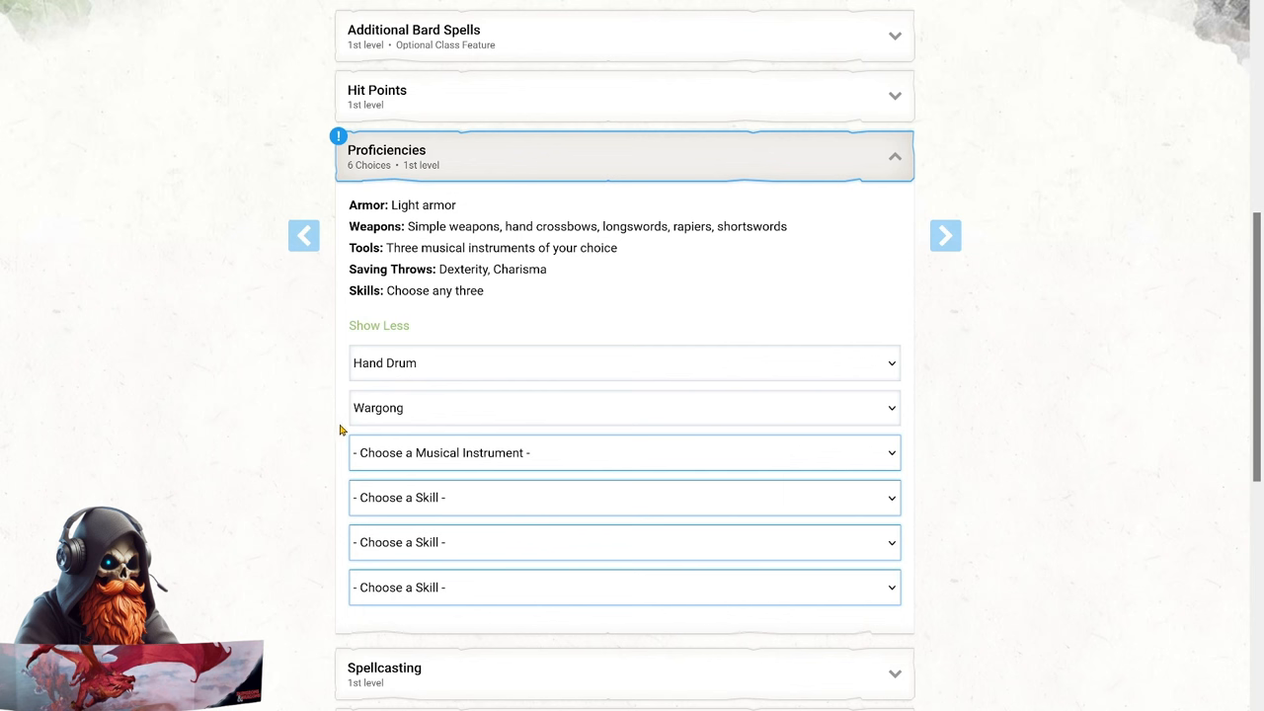
left_click(623, 452)
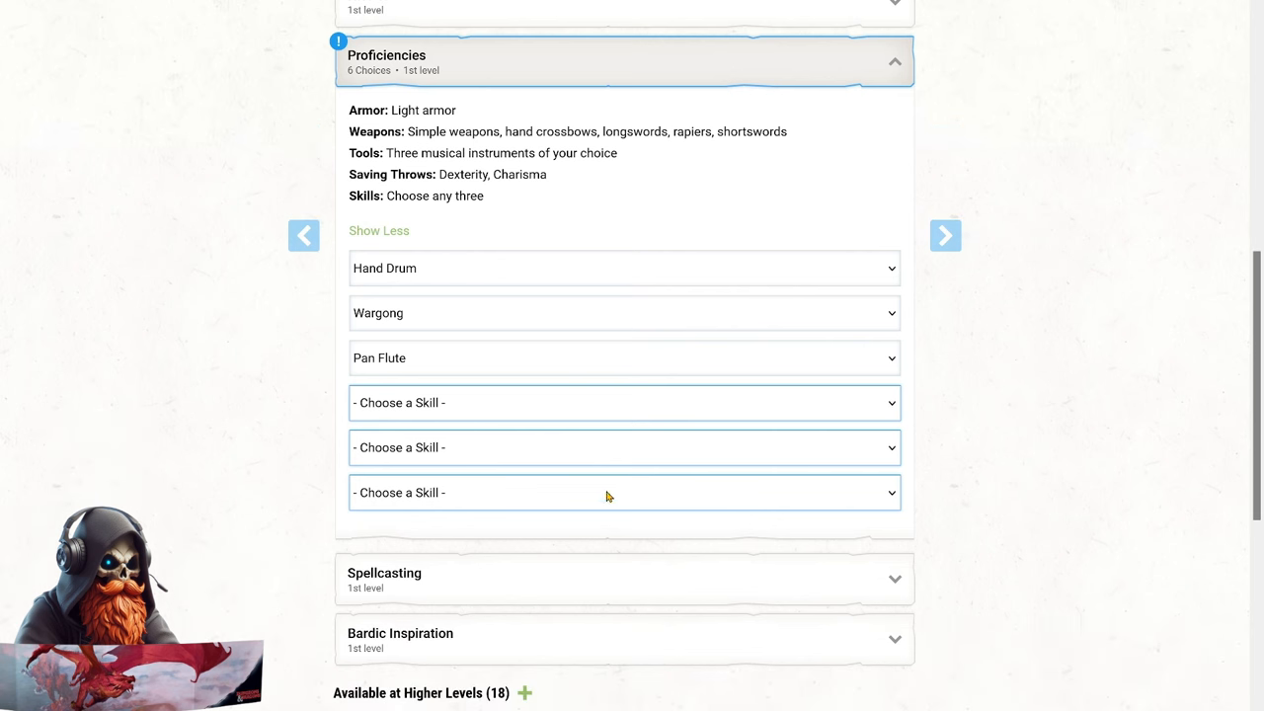
Pick Perception, Persuasion and Animal Handling skills, then collapse Proficiencies.
left_click(624, 401)
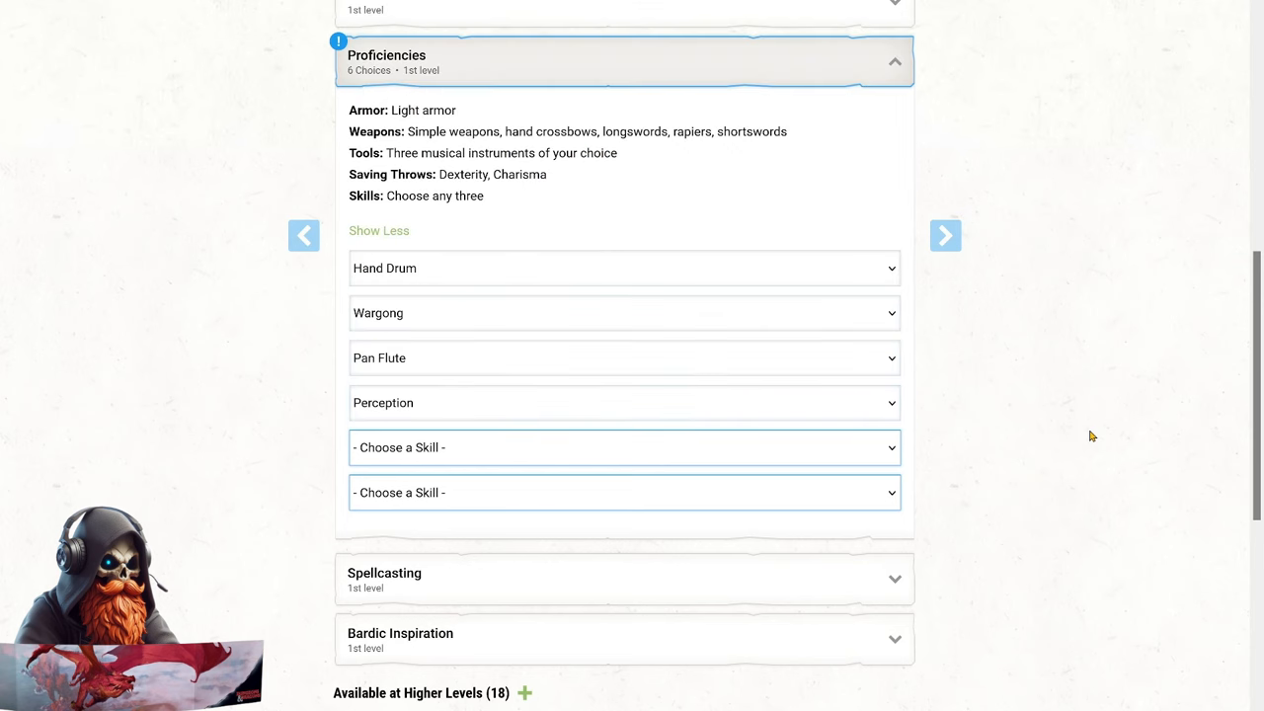
mouse_move(1086, 438)
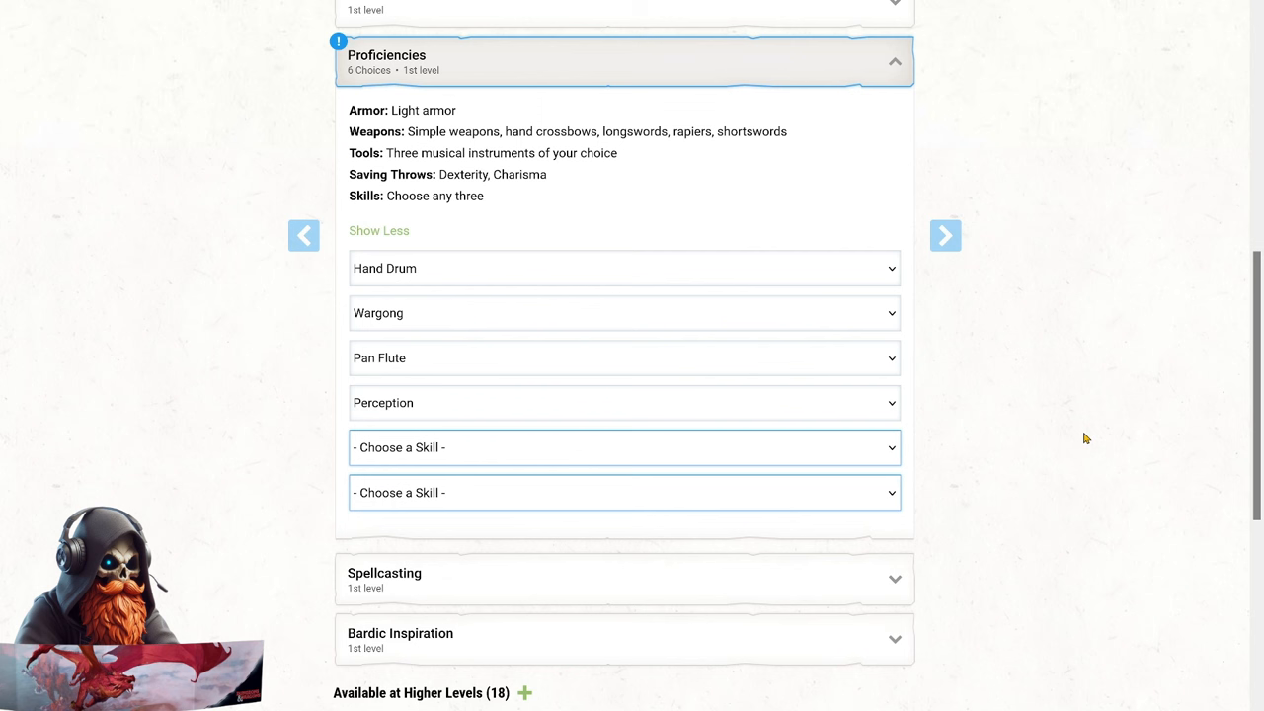
mouse_move(1083, 441)
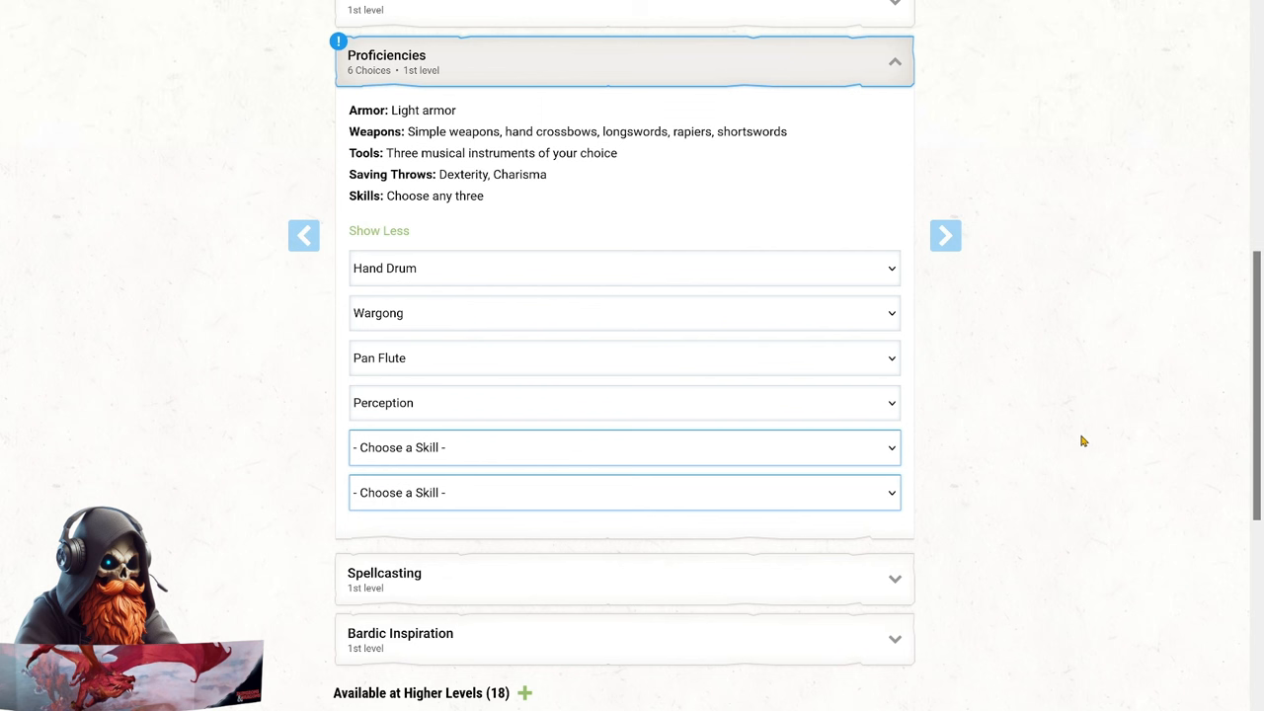
mouse_move(1079, 443)
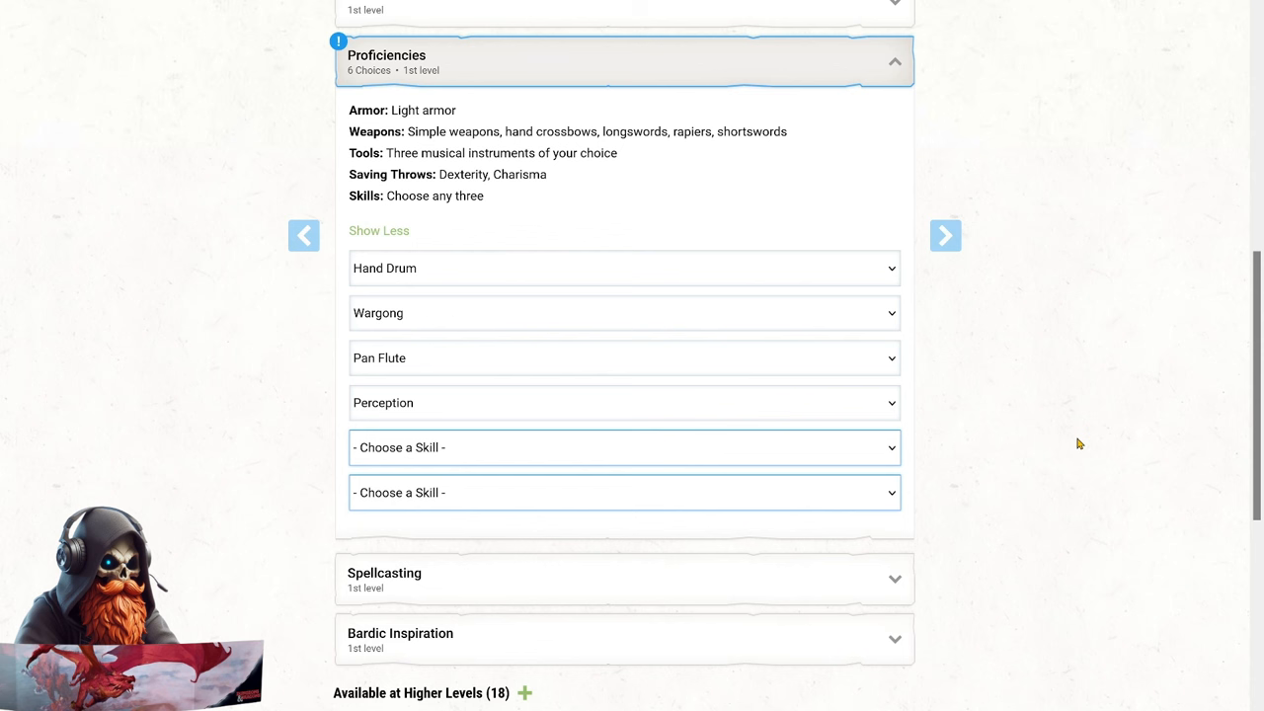
mouse_move(468, 498)
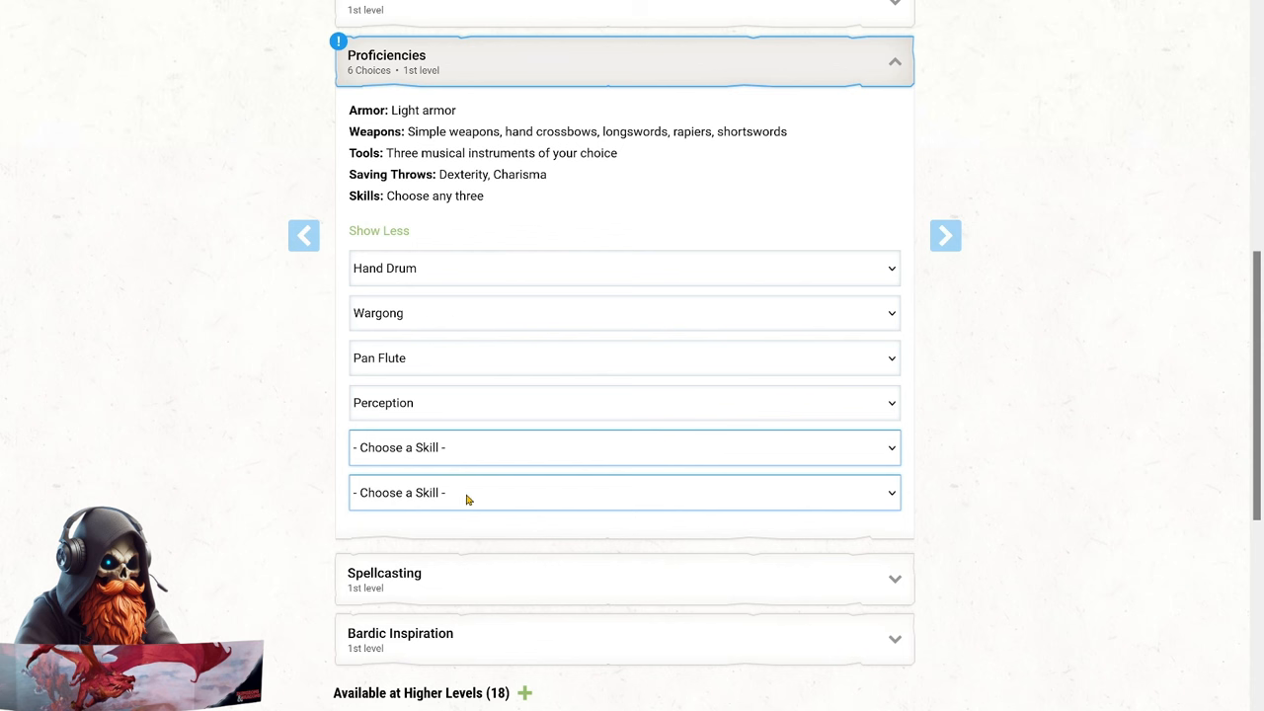
left_click(623, 447)
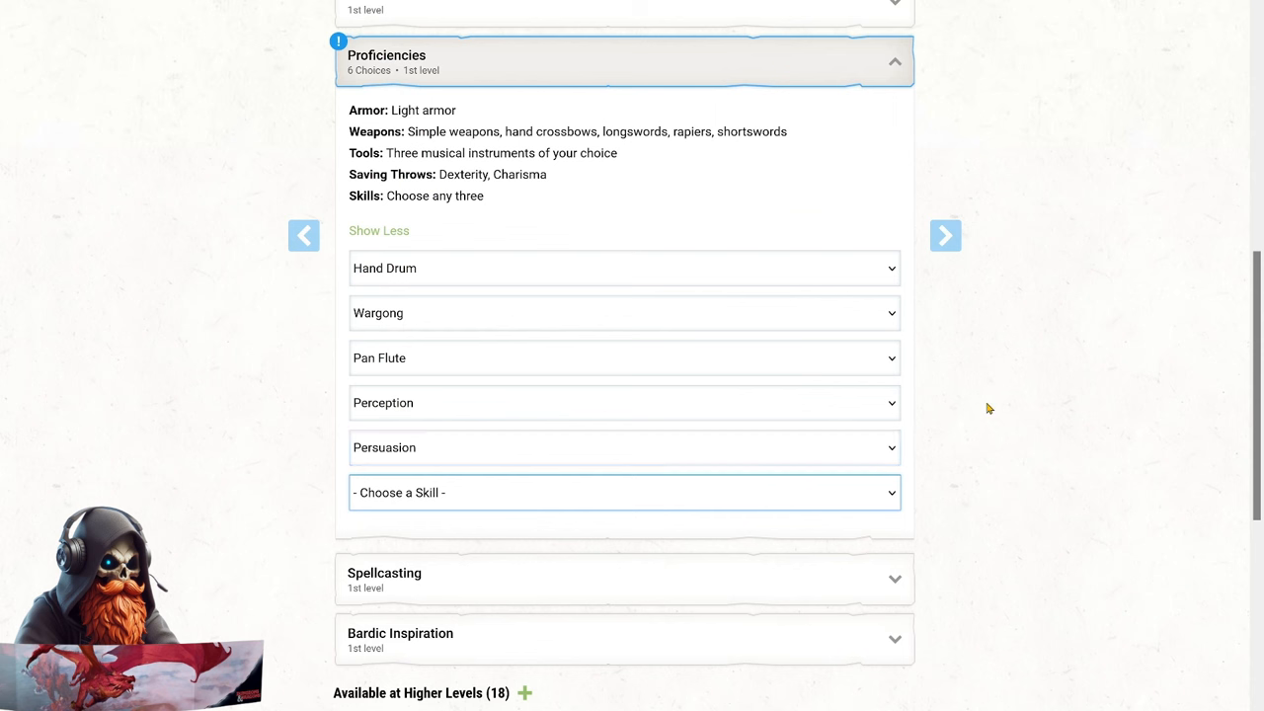
mouse_move(807, 509)
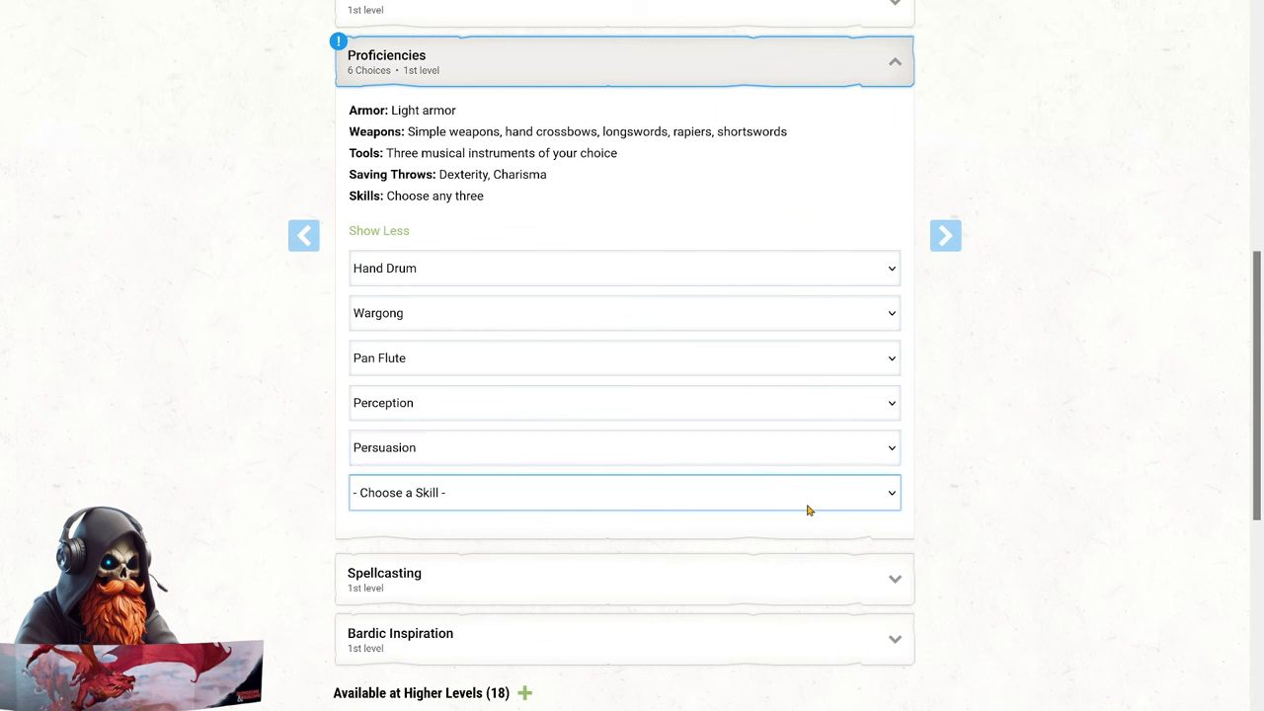
left_click(624, 492)
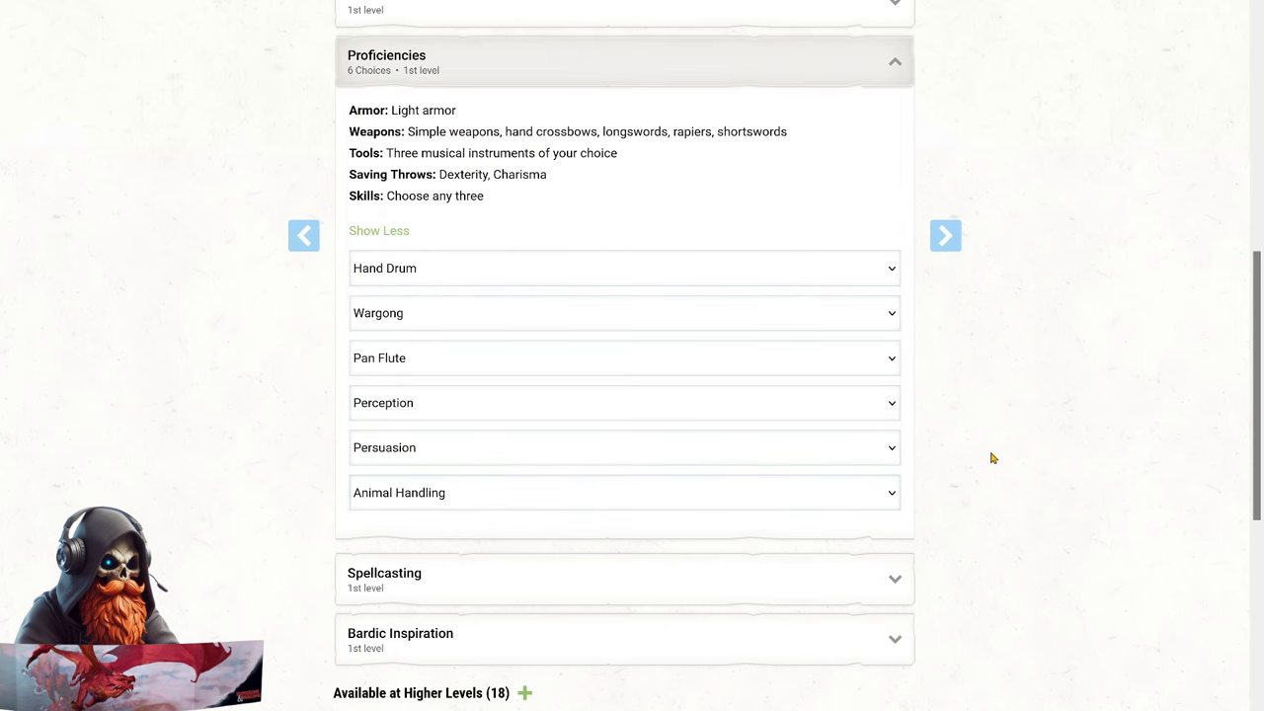
left_click(893, 61)
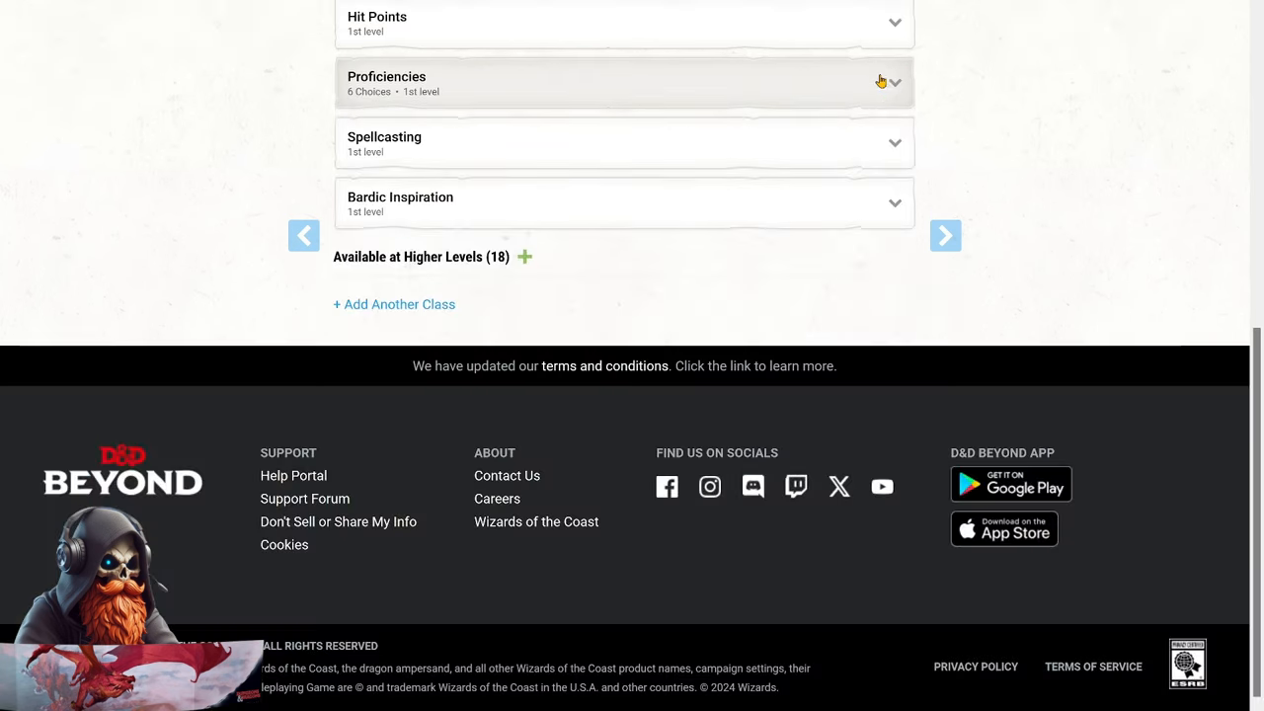
left_click(625, 203)
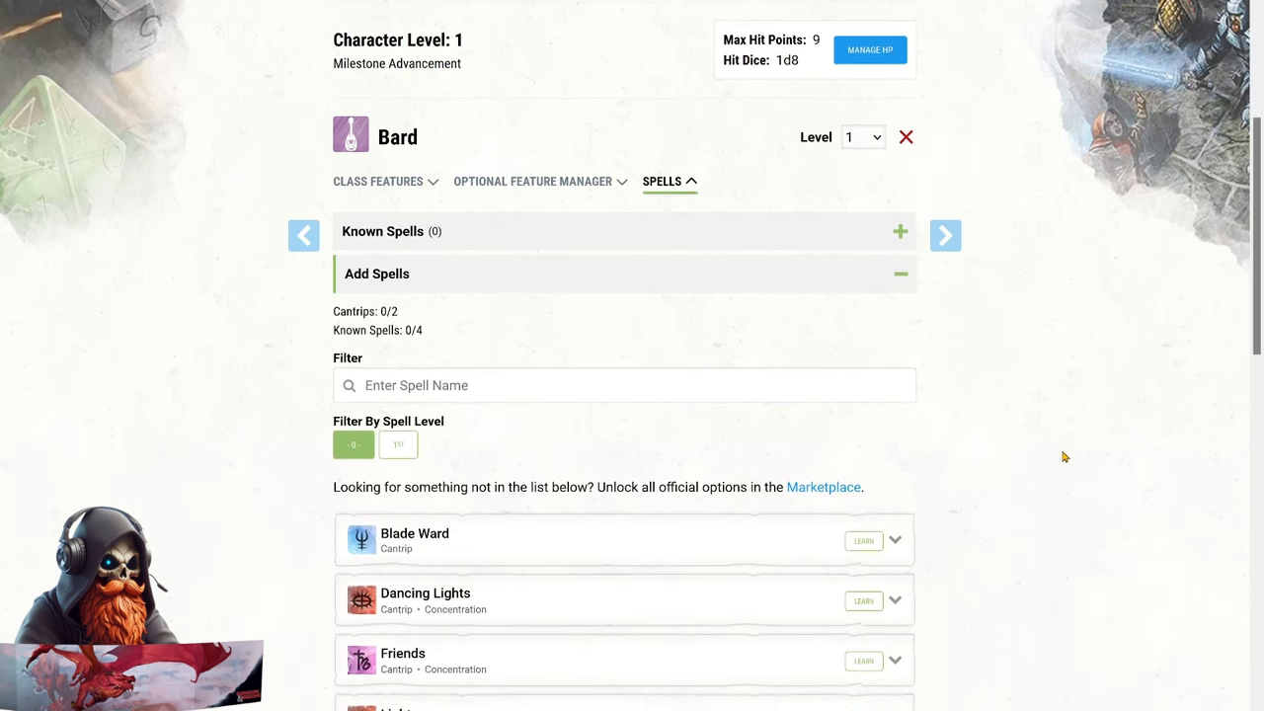
Learn Mage Hand as the Bard's cantrip.
scroll("down", 3)
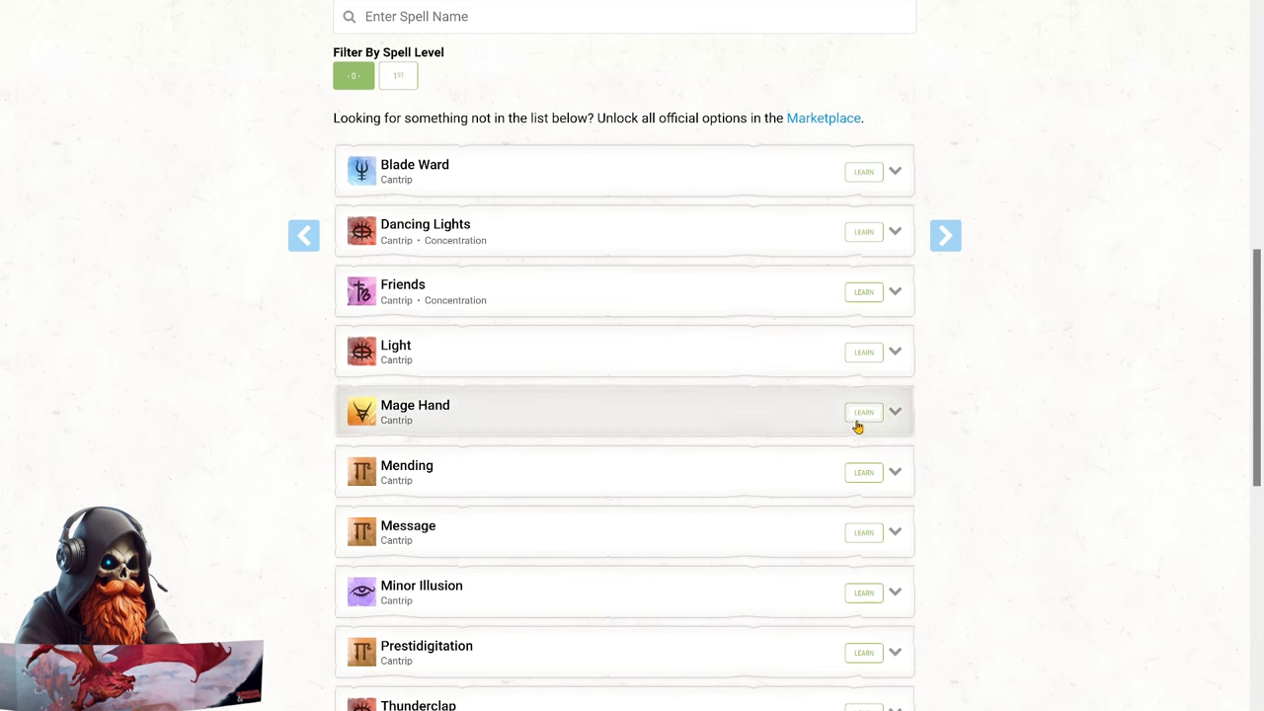
left_click(863, 412)
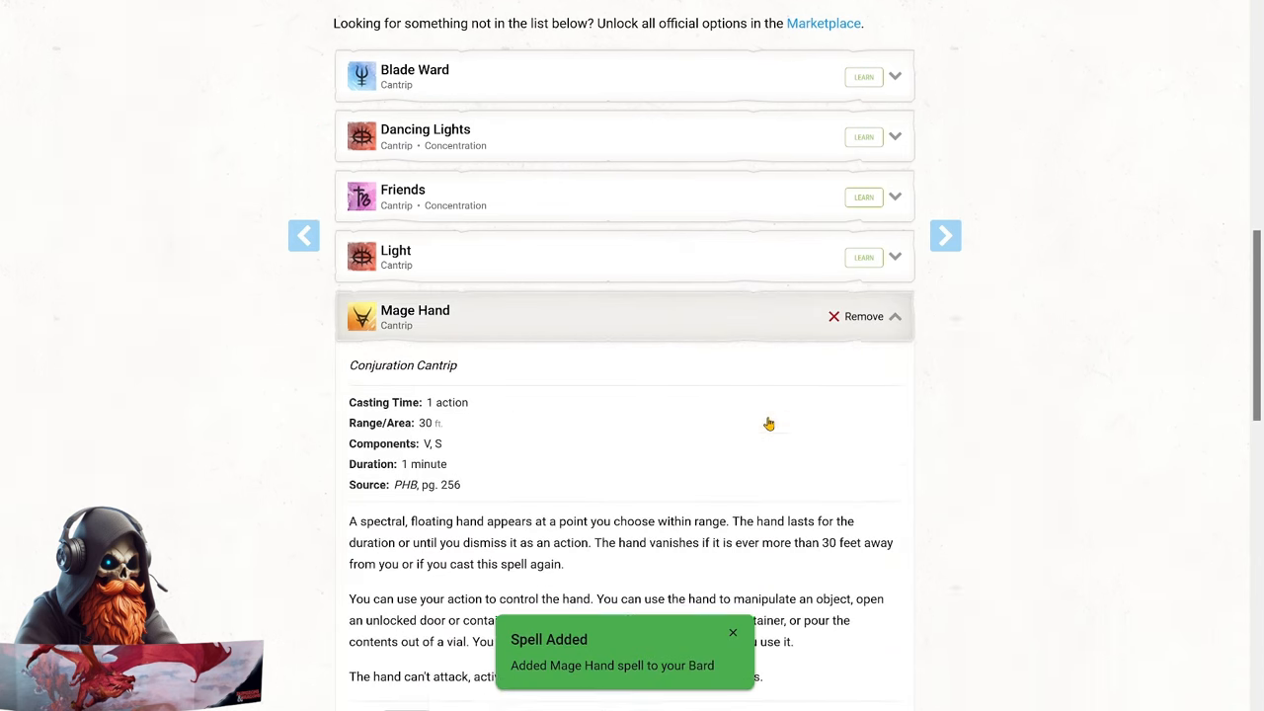
scroll("down", 3)
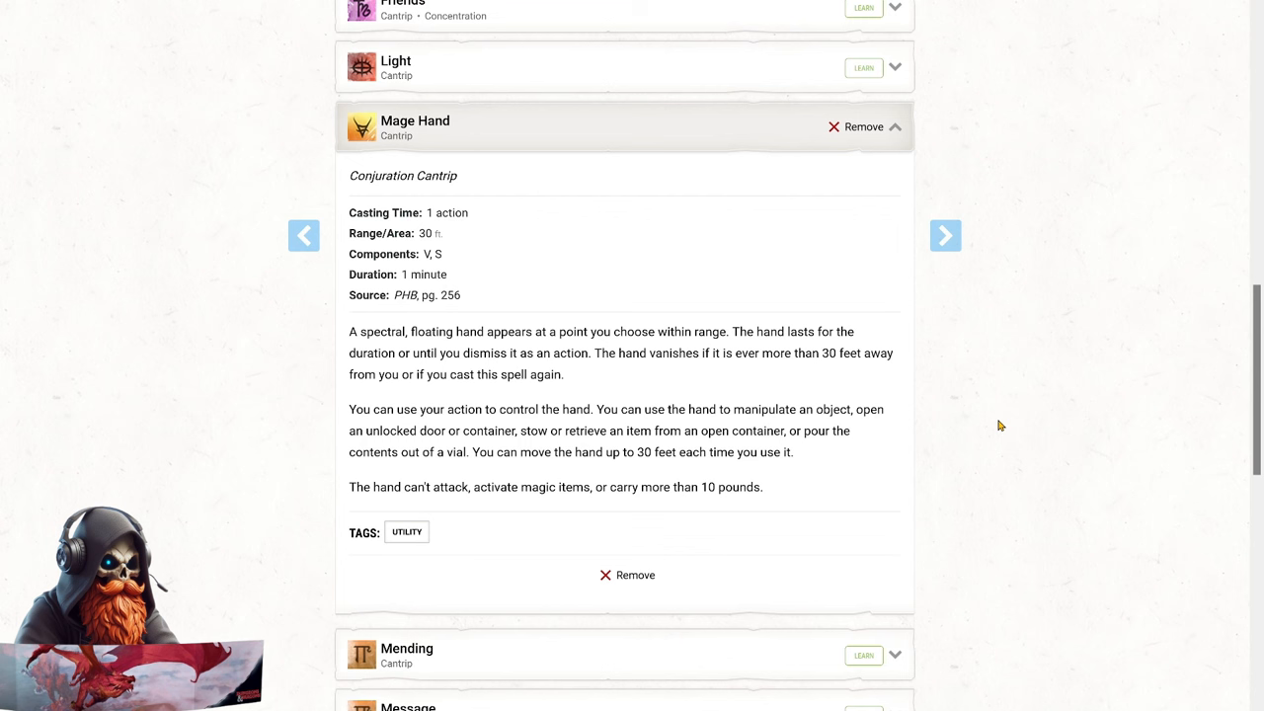
mouse_move(1002, 425)
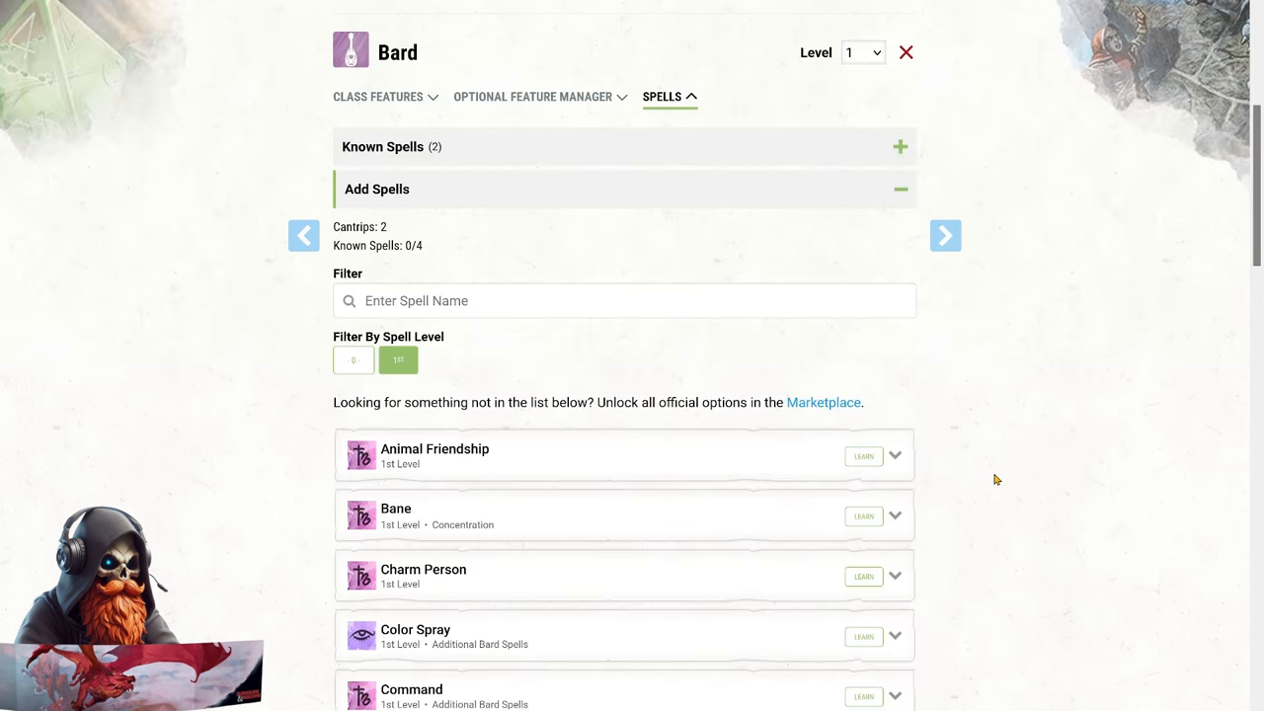
Learn the Faerie Fire and Healing Word spells for the Bard.
scroll("down", 3)
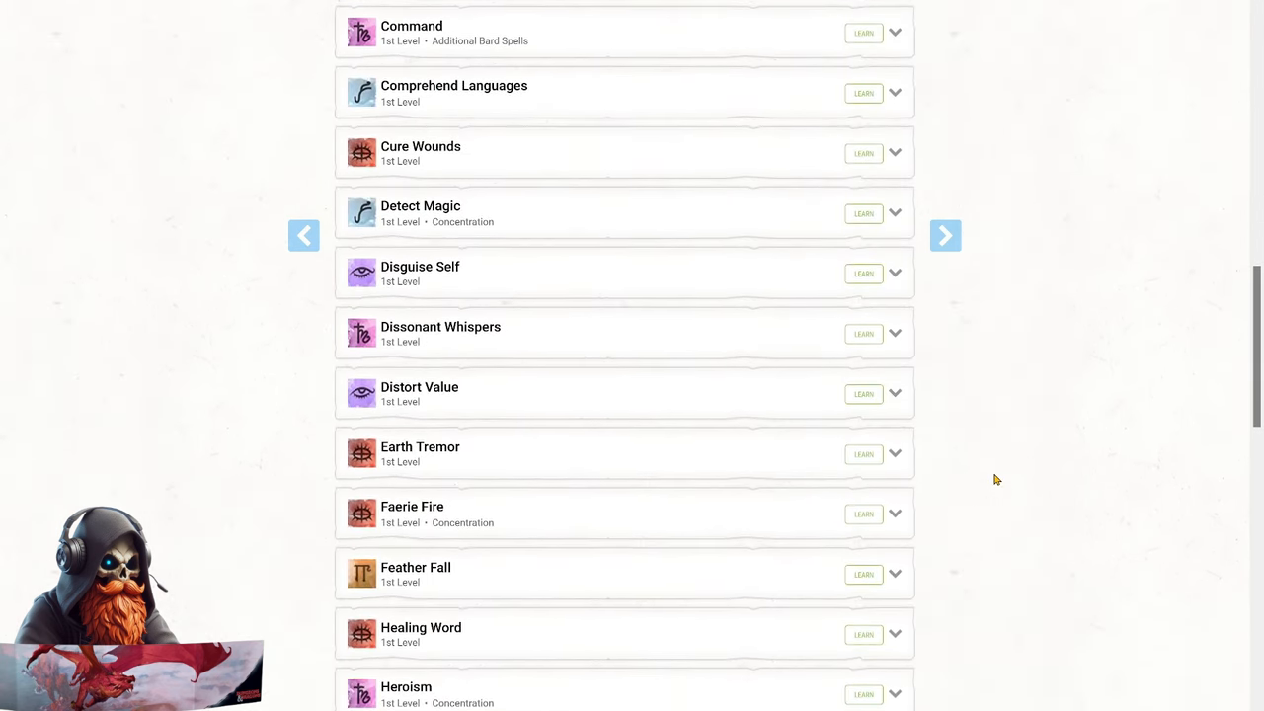
left_click(863, 513)
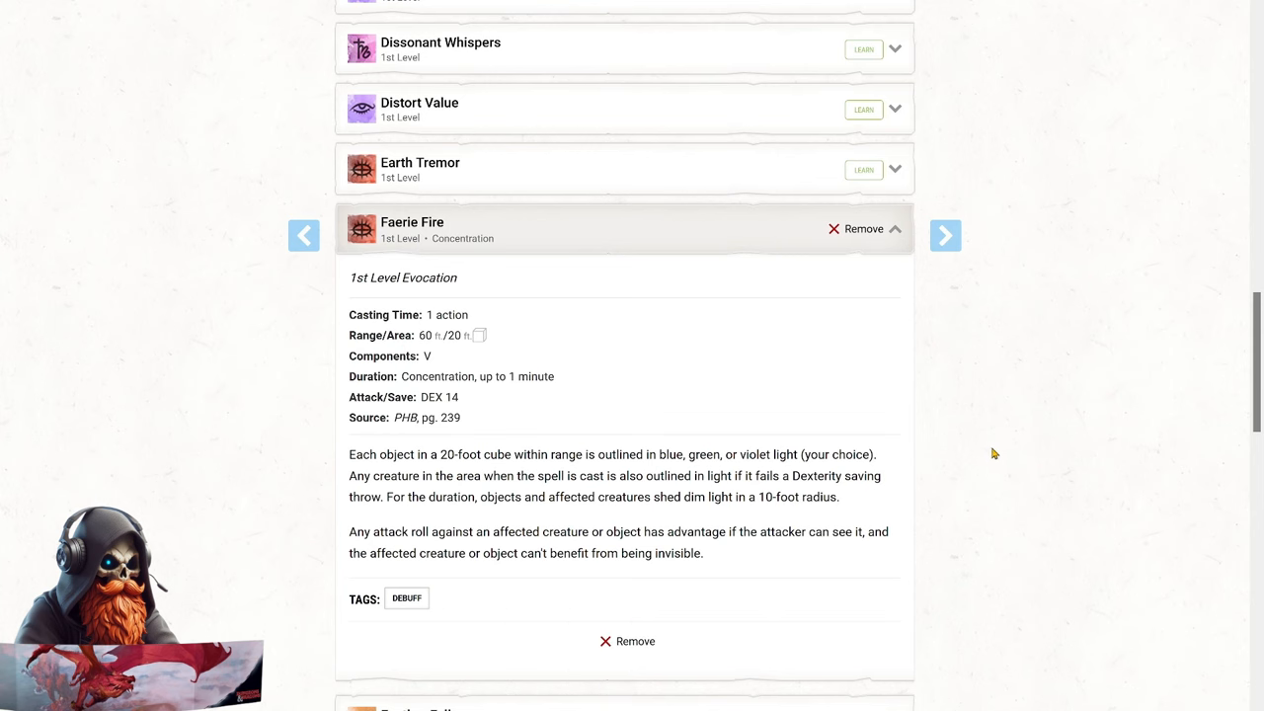
left_click(894, 228)
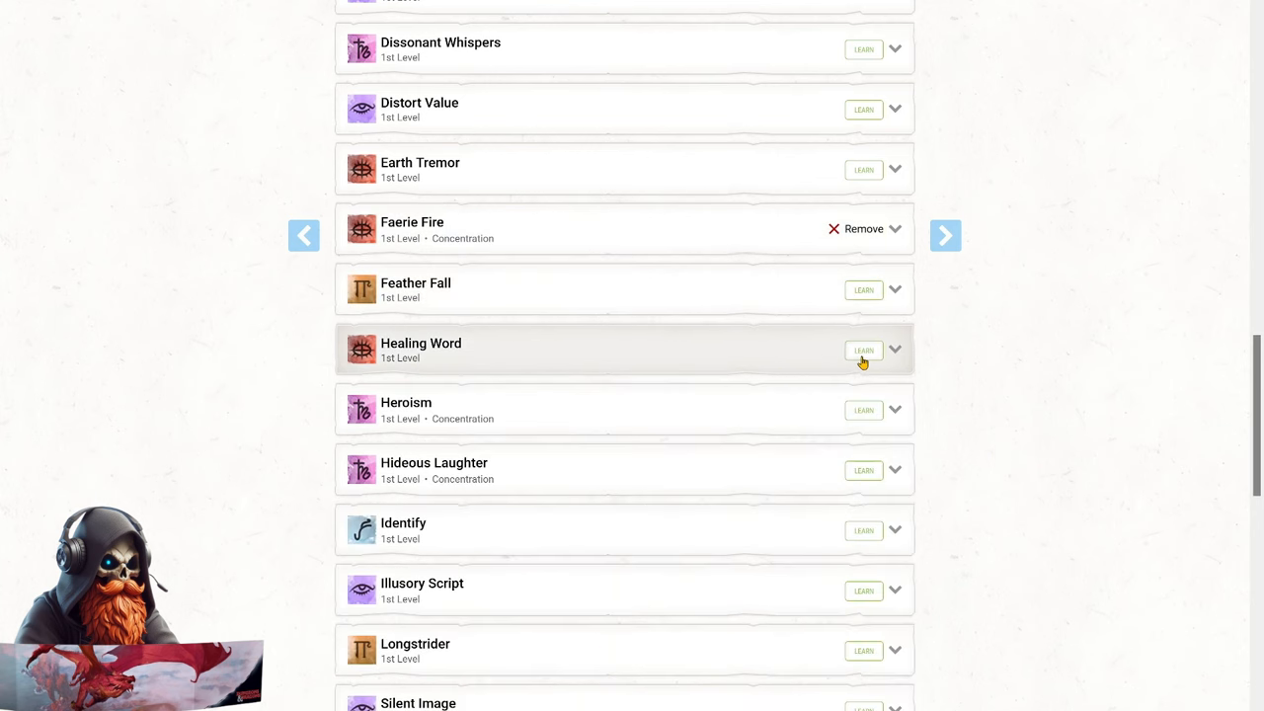
left_click(862, 350)
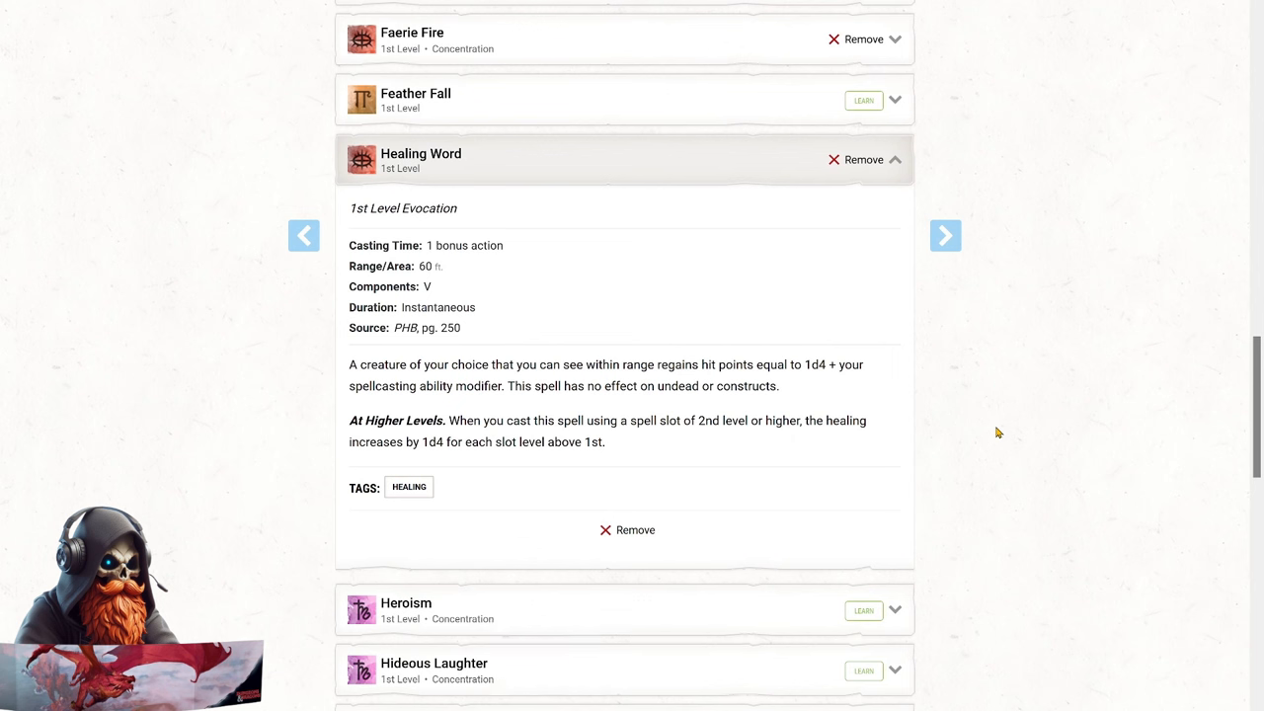
mouse_move(990, 421)
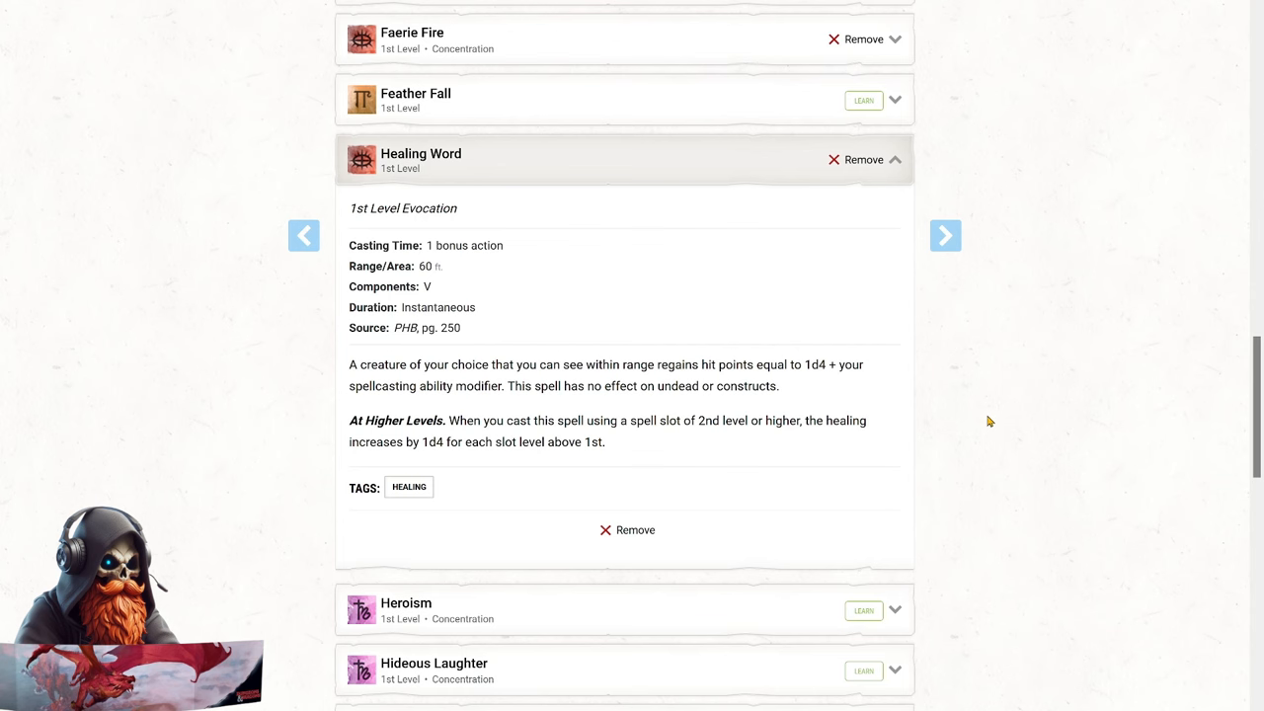
mouse_move(780, 164)
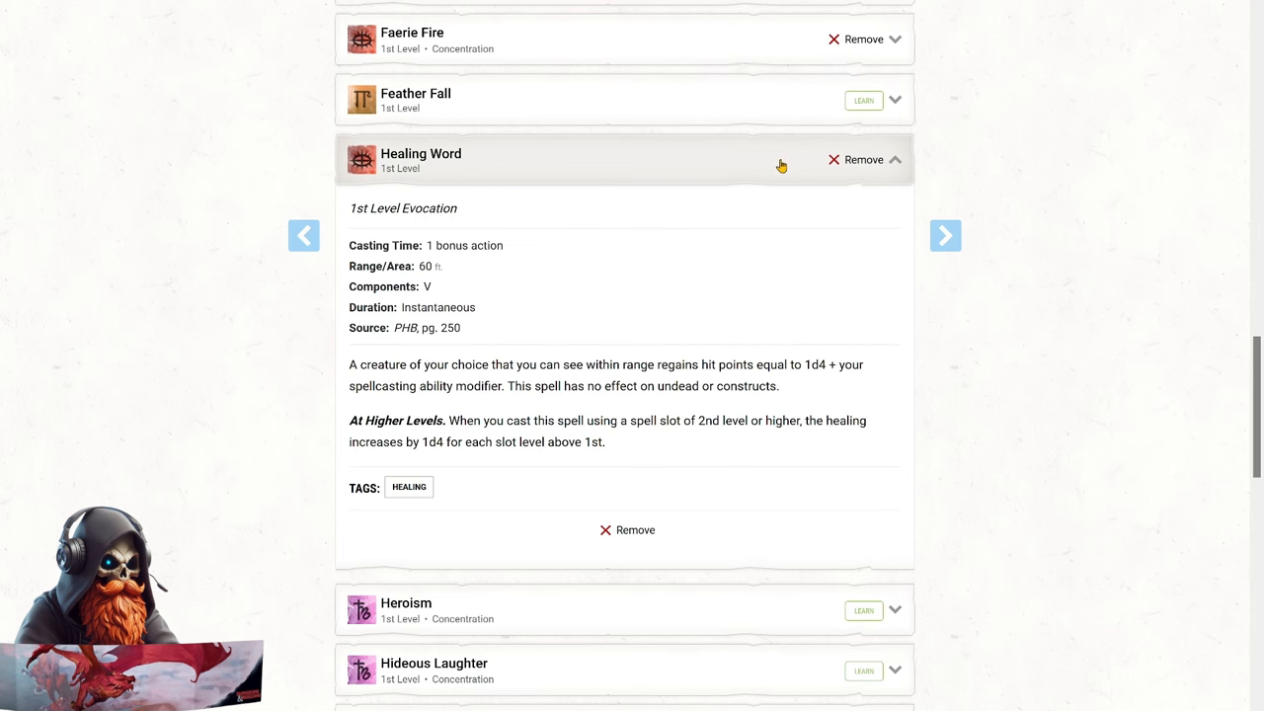
left_click(894, 159)
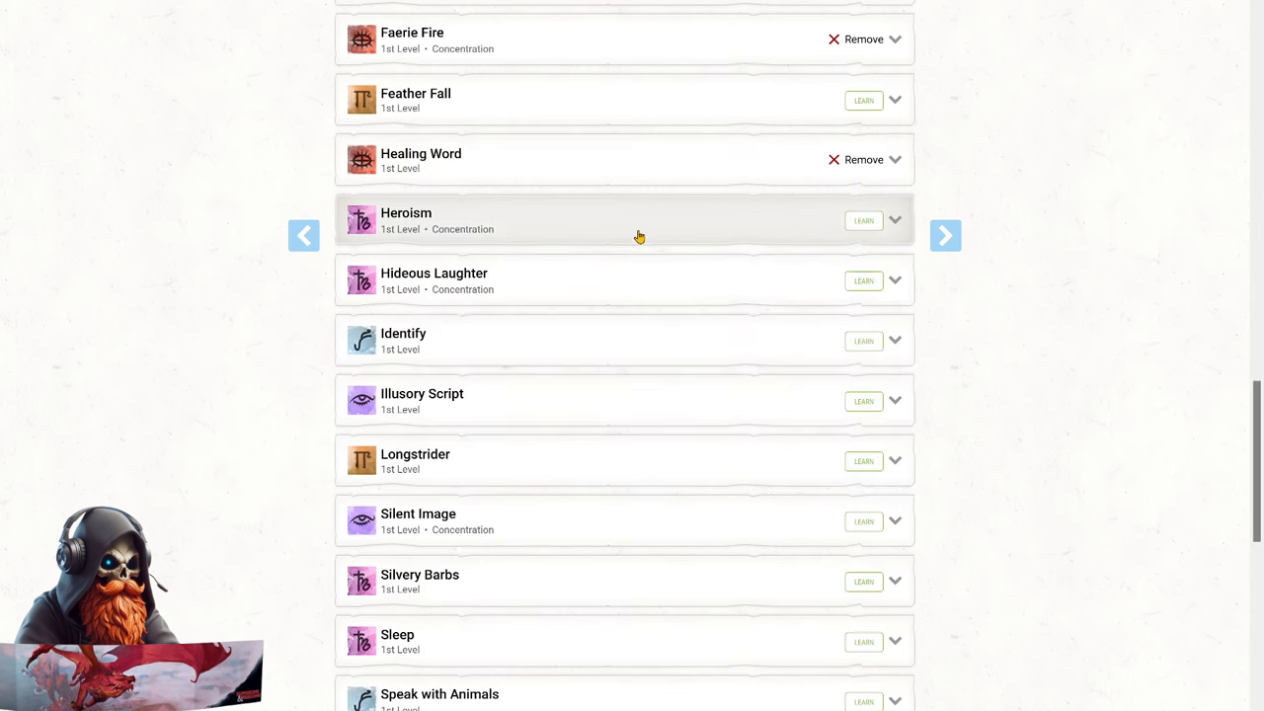
Learn the Heroism and Longstrider spells for the Bard.
left_click(863, 220)
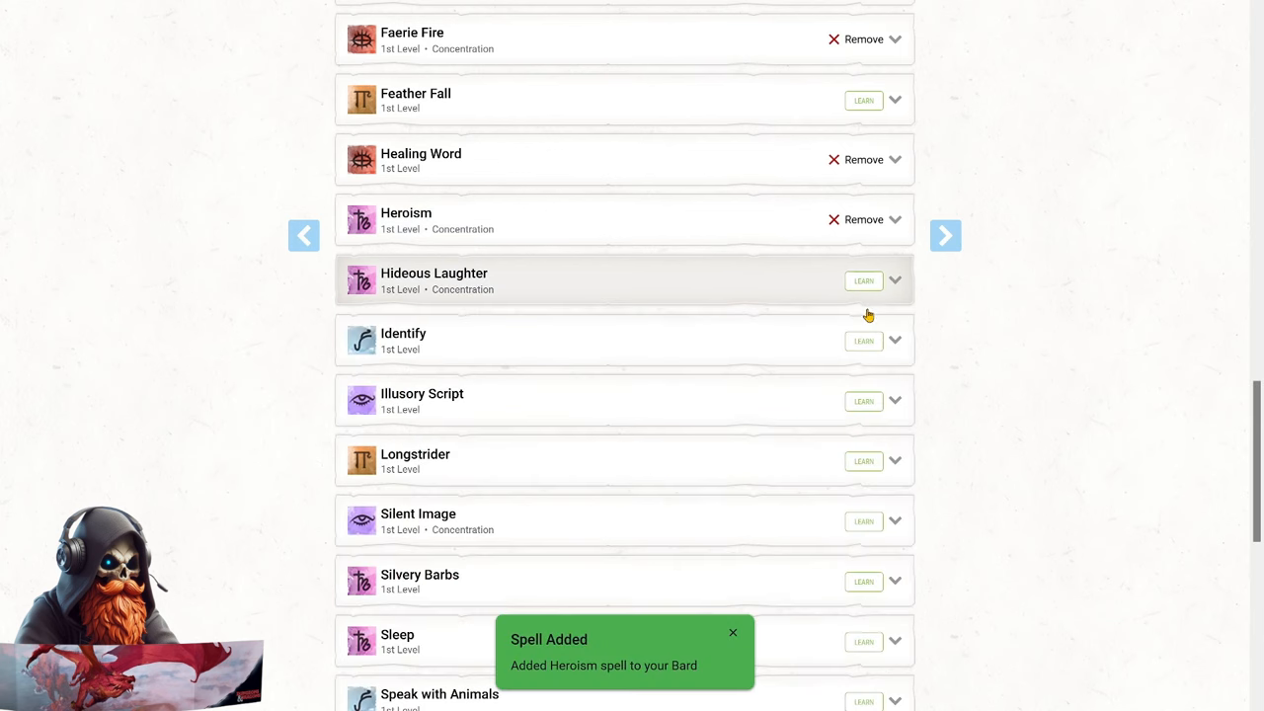
left_click(894, 219)
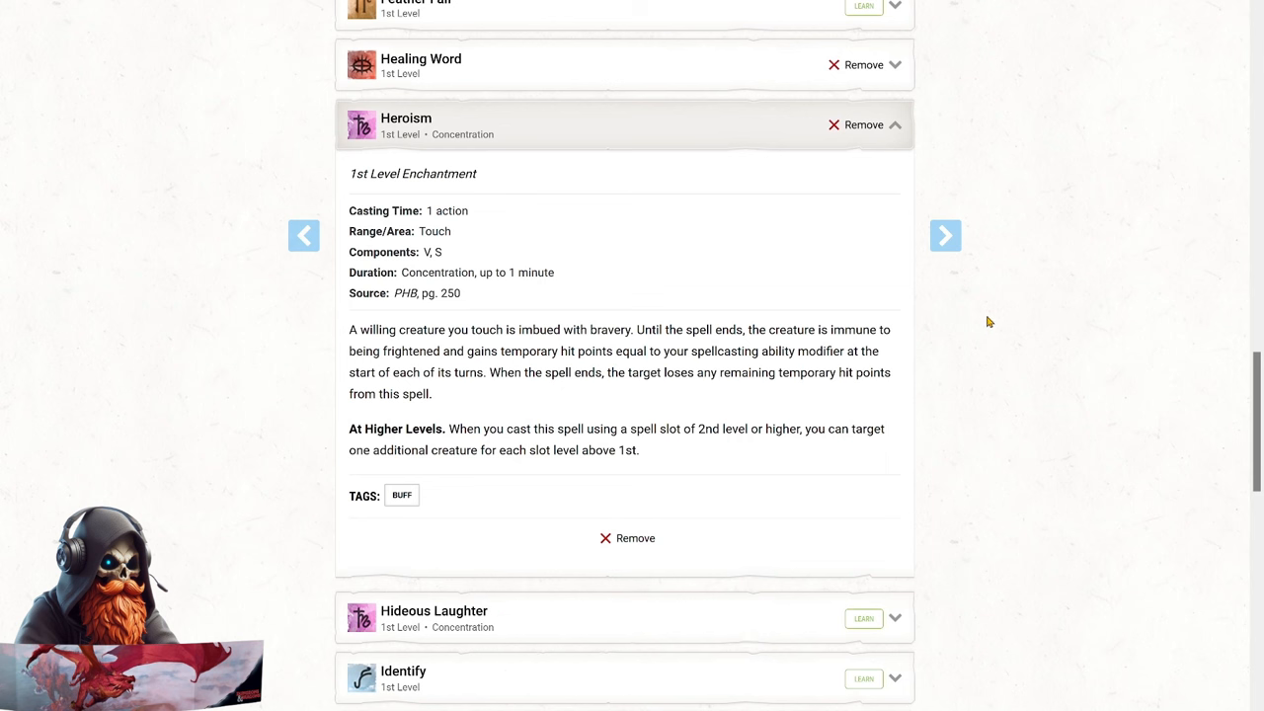
left_click(894, 124)
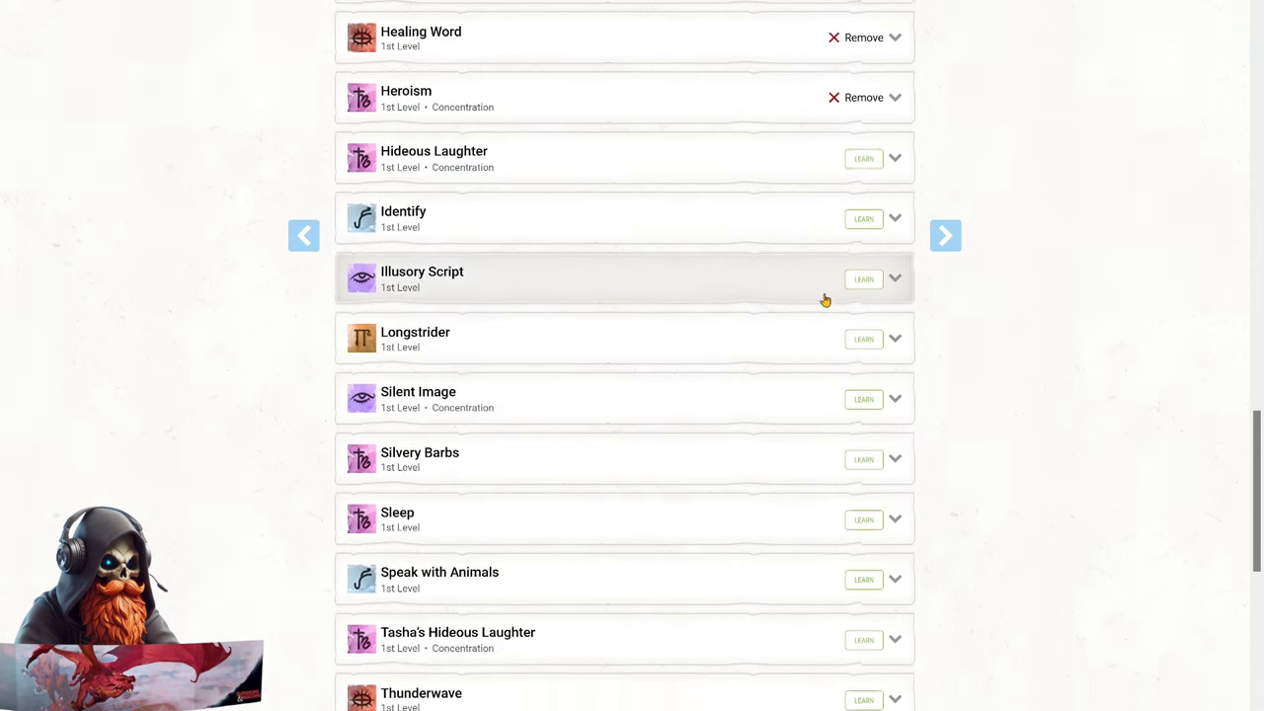
left_click(863, 338)
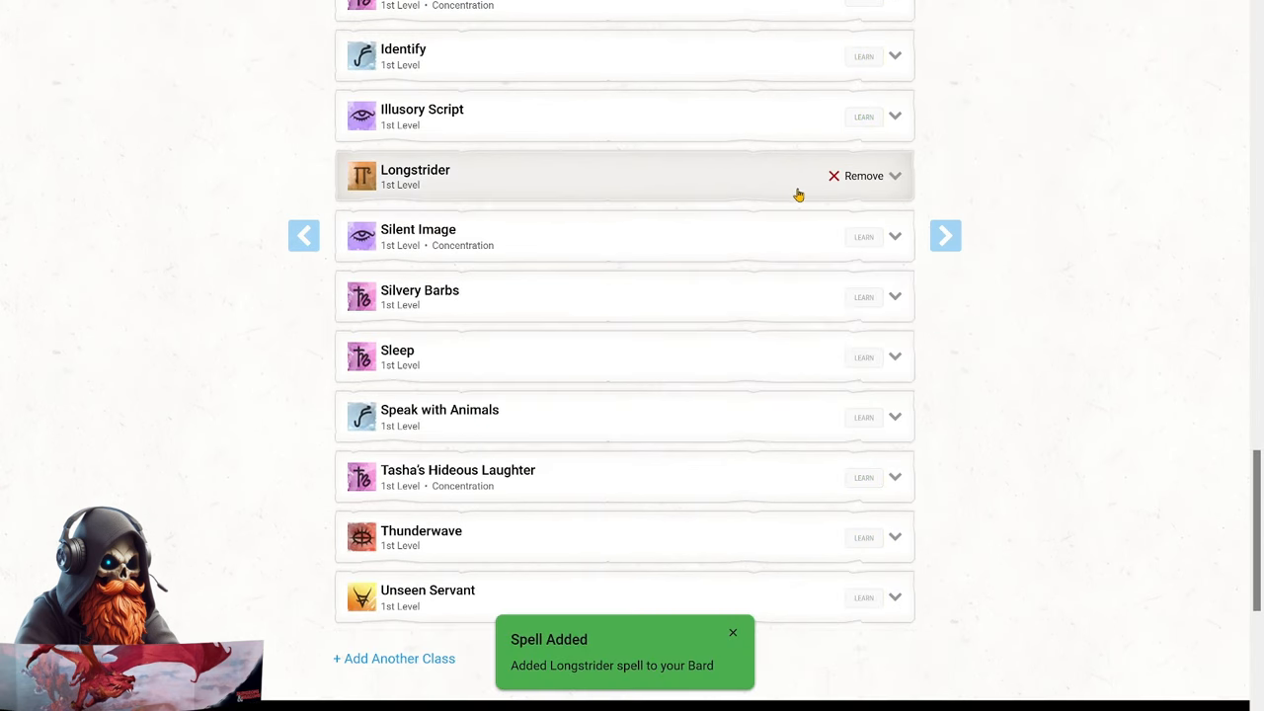
left_click(893, 176)
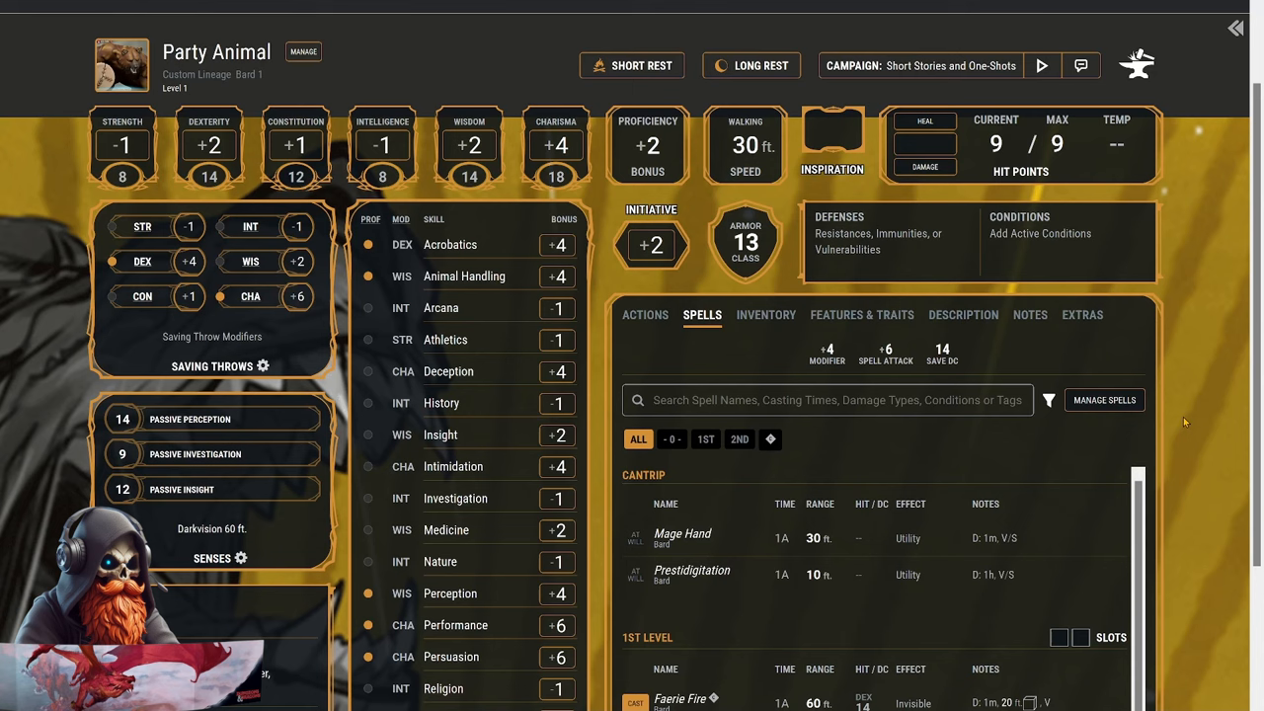
mouse_move(1174, 411)
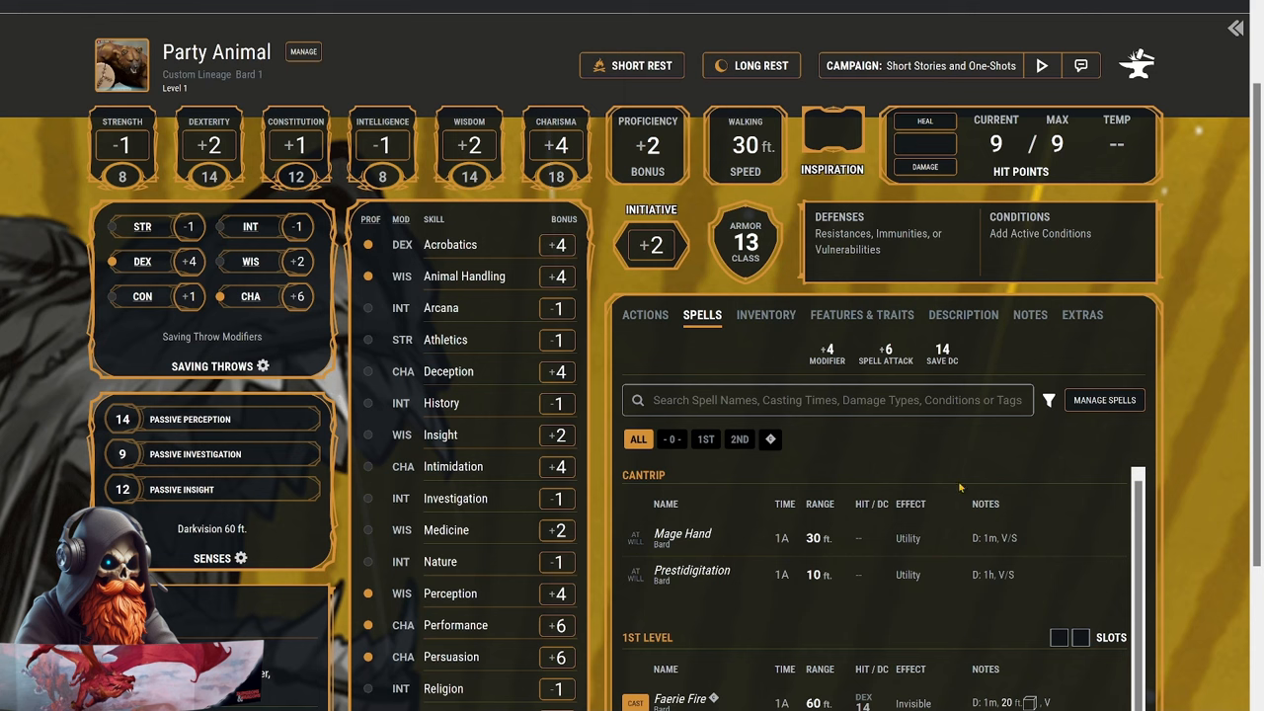
mouse_move(647, 316)
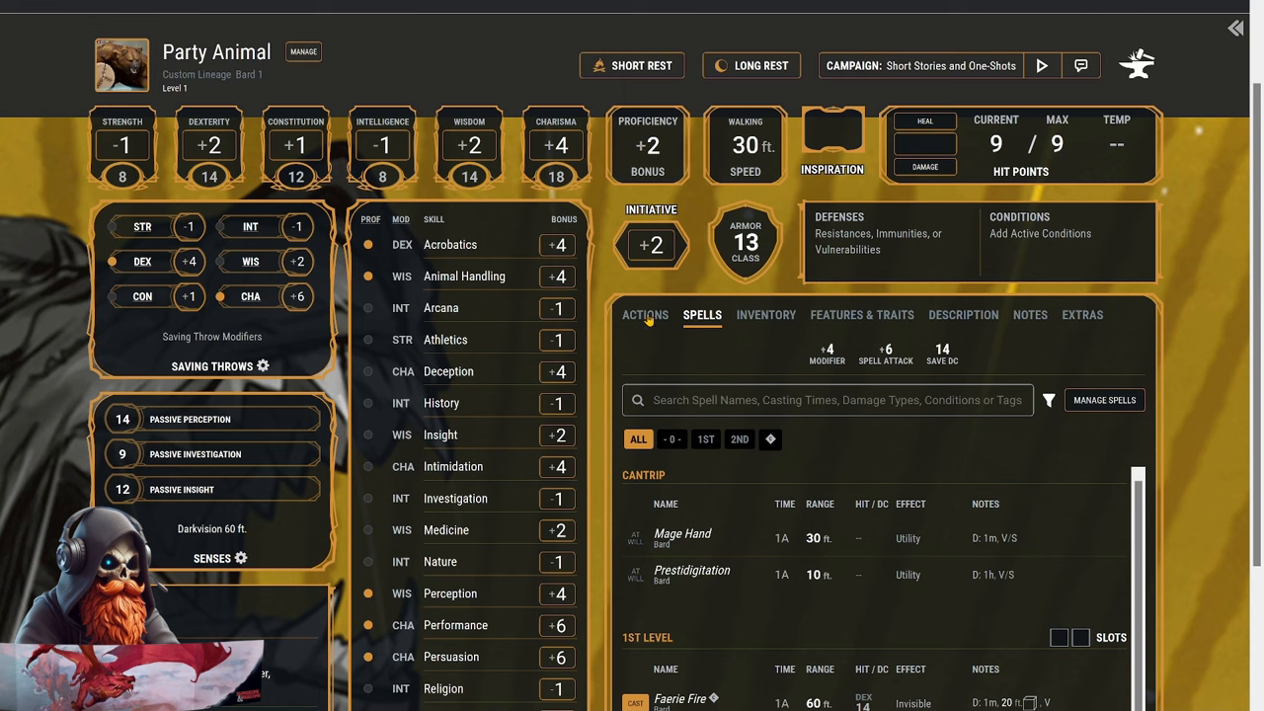
Scroll through Party Animal's Actions list, then view the Inventory.
left_click(645, 314)
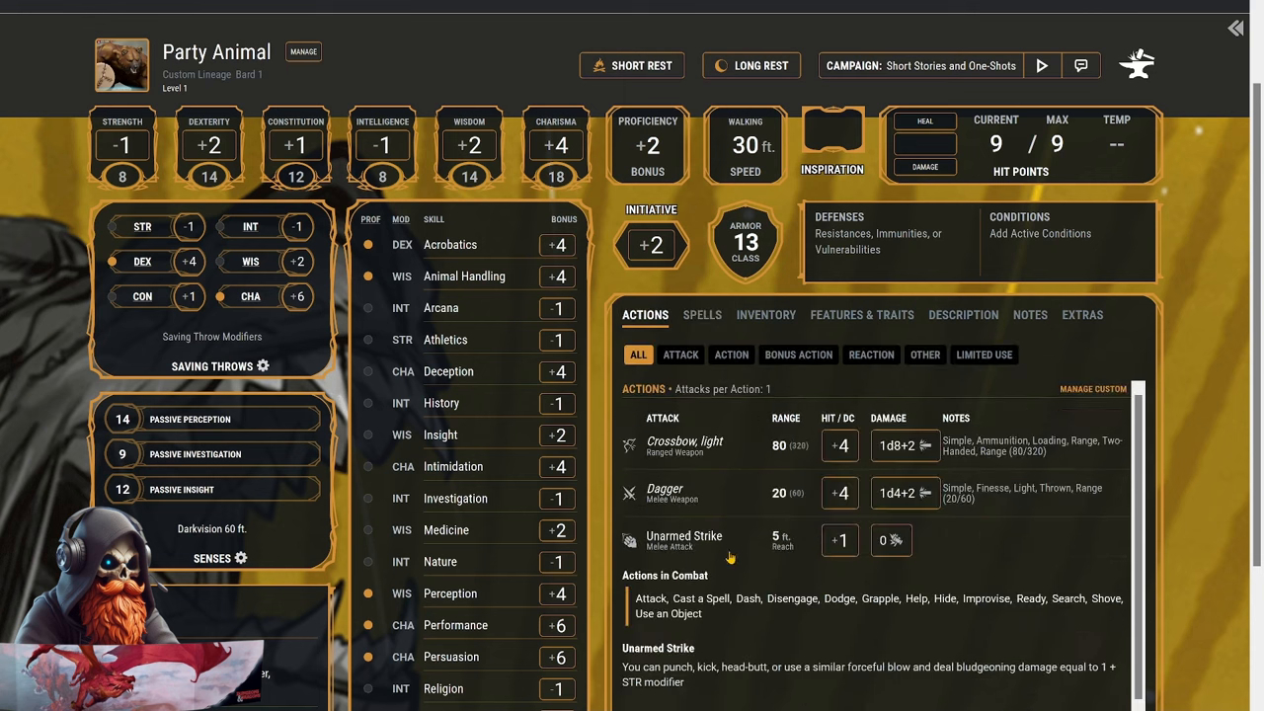
mouse_move(802, 587)
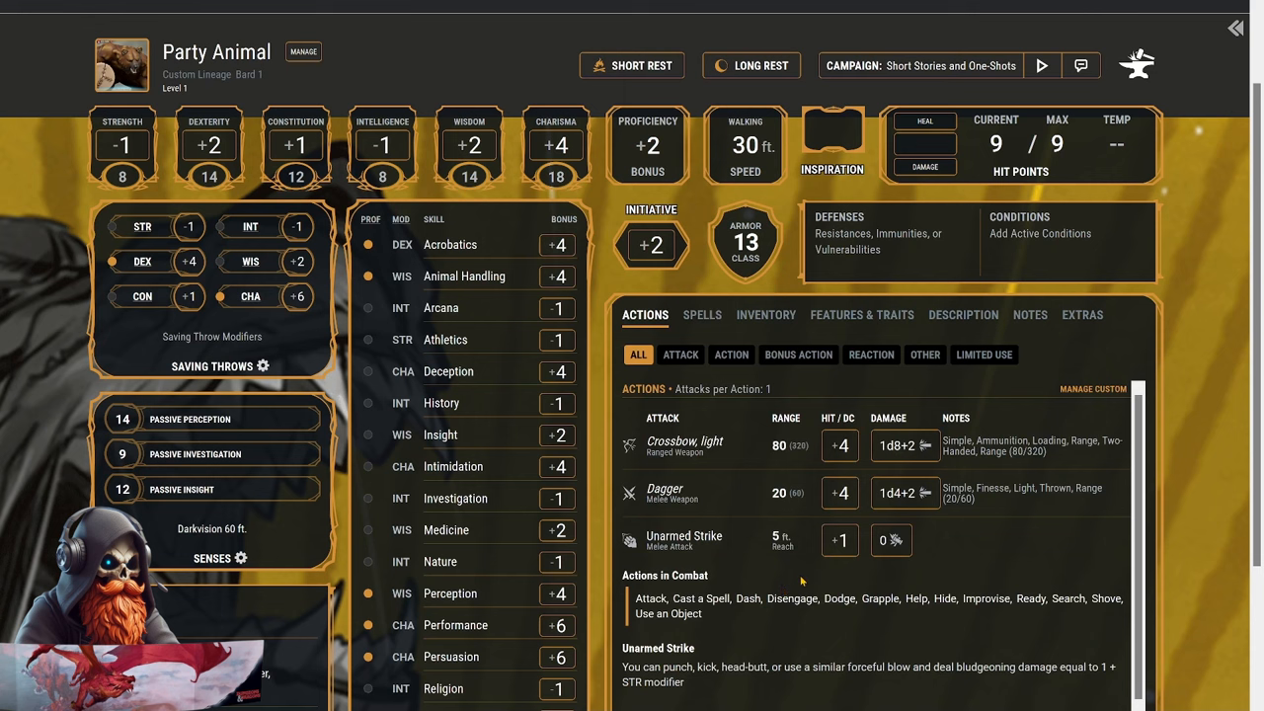
scroll("down", 3)
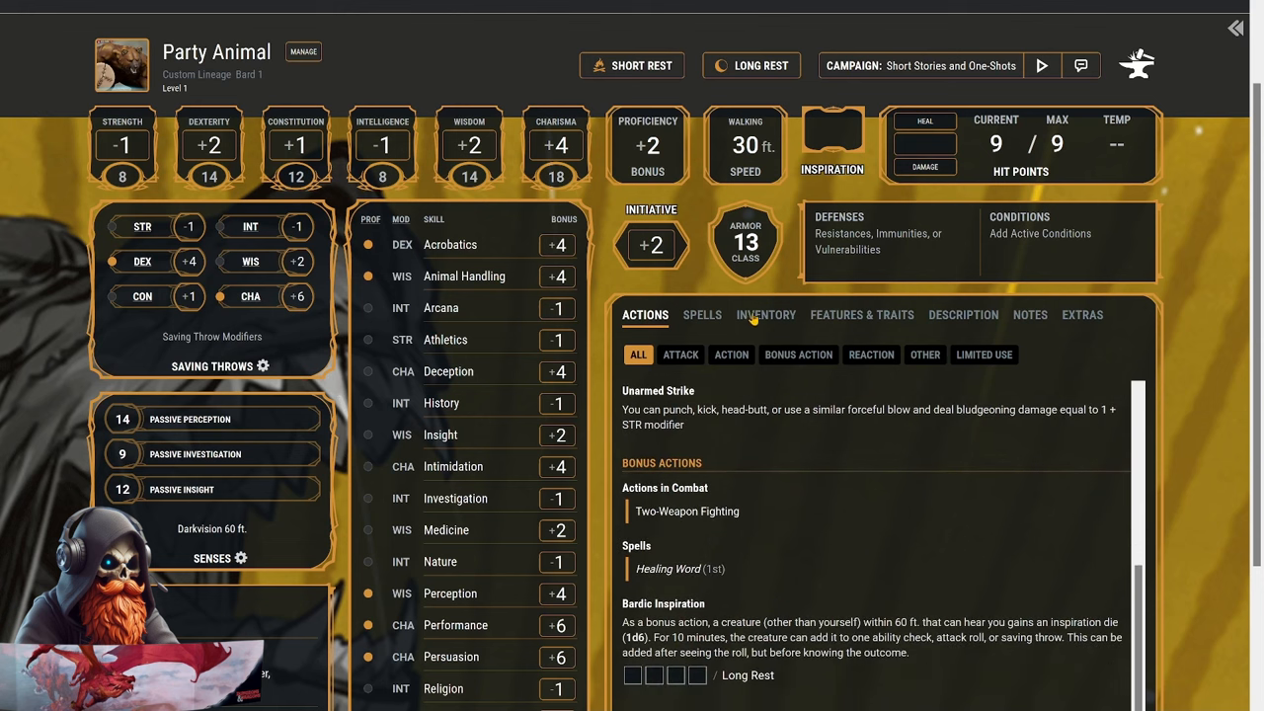
left_click(765, 314)
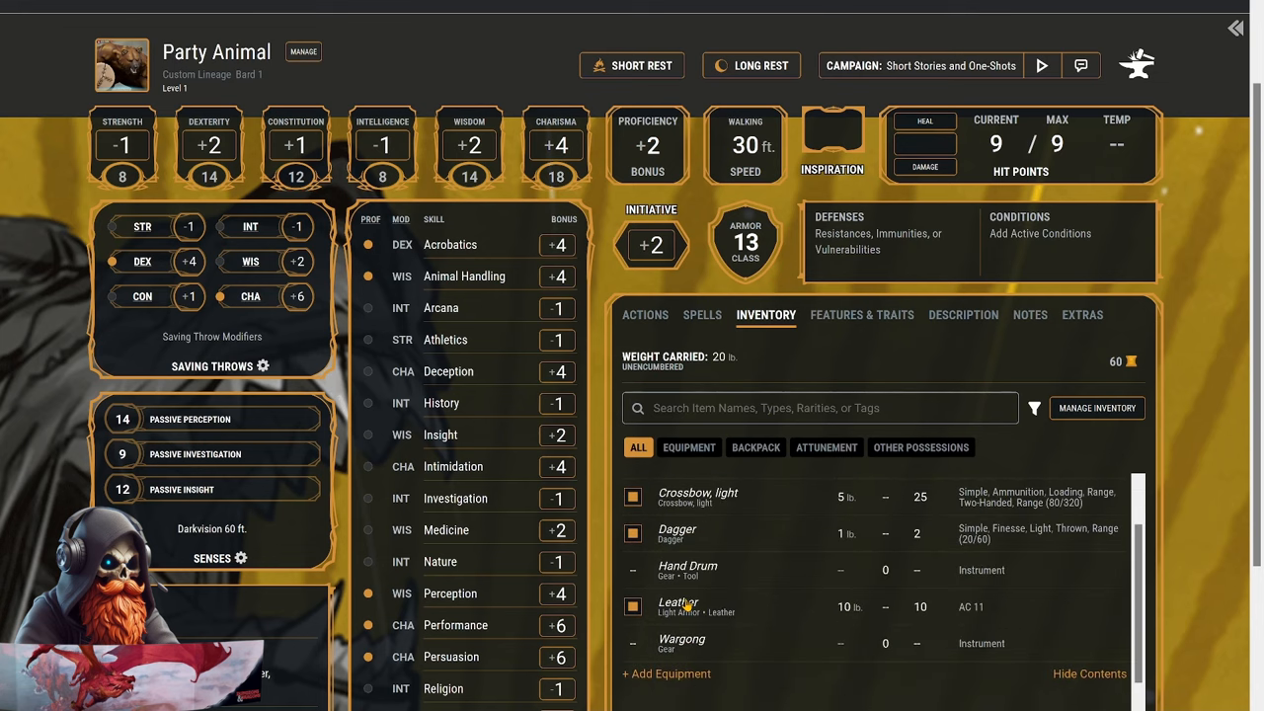
Add Druid as a second class, bringing Party Animal to level 2.
left_click(303, 51)
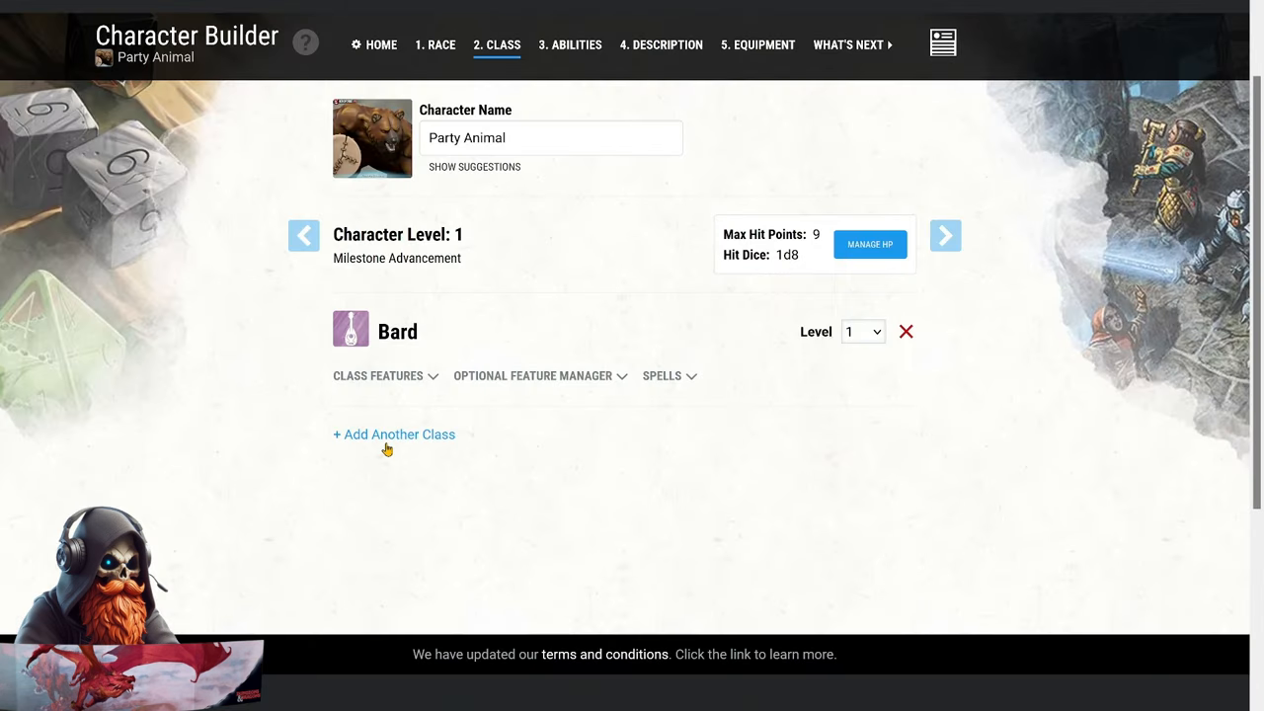
left_click(393, 435)
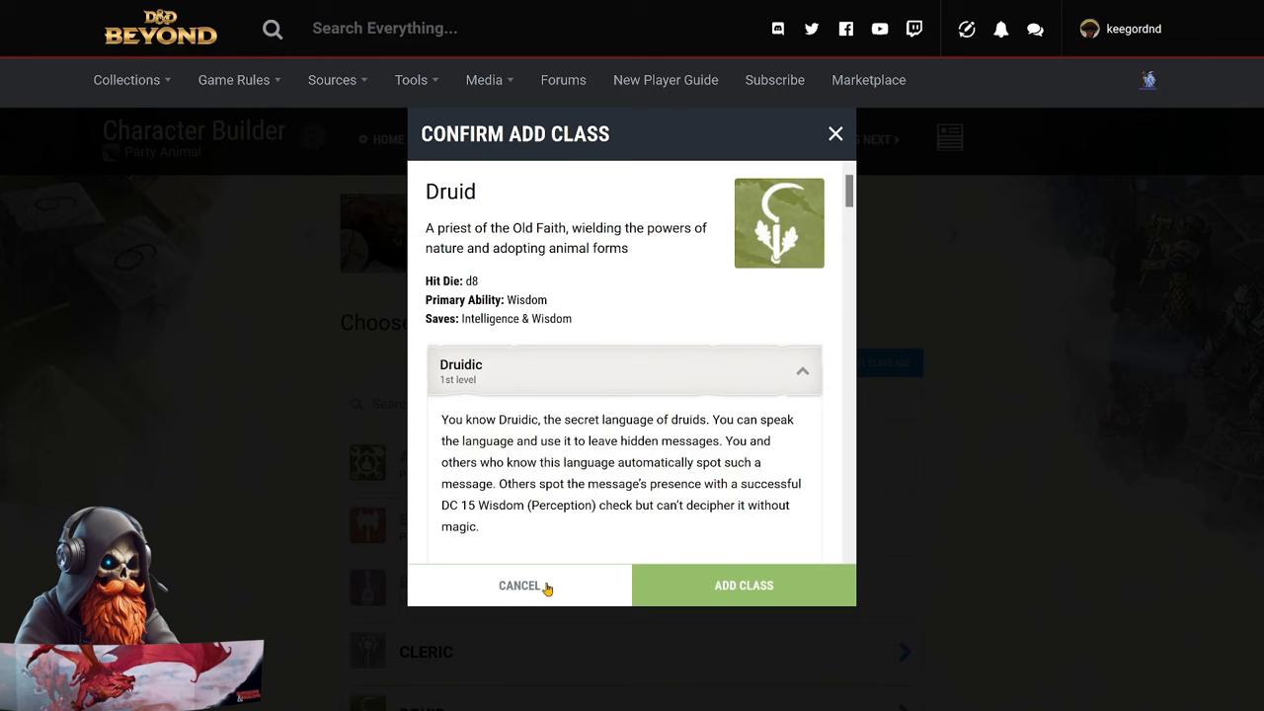
left_click(743, 584)
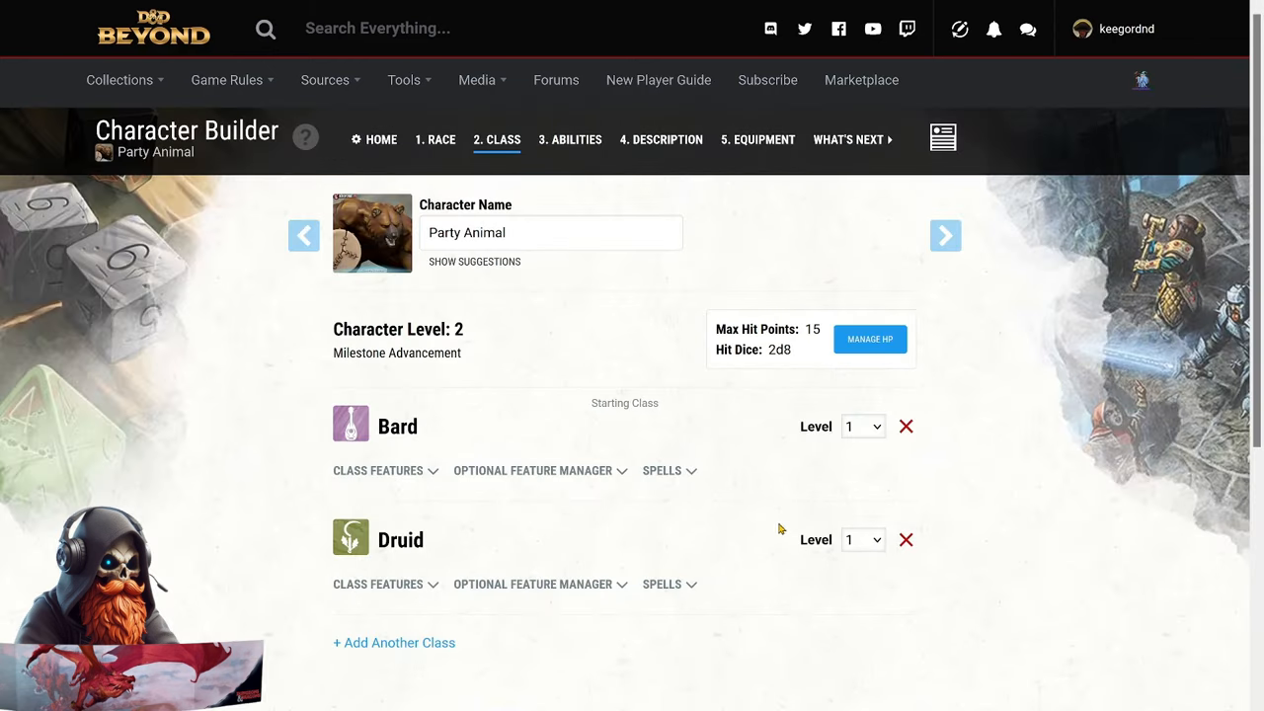
scroll("down", 3)
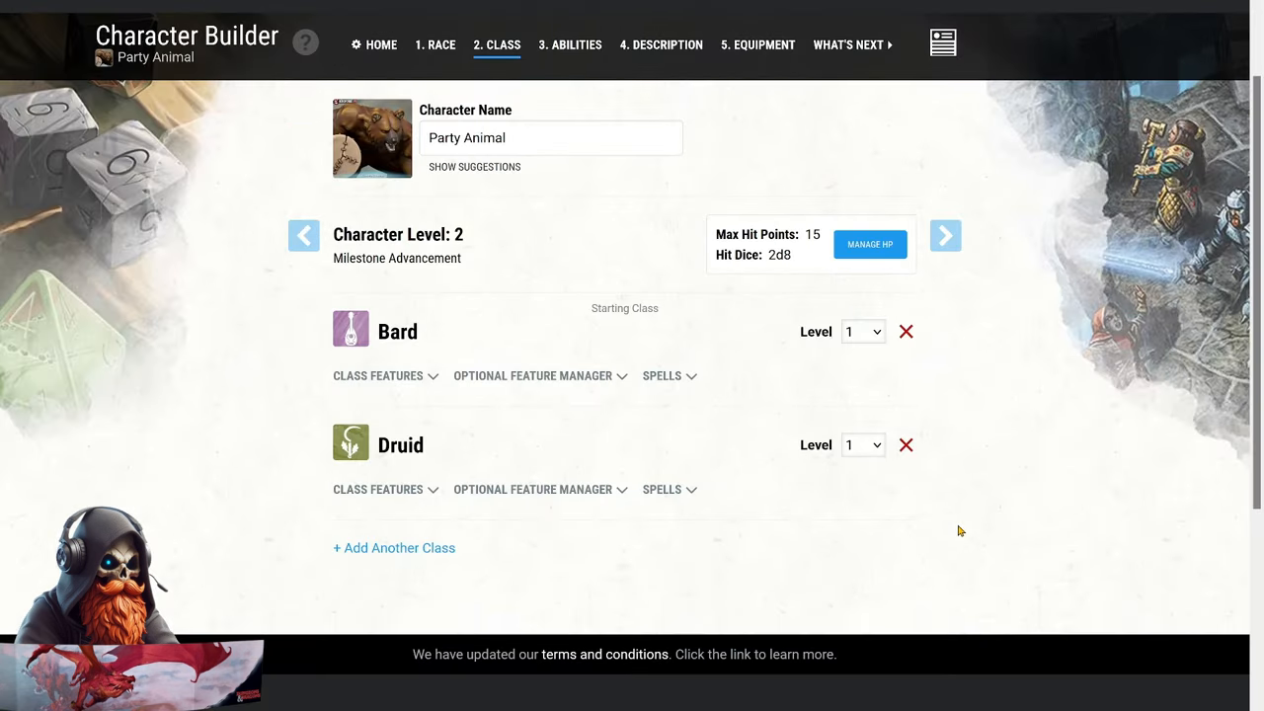
mouse_move(594, 555)
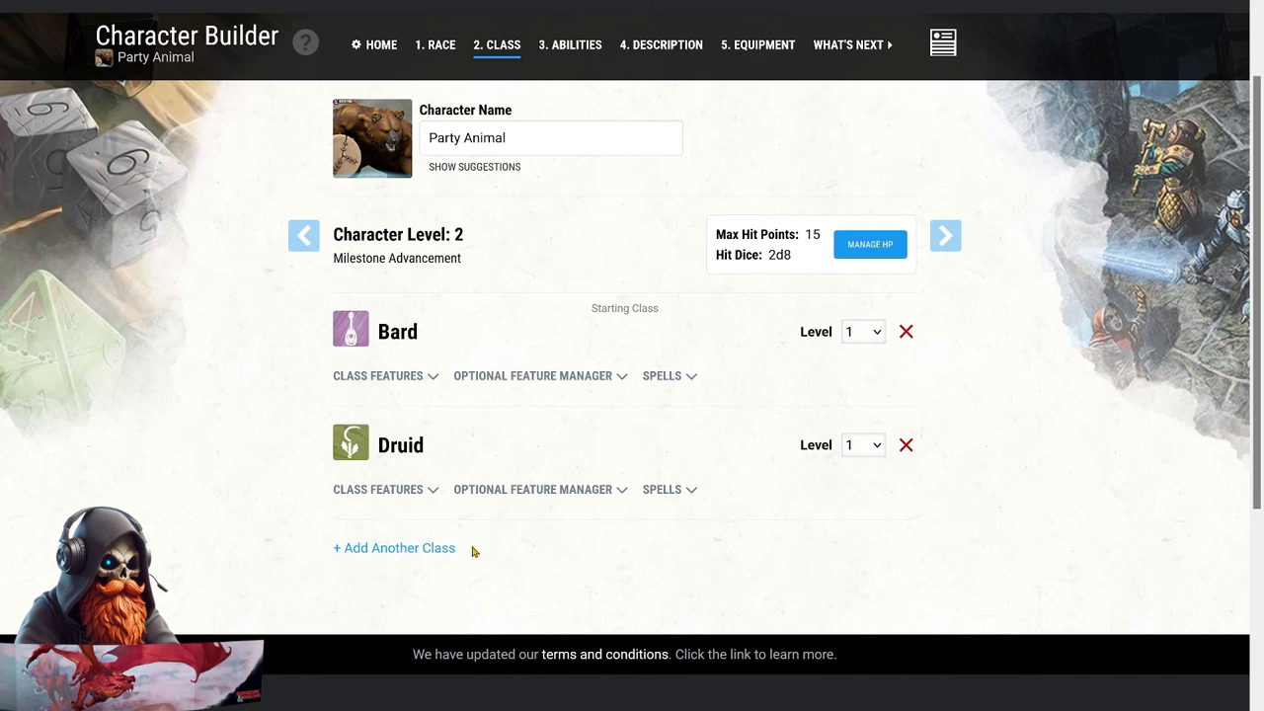
mouse_move(394, 503)
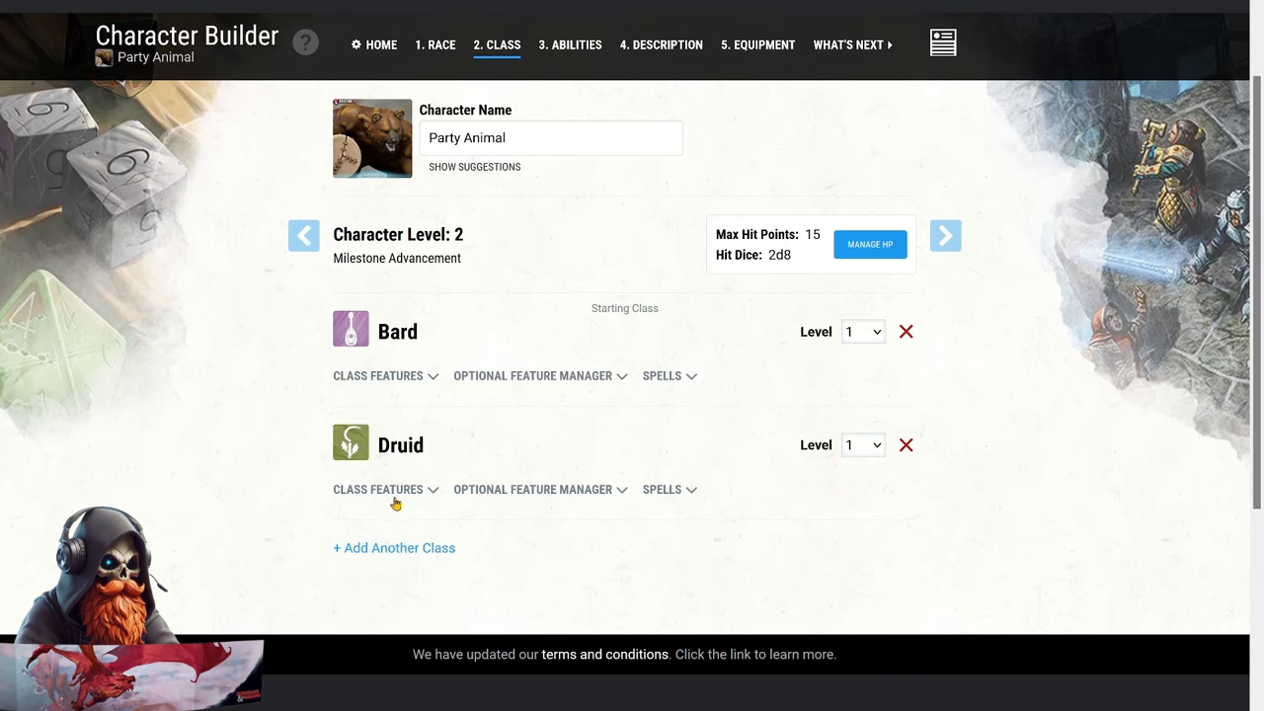
Read the Druid's Druidic and Spellcasting features, moving on to the cantrip list.
left_click(379, 490)
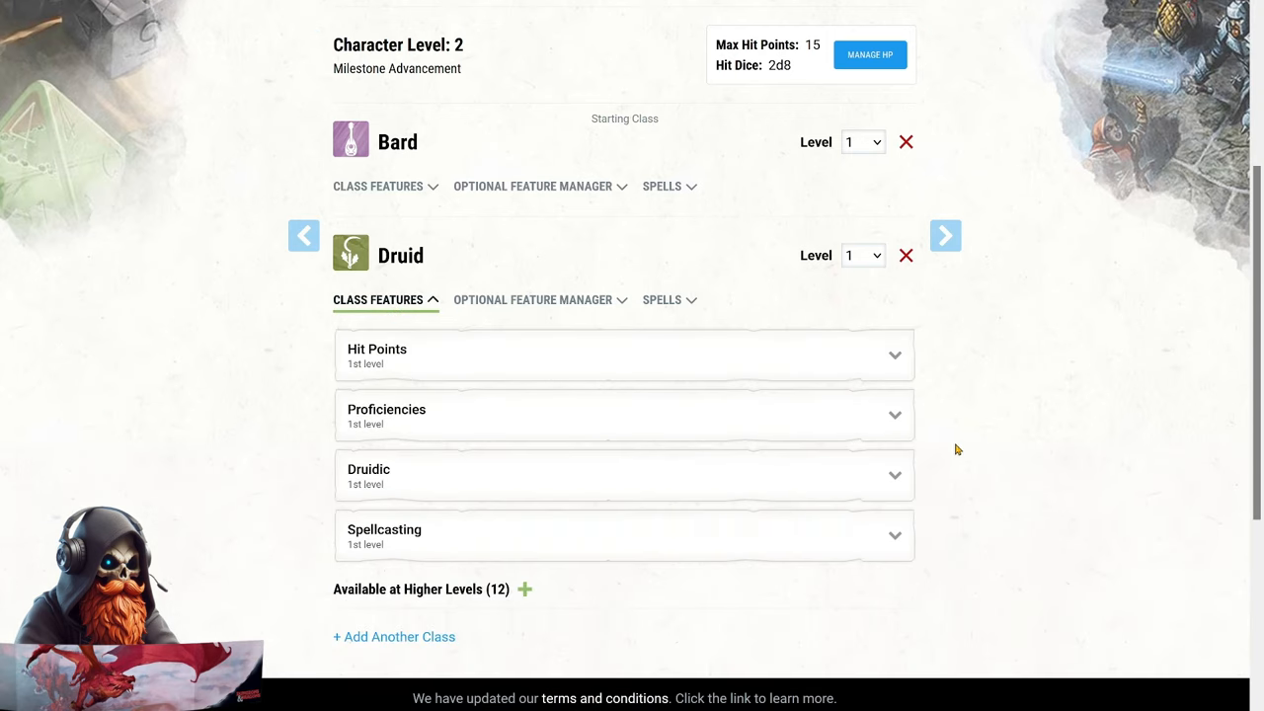
mouse_move(614, 431)
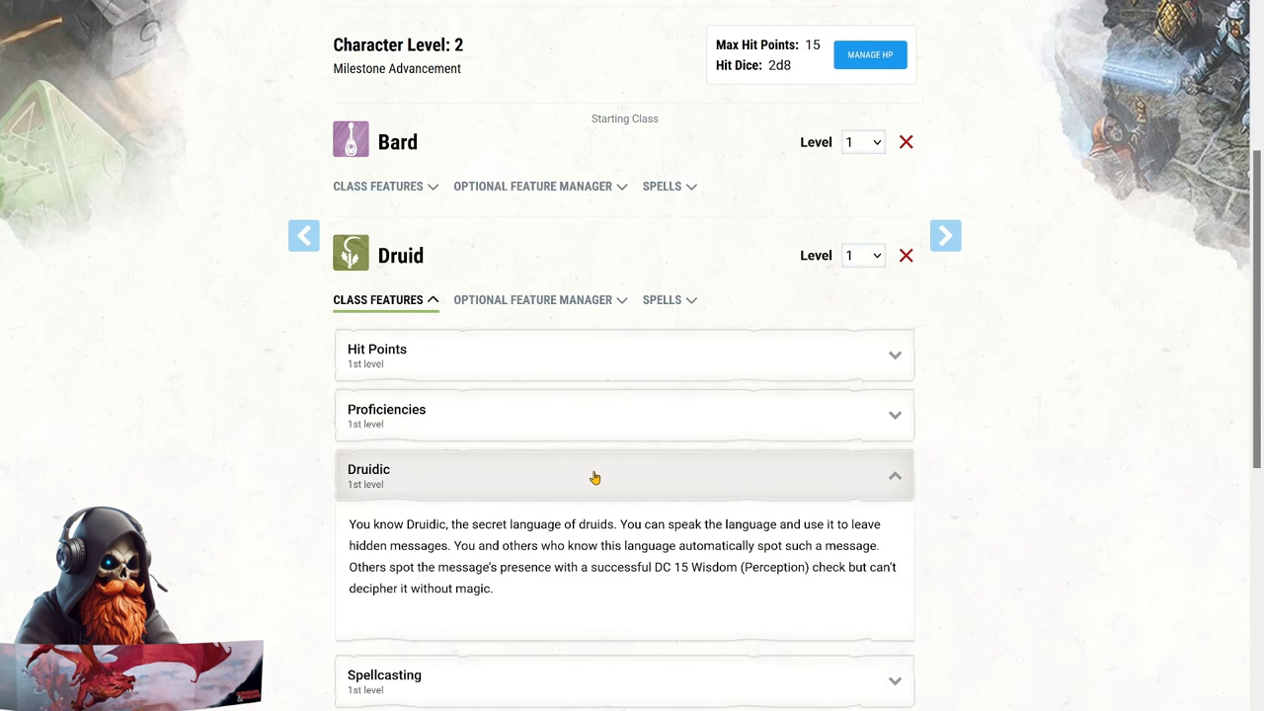
mouse_move(586, 540)
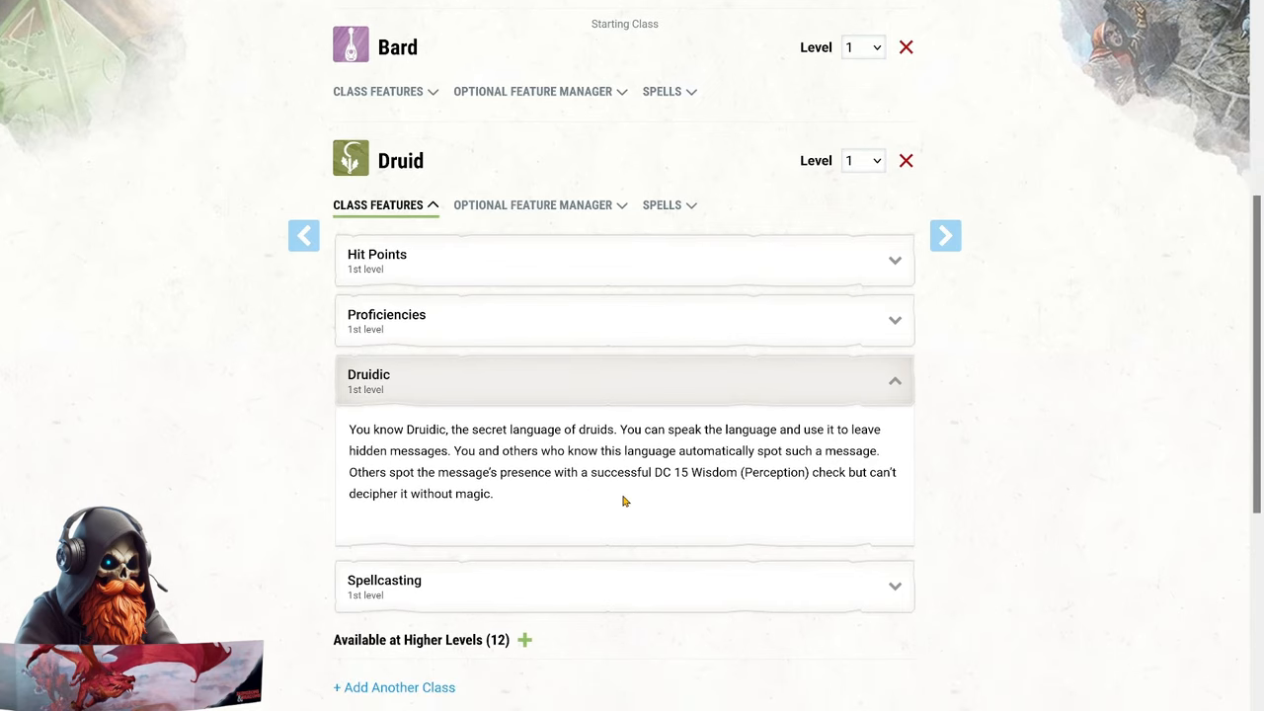
left_click(624, 381)
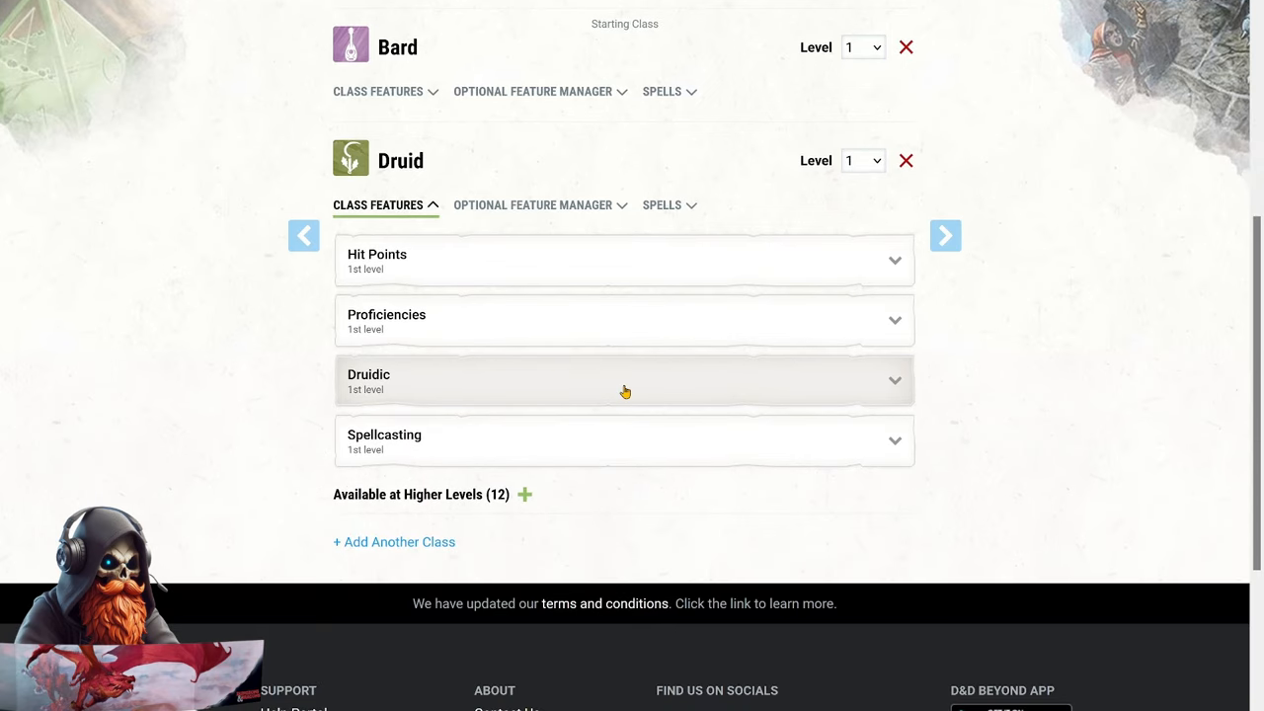
left_click(624, 441)
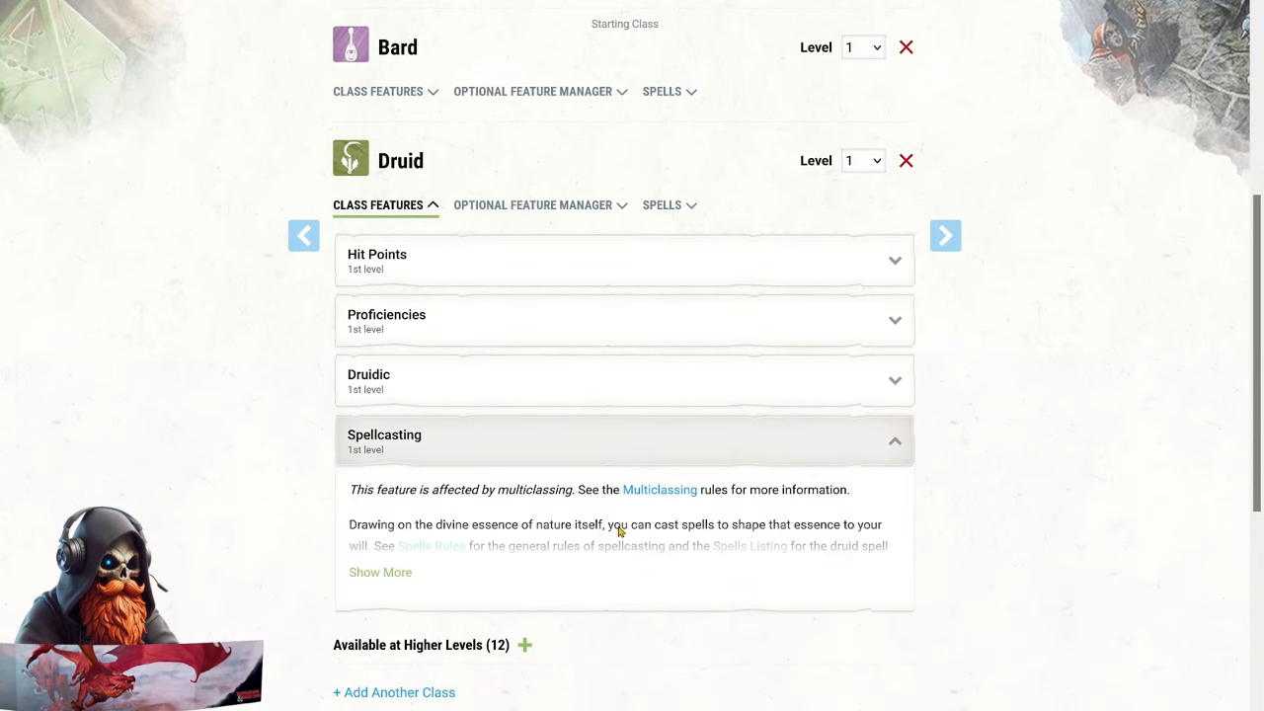
left_click(662, 205)
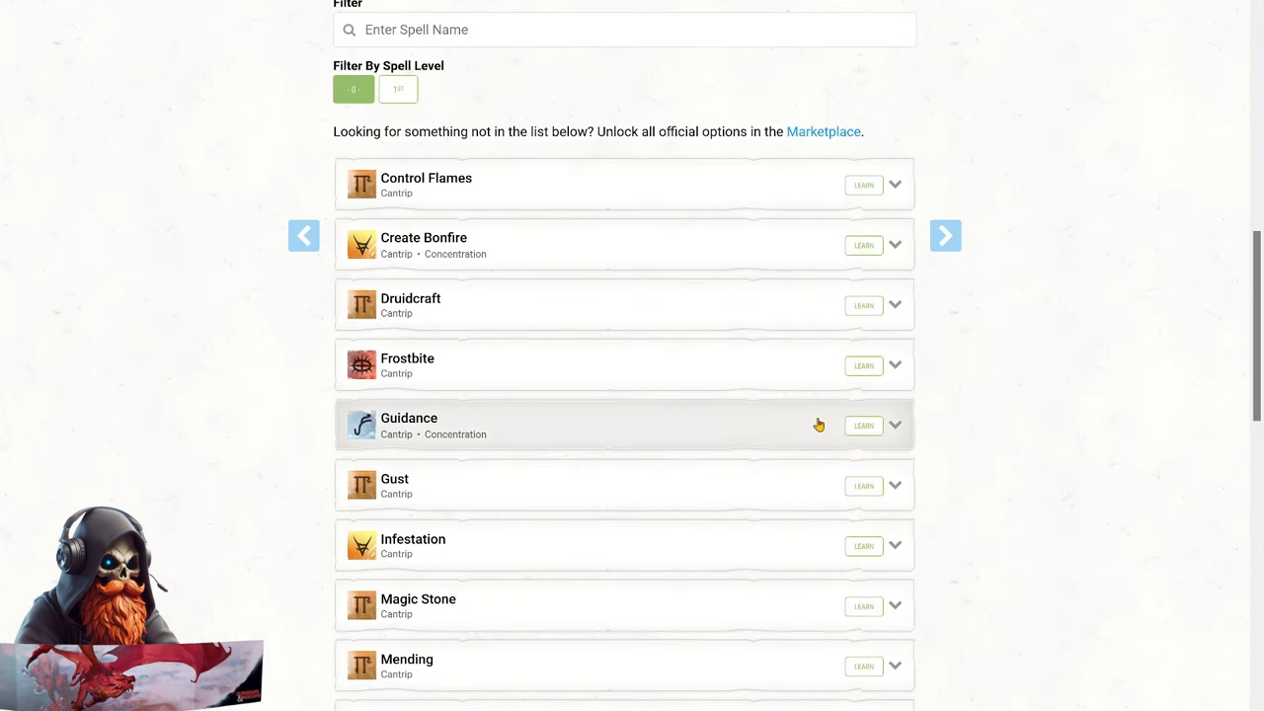
Learn Guidance and Druidcraft as Druid cantrips, collapsing each spell's details.
left_click(863, 425)
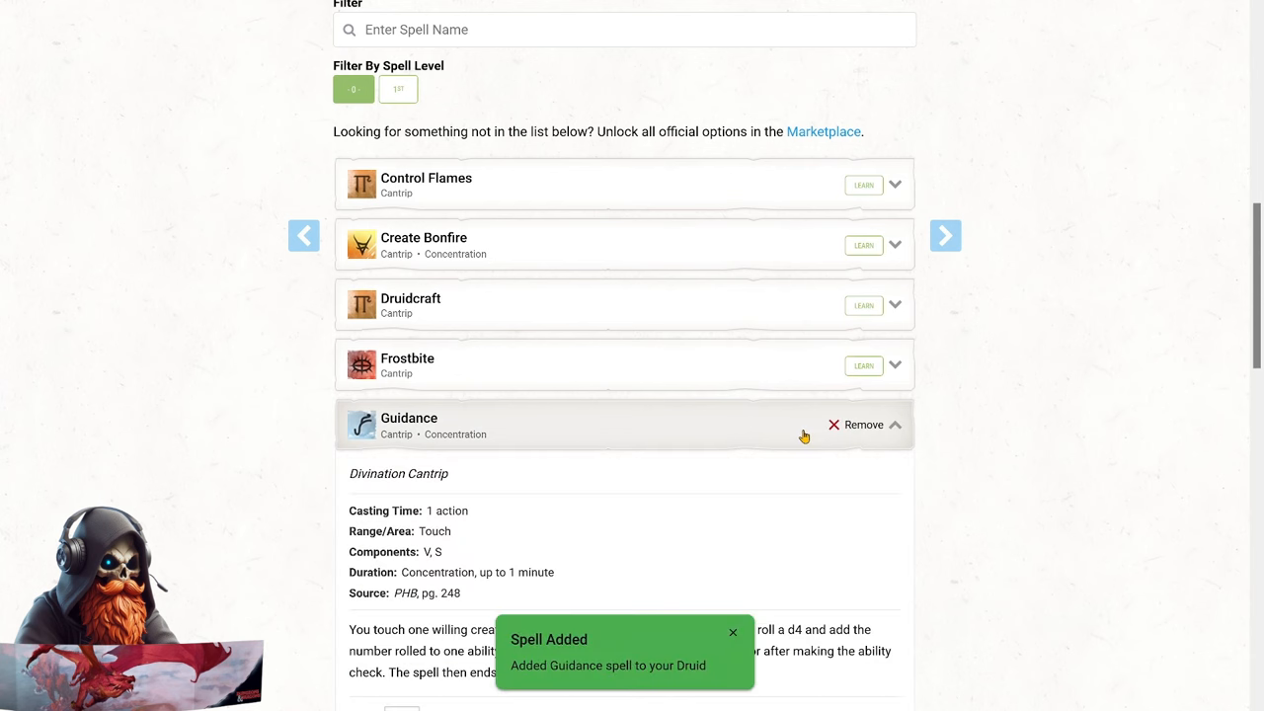
scroll("down", 3)
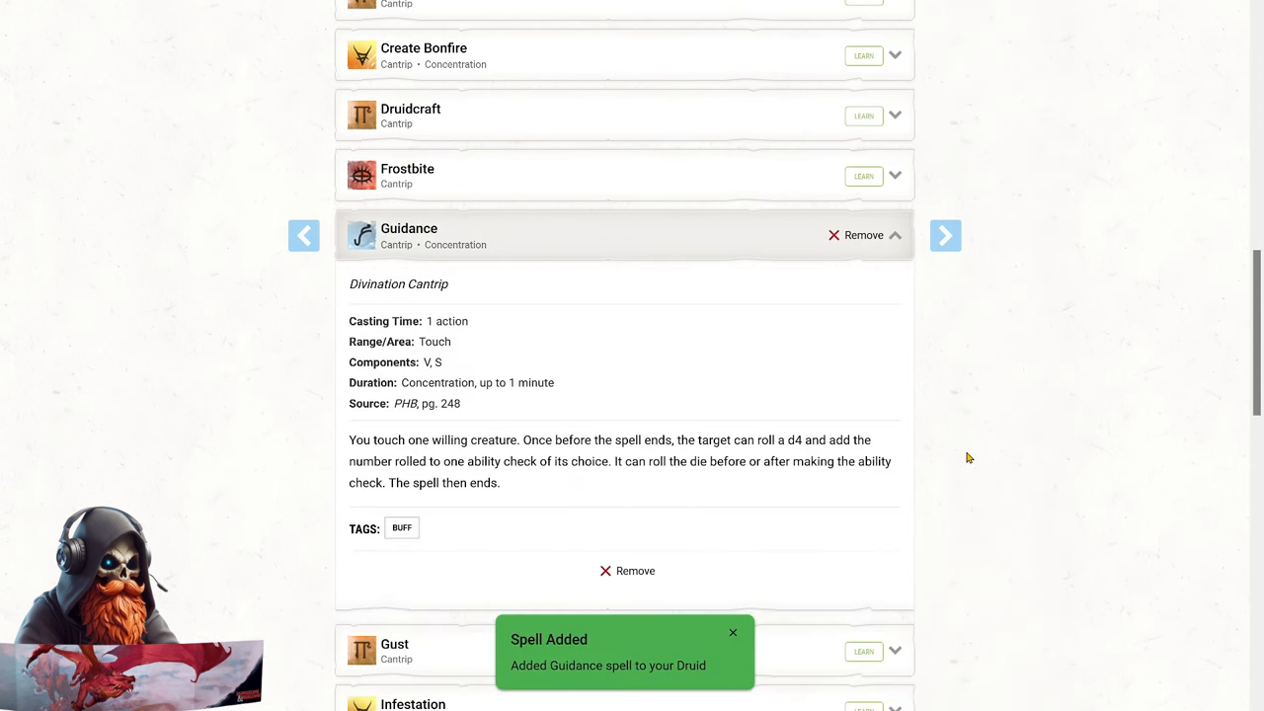
mouse_move(967, 435)
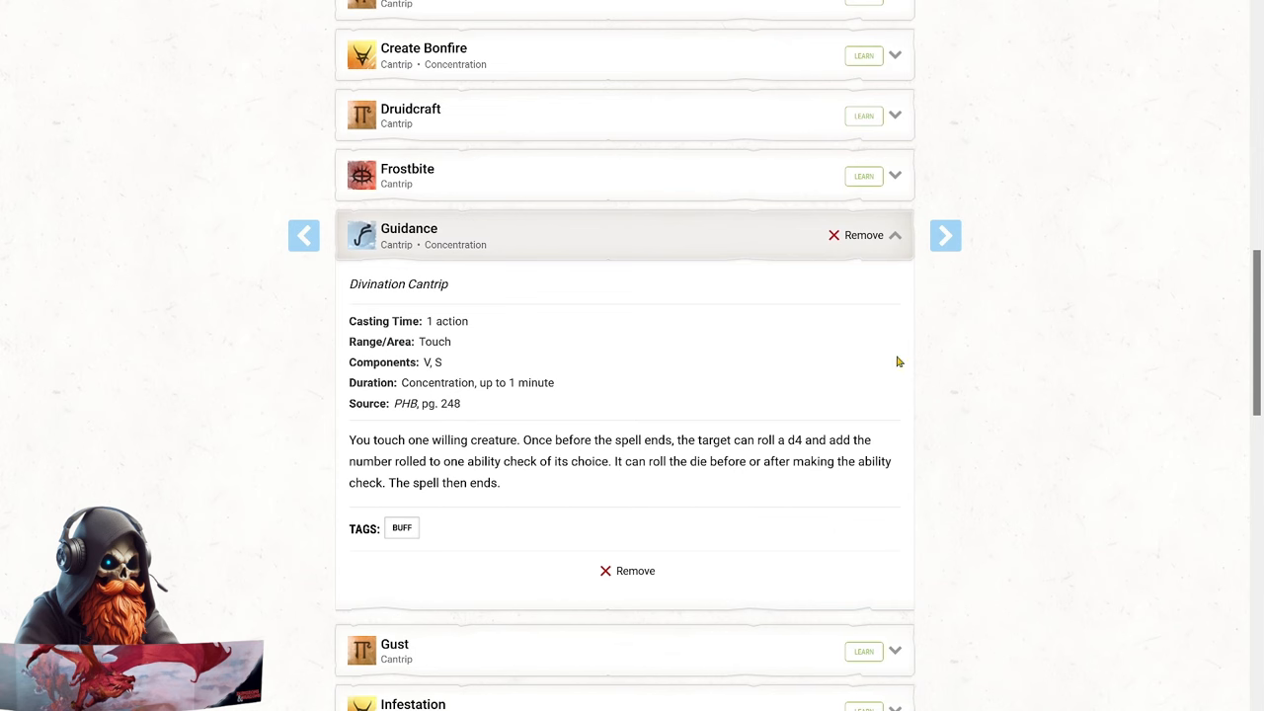
left_click(894, 235)
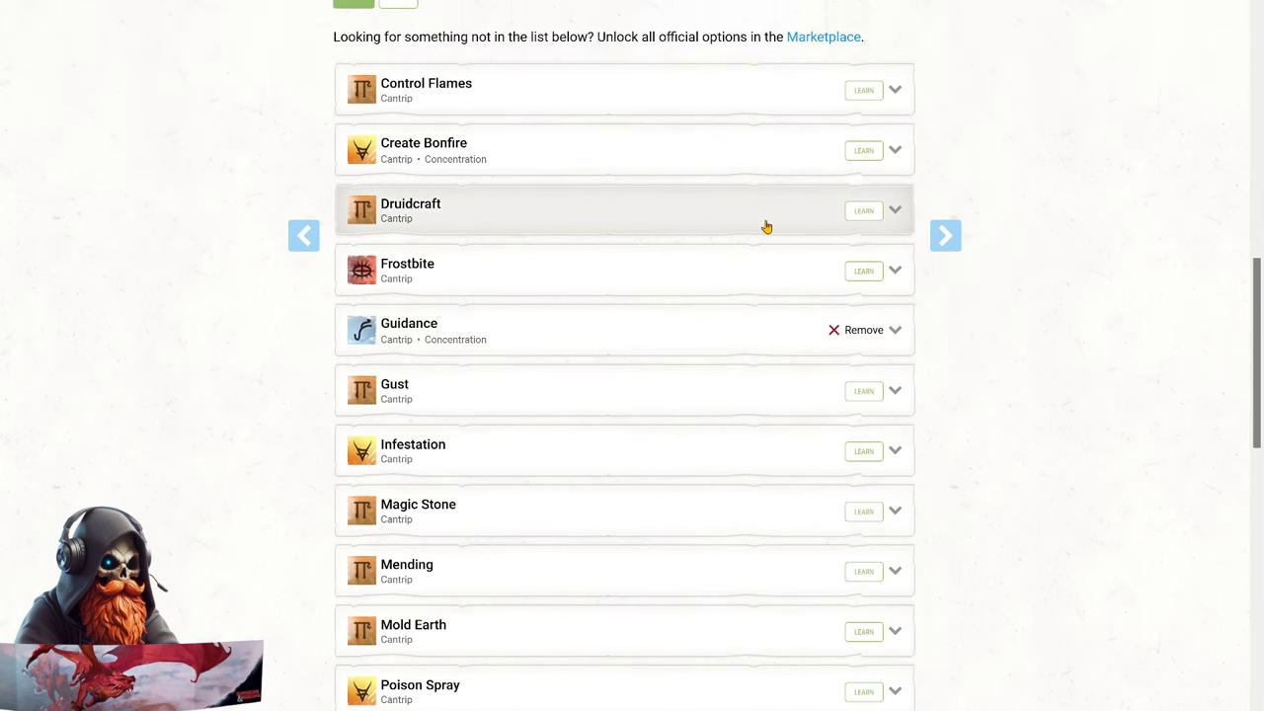
left_click(863, 209)
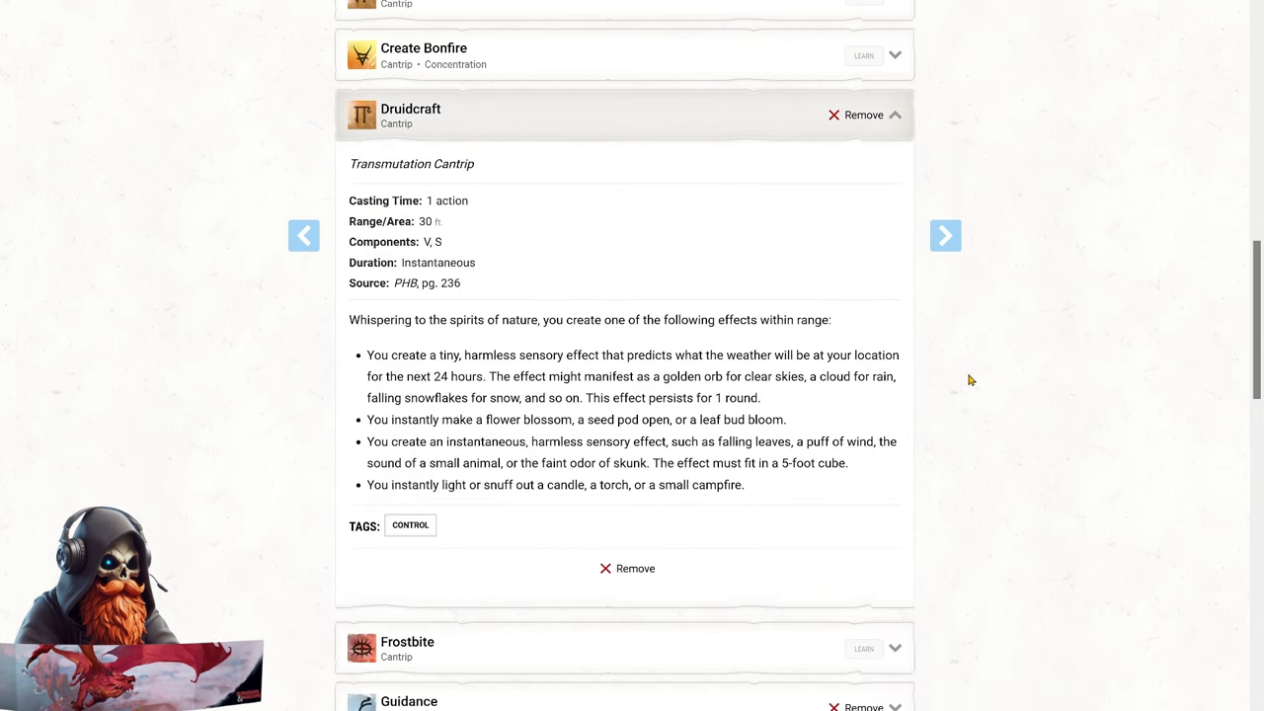
mouse_move(968, 380)
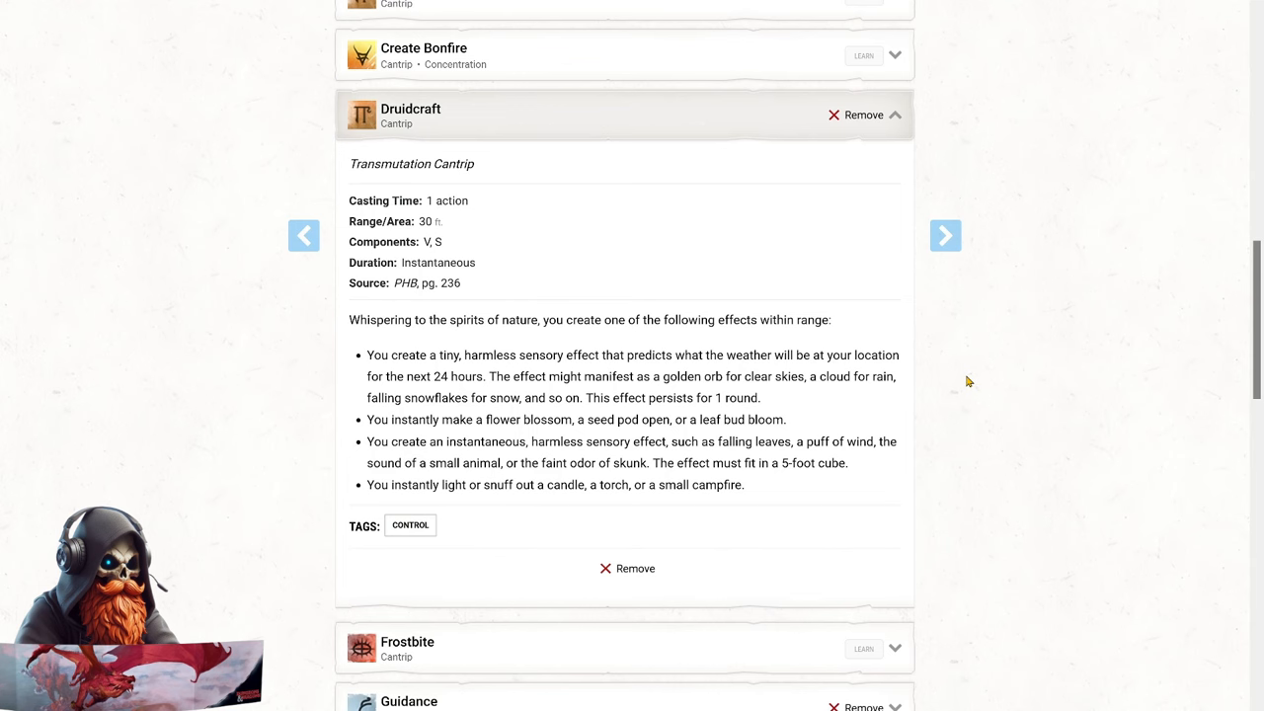
mouse_move(749, 257)
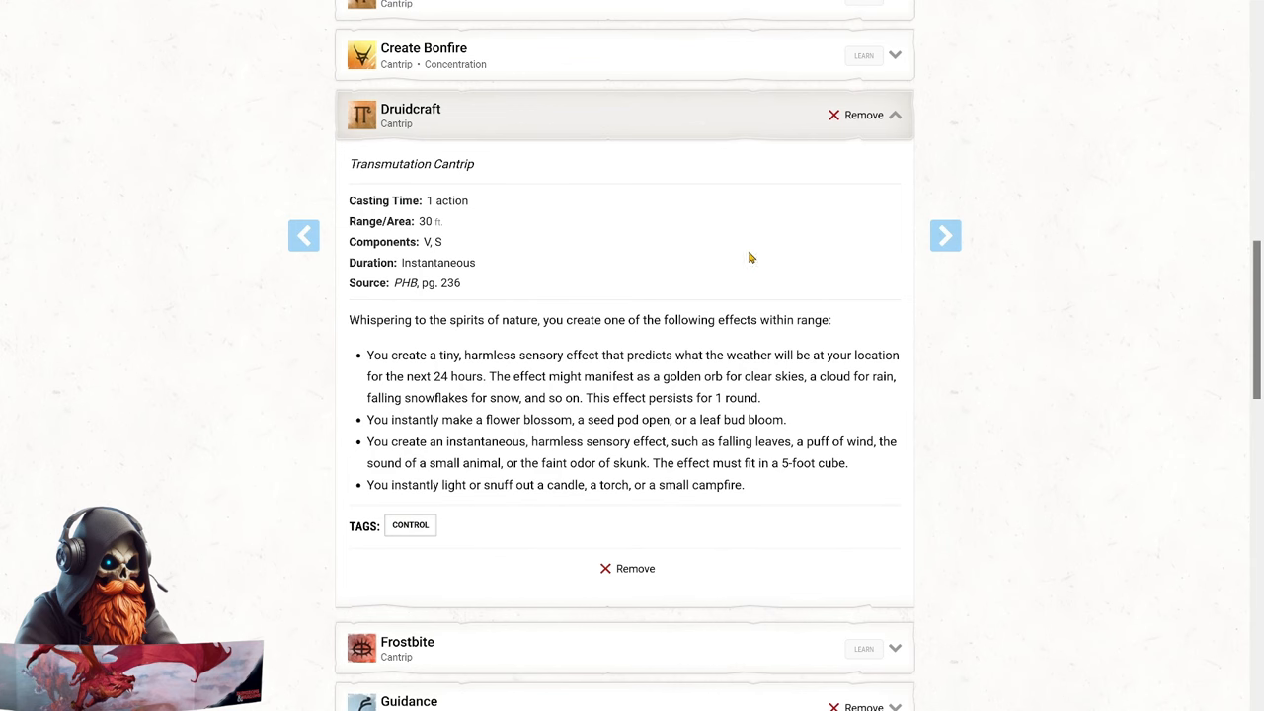
left_click(894, 115)
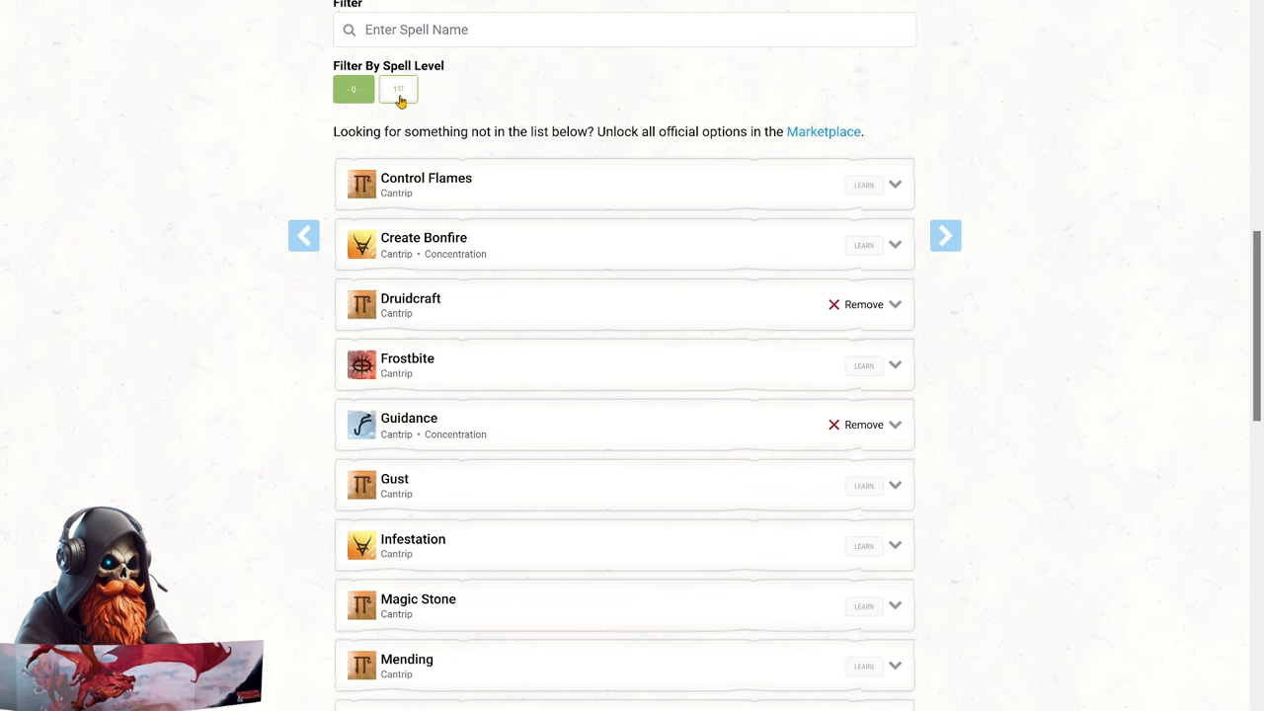
Filter the Druid spells to 1st level and prepare Detect Magic.
left_click(399, 88)
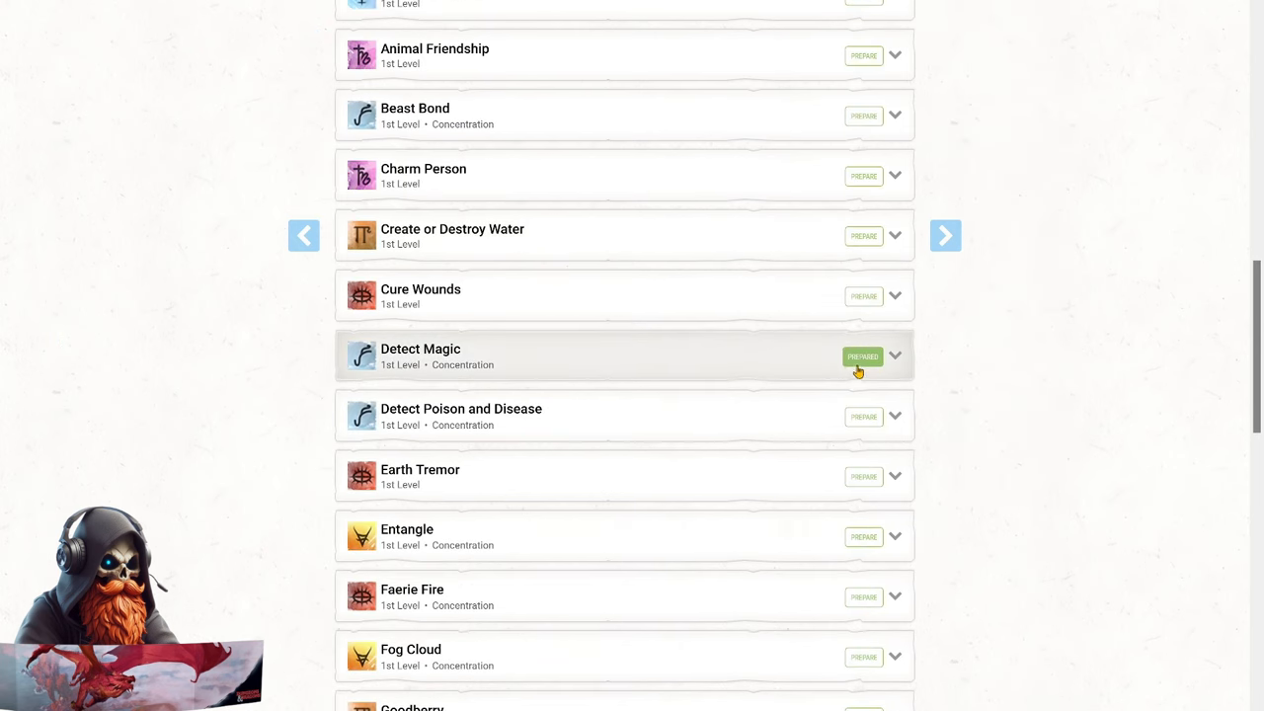
left_click(893, 355)
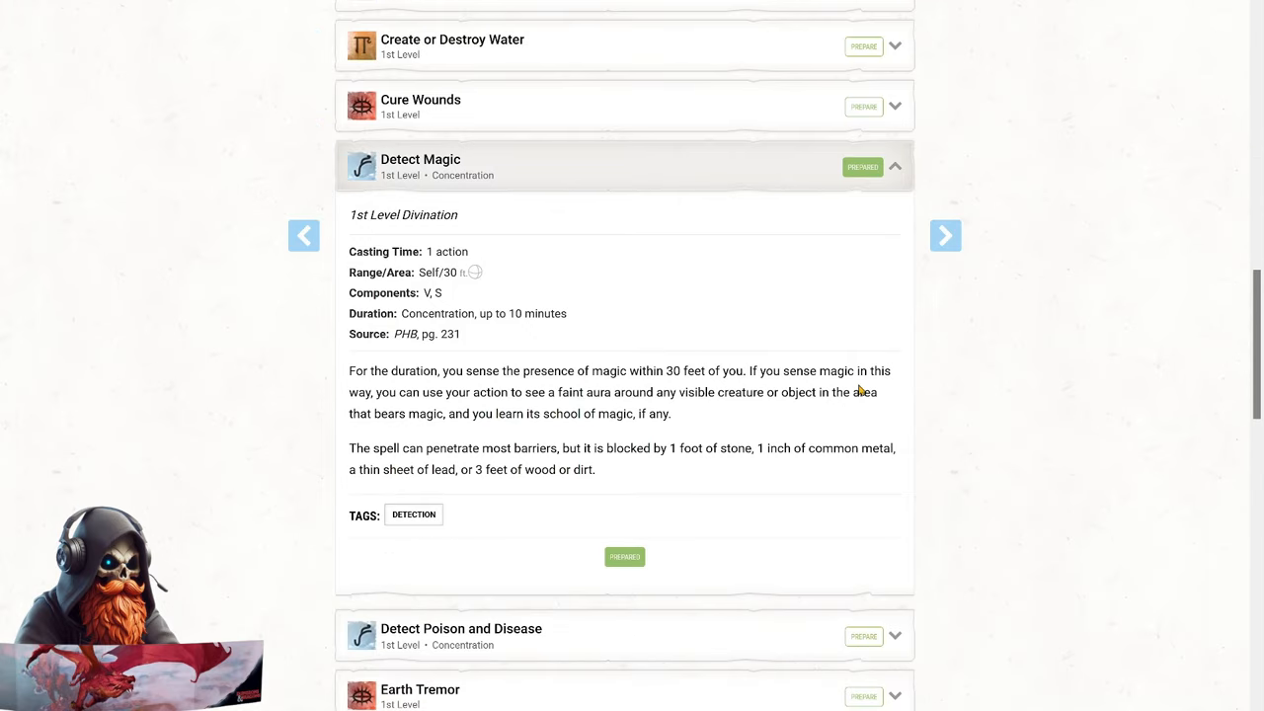
mouse_move(742, 267)
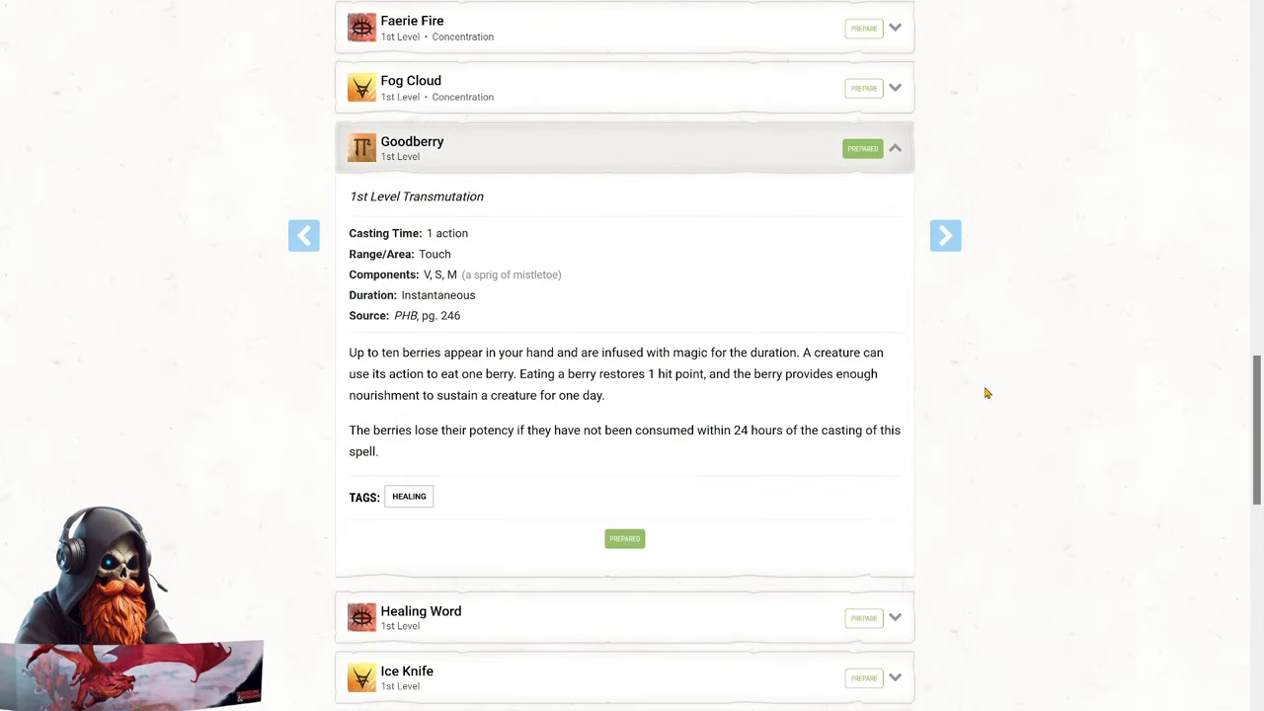
scroll("down", 3)
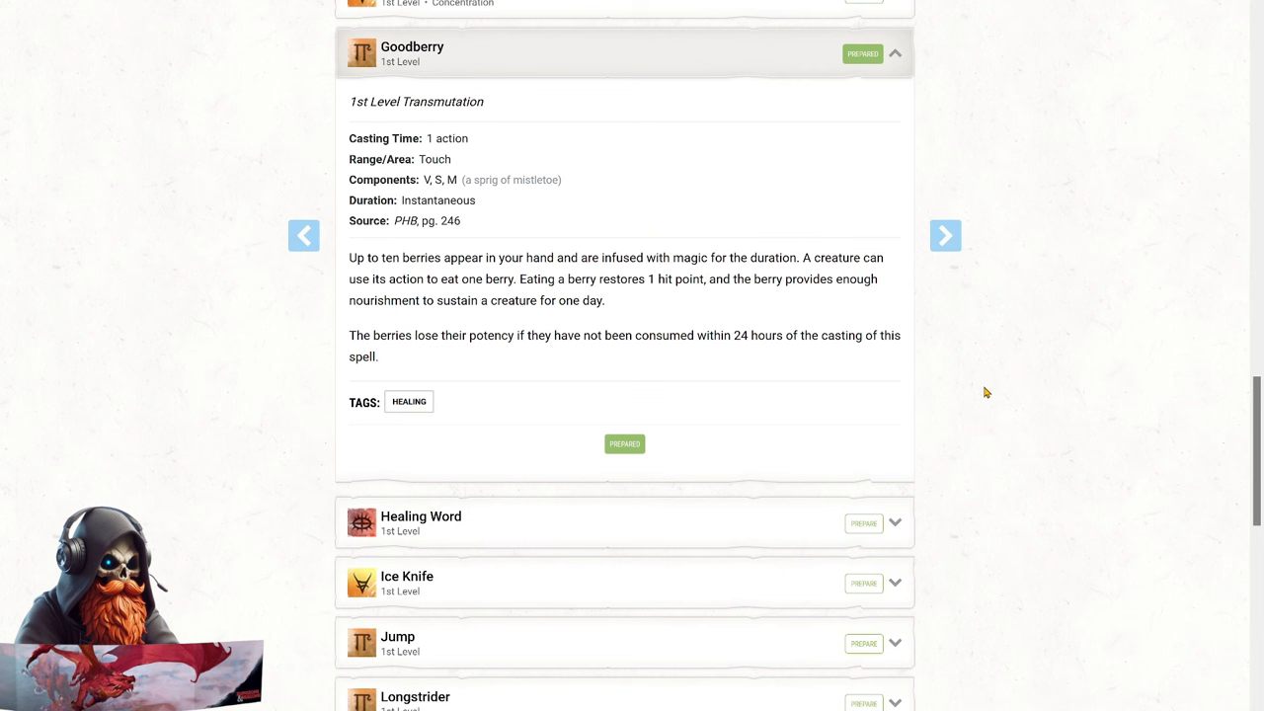
mouse_move(986, 386)
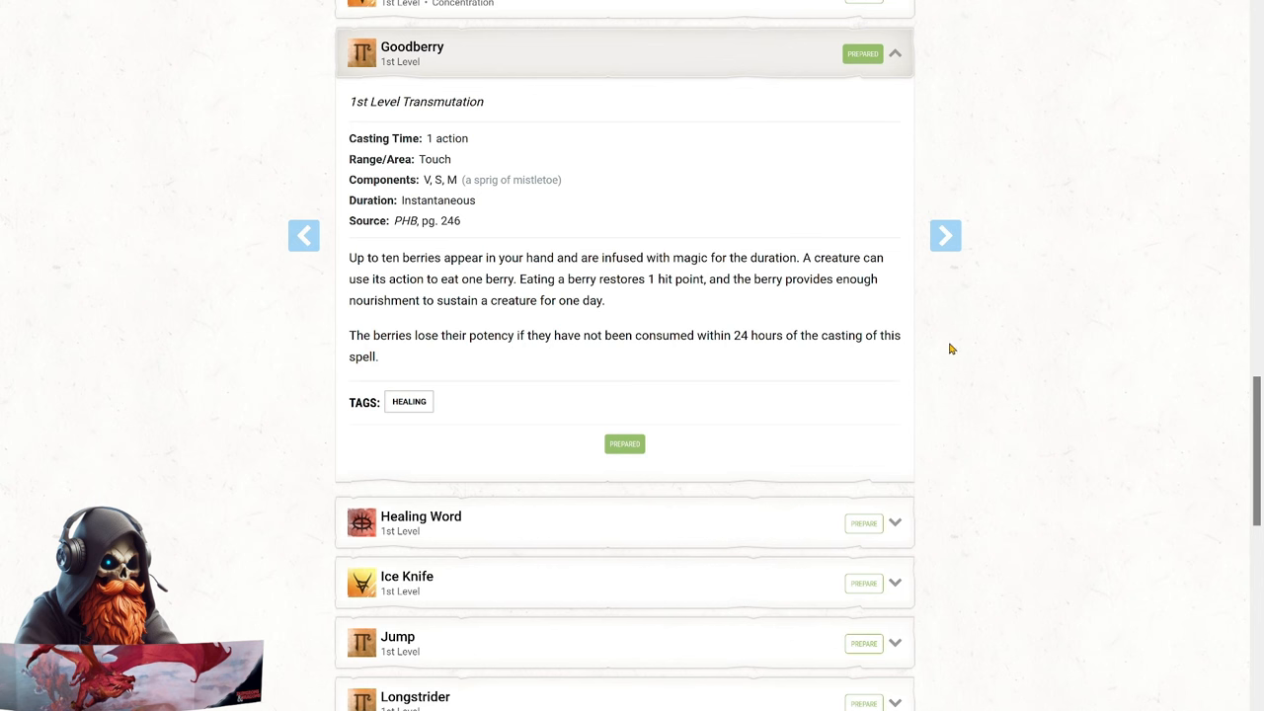
mouse_move(796, 69)
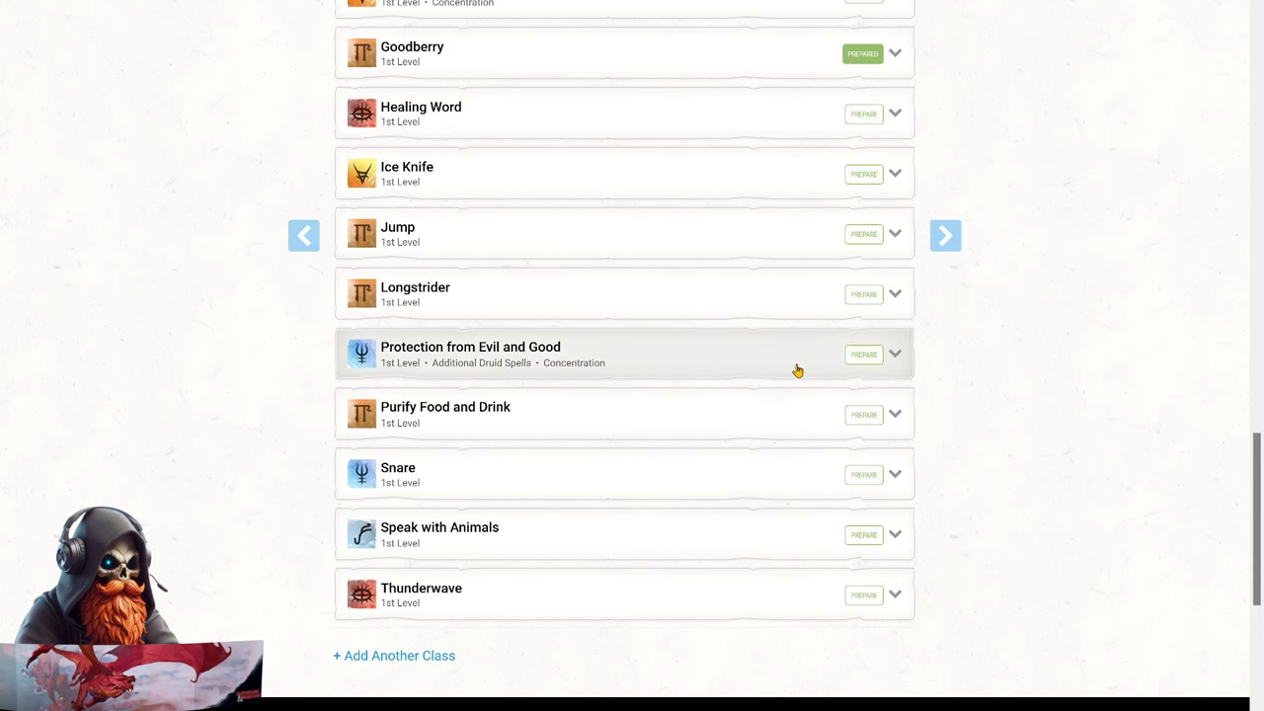
mouse_move(864, 373)
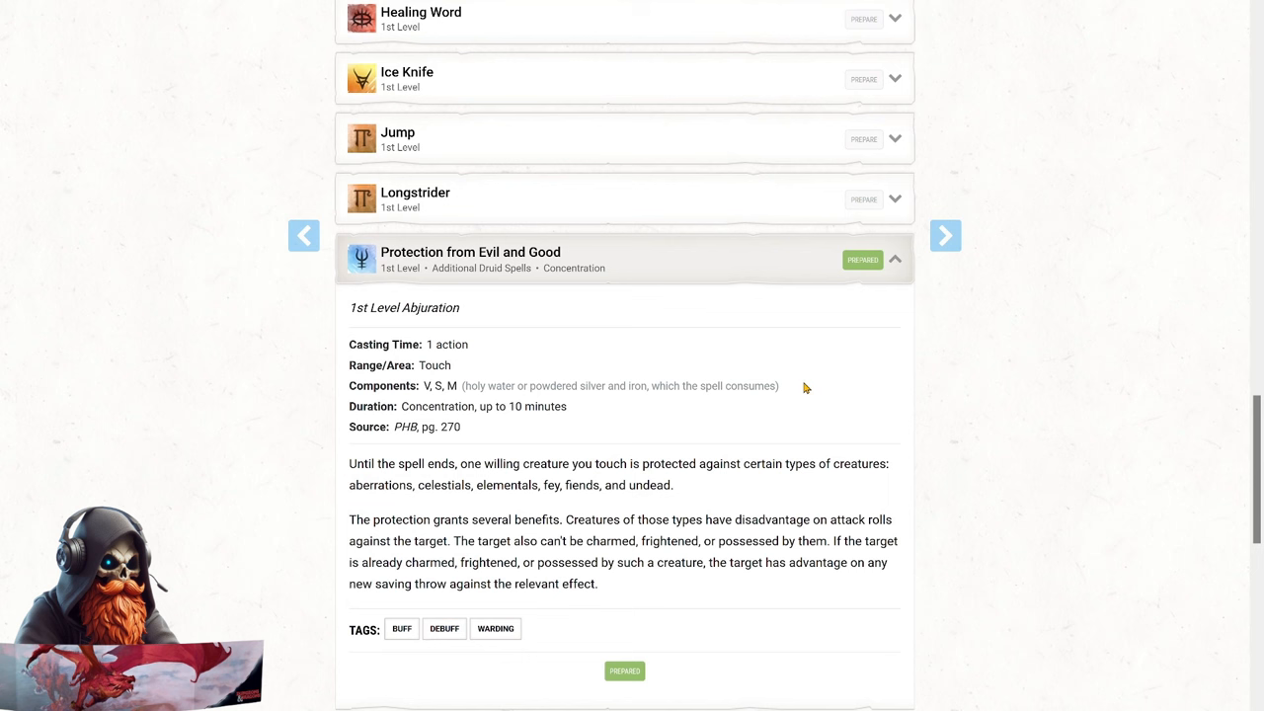
mouse_move(962, 452)
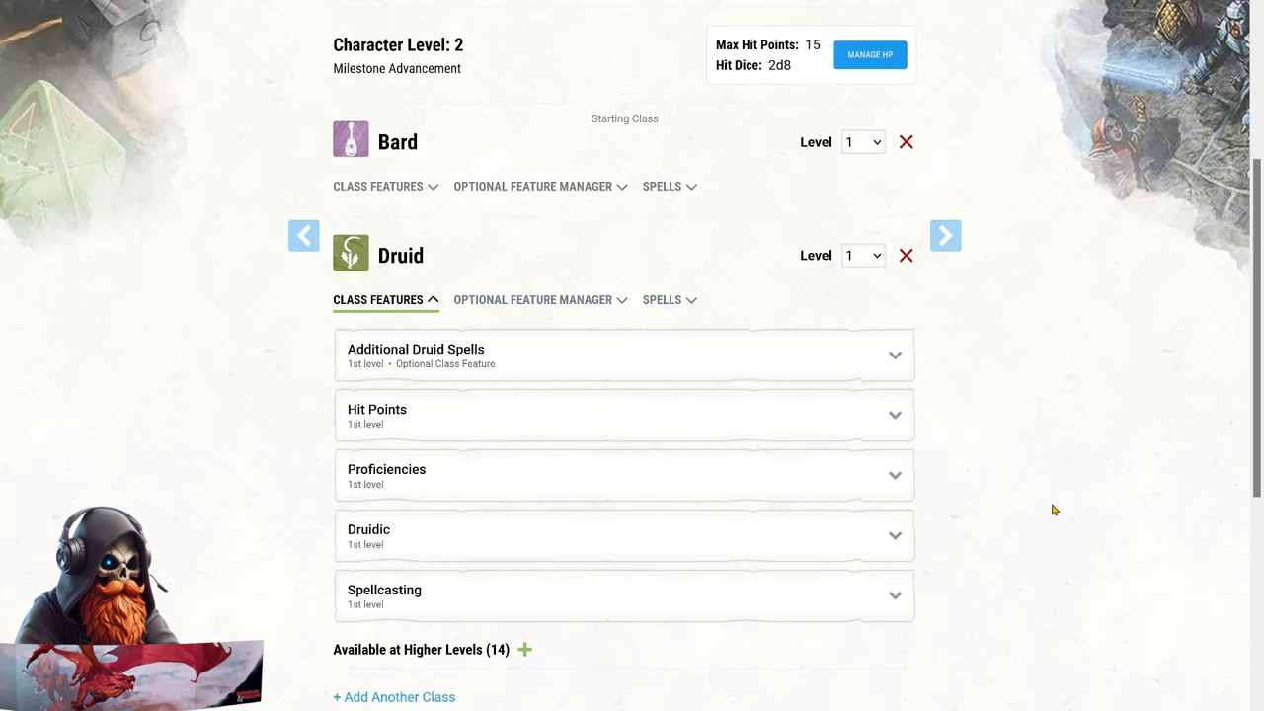
mouse_move(629, 344)
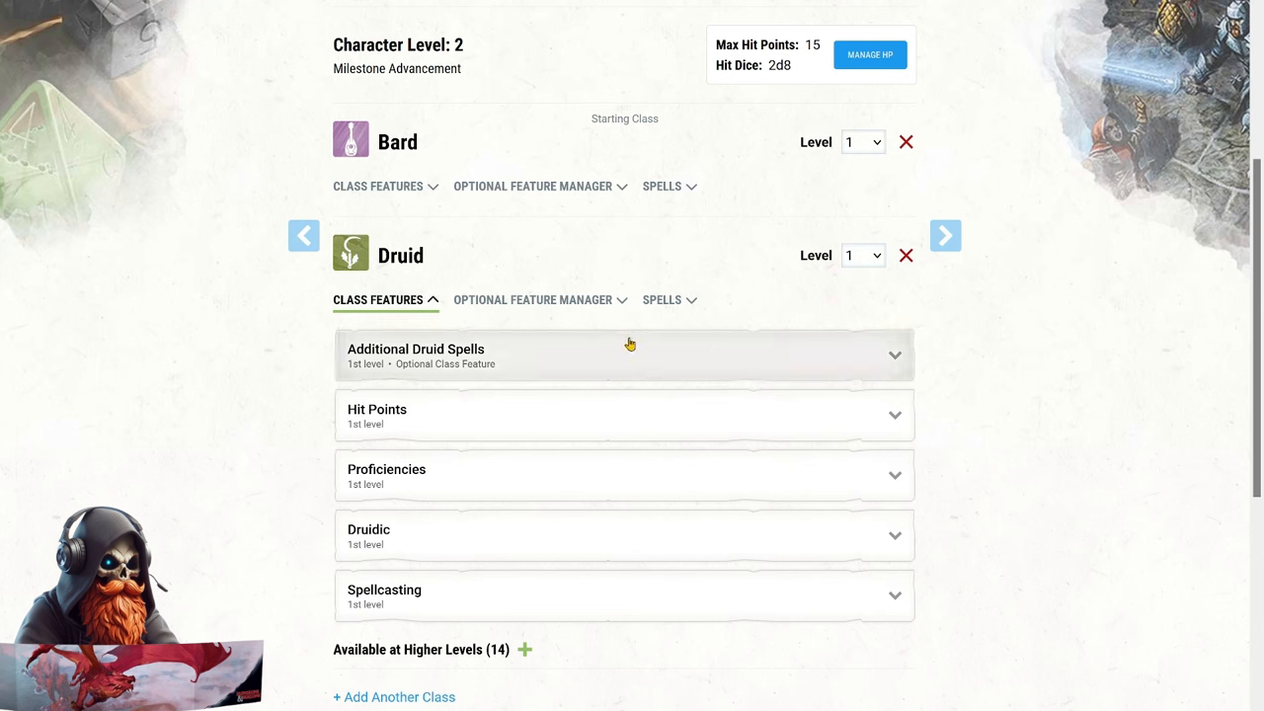
Set the Druid level to 2 and review Wild Companion, Wild Shape and Druid Circle.
left_click(861, 254)
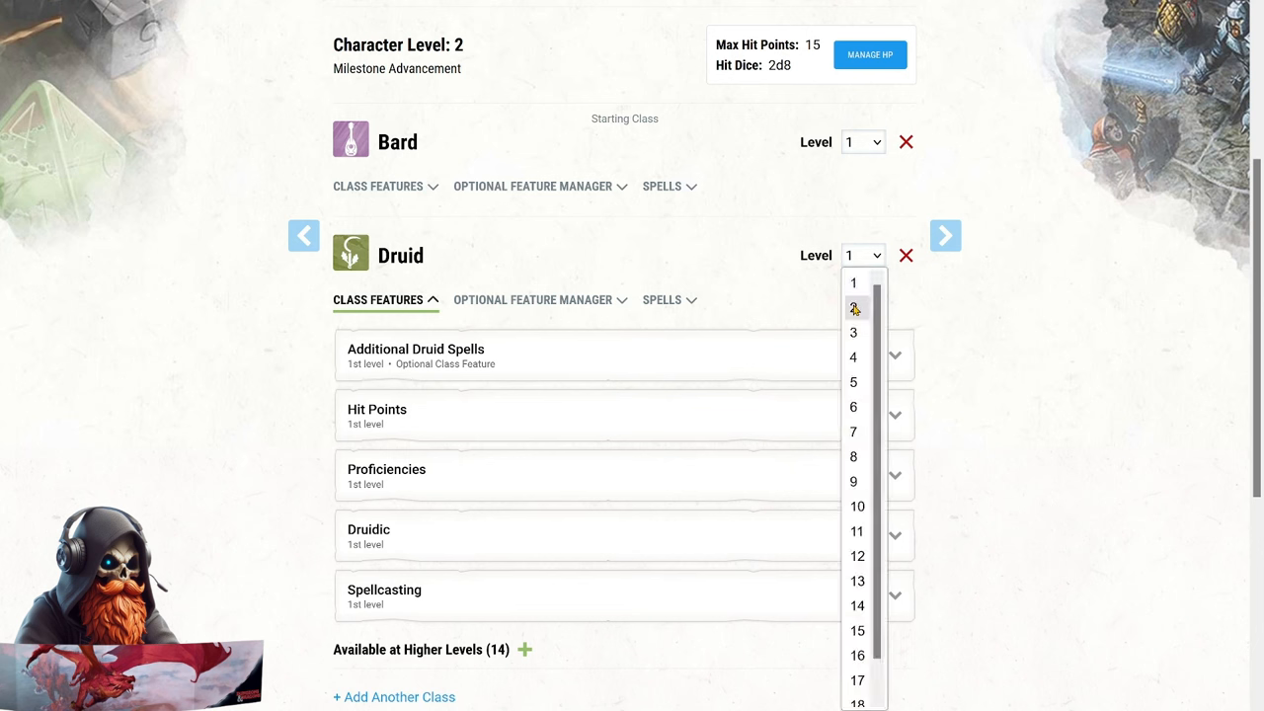
left_click(853, 309)
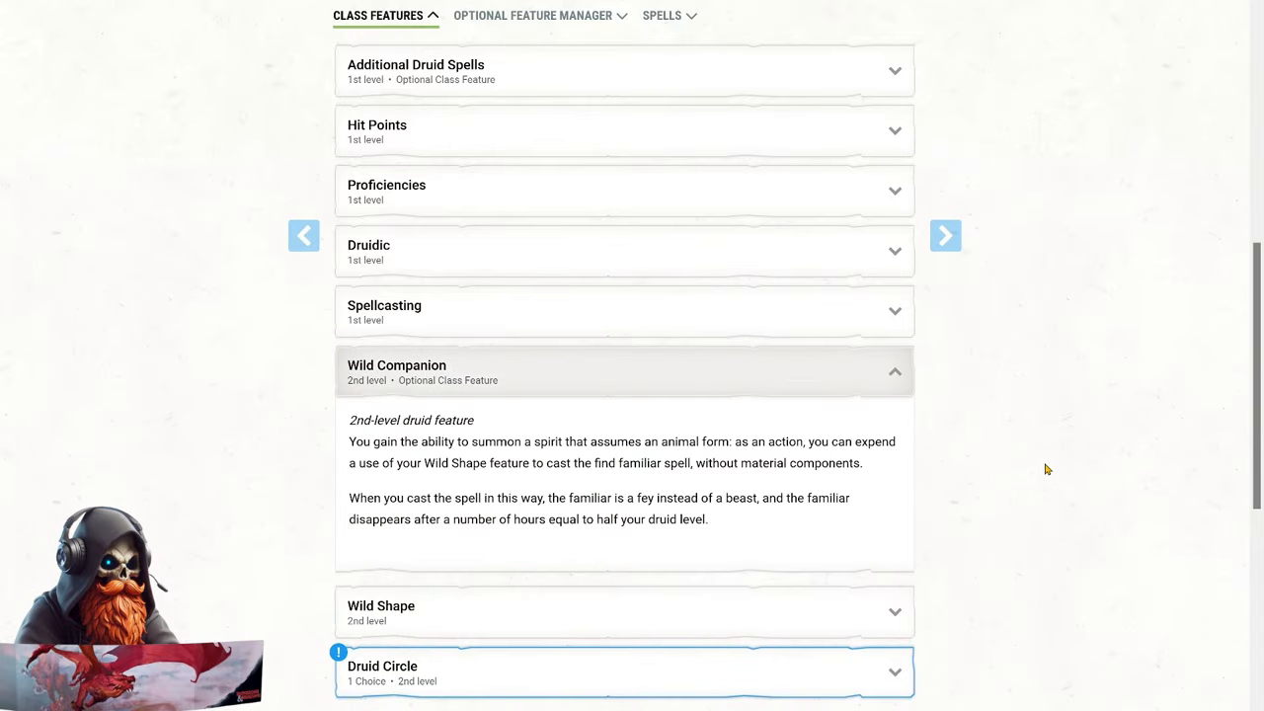
mouse_move(1045, 469)
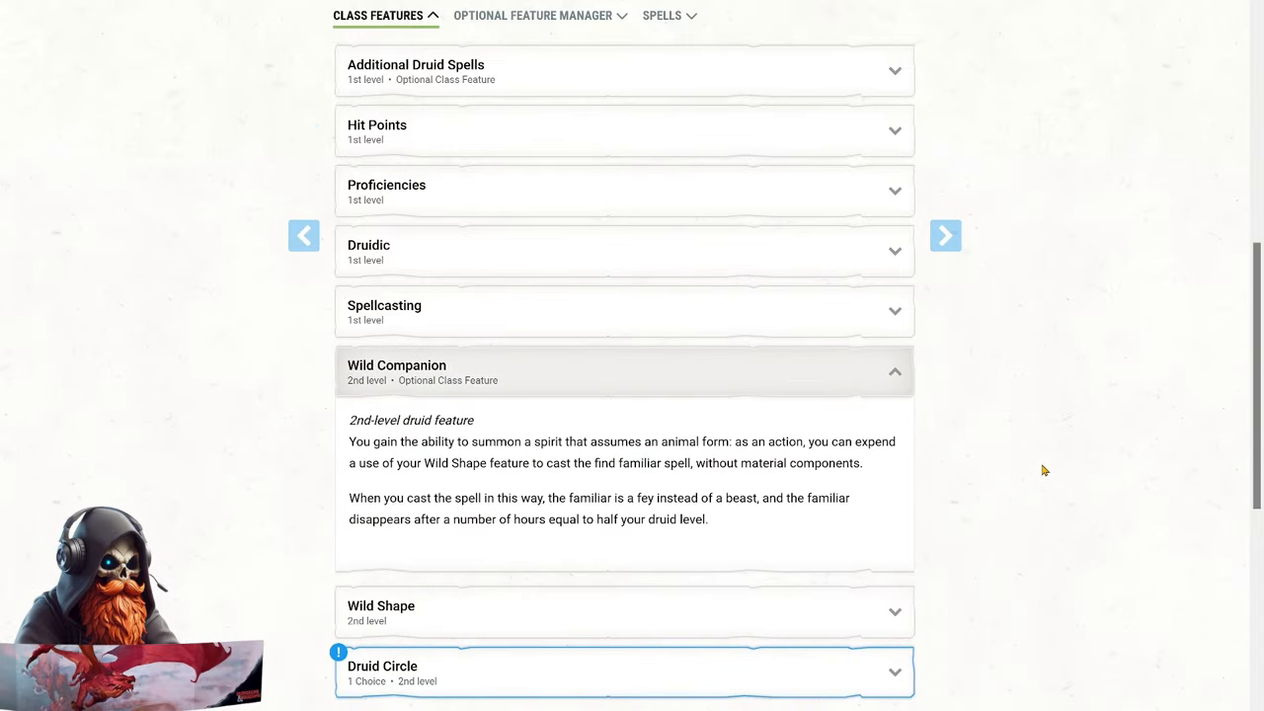
scroll("down", 3)
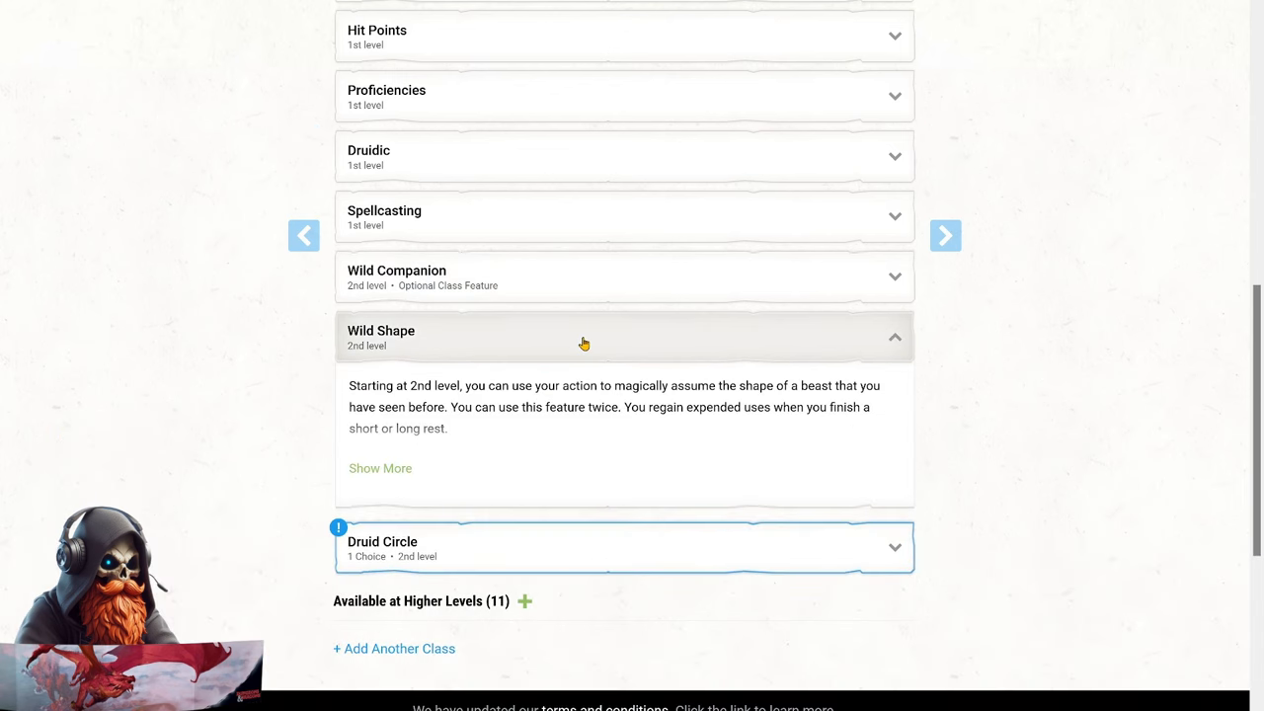
scroll("down", 3)
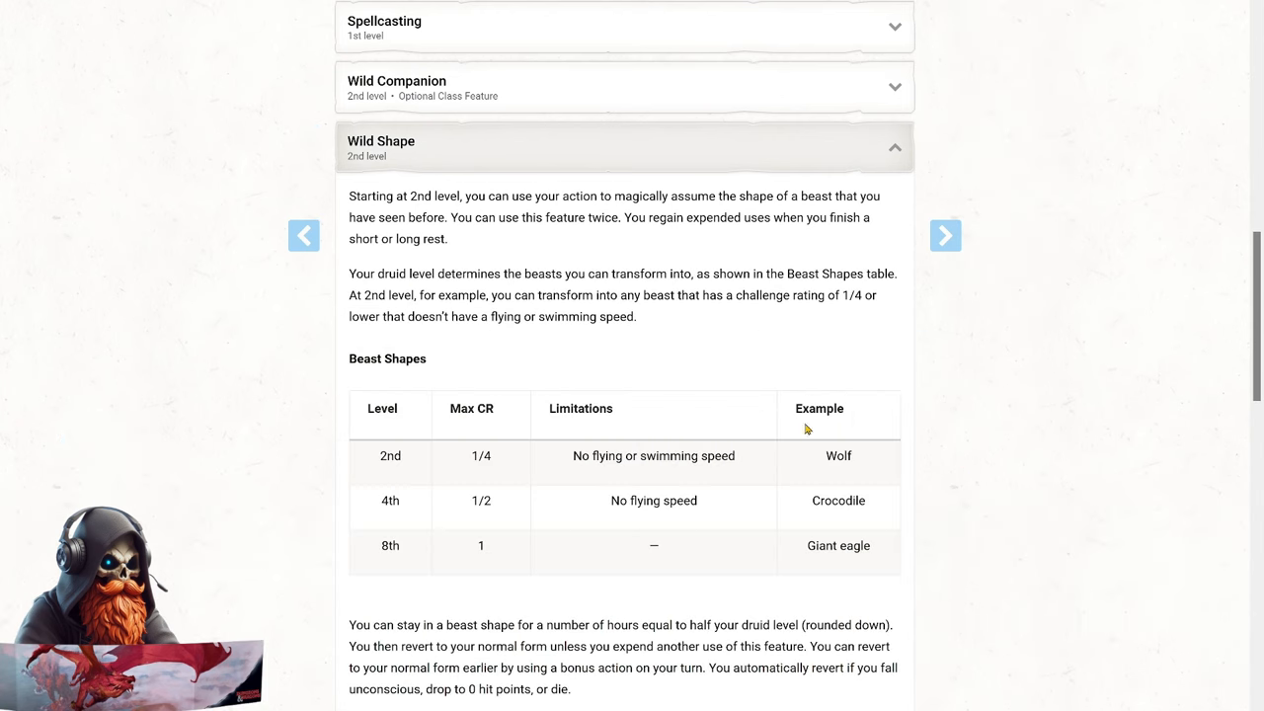
scroll("down", 3)
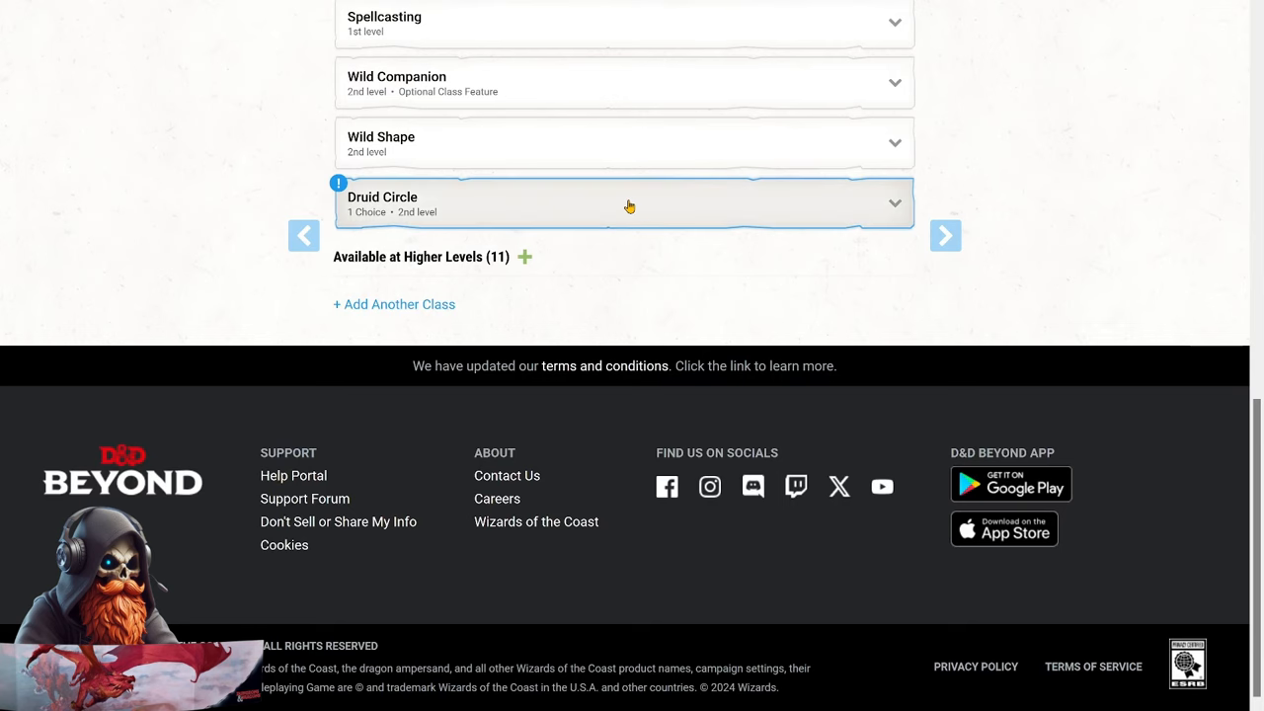
Choose Circle of the Moon as the Druid Circle and read the Circle Forms details.
left_click(624, 203)
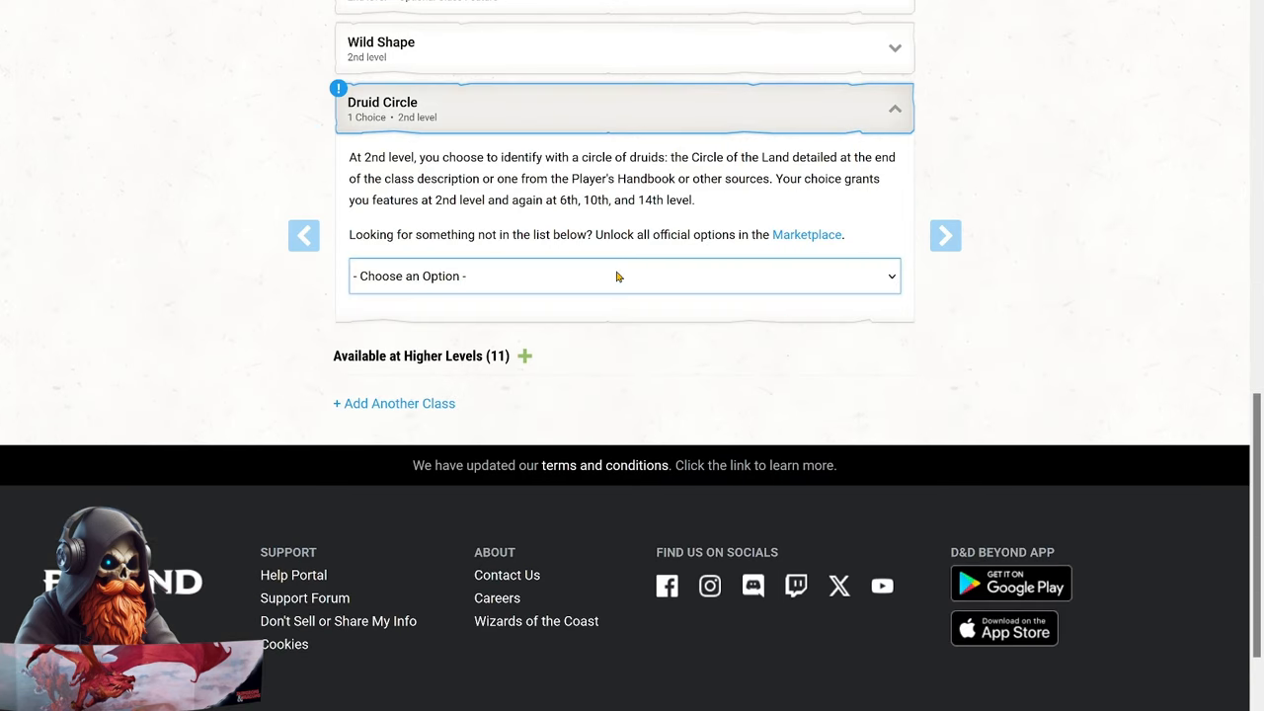
left_click(623, 276)
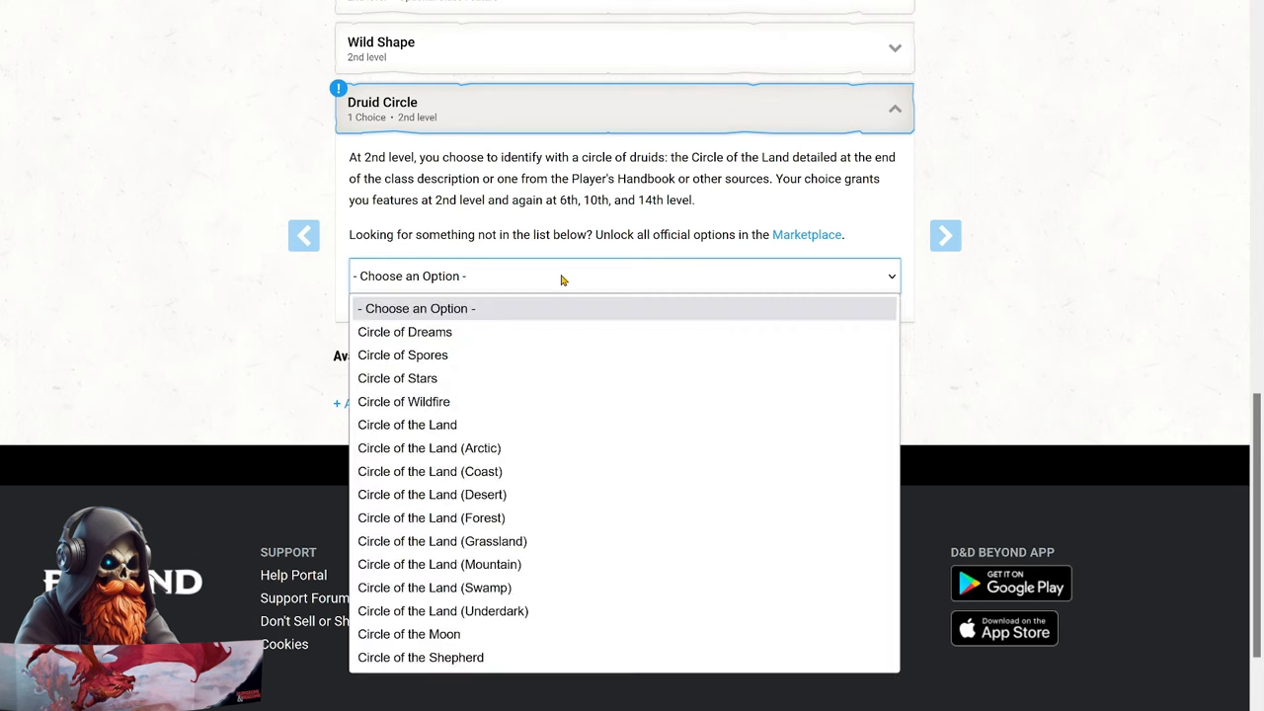
left_click(408, 634)
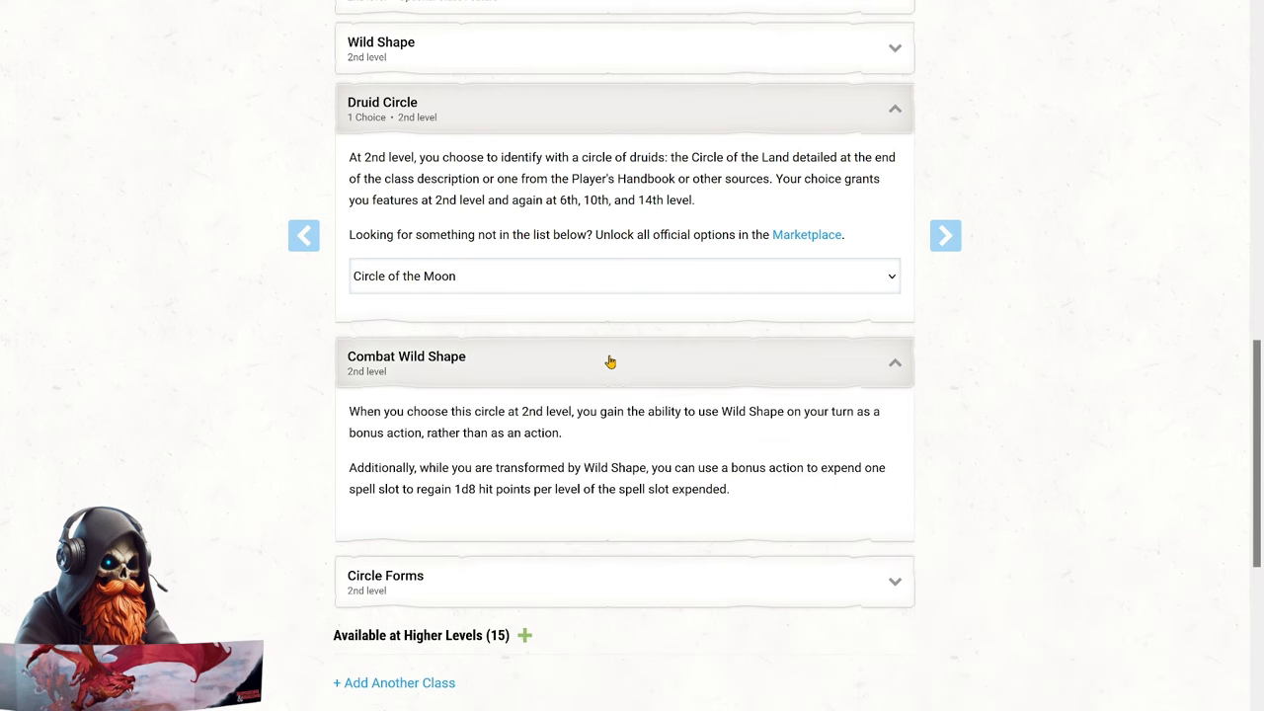
scroll("down", 3)
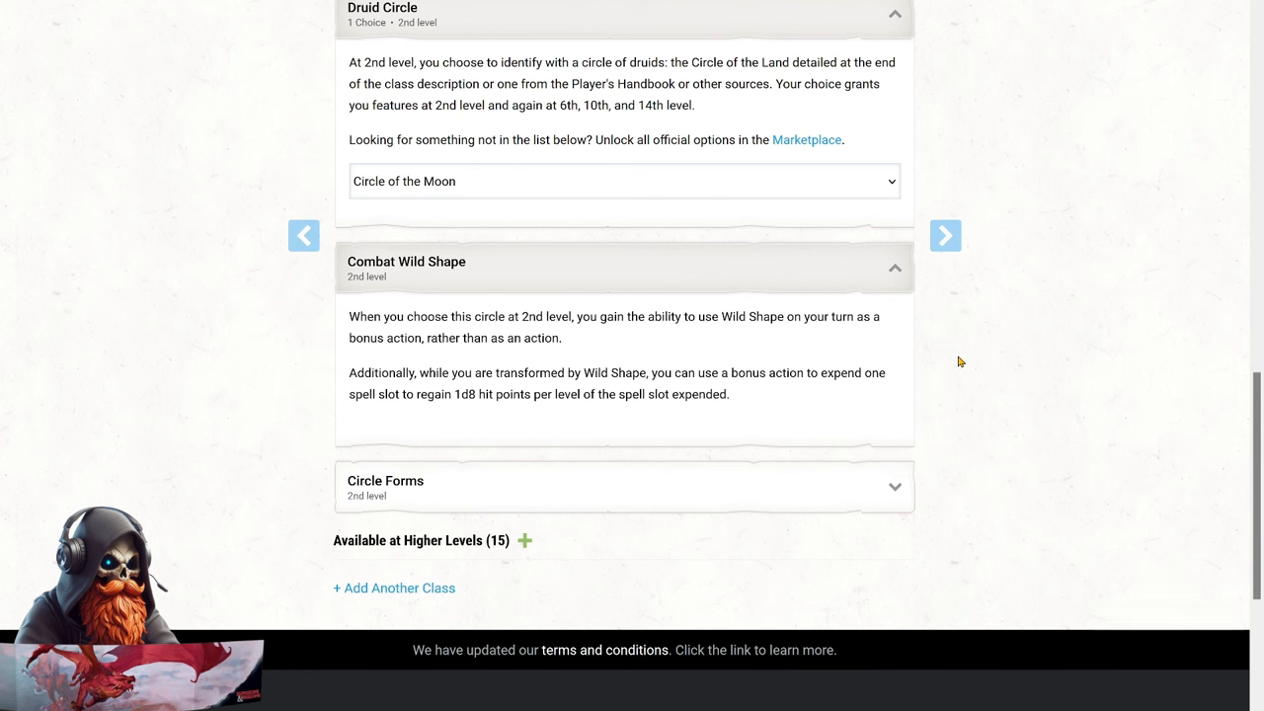
mouse_move(779, 258)
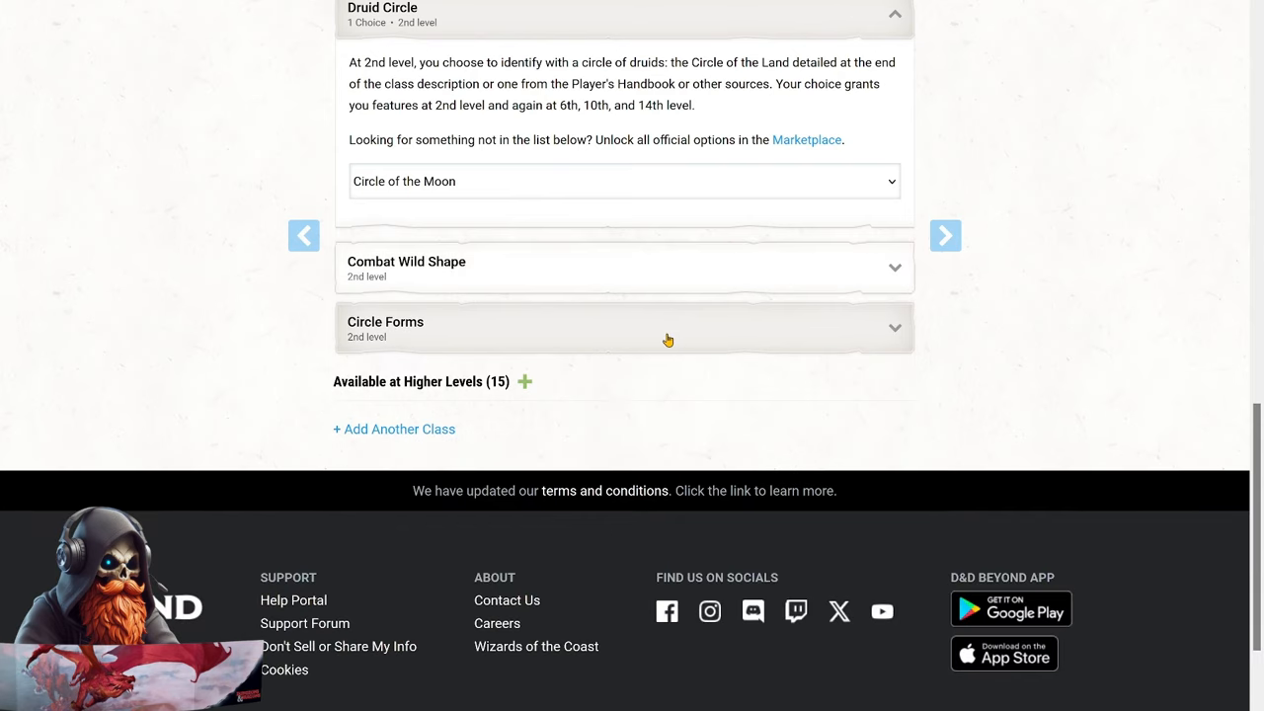
left_click(625, 328)
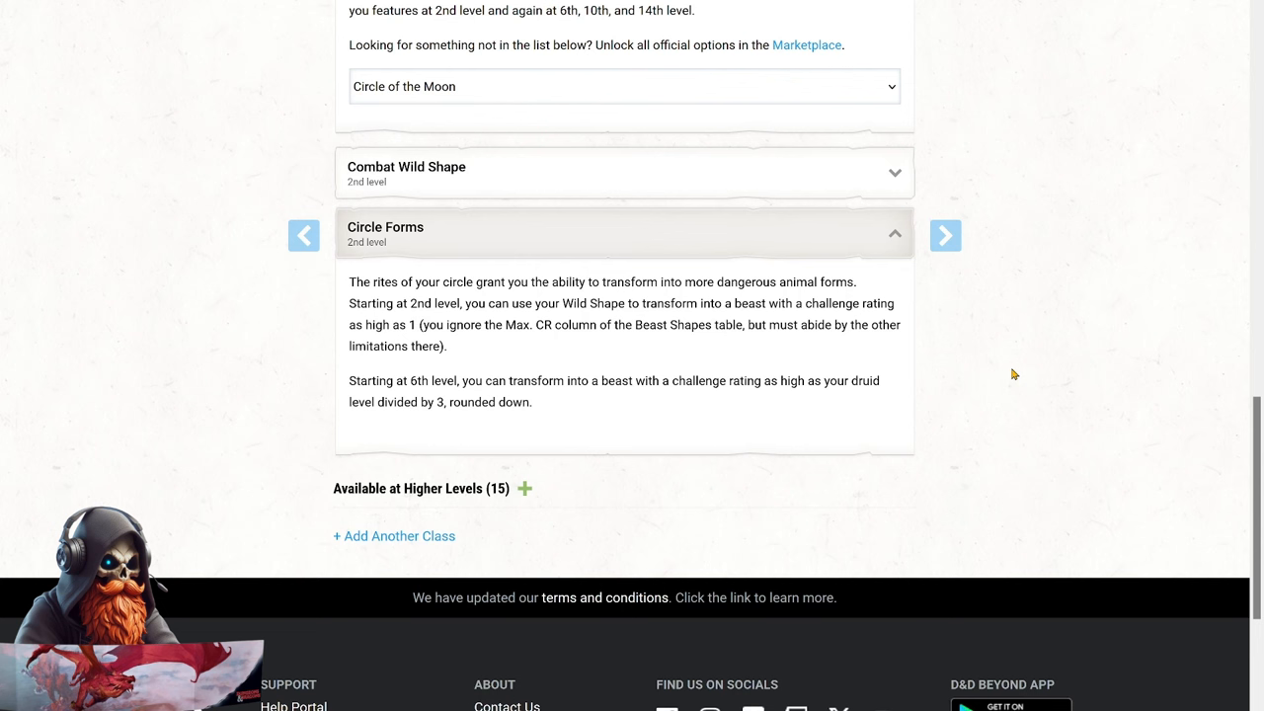
mouse_move(1013, 371)
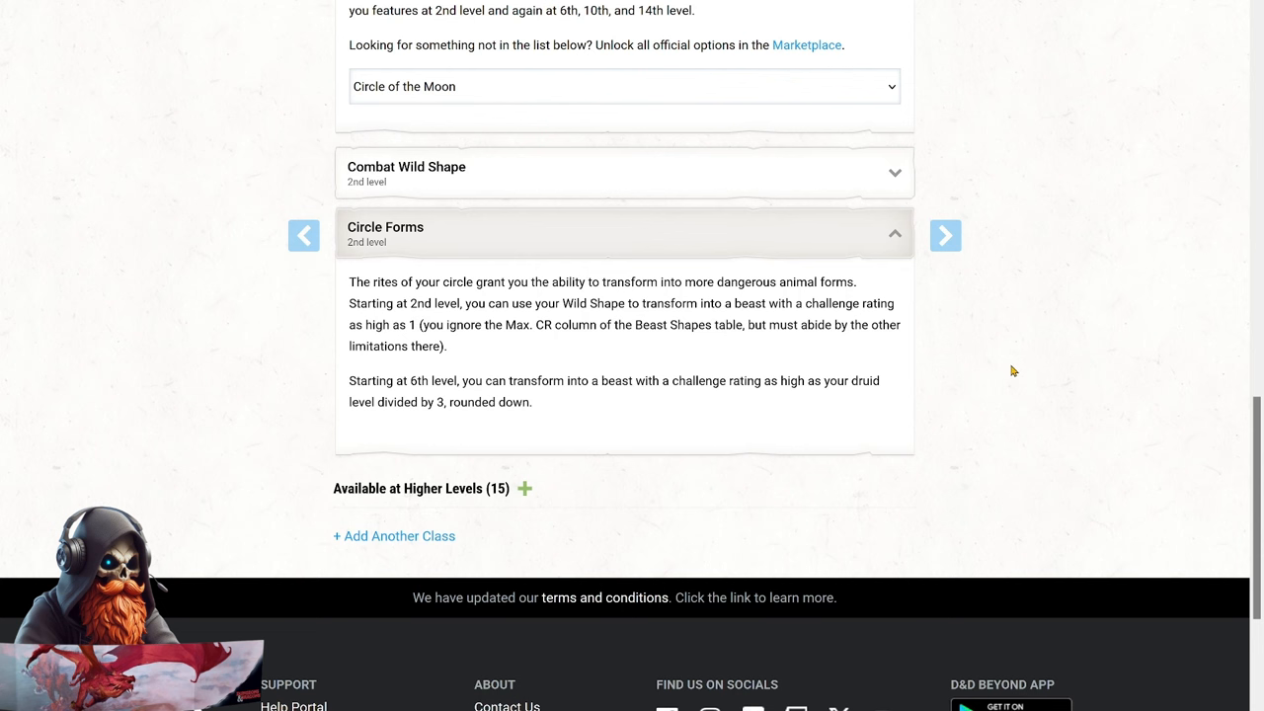
mouse_move(956, 382)
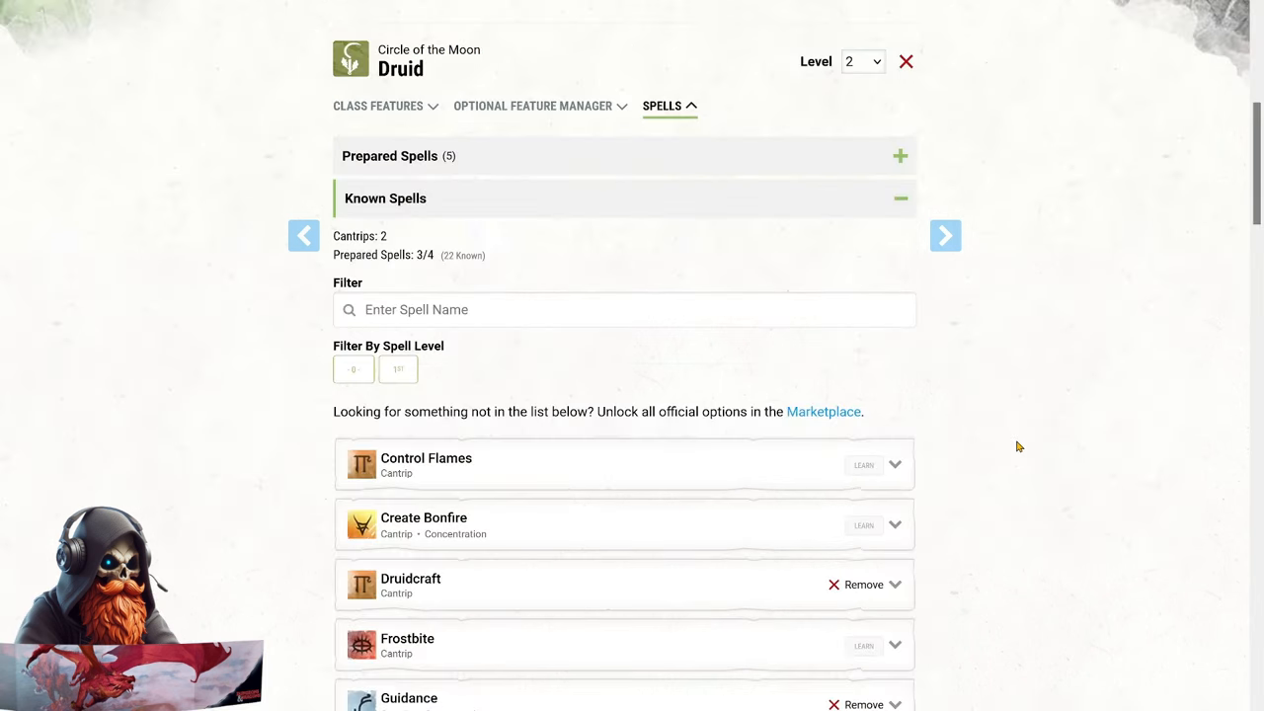
mouse_move(1017, 443)
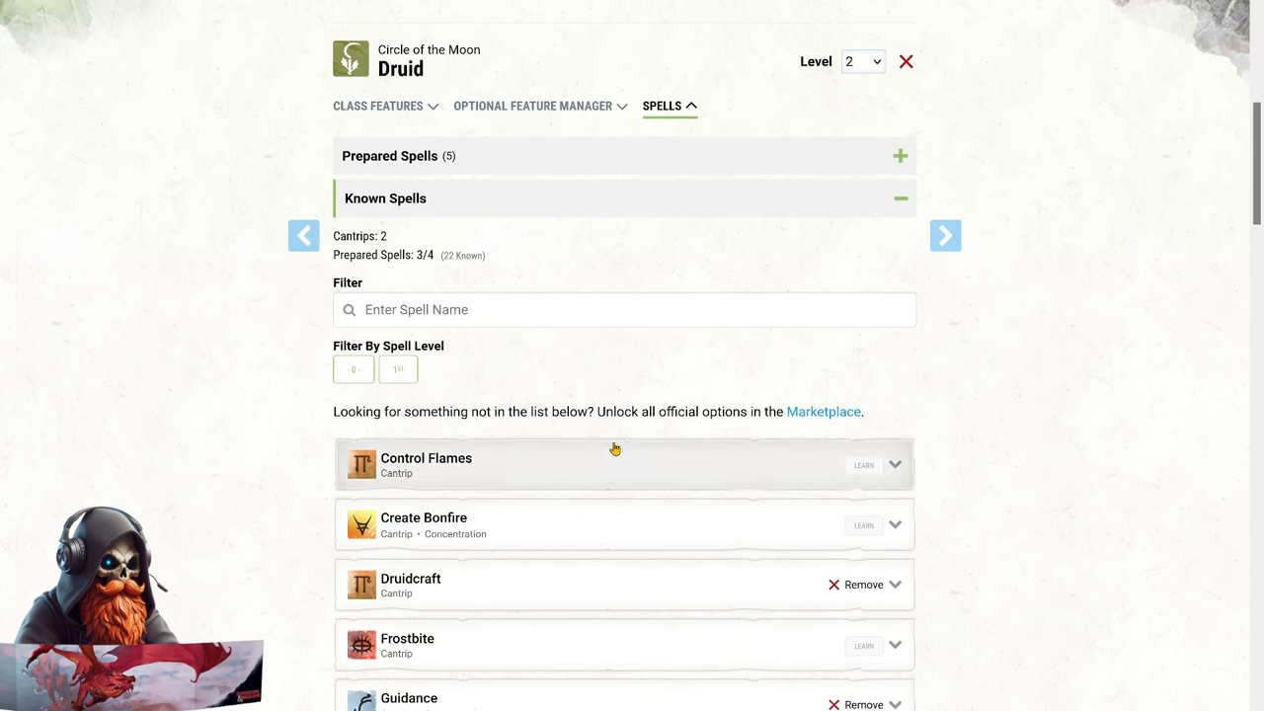
Expand Absorb Elements in the 1st-level list and prepare it for the Druid.
left_click(397, 369)
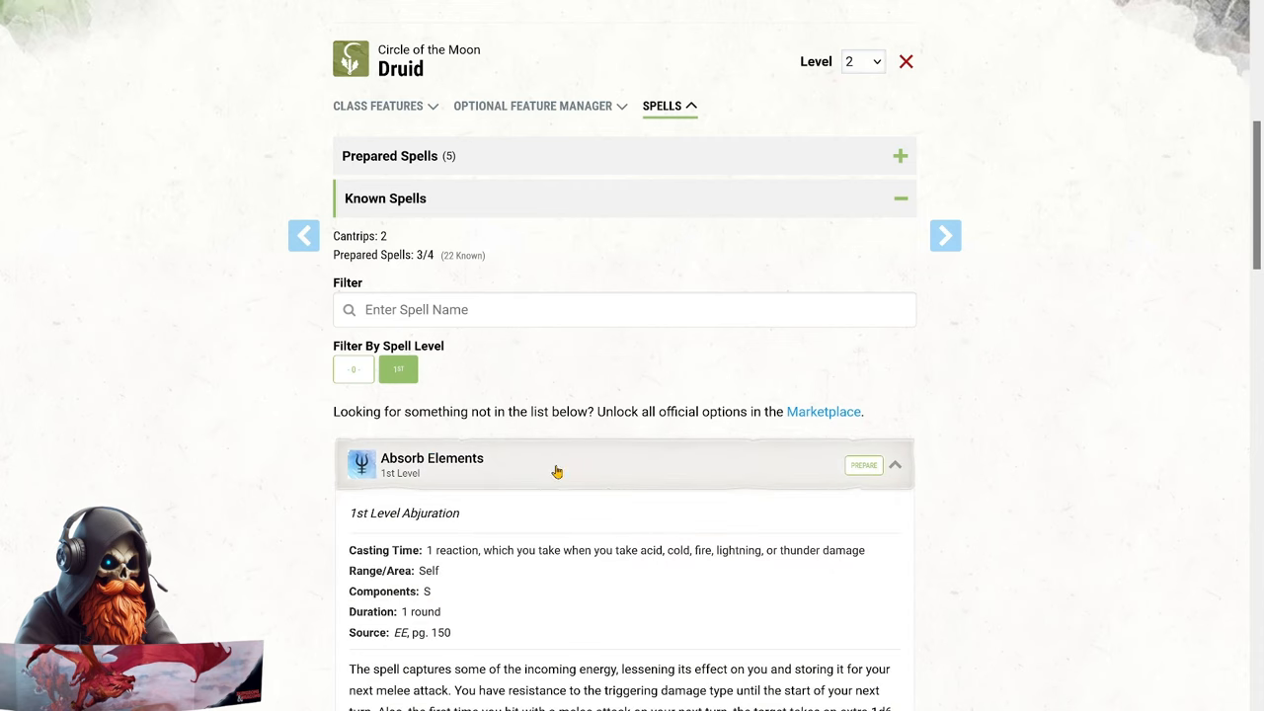
scroll("down", 3)
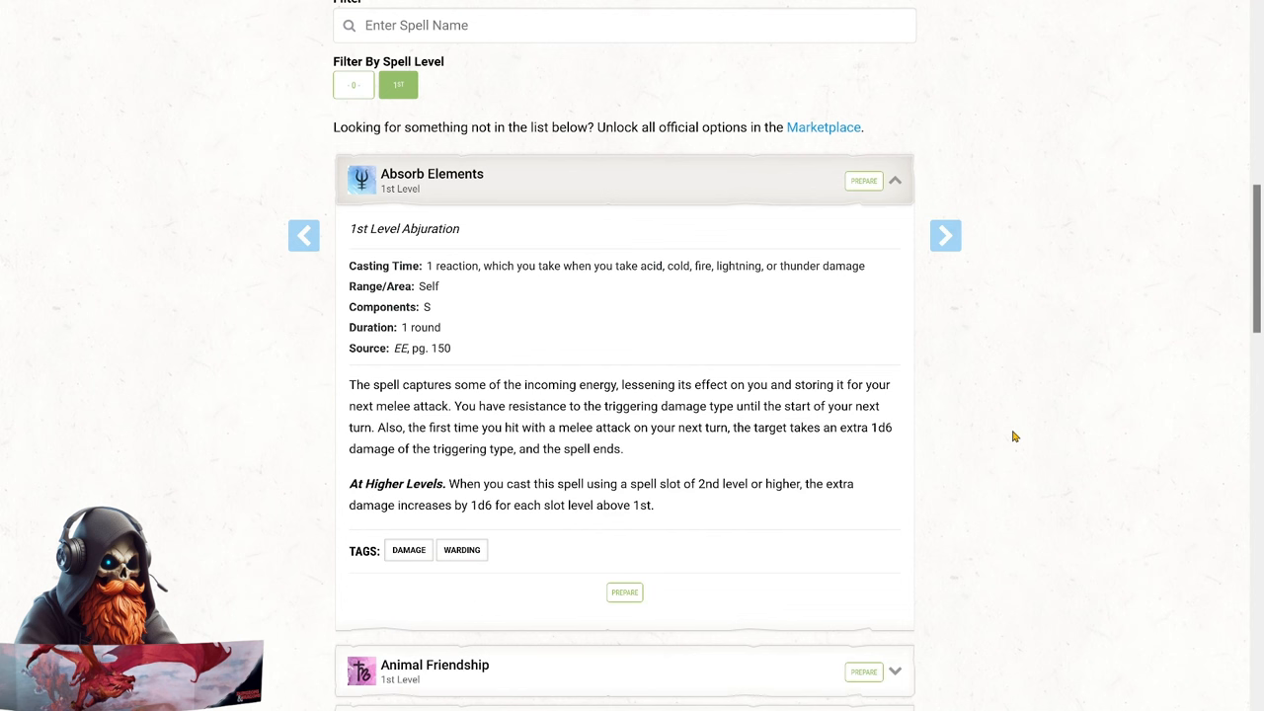
mouse_move(863, 181)
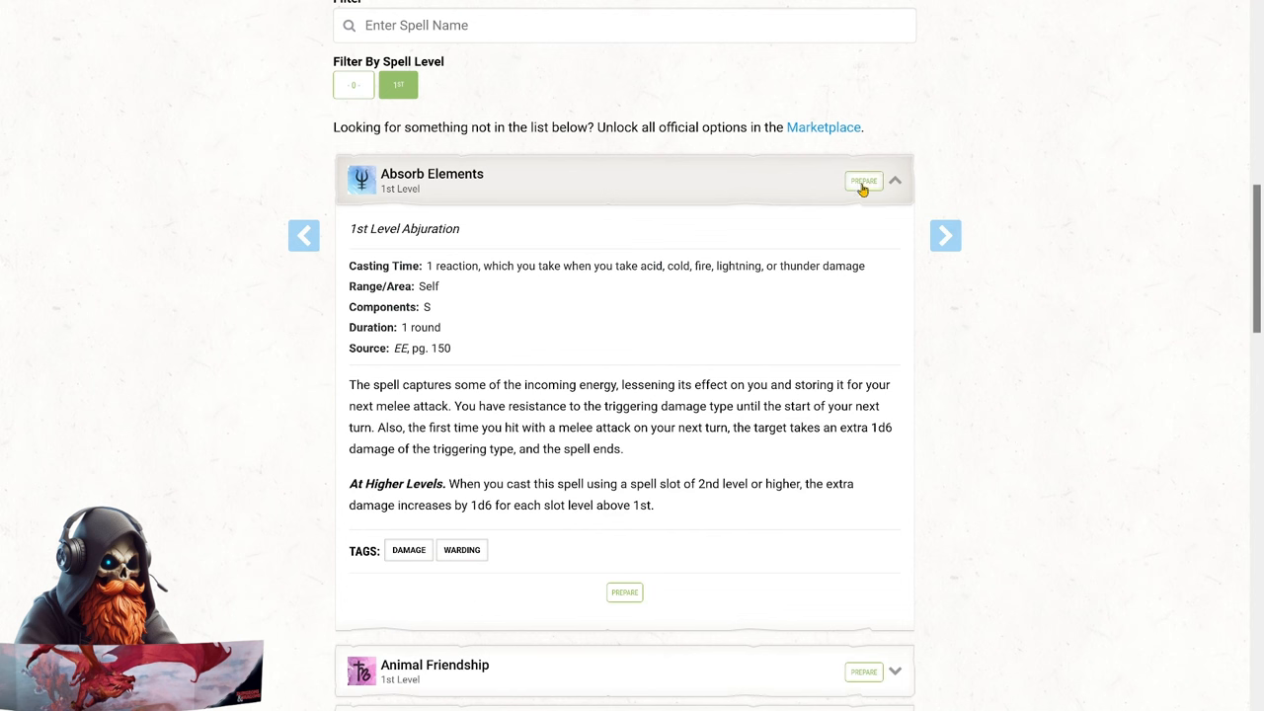
left_click(862, 181)
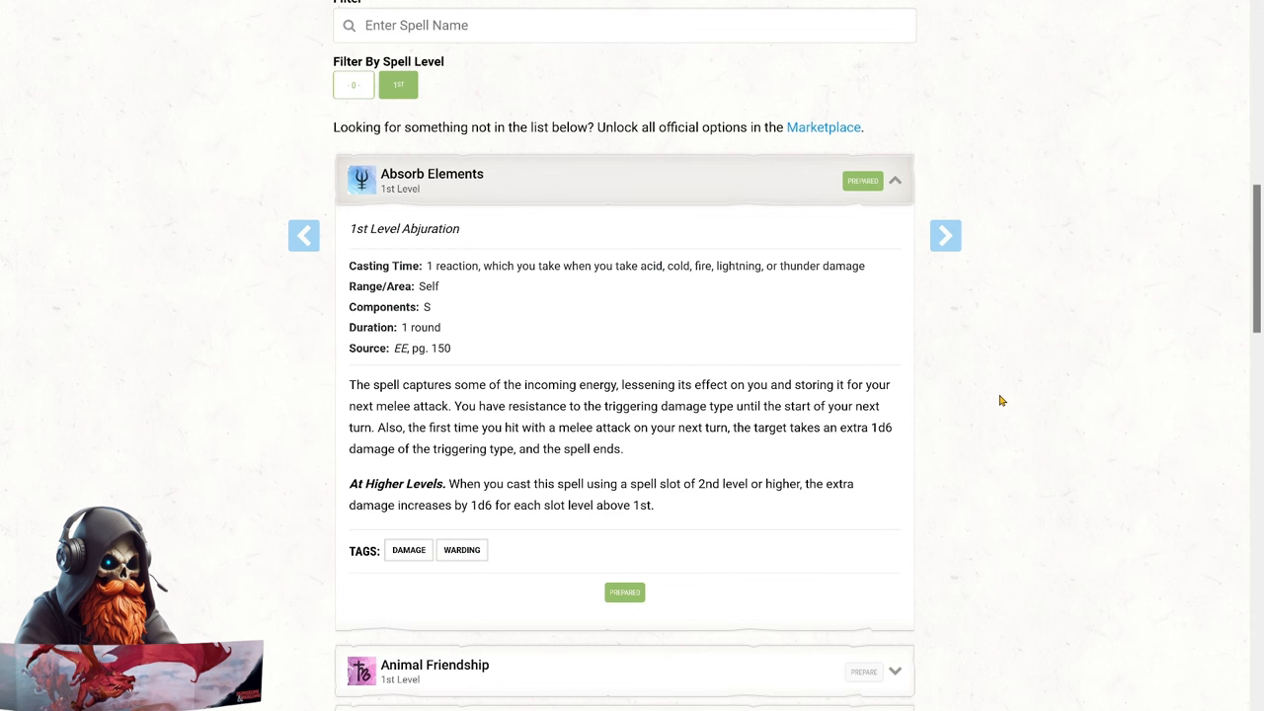
mouse_move(997, 402)
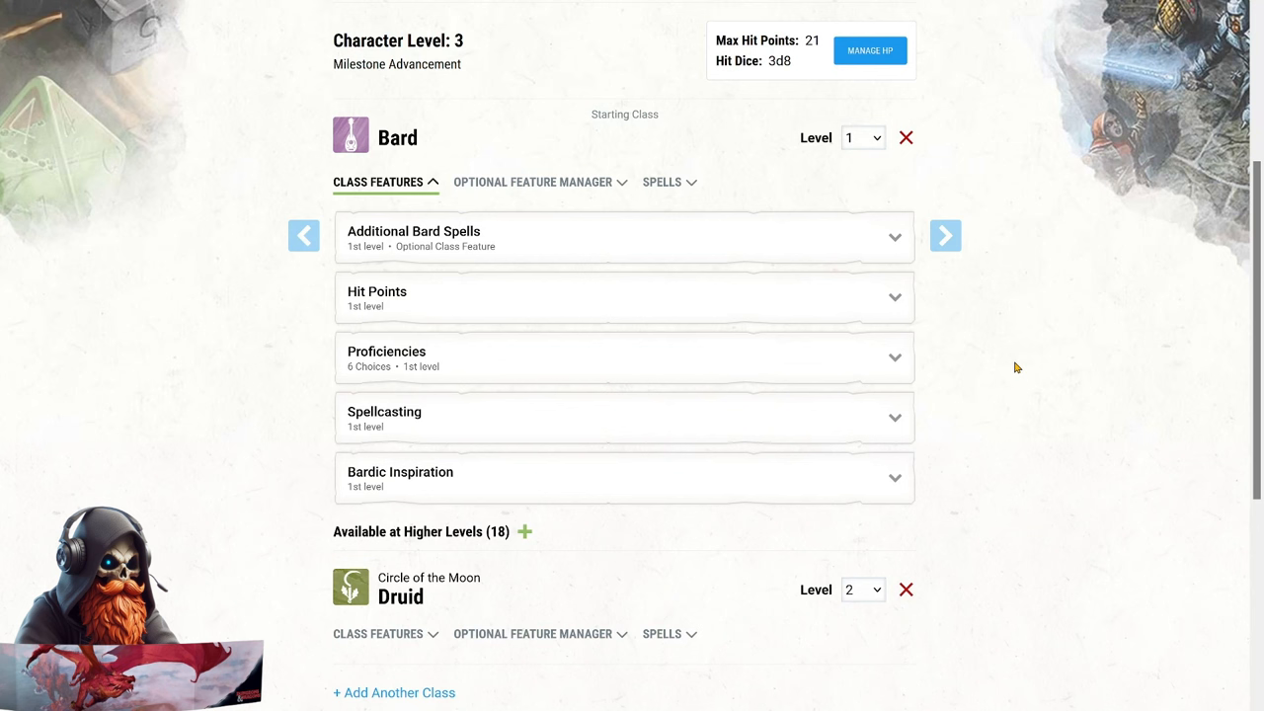
Set the Bard level to 2 and scroll through its new features.
left_click(861, 137)
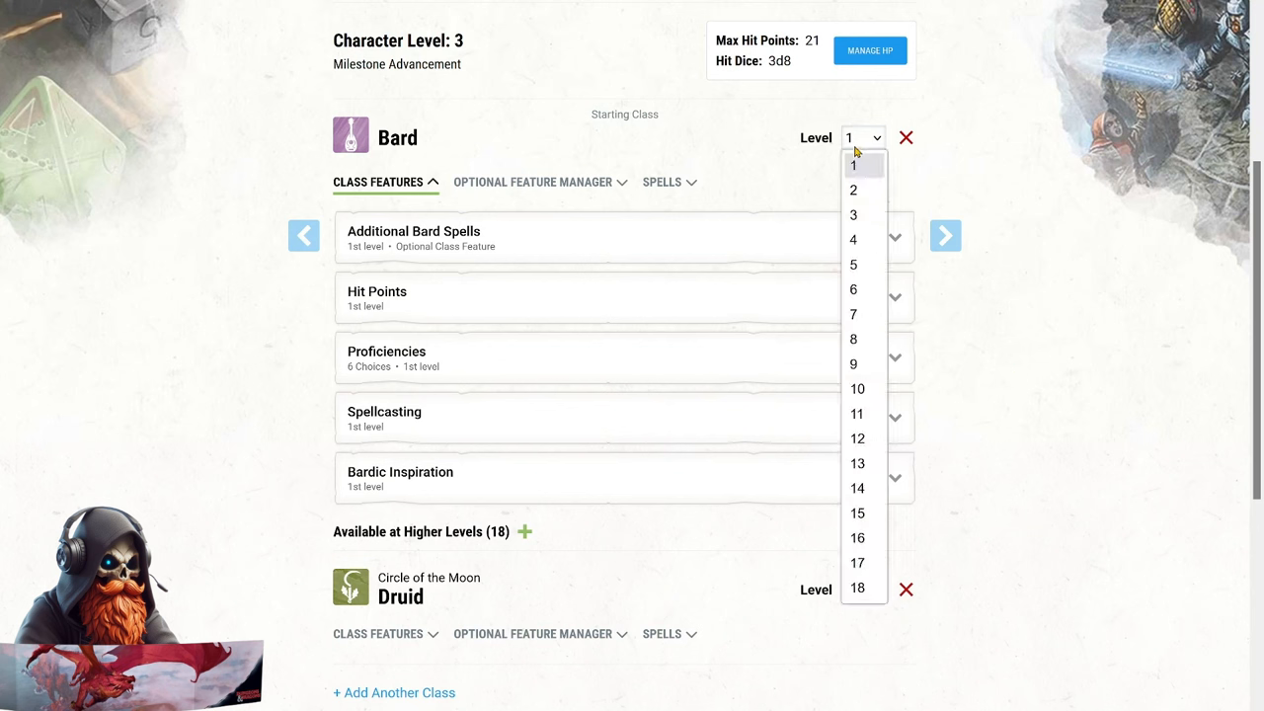
left_click(852, 190)
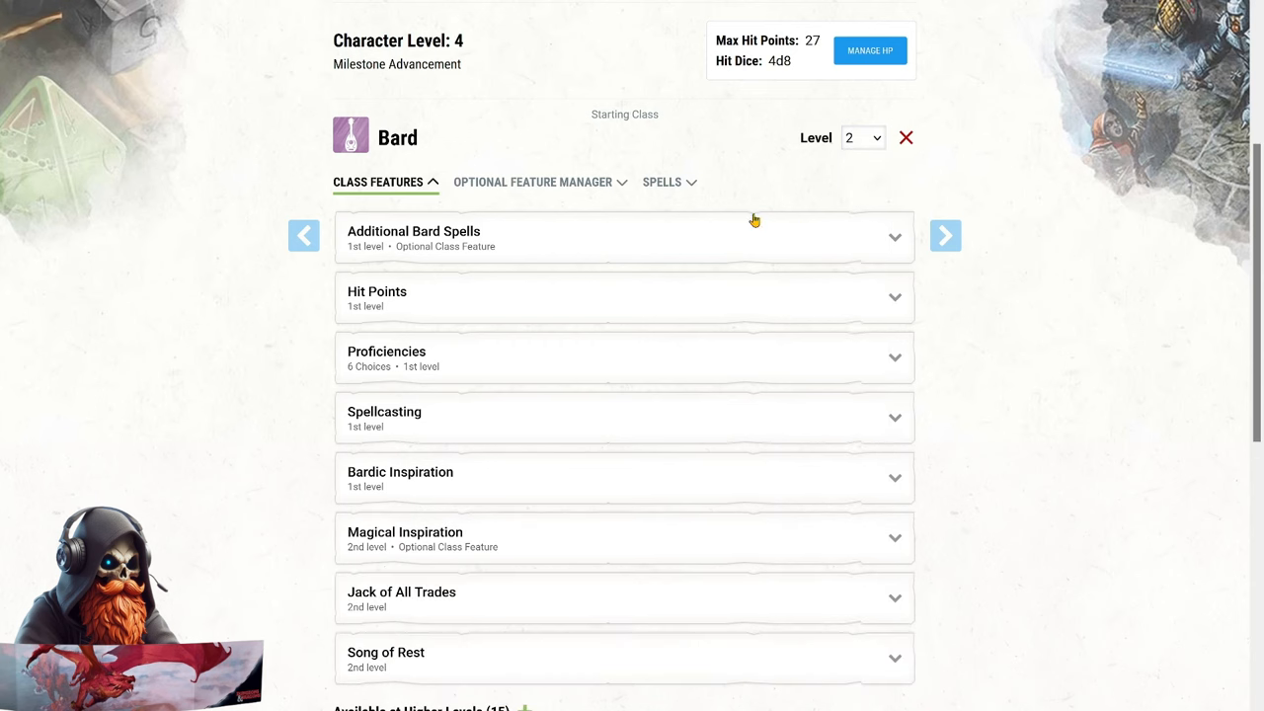
scroll("down", 3)
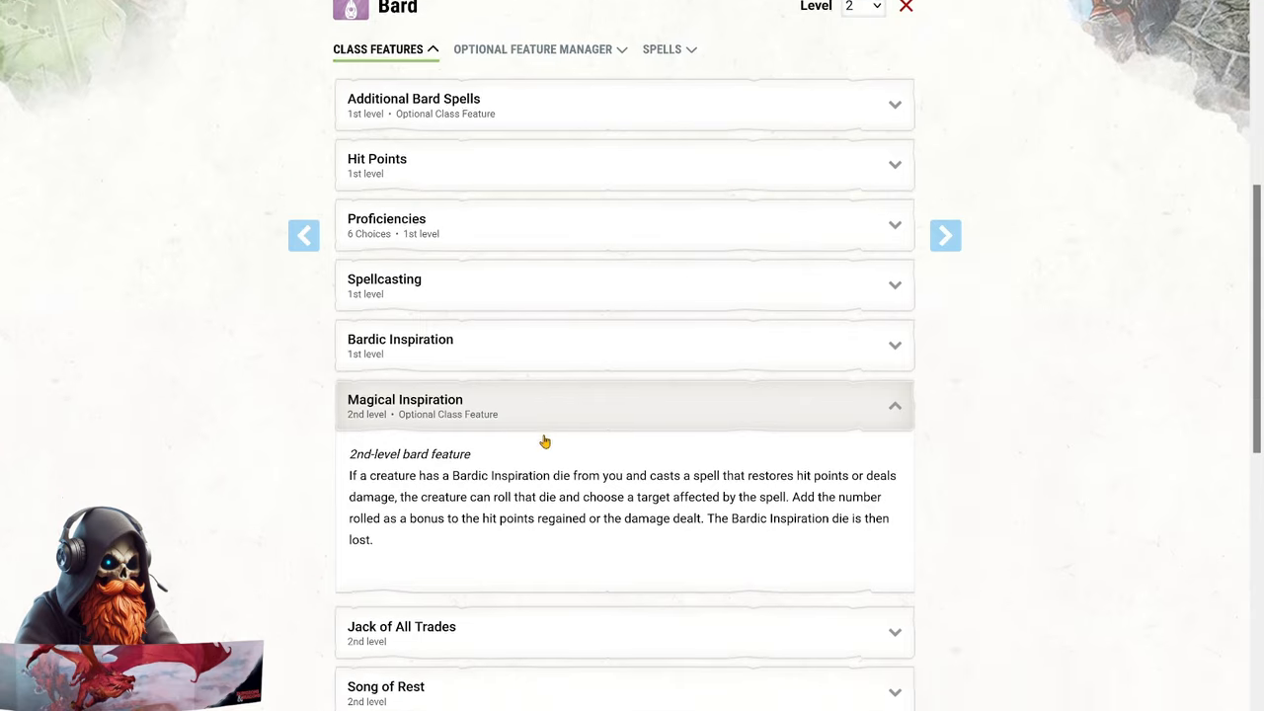
scroll("down", 3)
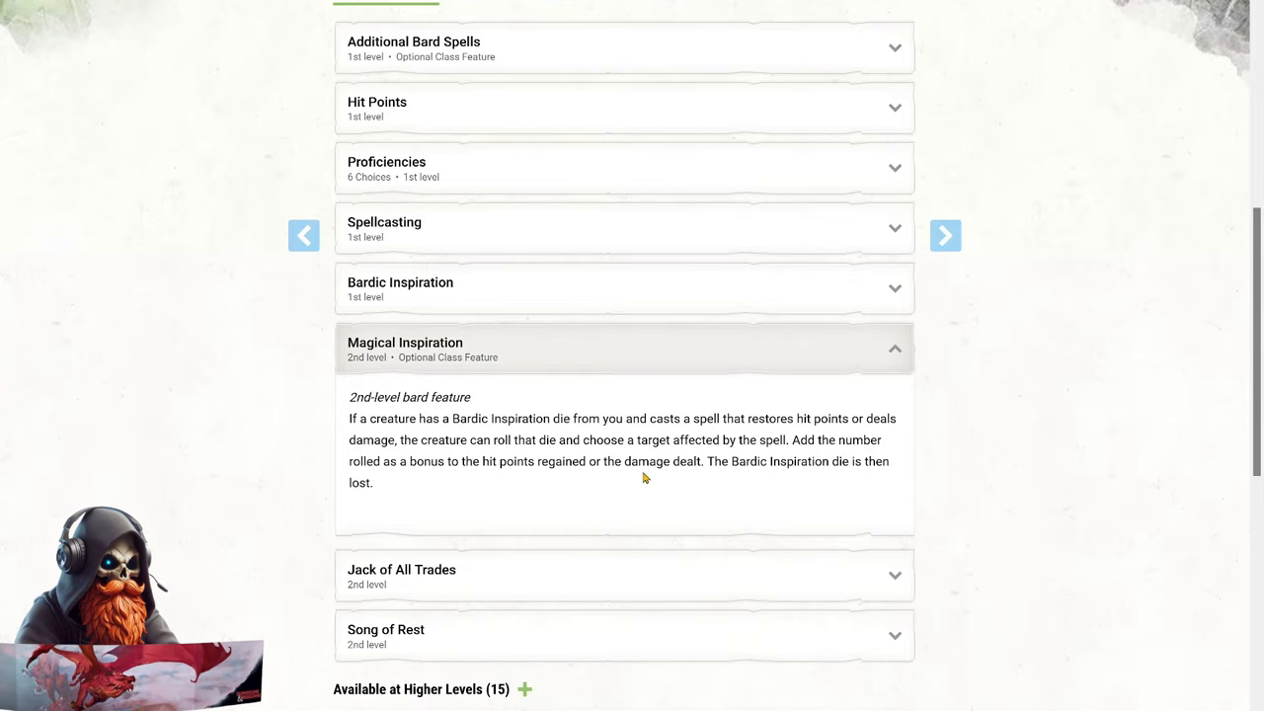
mouse_move(643, 484)
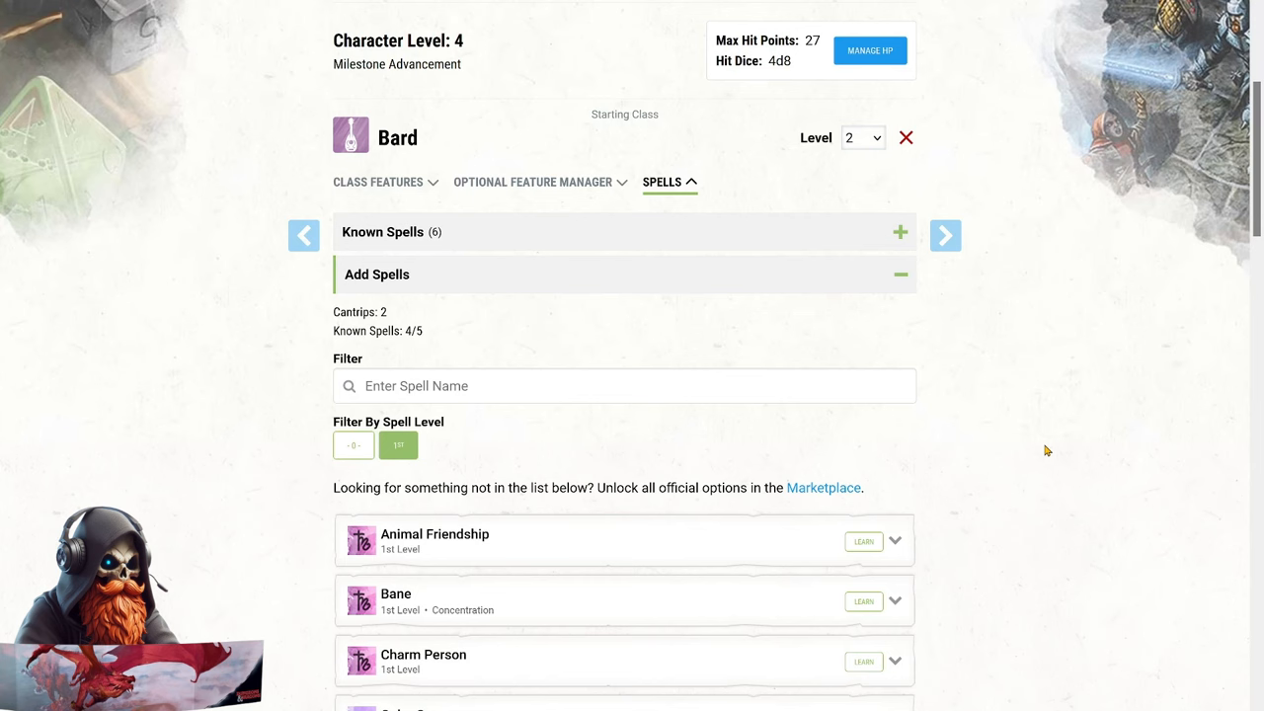
Scroll the Bard's Add Spells list and learn Feather Fall.
scroll("down", 3)
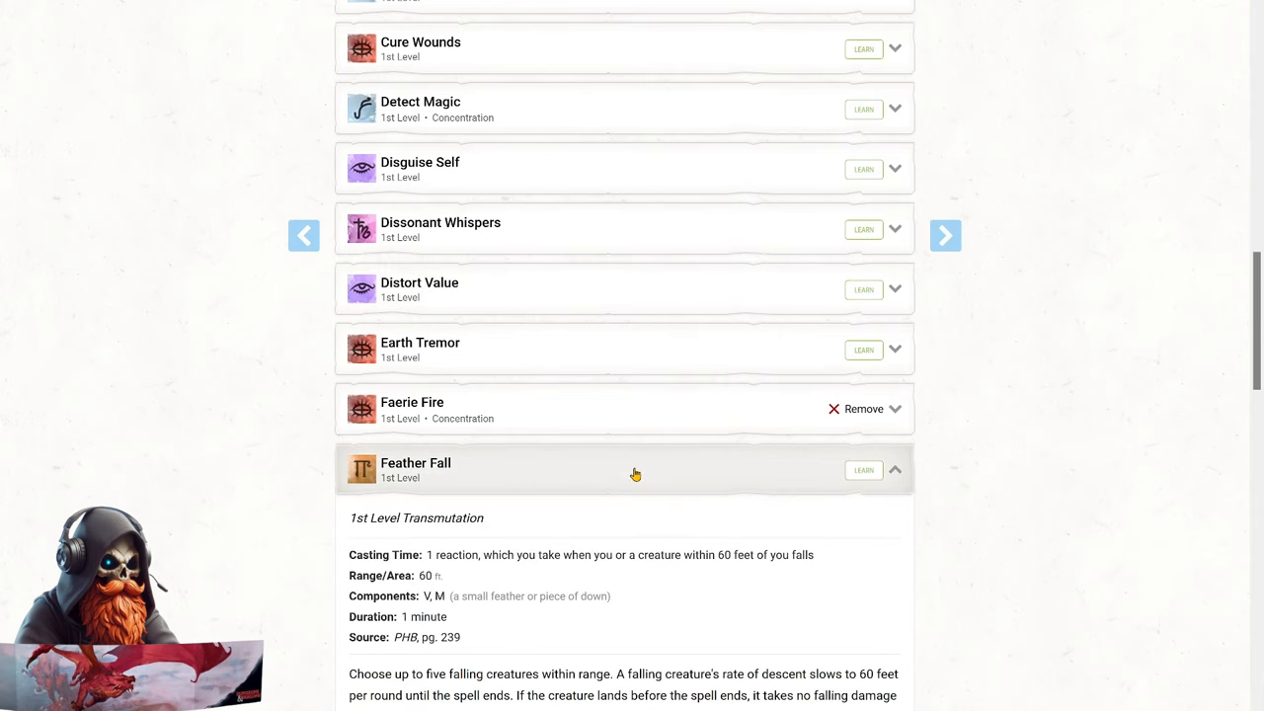
scroll("down", 3)
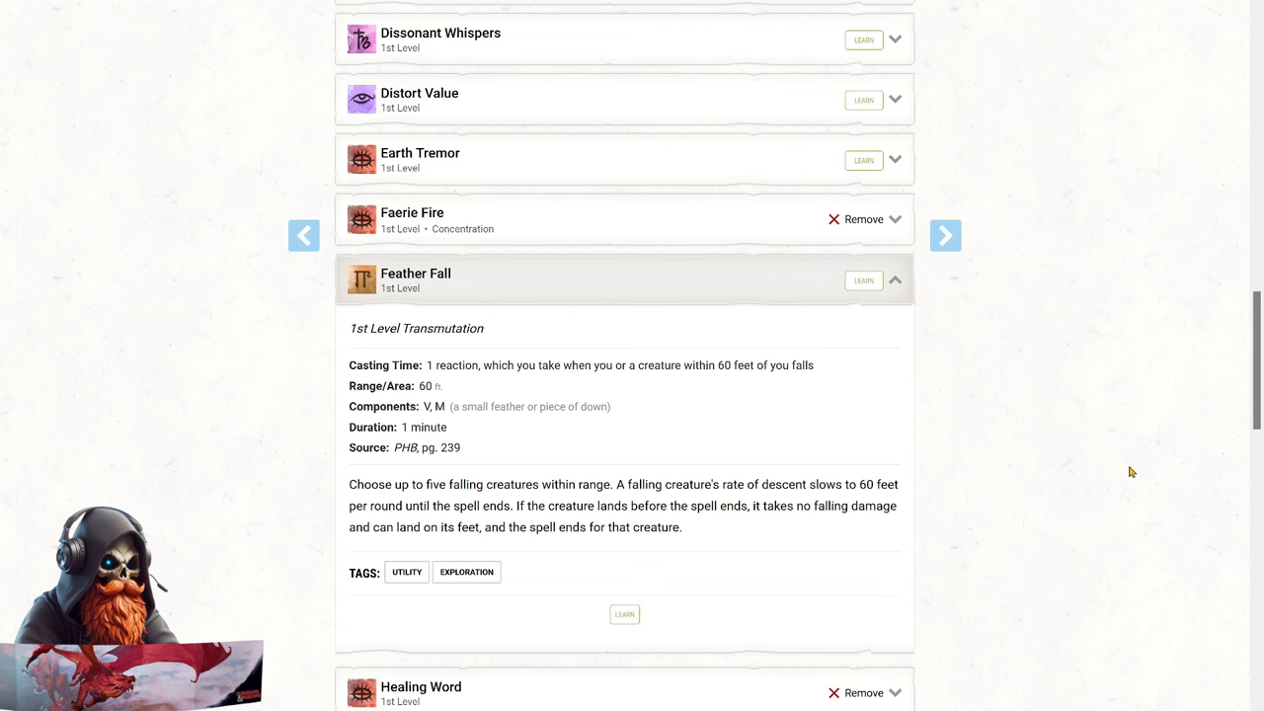
mouse_move(926, 337)
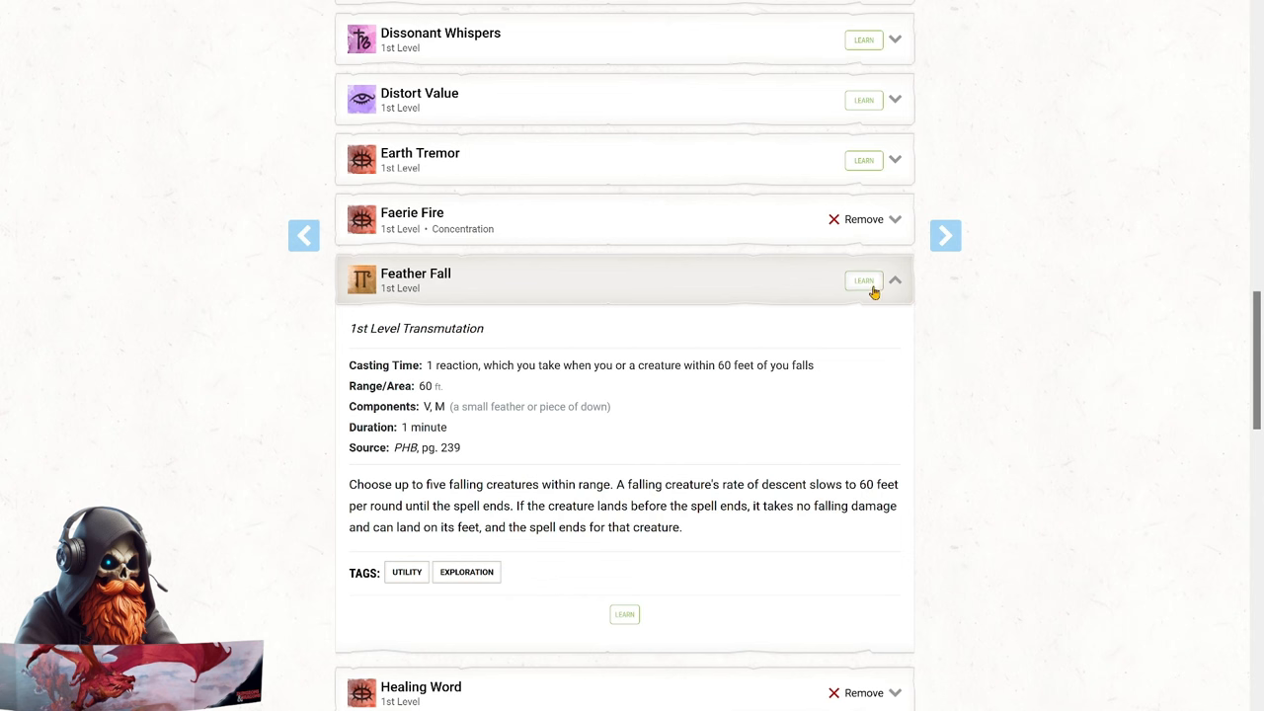
left_click(862, 281)
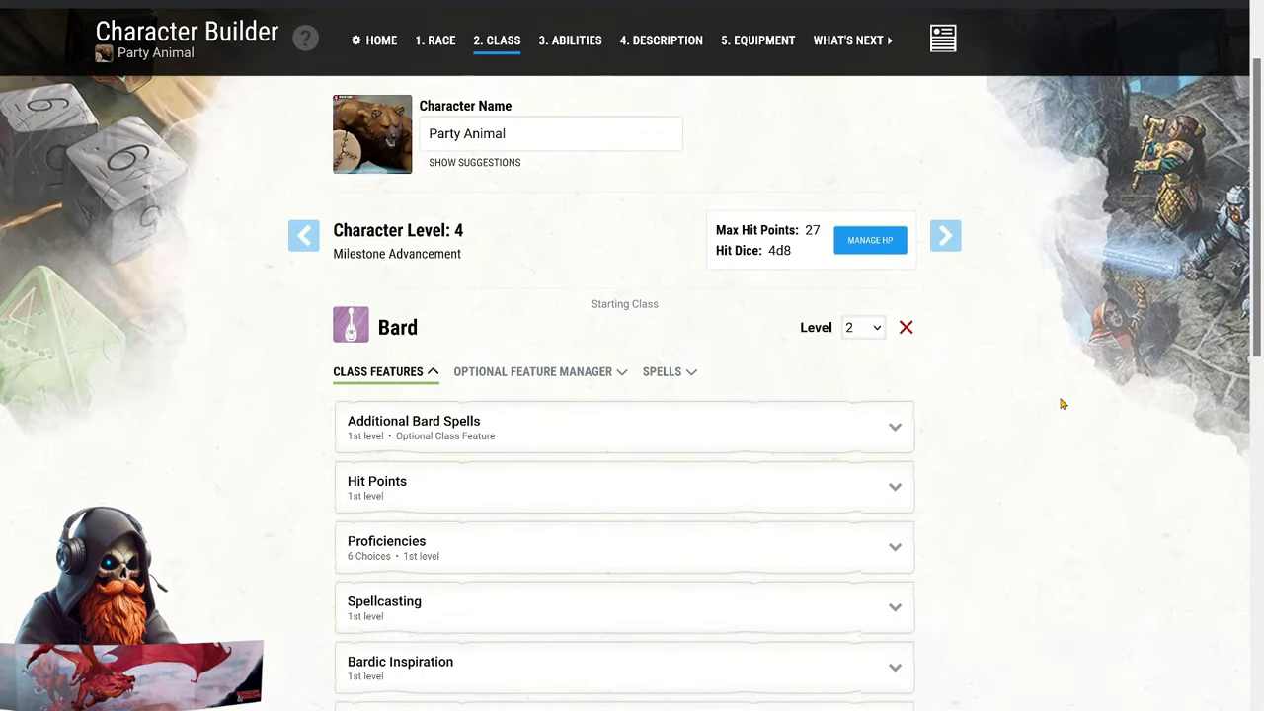
mouse_move(818, 297)
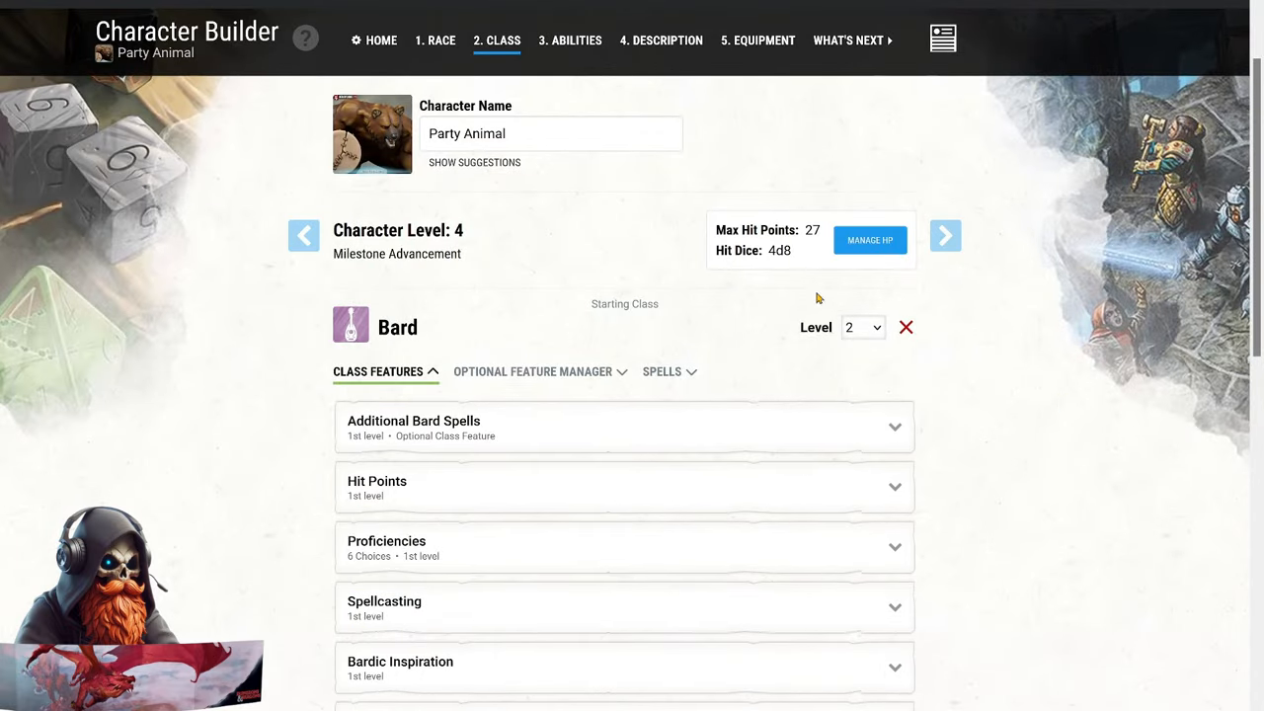
Raise the Bard to level 3, choosing Persuasion and Perception as Expertise skills.
left_click(861, 327)
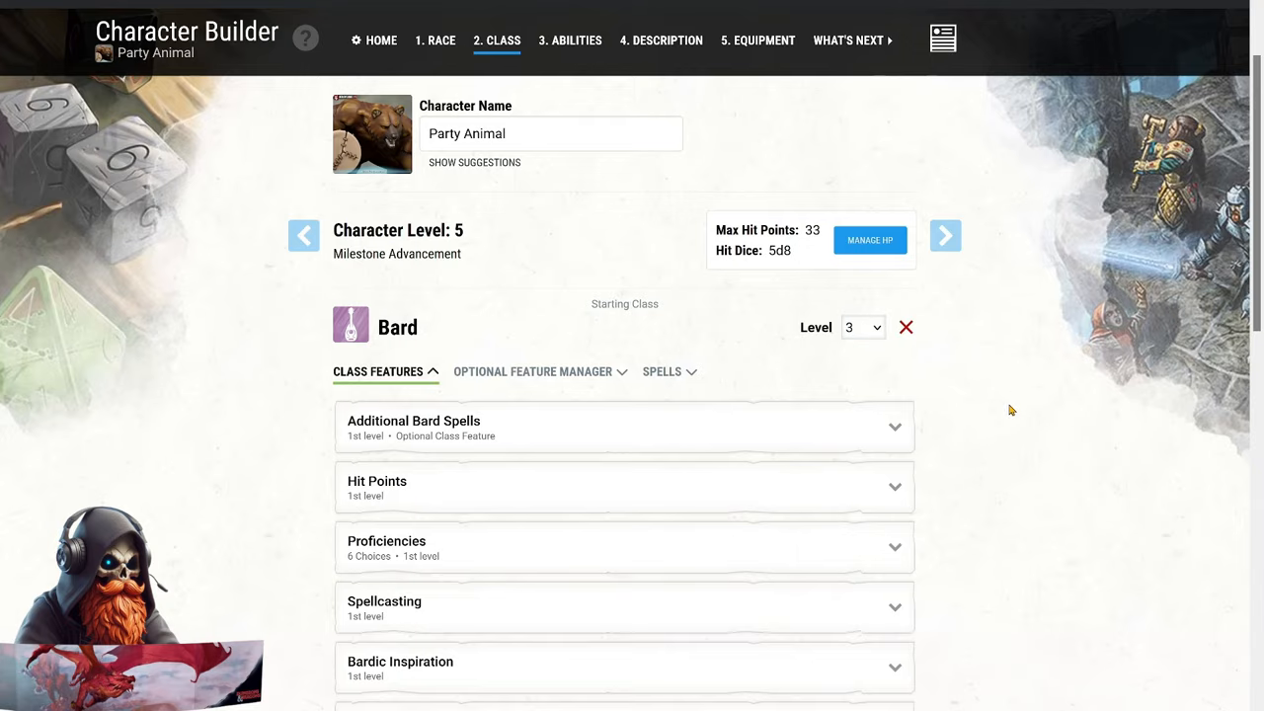
scroll("down", 3)
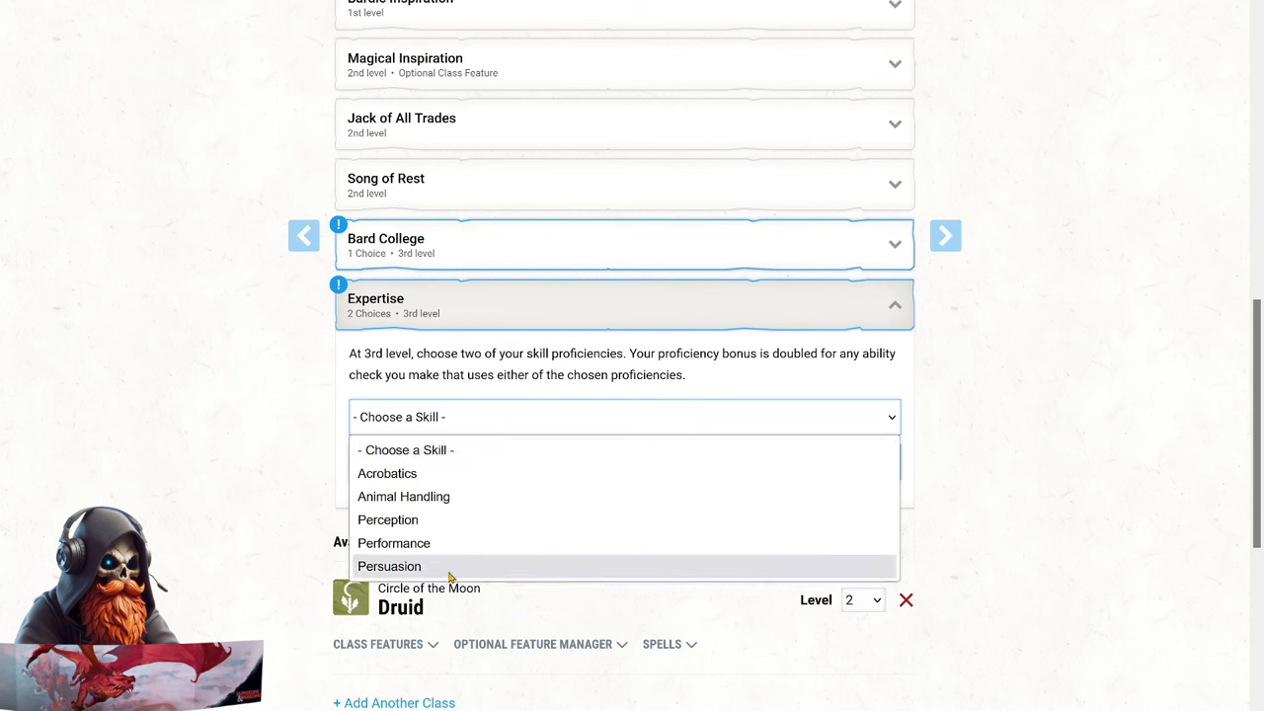
left_click(388, 566)
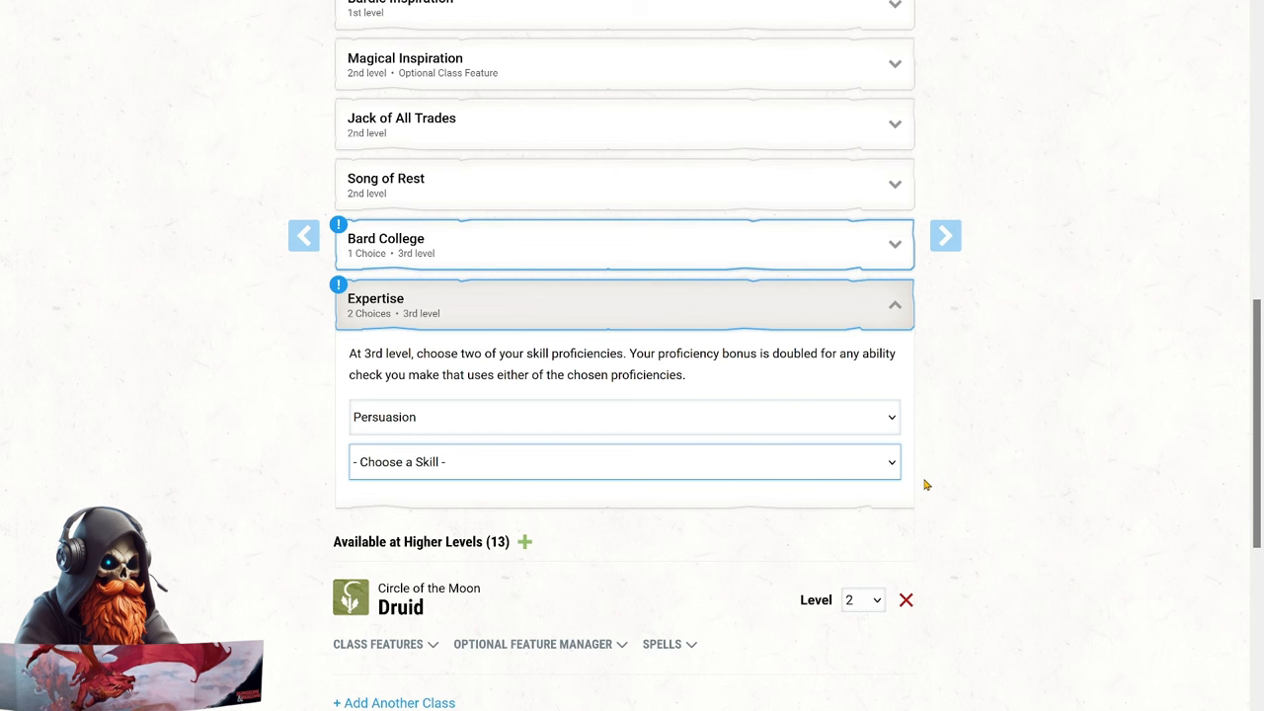
left_click(622, 461)
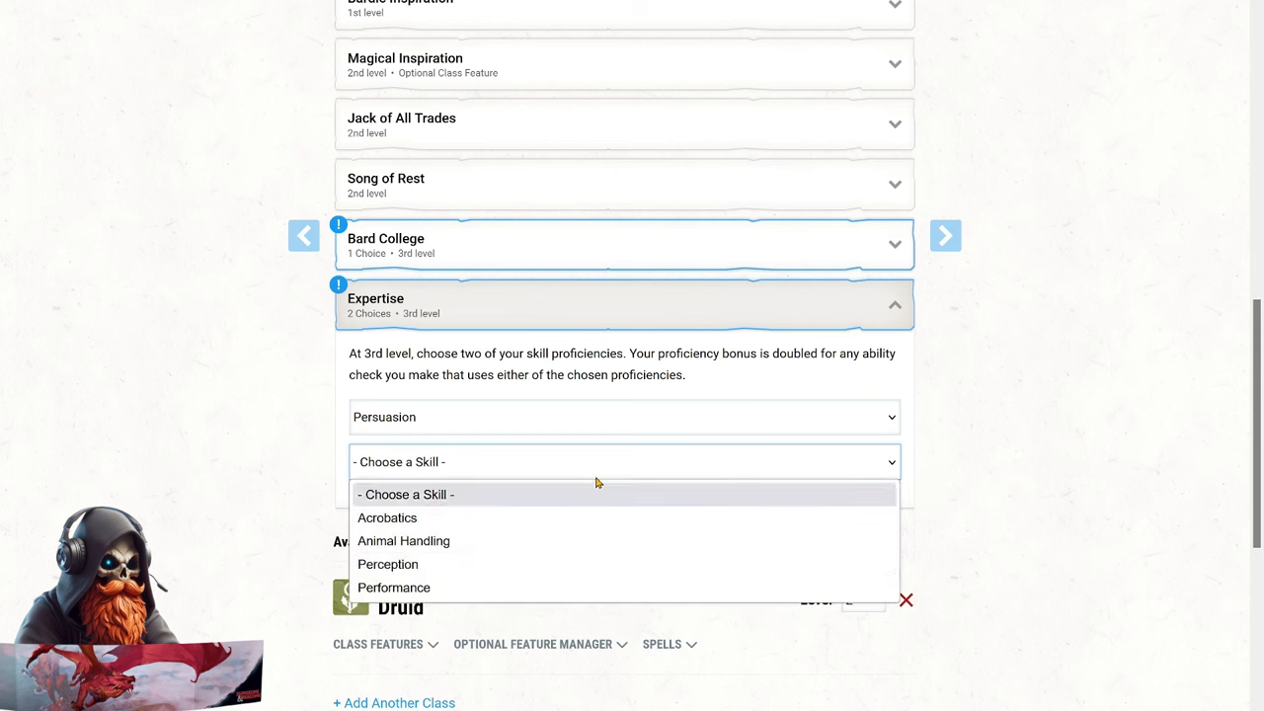
left_click(387, 564)
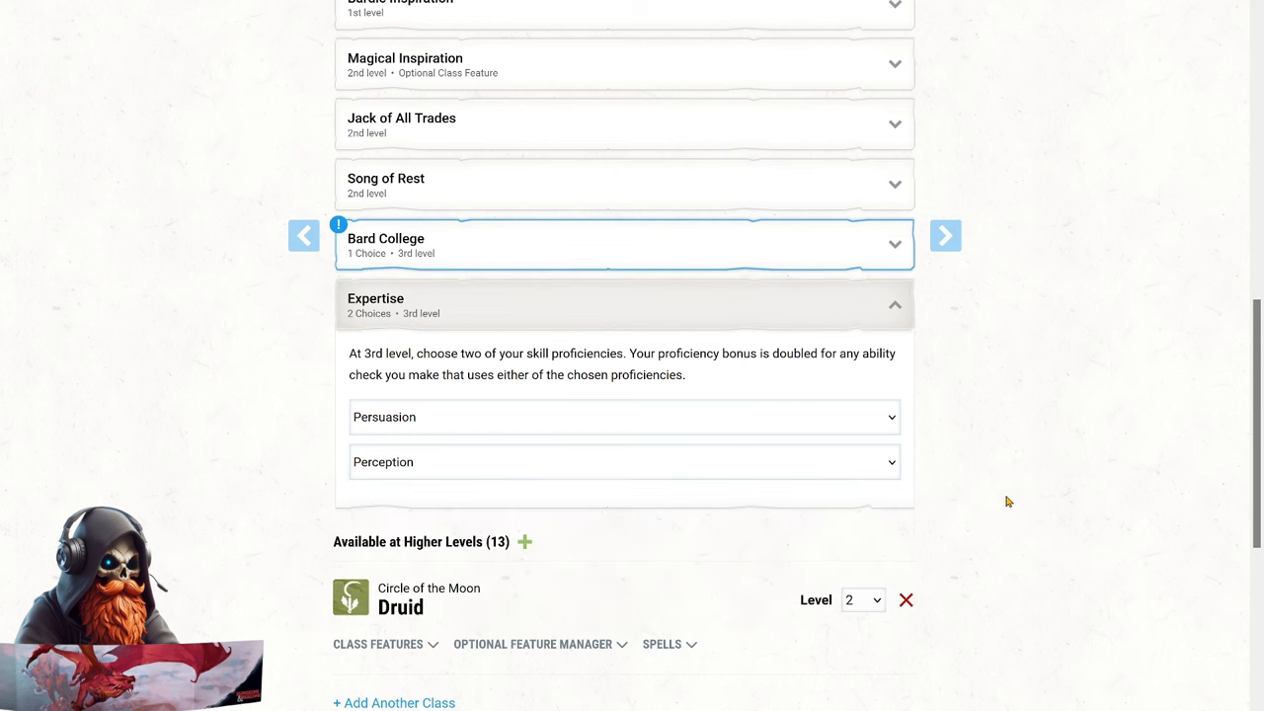
mouse_move(1055, 497)
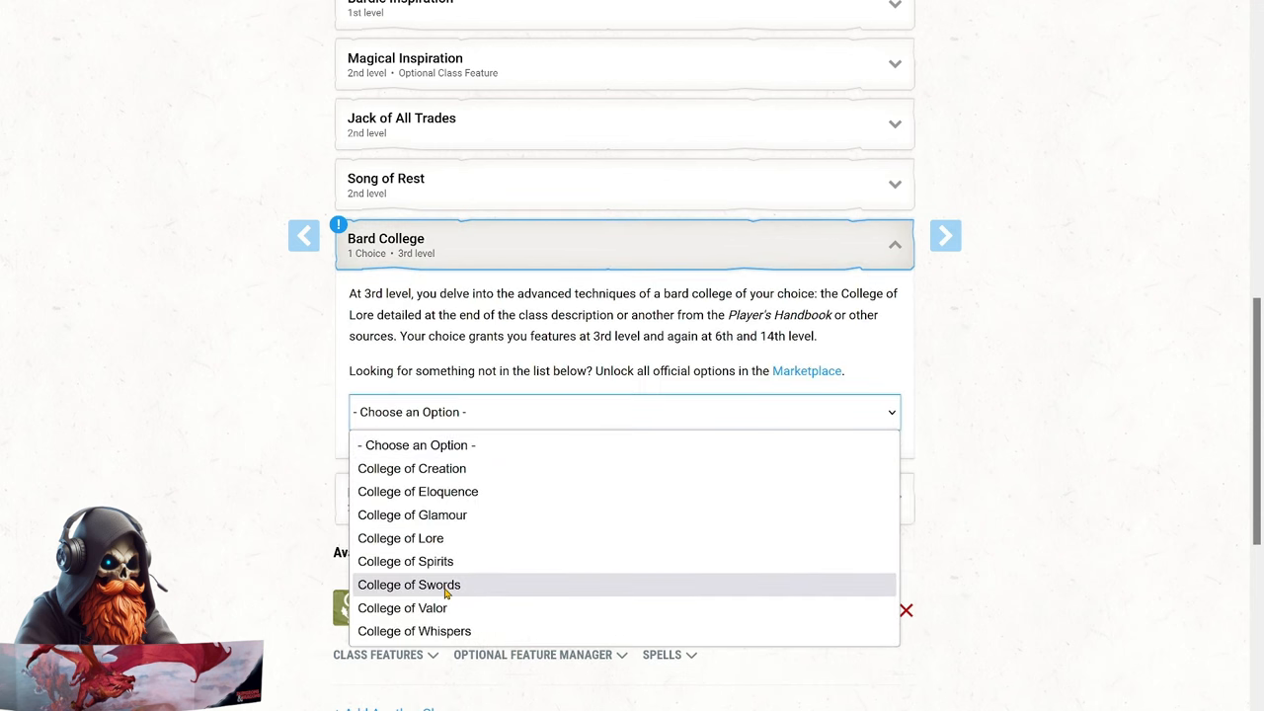
Pick College of Swords, read Bonus Proficiencies, and scroll down to Fighting Style.
left_click(408, 583)
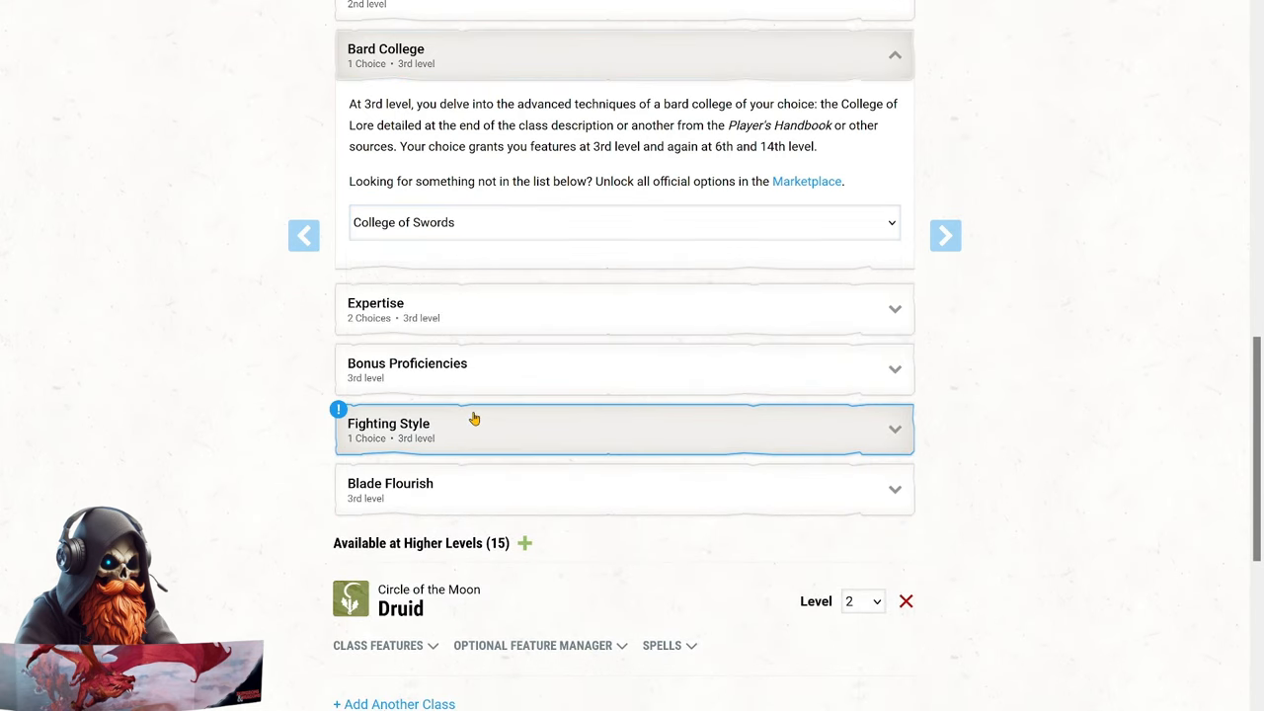
left_click(407, 369)
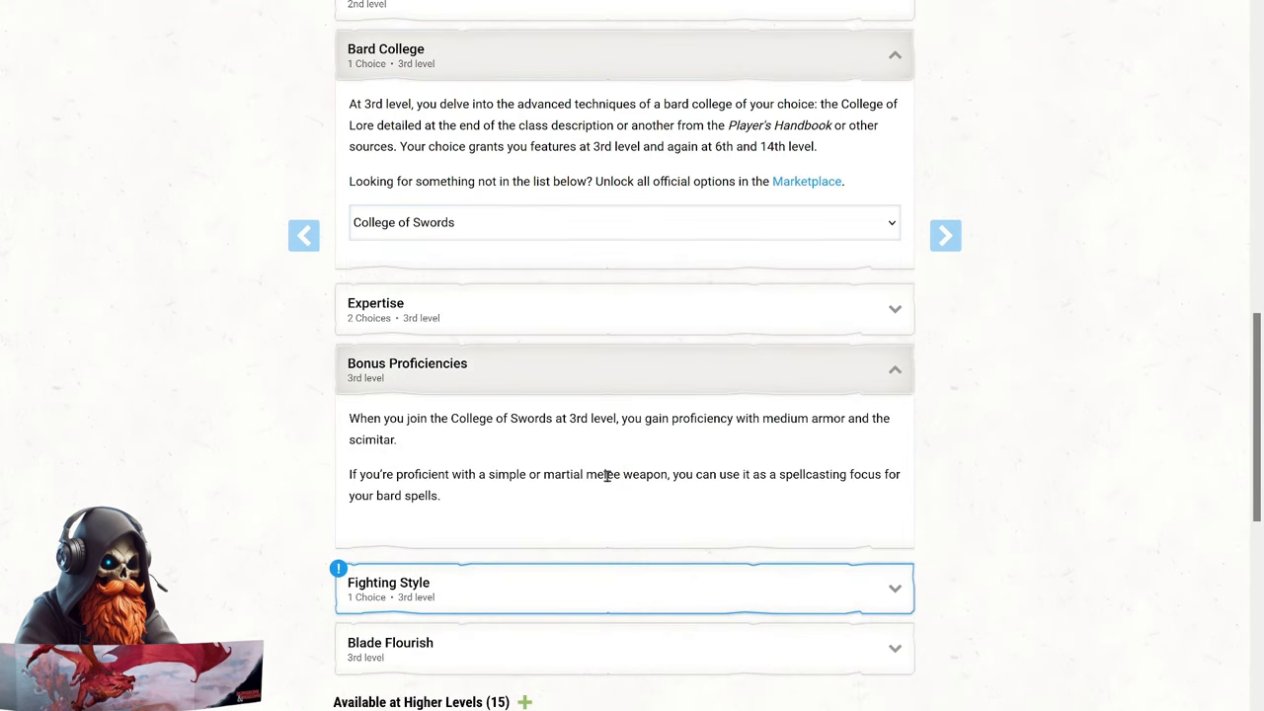
mouse_move(799, 446)
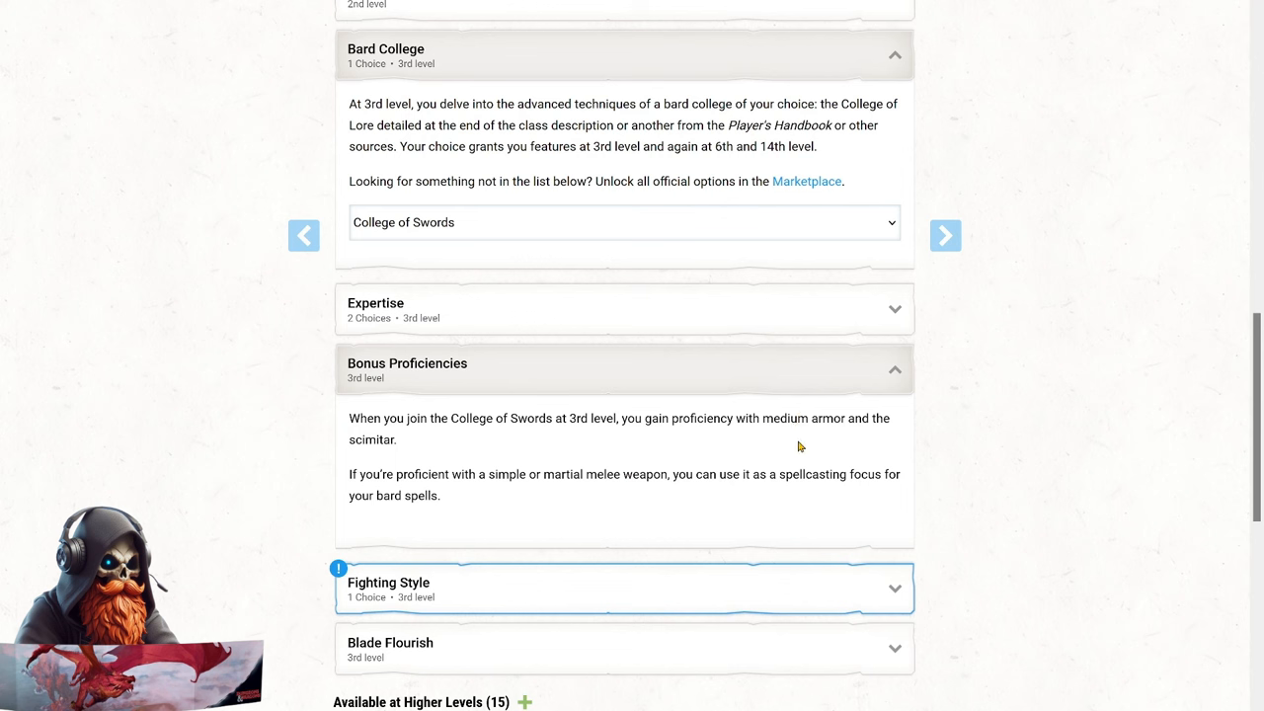
mouse_move(735, 410)
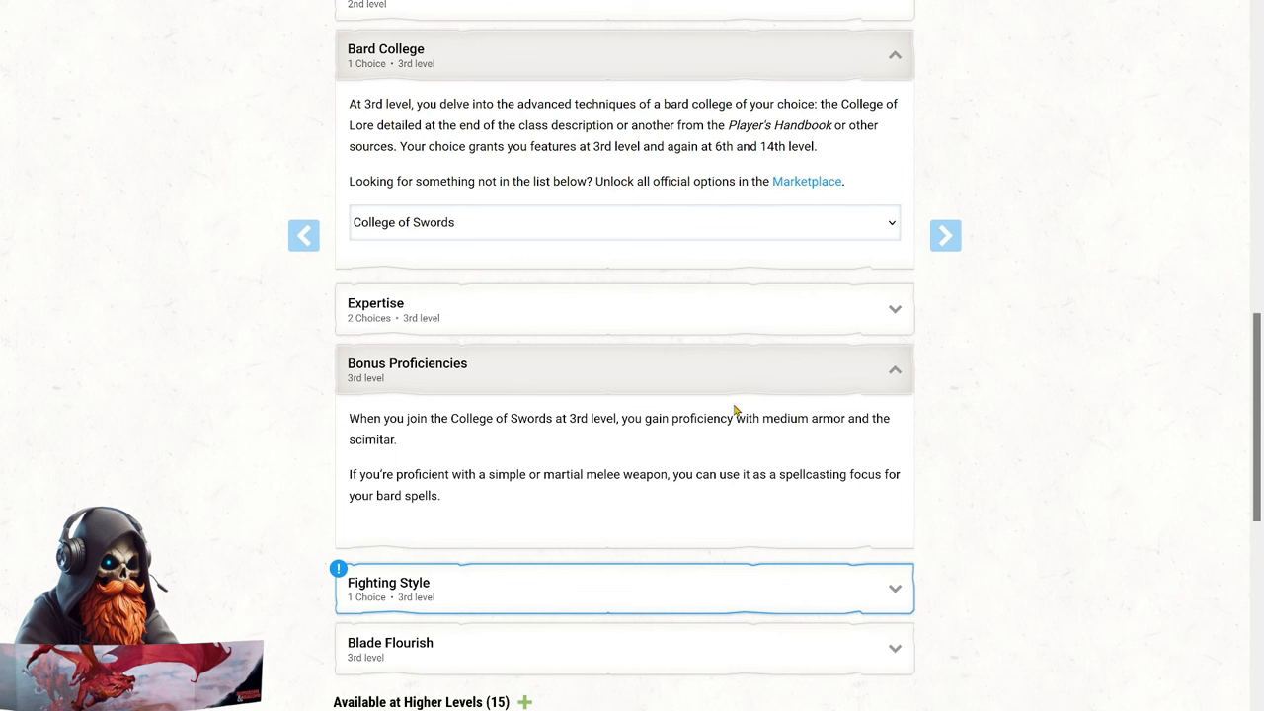
mouse_move(439, 435)
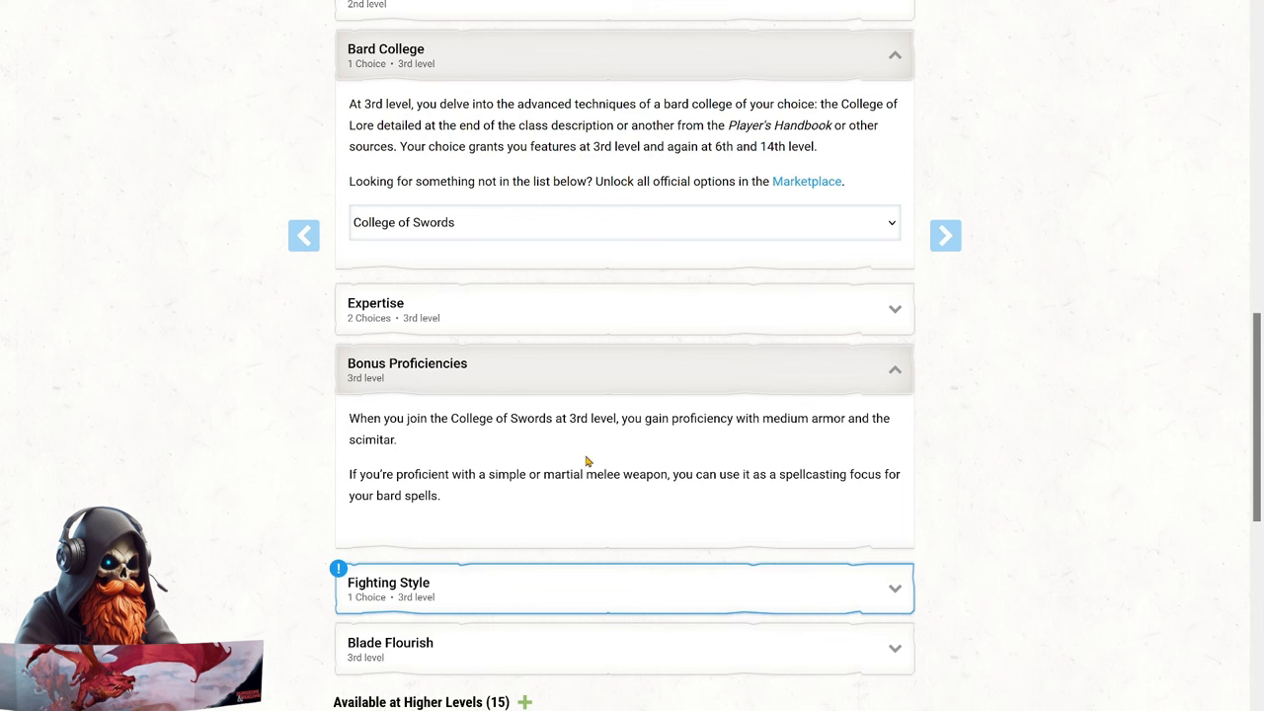
mouse_move(574, 469)
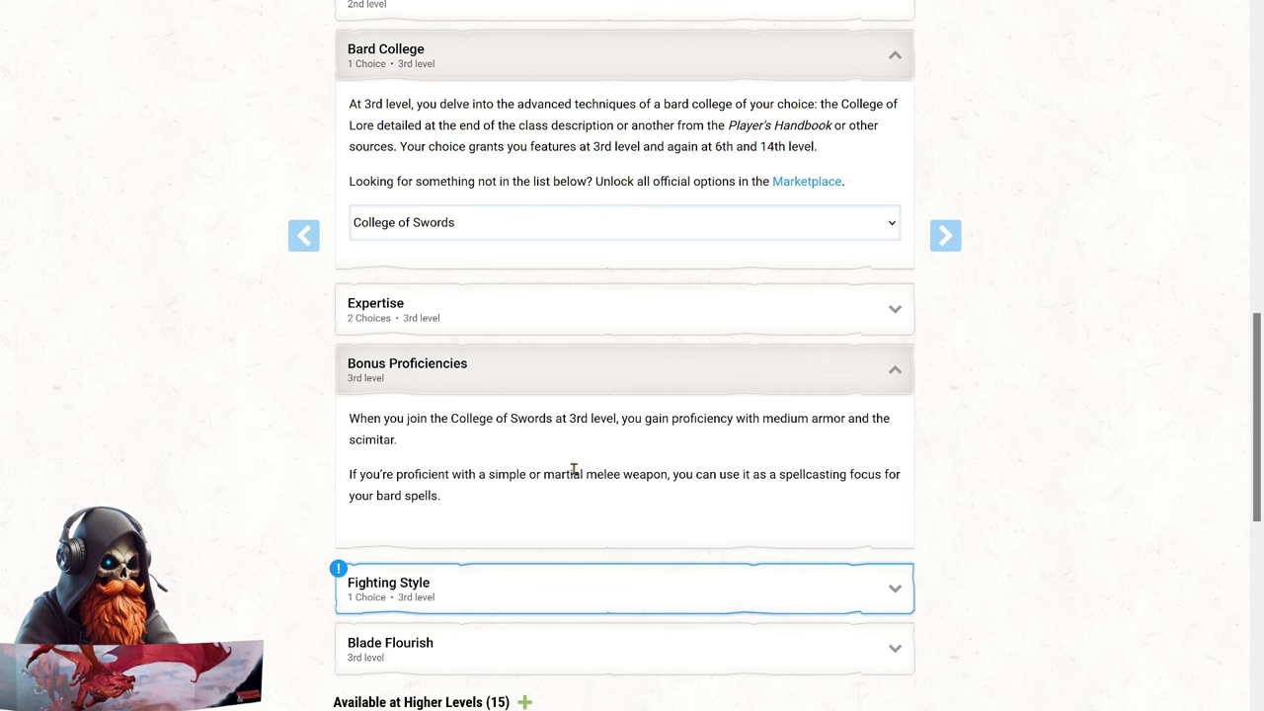
scroll("down", 3)
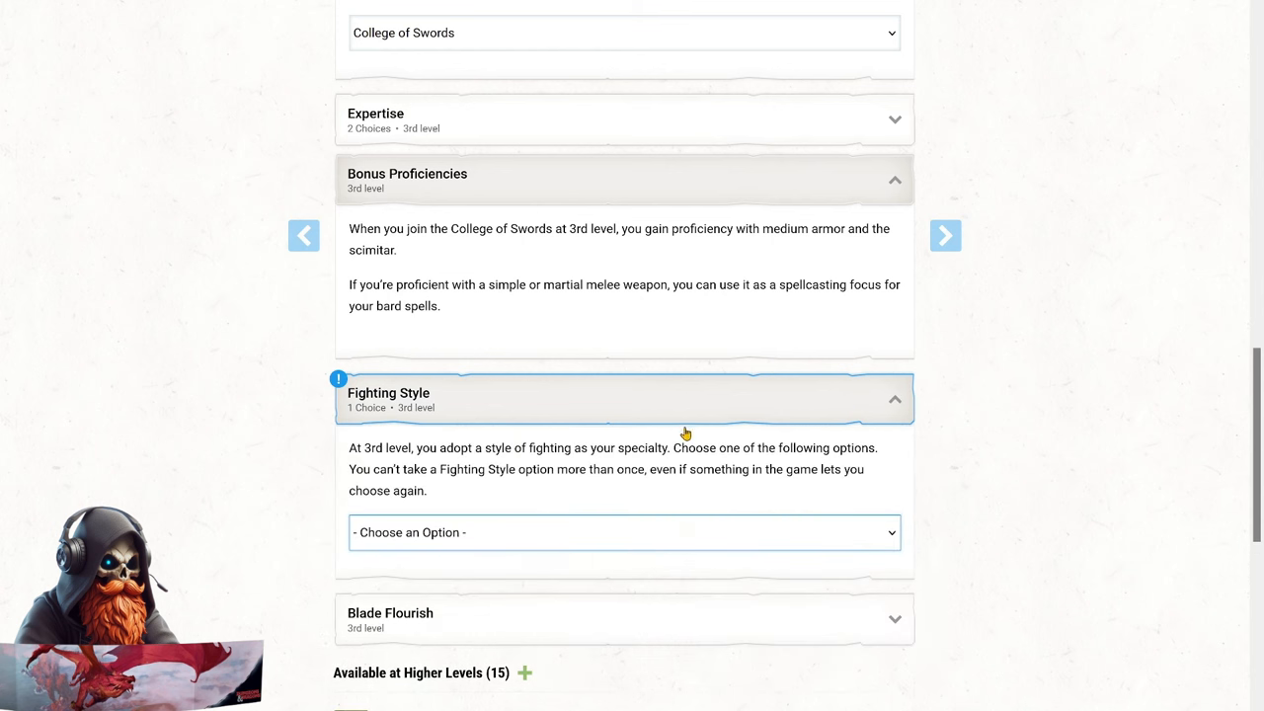
Select Dueling as the fighting style and scroll down to the Blade Flourish feature.
left_click(623, 532)
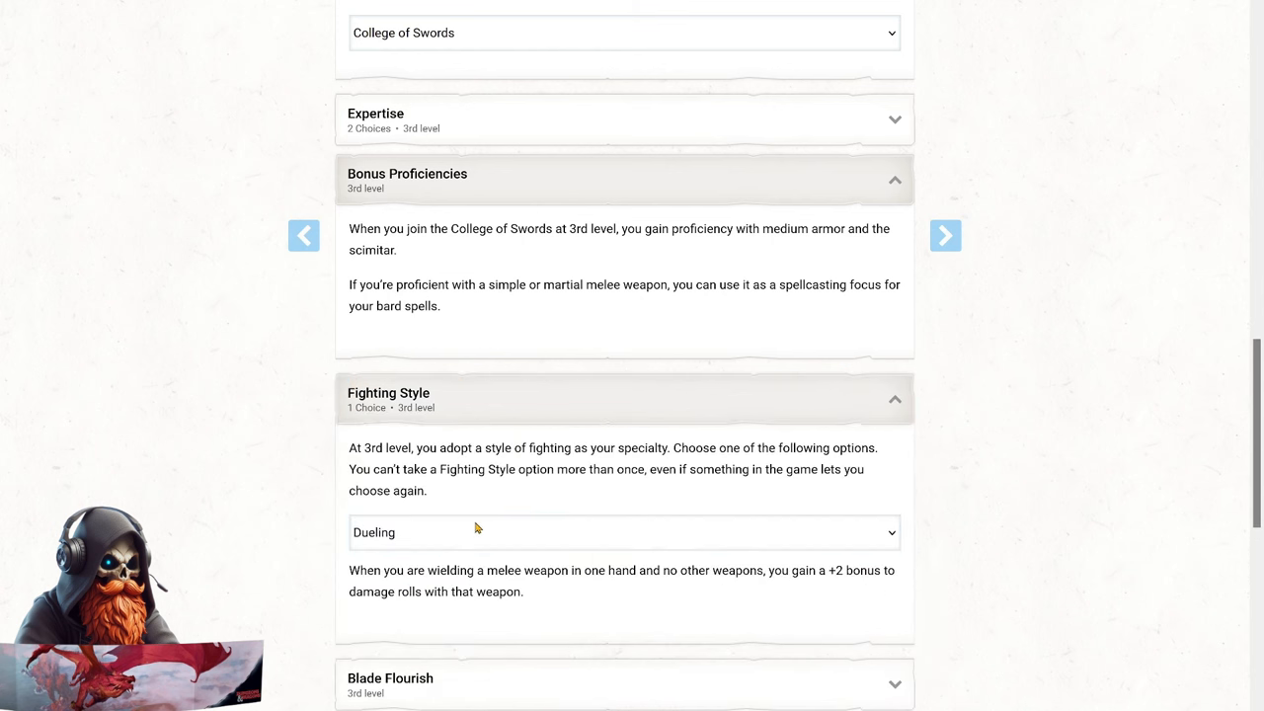
mouse_move(1023, 447)
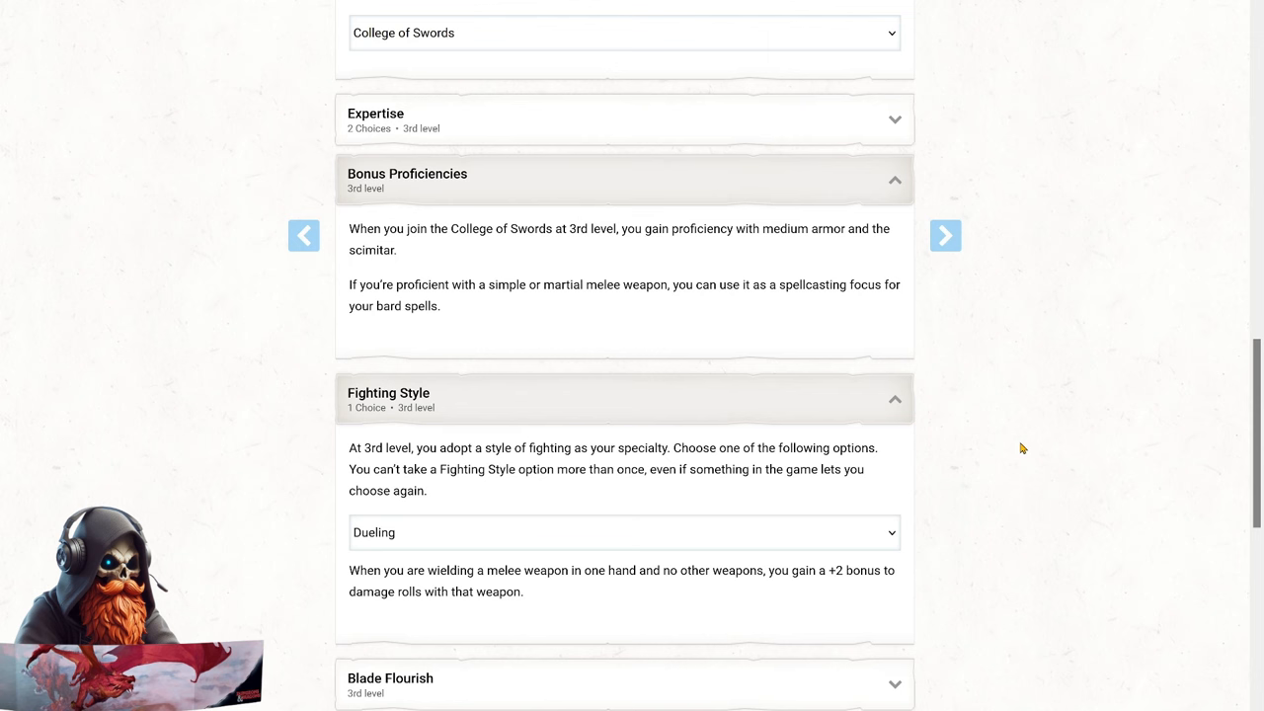
scroll("down", 3)
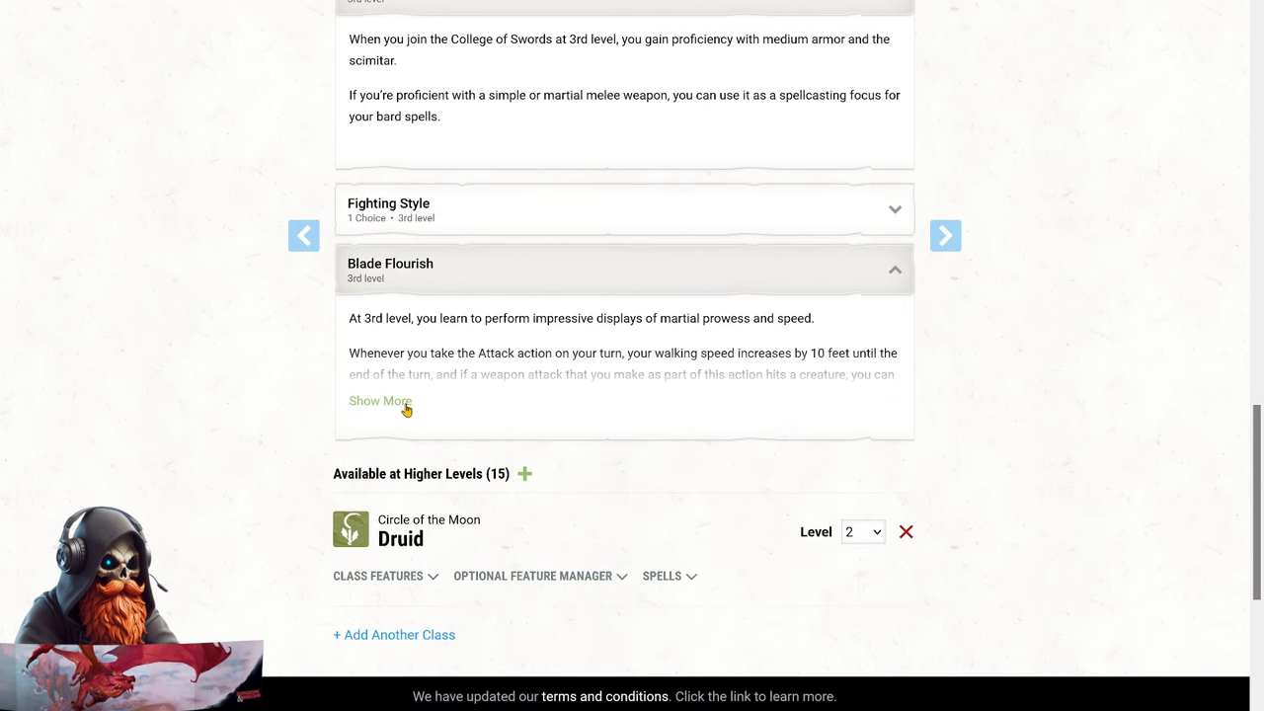
Expand Blade Flourish to show the Defensive, Slashing and Mobile Flourish options.
left_click(379, 401)
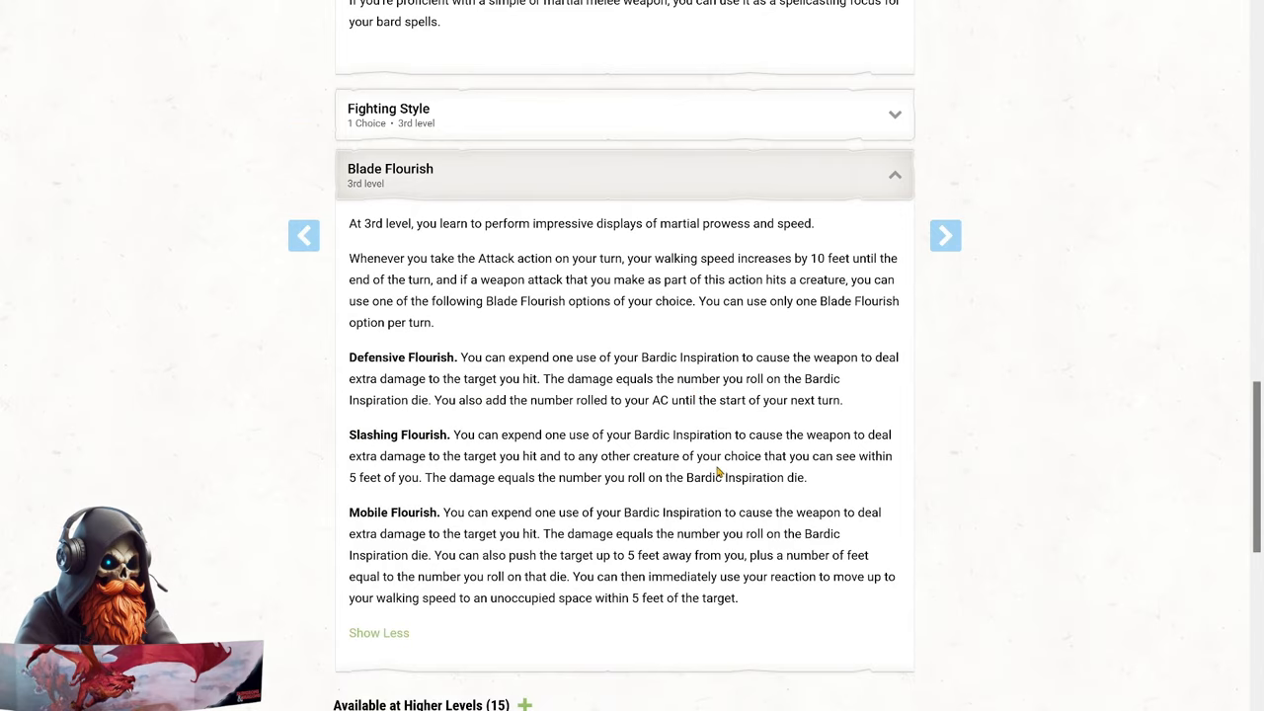
mouse_move(717, 464)
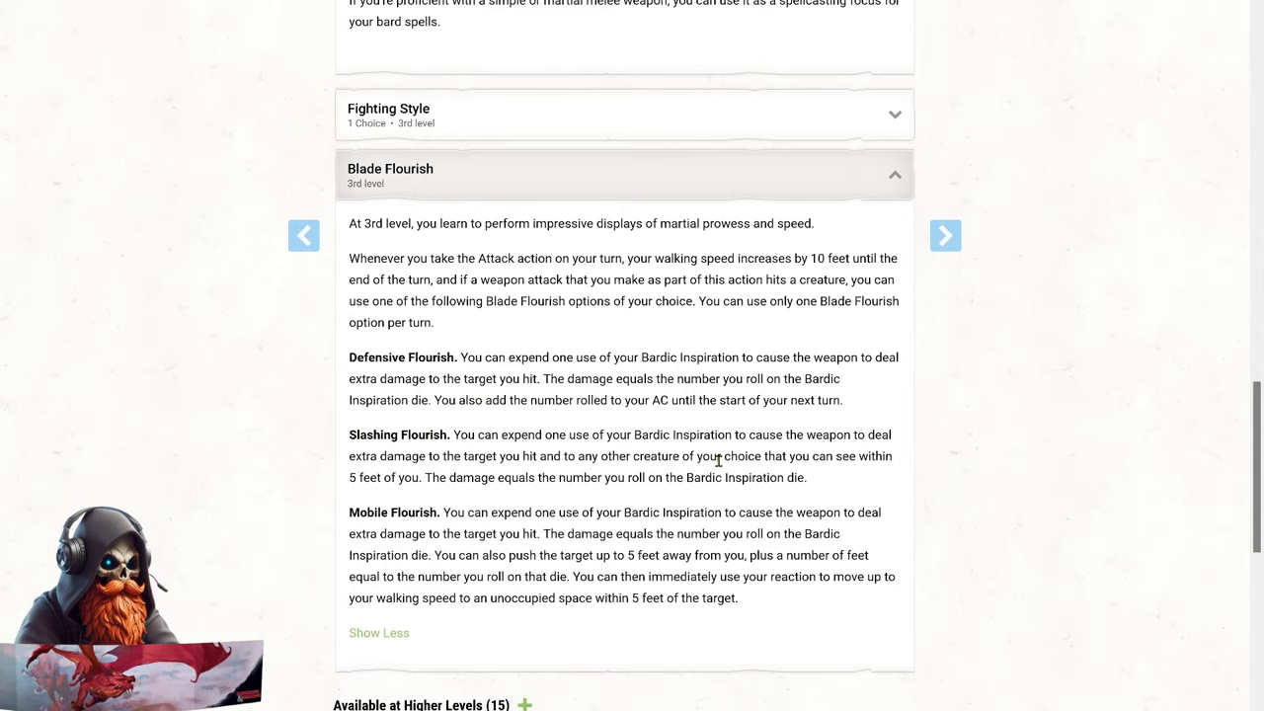
mouse_move(549, 346)
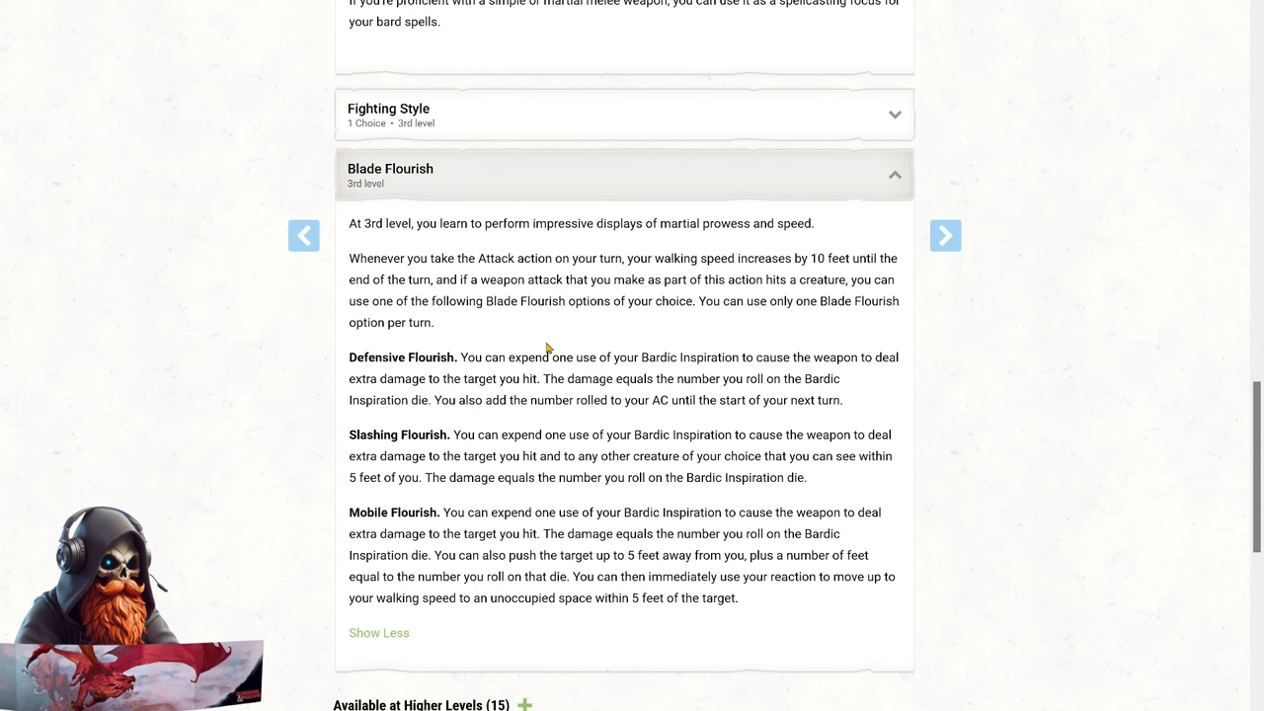
mouse_move(458, 333)
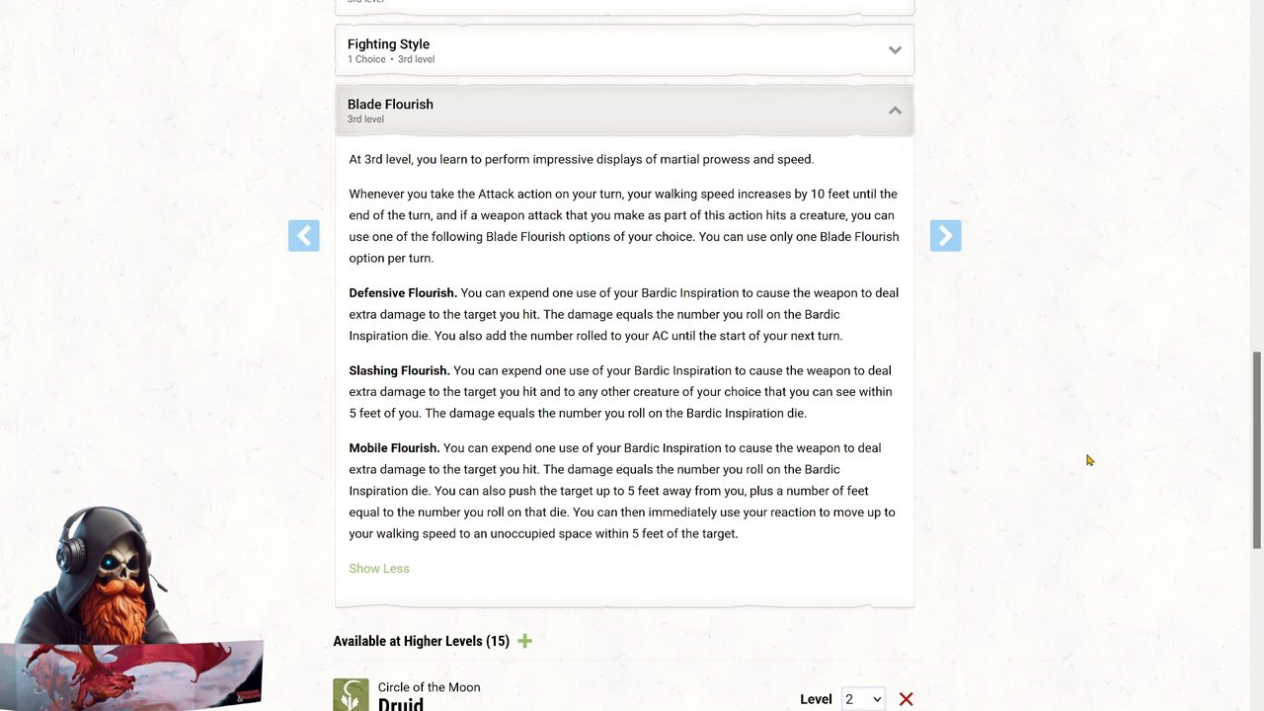
mouse_move(1133, 549)
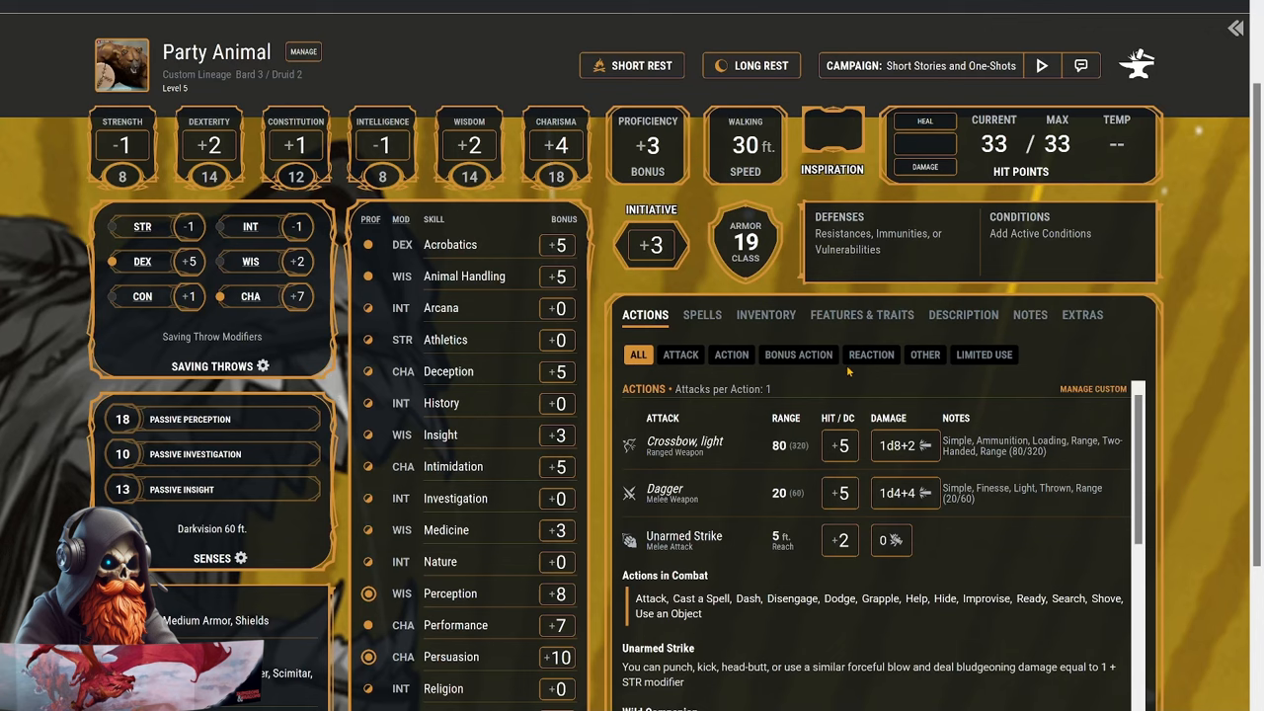
mouse_move(797, 355)
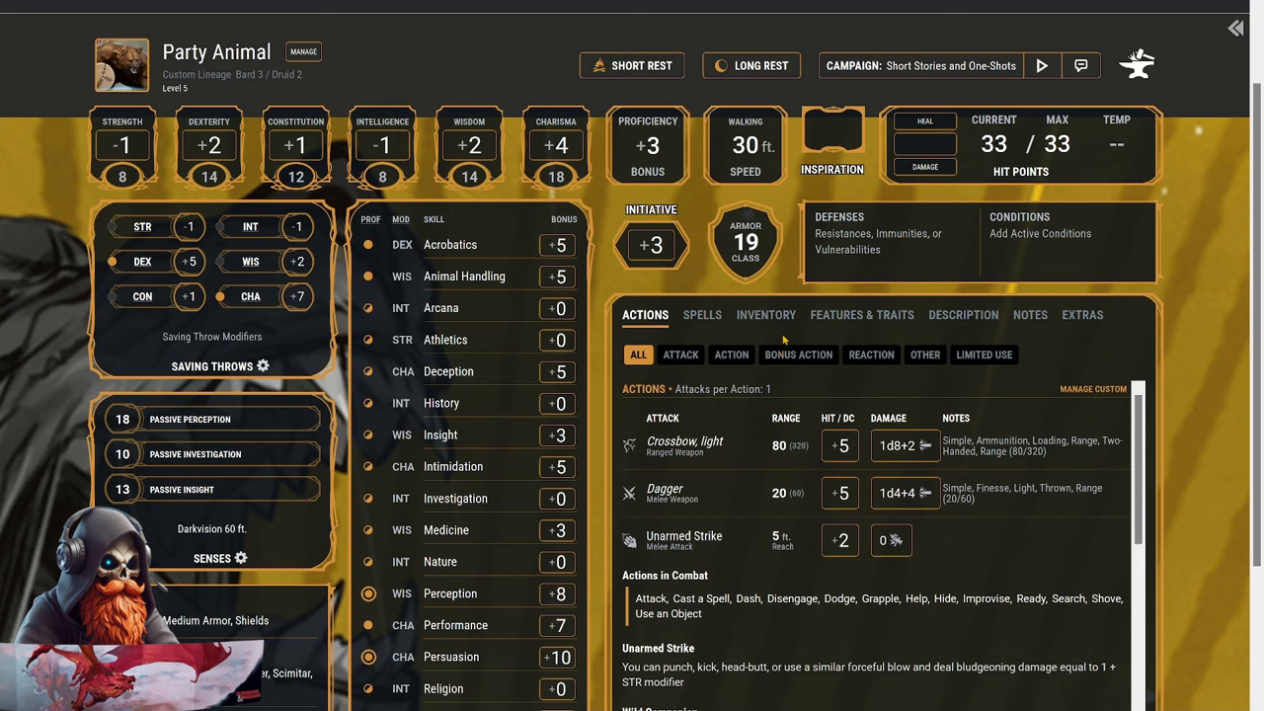
mouse_move(790, 331)
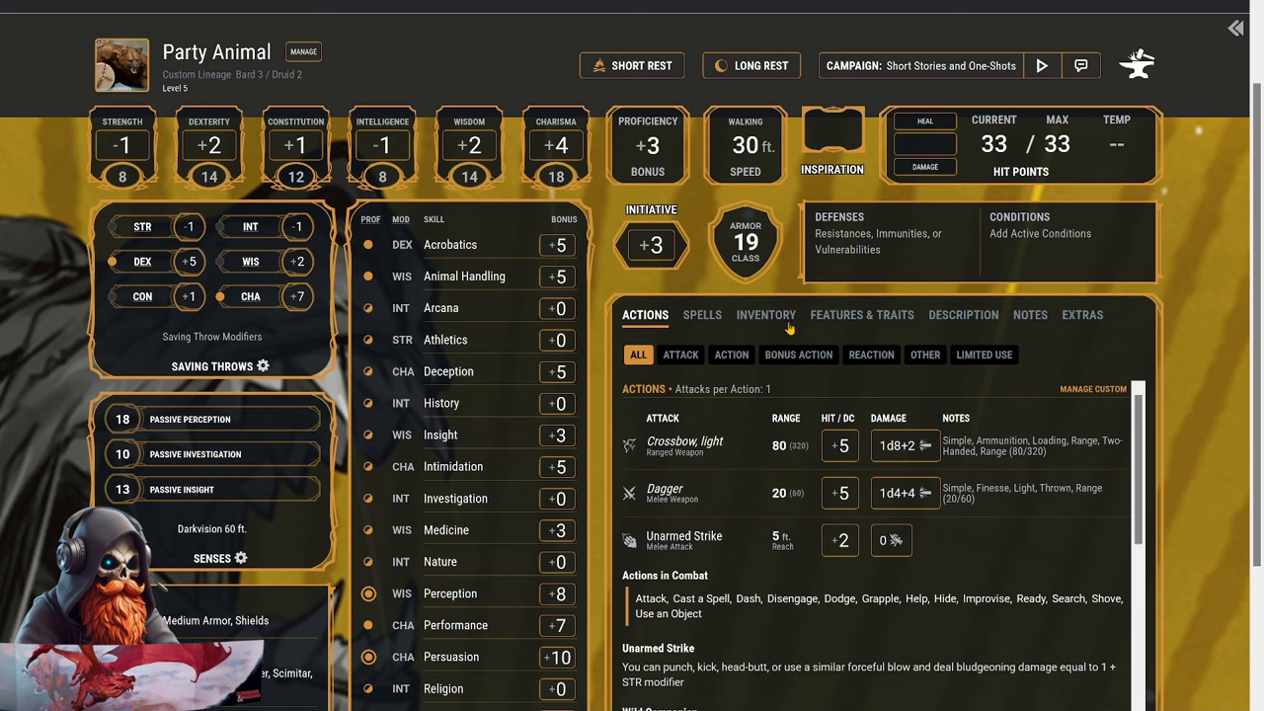
Equip the Rapier from the inventory, giving a +5, 1d8+4 attack, then return to the builder.
left_click(765, 313)
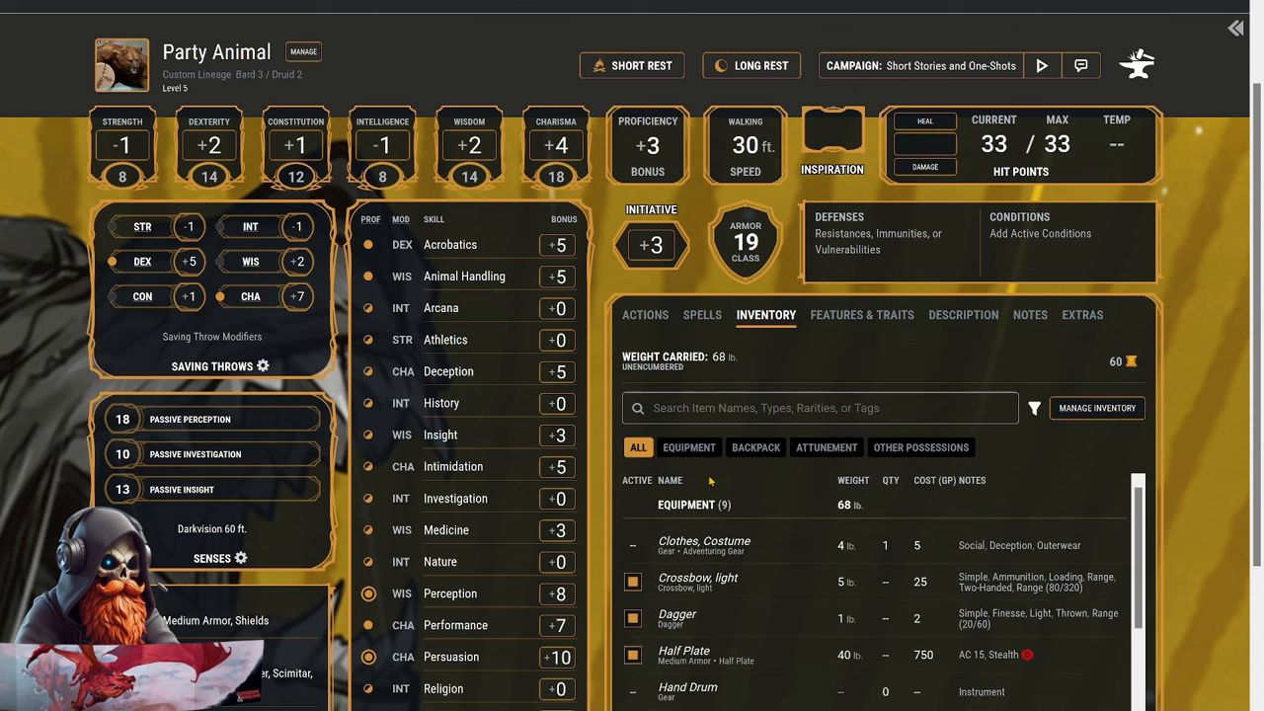
scroll("down", 3)
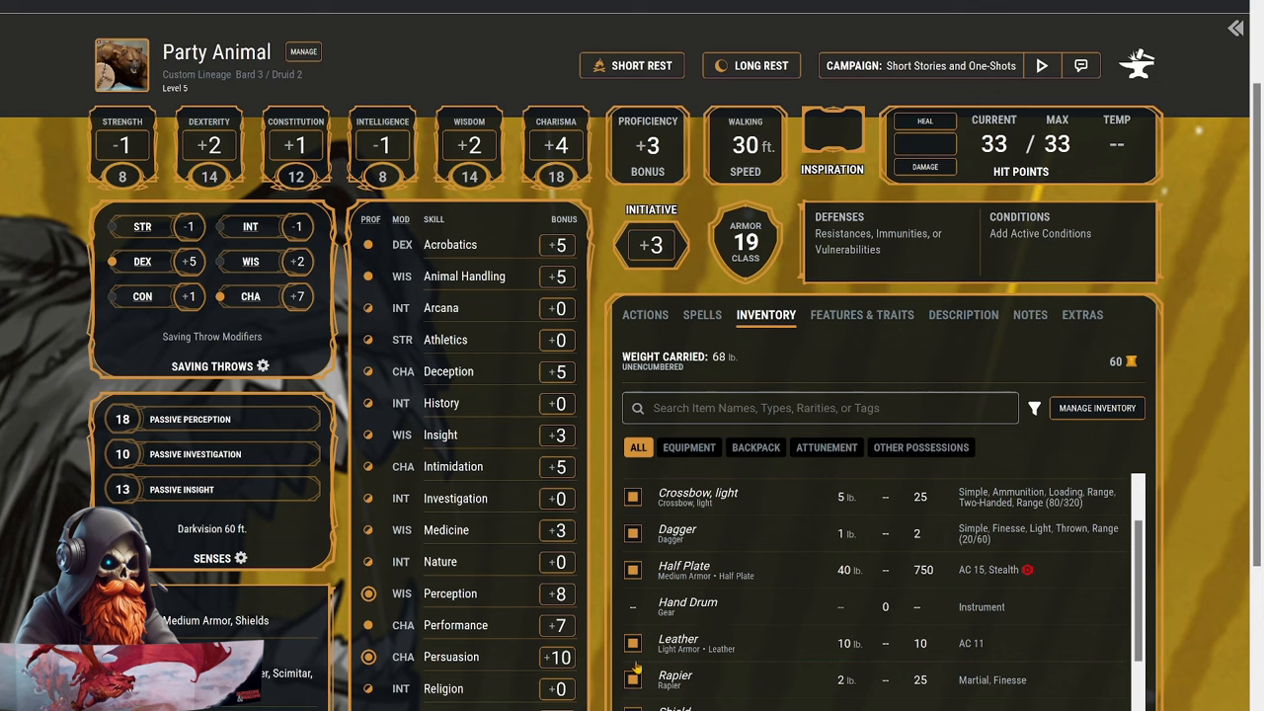
left_click(644, 315)
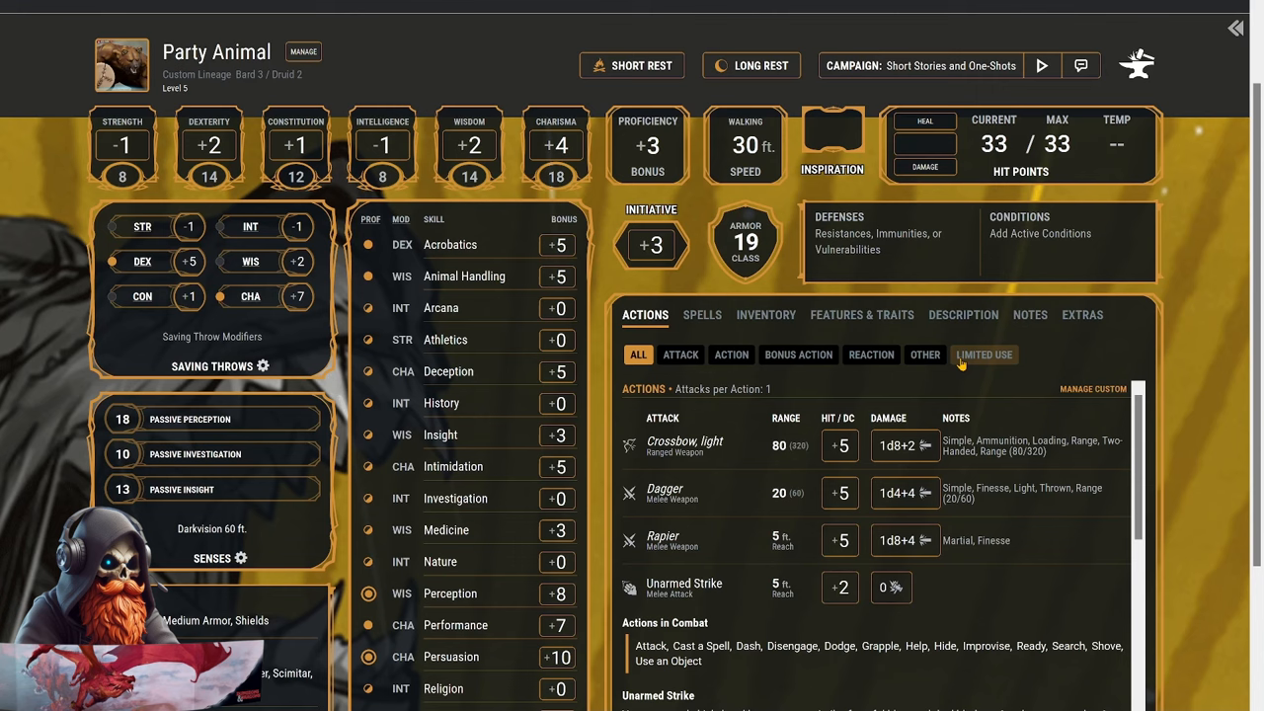
left_click(303, 51)
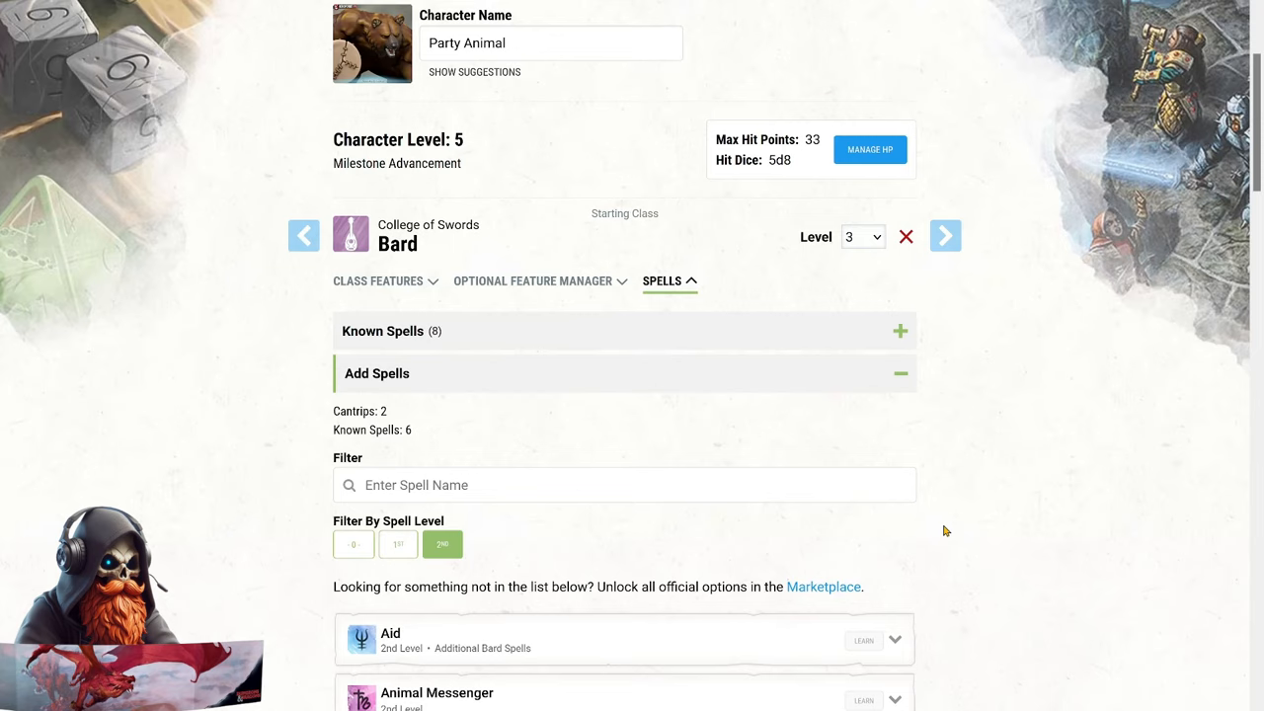
mouse_move(957, 522)
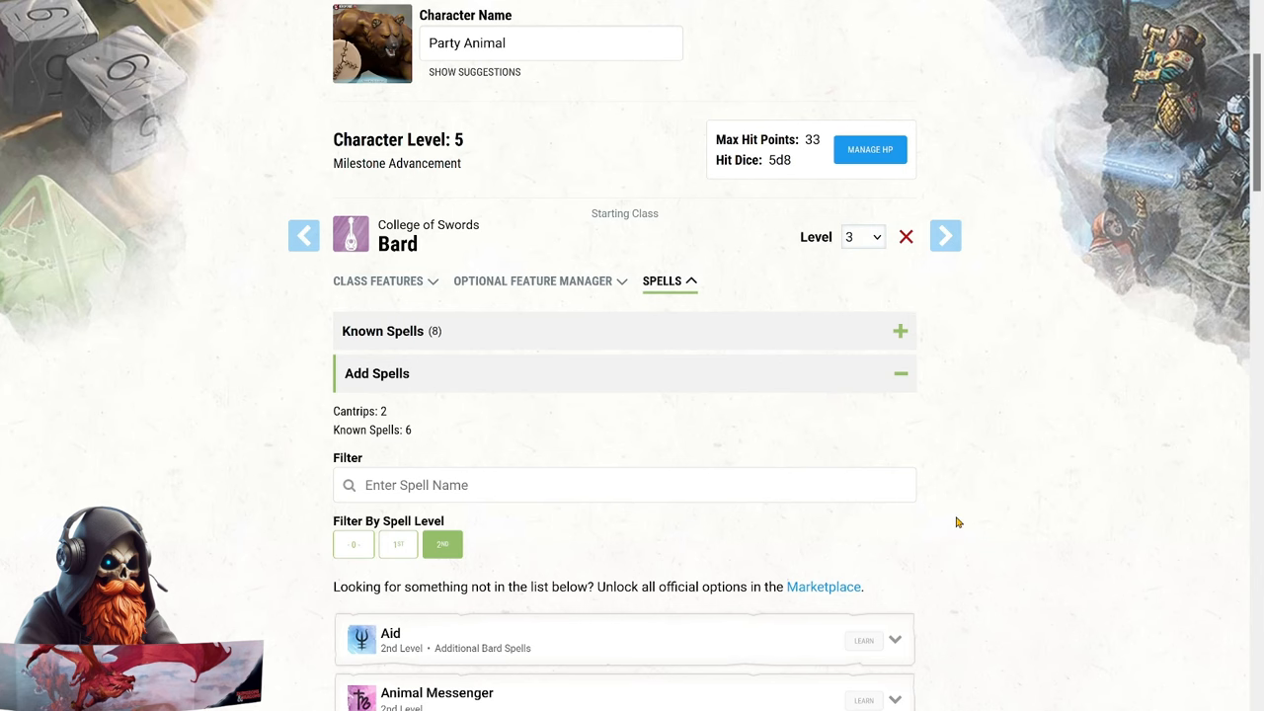
Browse the Bard spell list and filter it to 2nd-level spells, with 5 of 6 known.
scroll("down", 3)
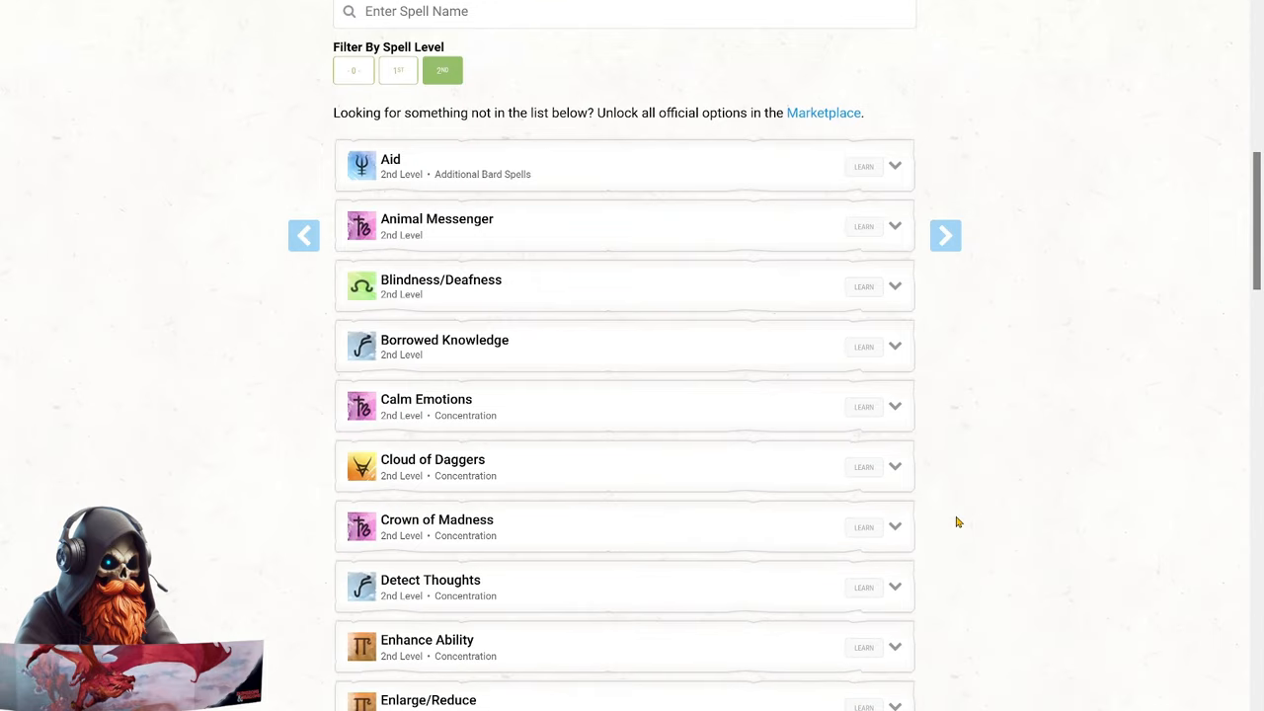
scroll("down", 3)
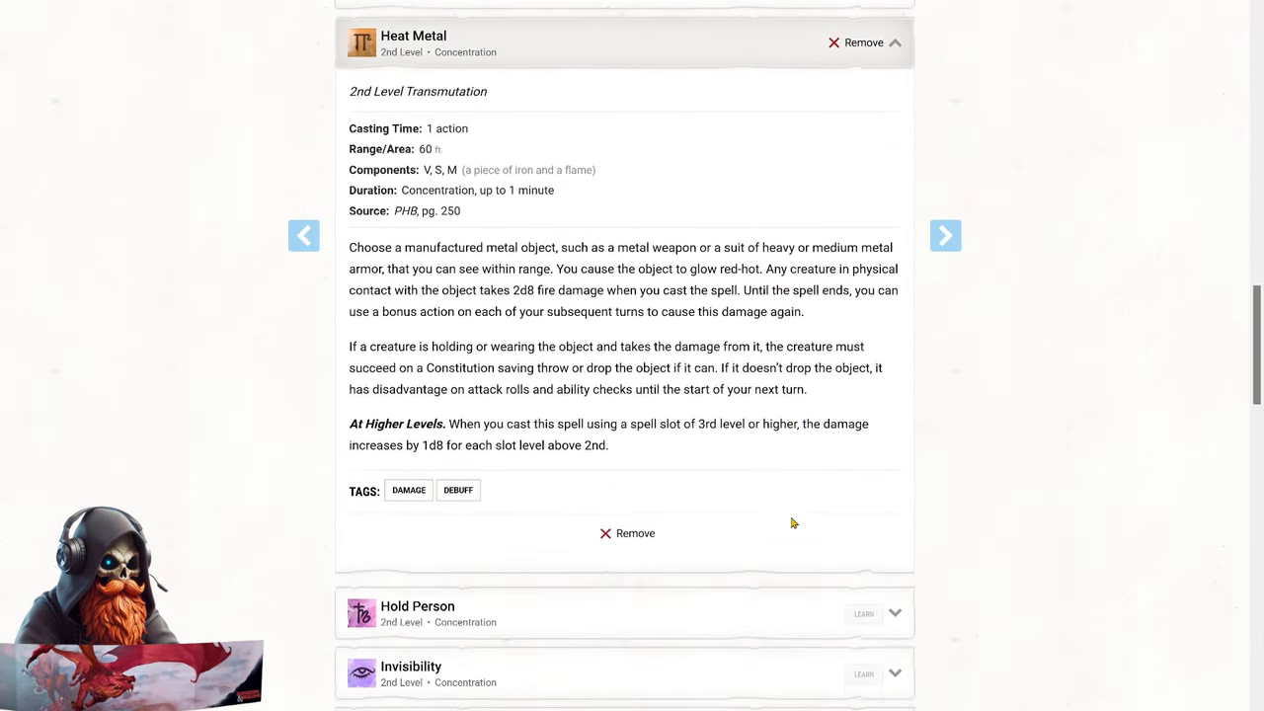
scroll("down", 3)
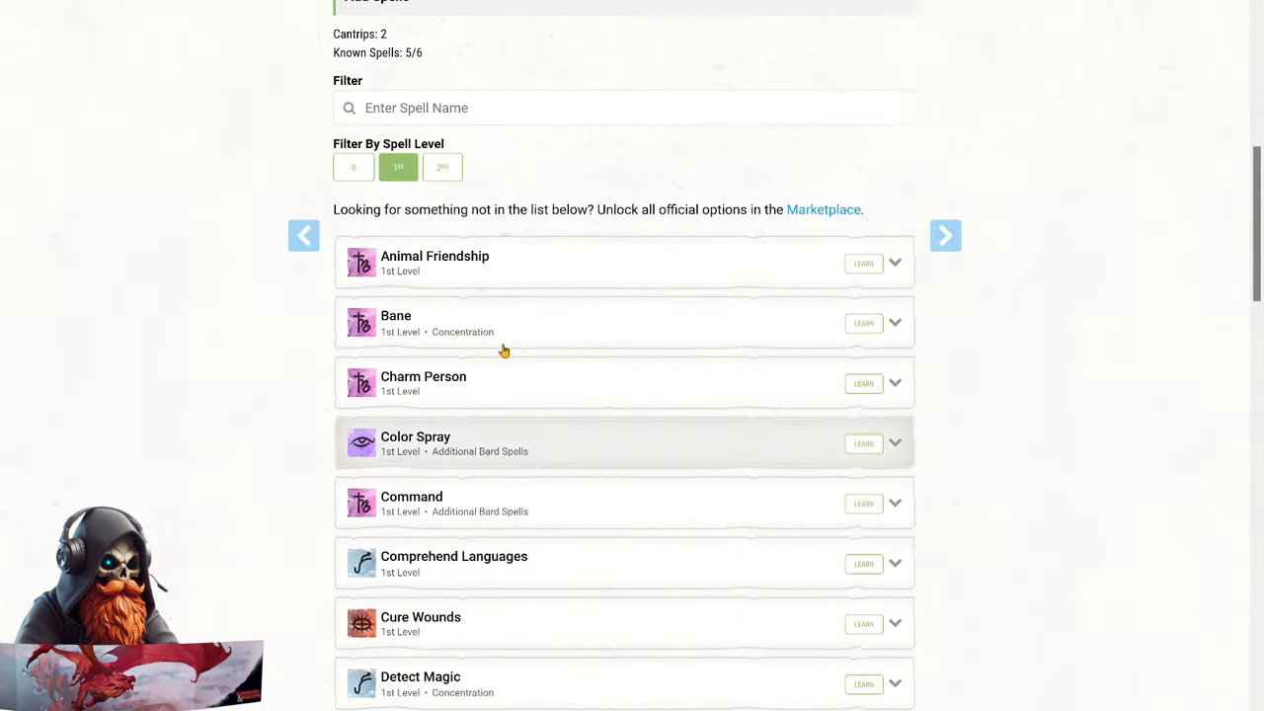
left_click(443, 167)
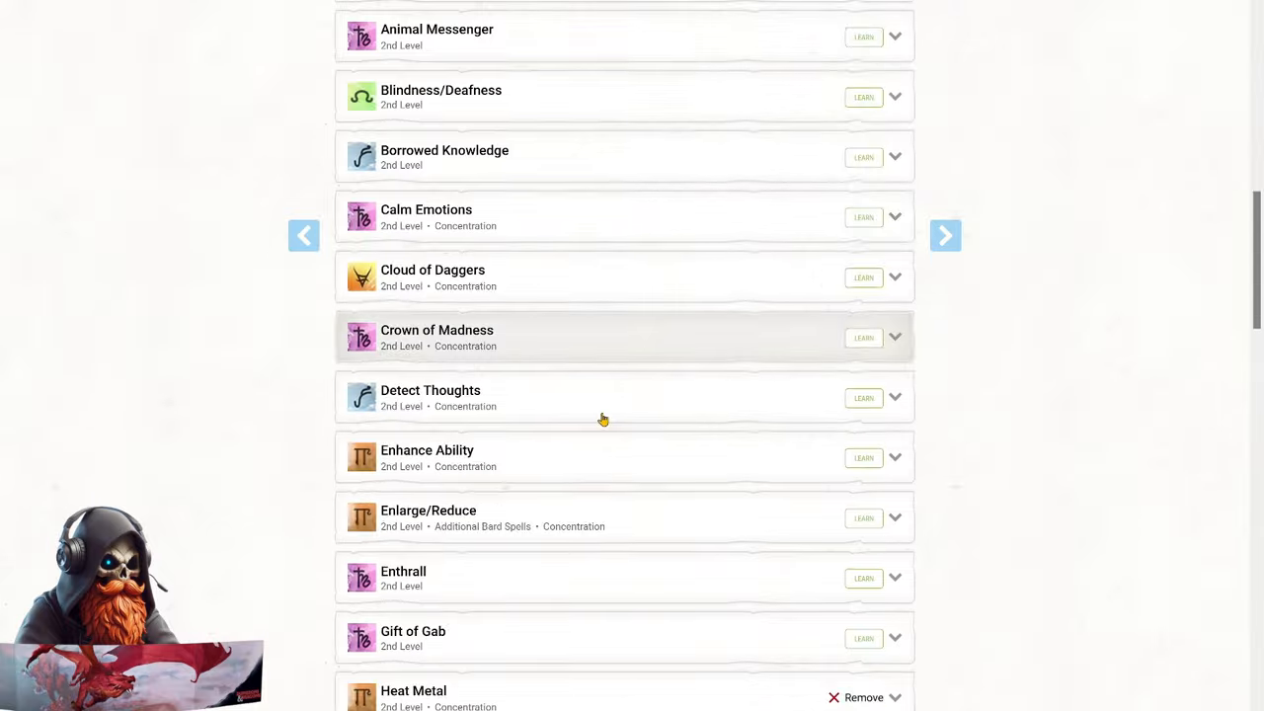
Learn Enhance Ability as a 2nd-level Bard spell and scroll down the list.
left_click(892, 457)
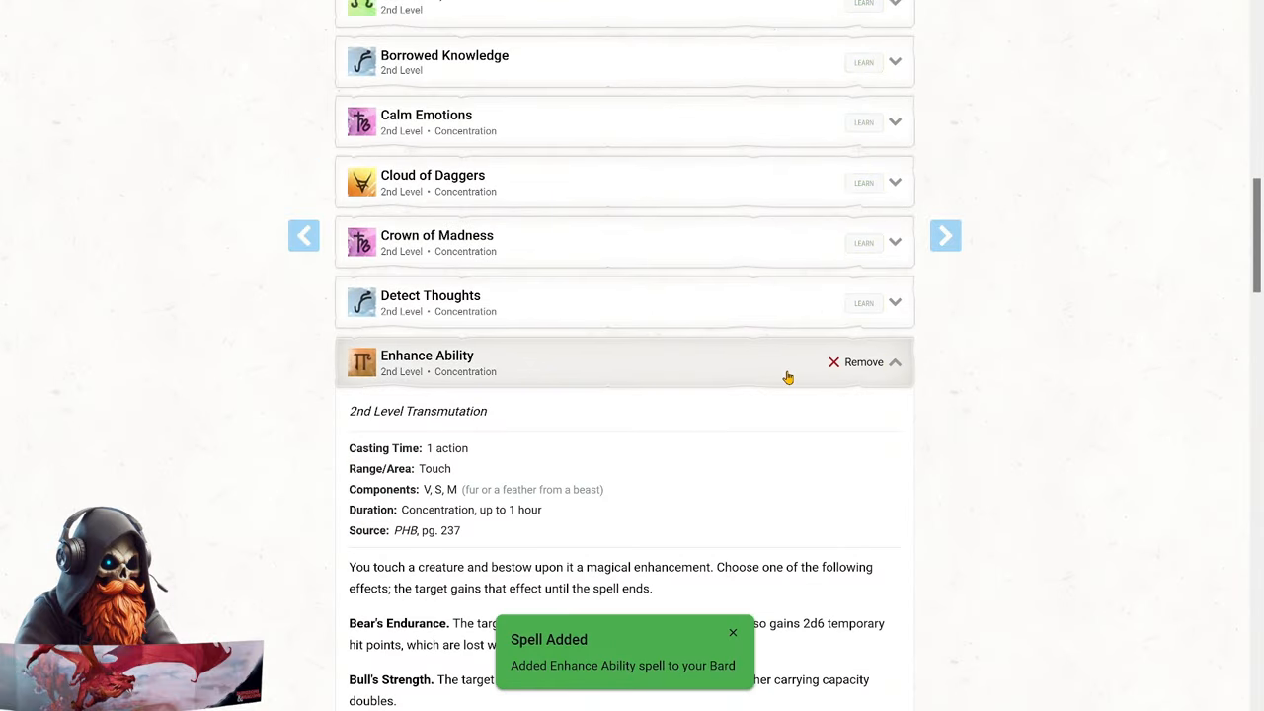
scroll("down", 3)
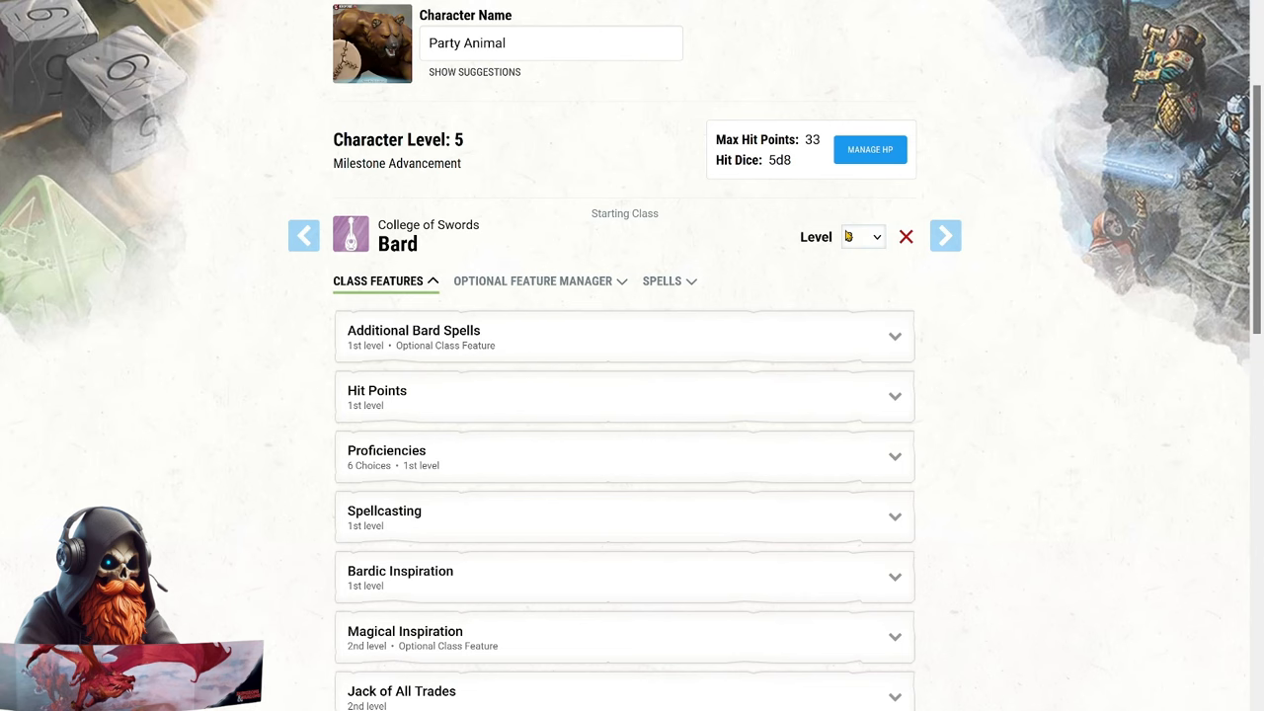
Expand the 4th-level Ability Score Improvement, take the ability-increase option, and assign both increases to Charisma.
scroll("down", 3)
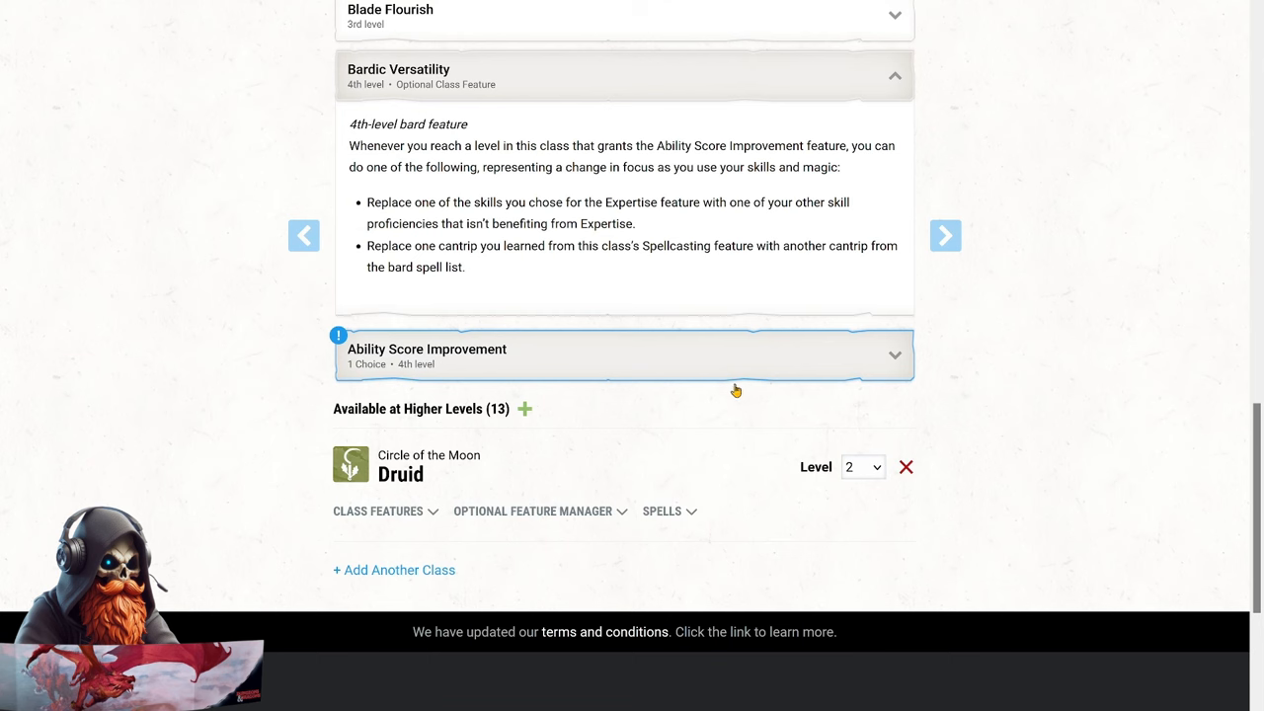
mouse_move(791, 385)
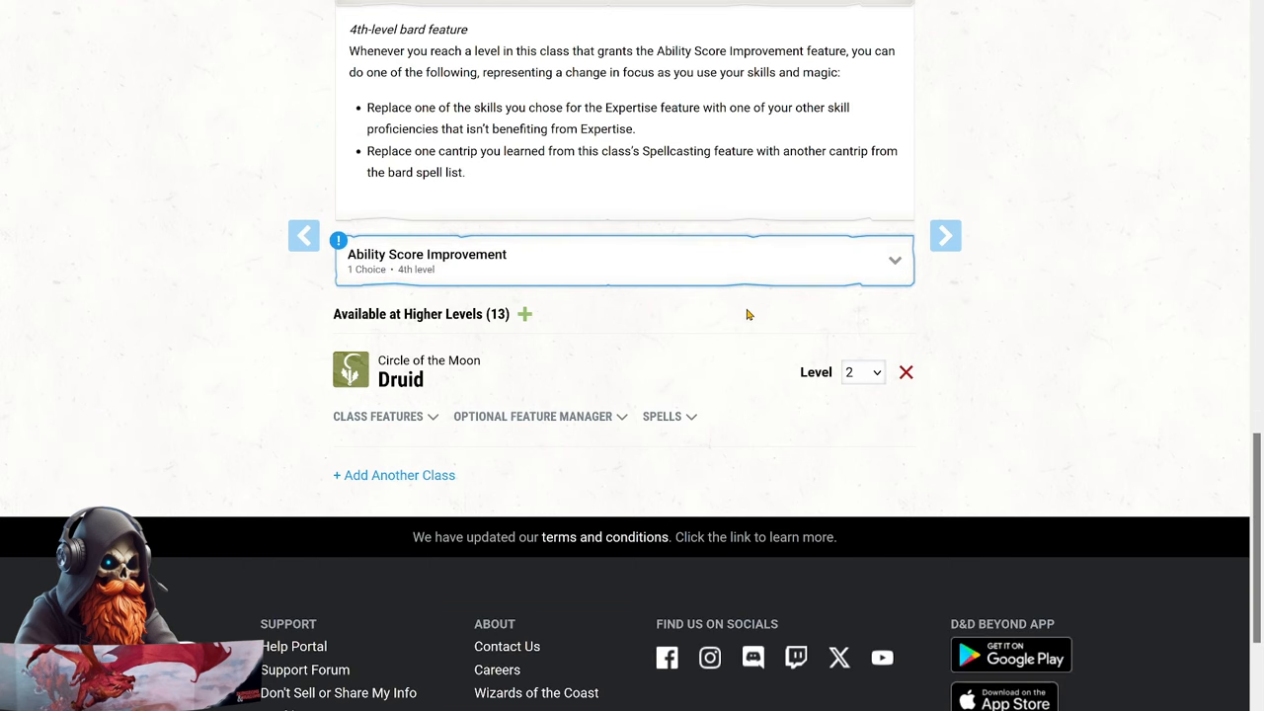
mouse_move(738, 316)
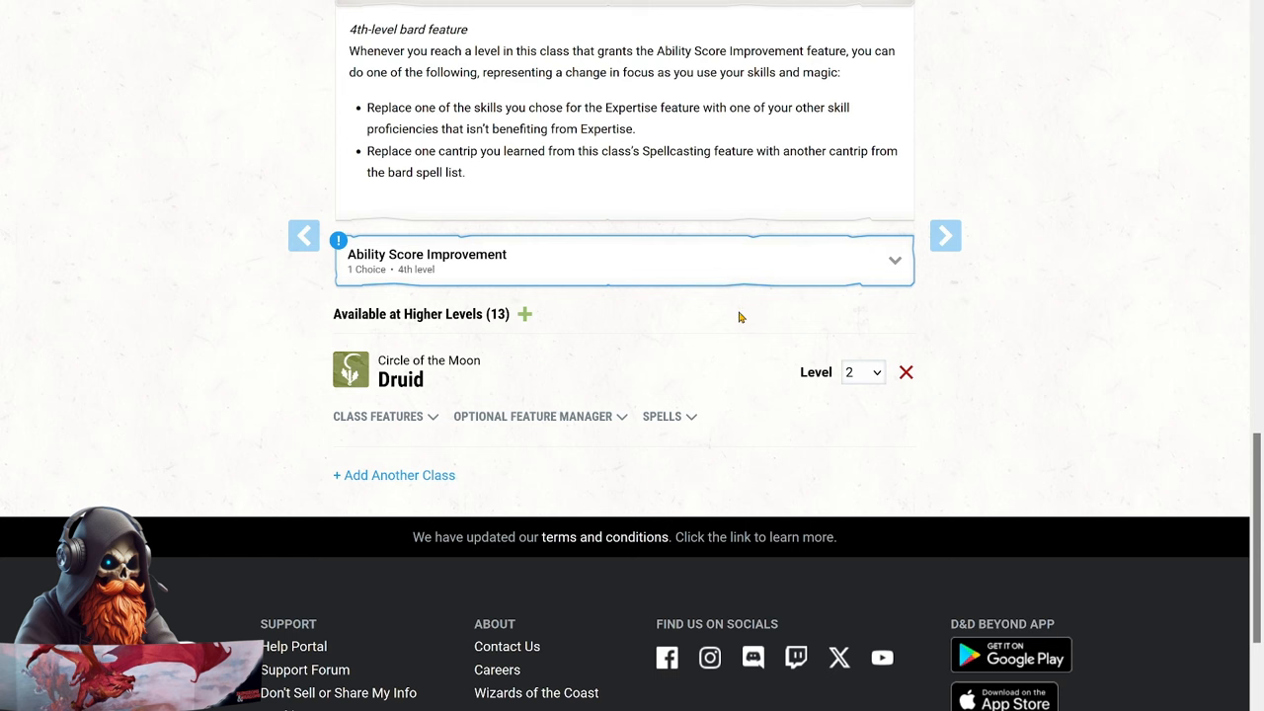
left_click(624, 260)
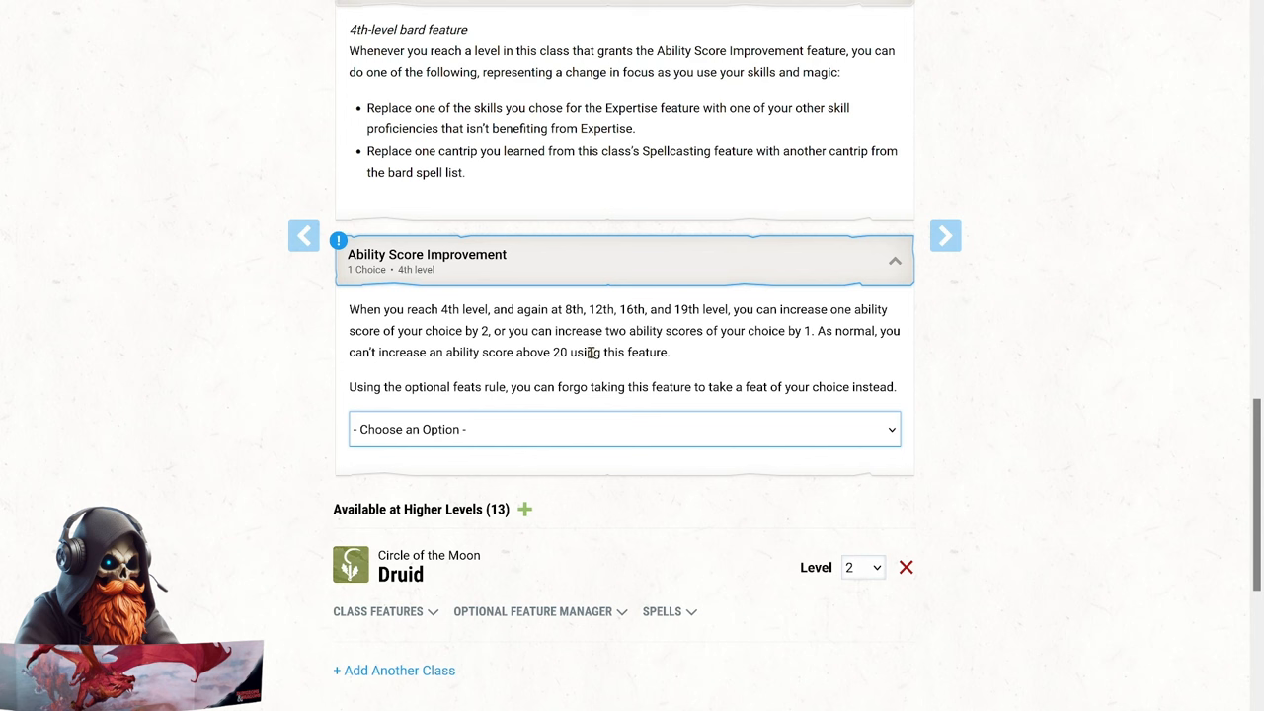
mouse_move(526, 384)
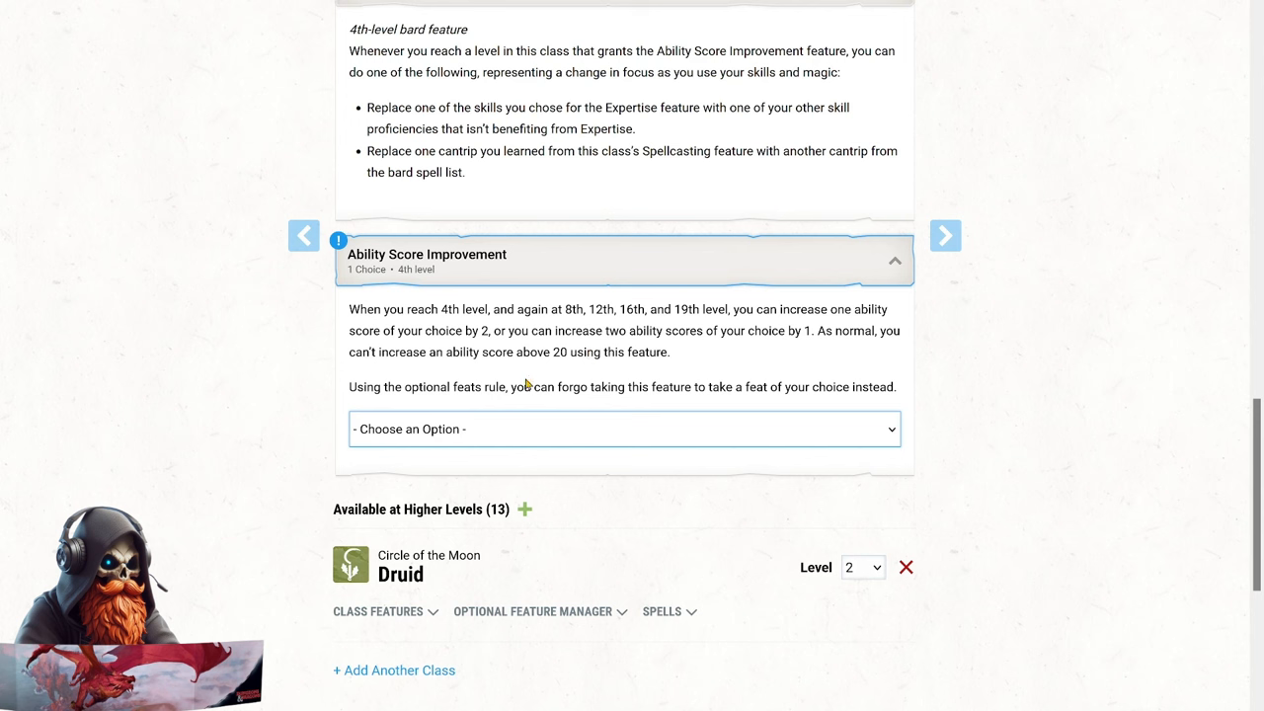
left_click(623, 428)
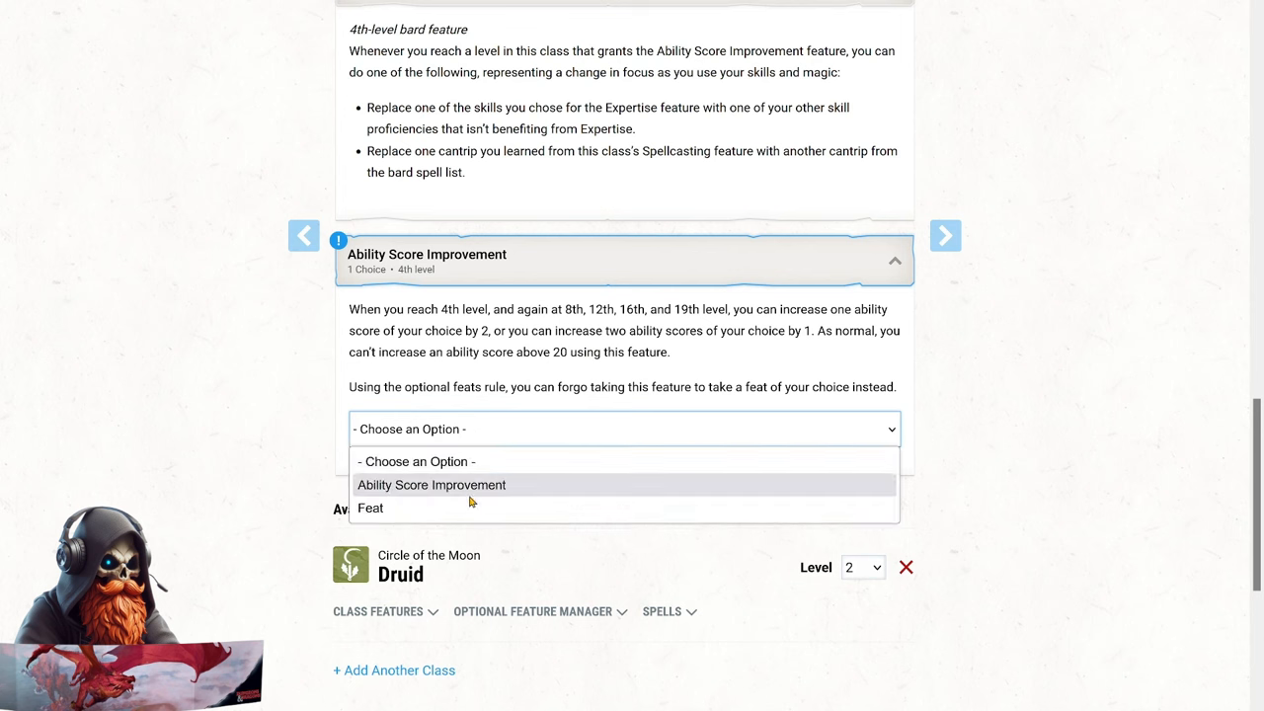
left_click(430, 484)
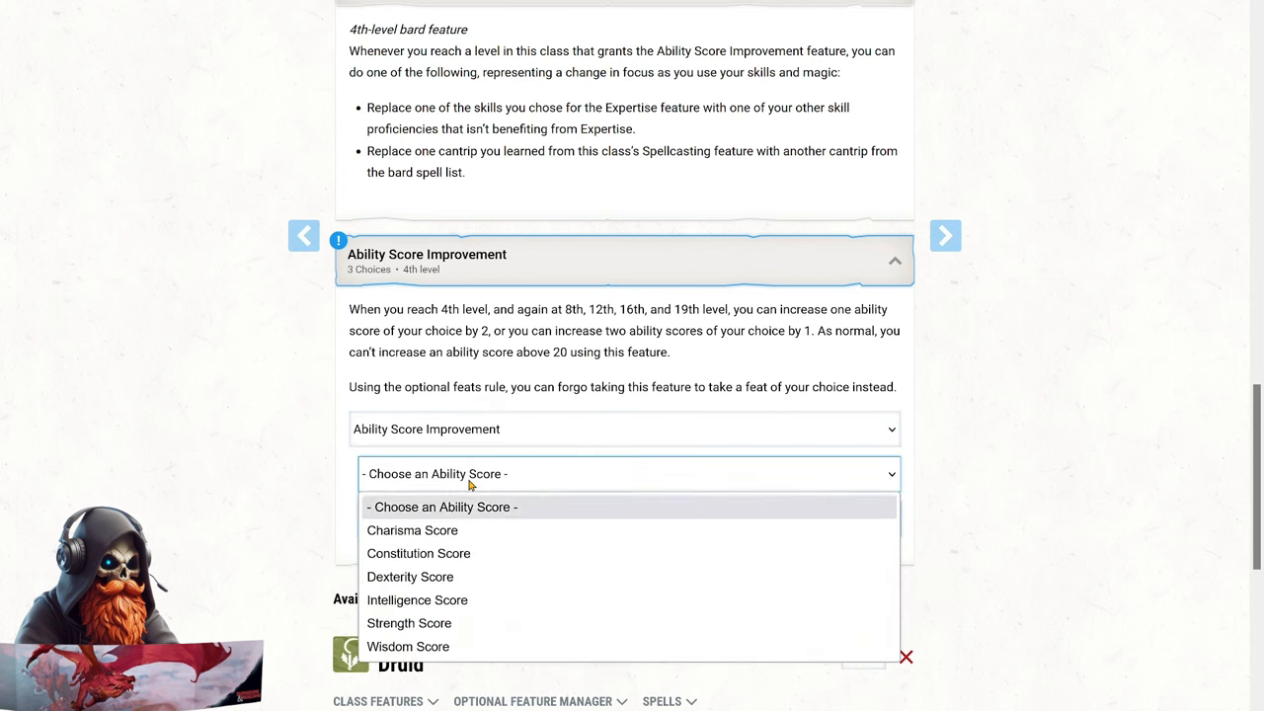
left_click(412, 530)
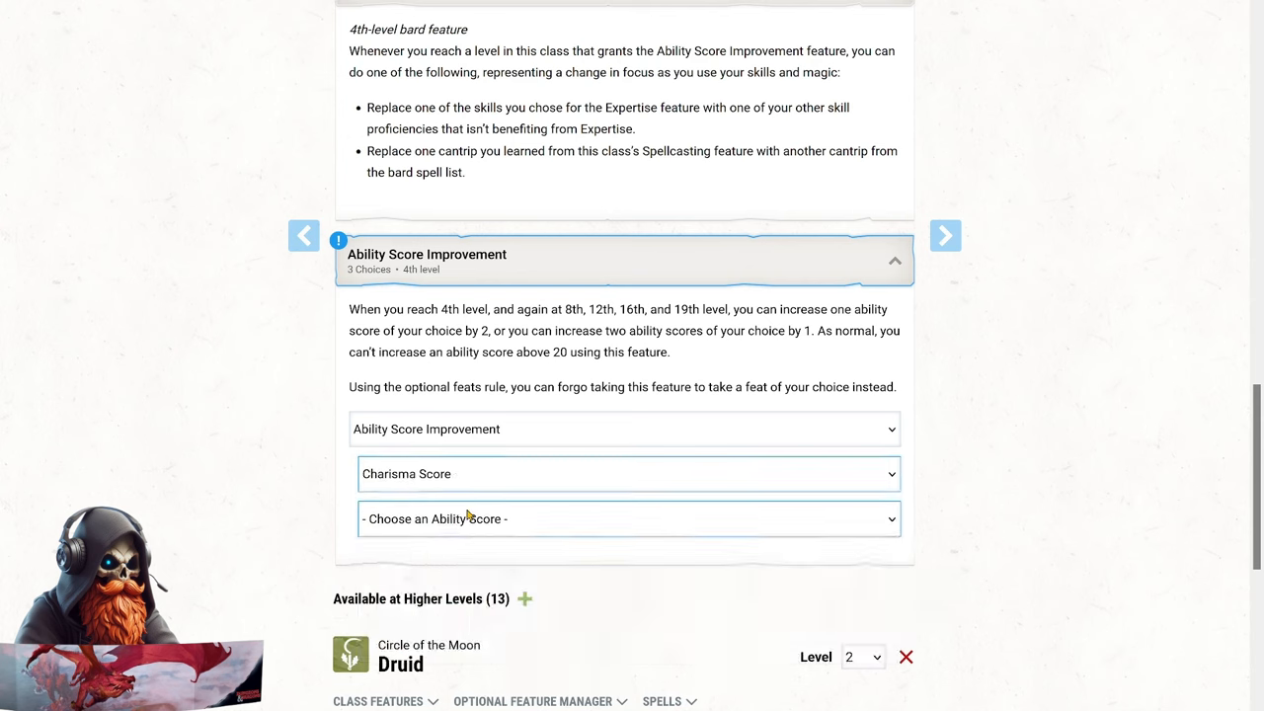
left_click(629, 518)
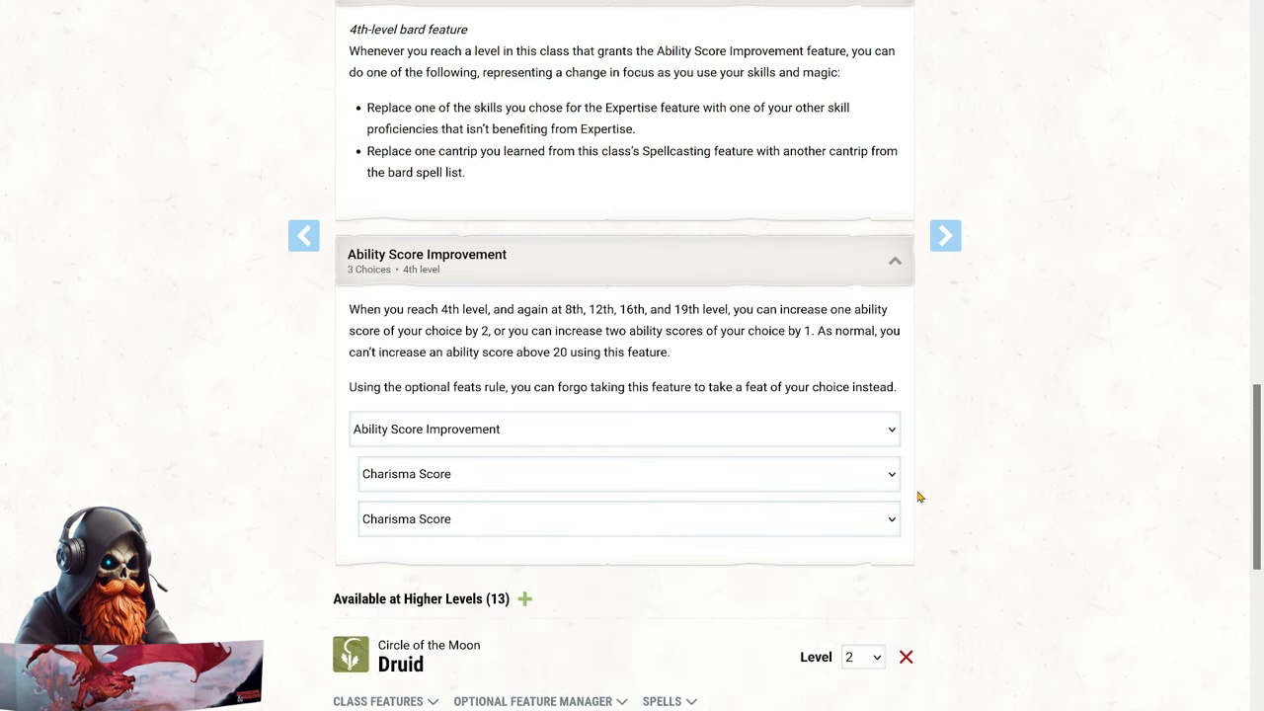
mouse_move(923, 492)
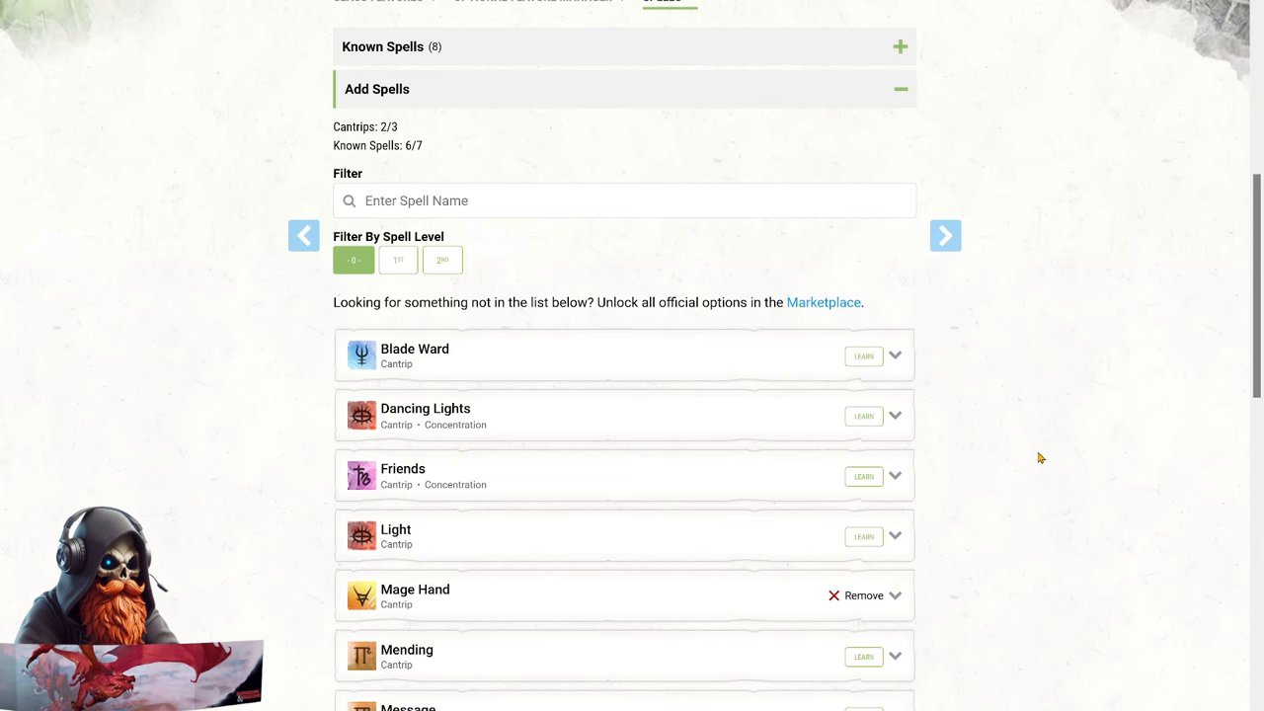
Learn Thunderclap and the 2nd-level Aid, filling the Bard's cantrips and known spells at character level 6.
scroll("down", 3)
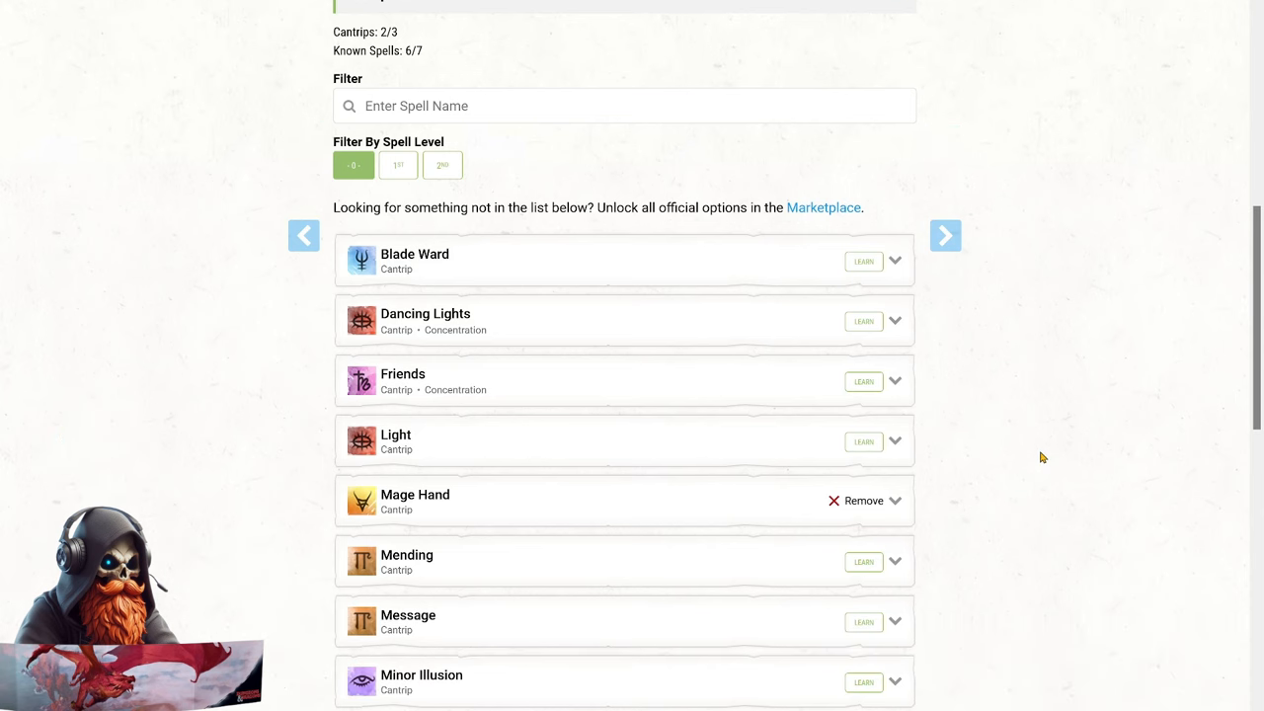
scroll("down", 3)
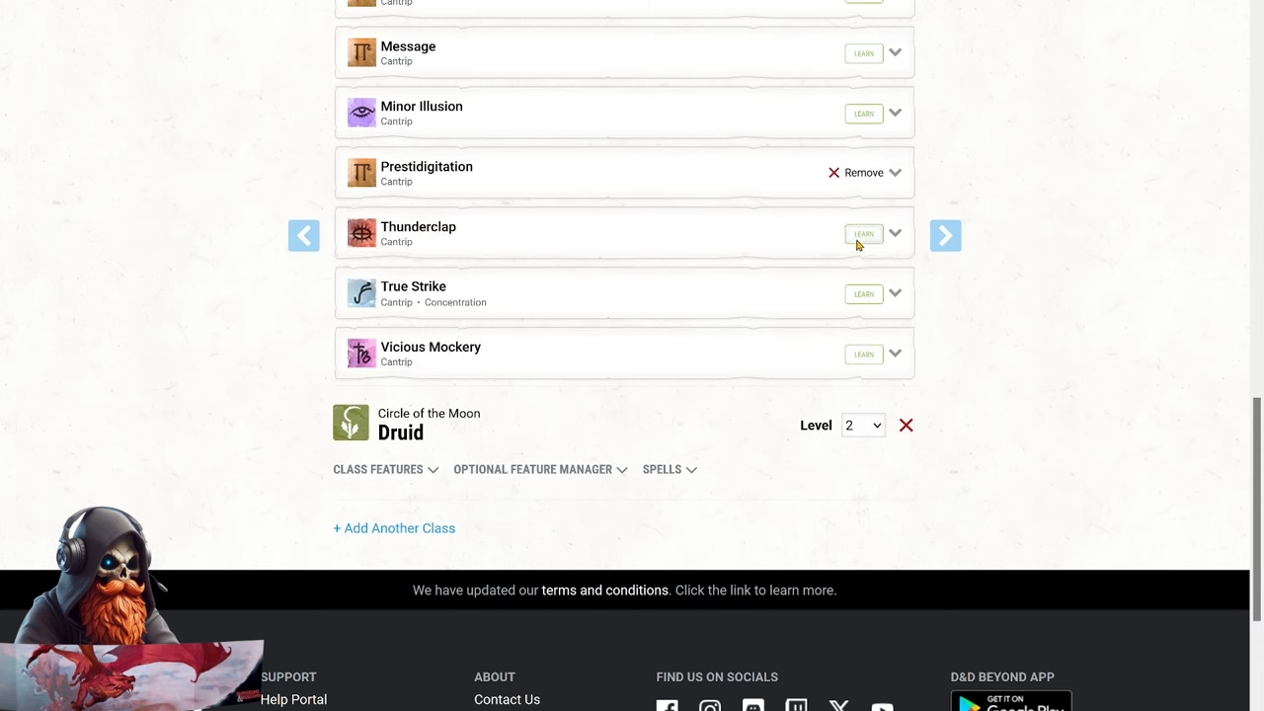
left_click(862, 233)
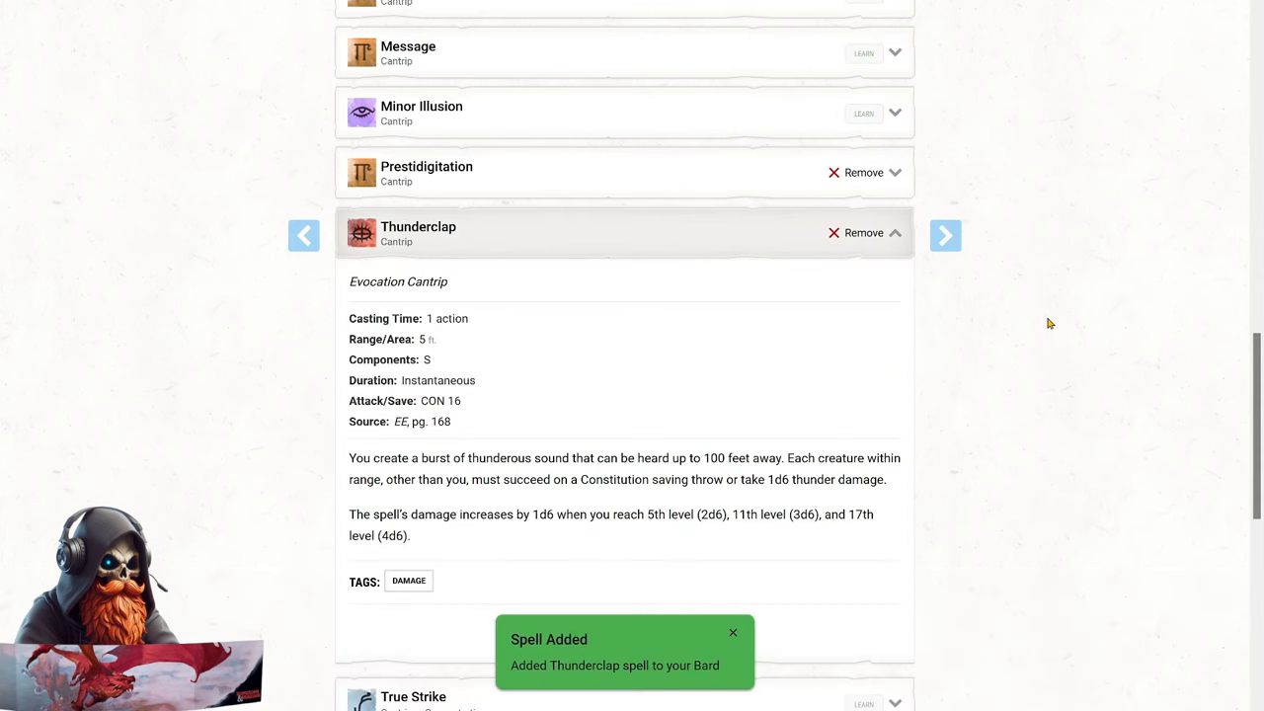
scroll("down", 3)
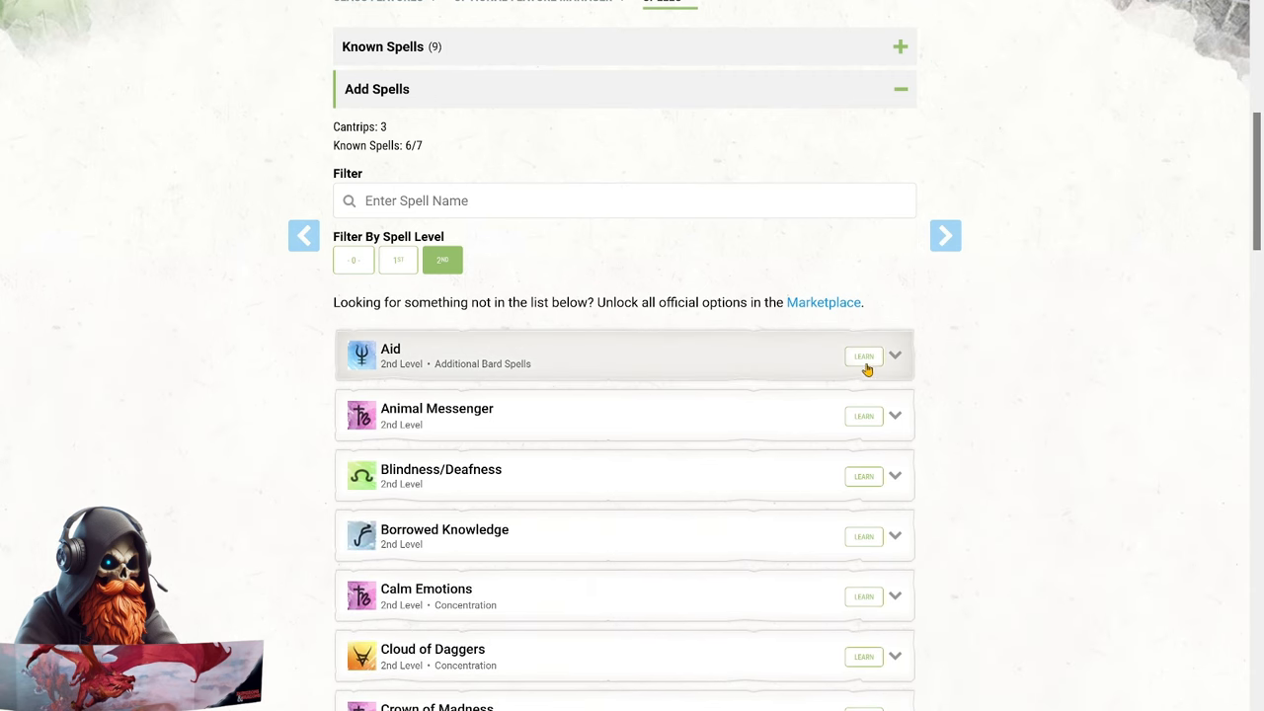
left_click(863, 356)
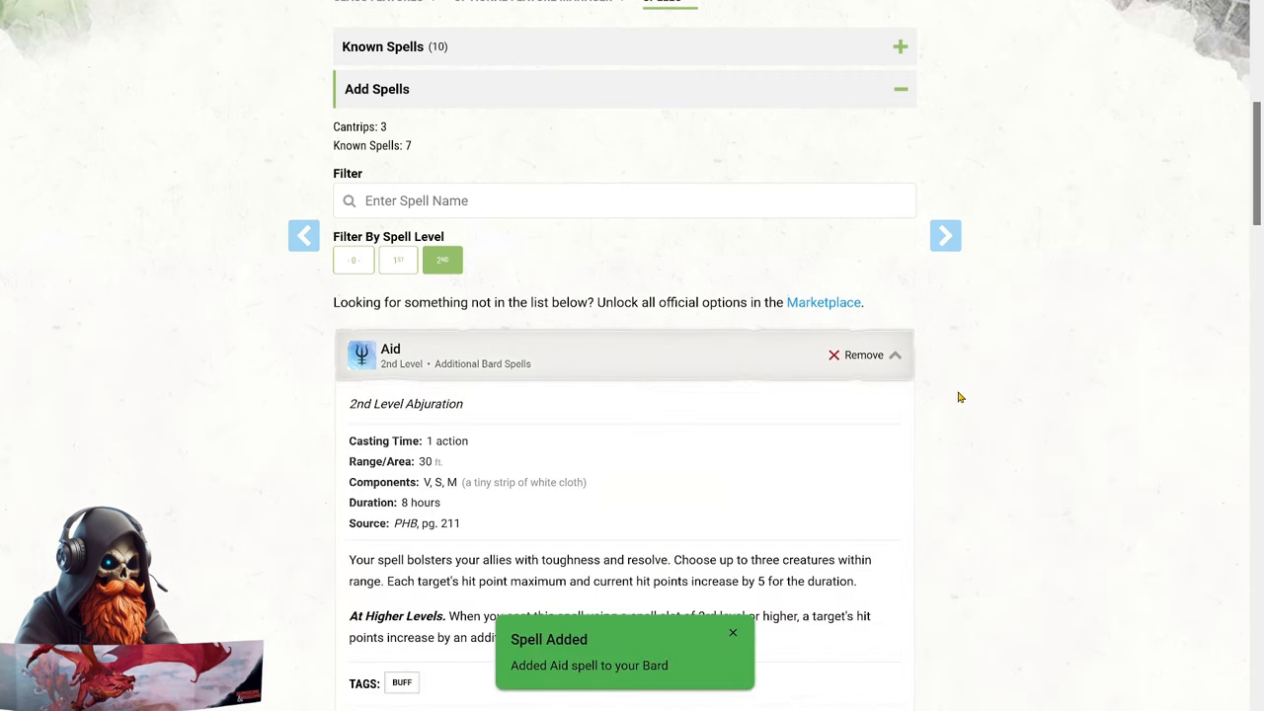
scroll("down", 3)
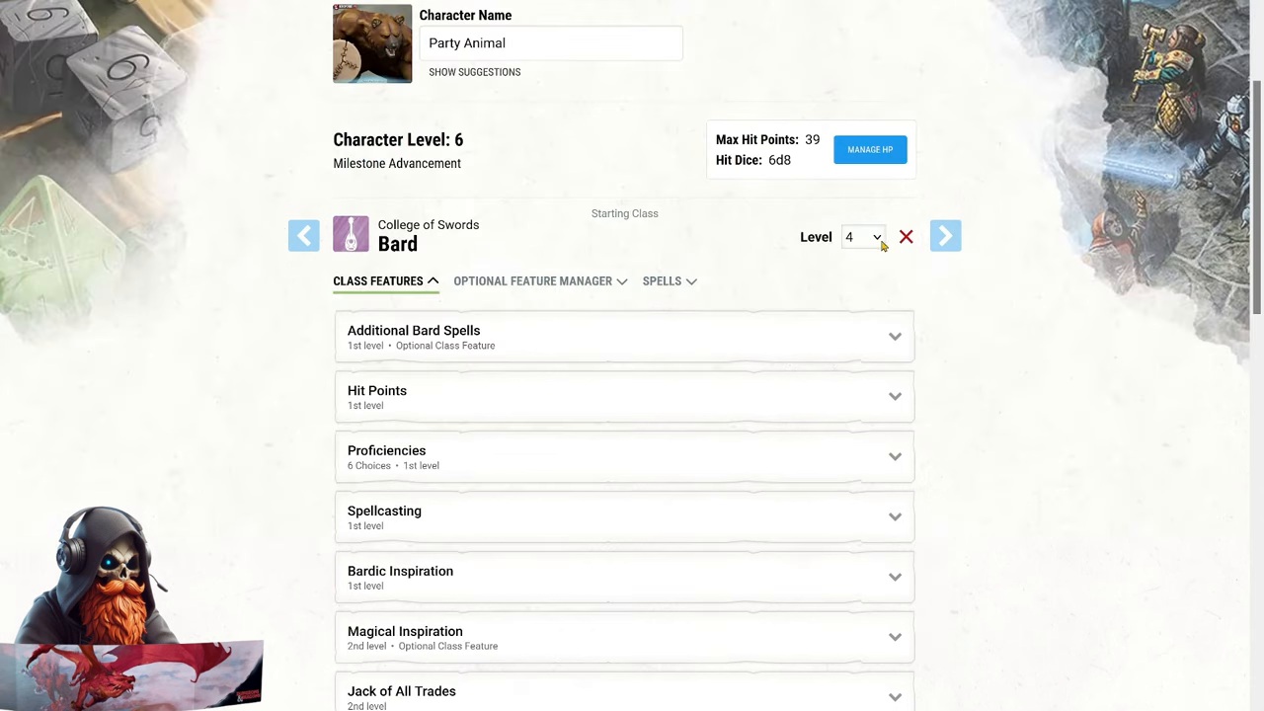
Set the Bard Level dropdown to 5 and scroll to the new Font of Inspiration feature.
left_click(861, 237)
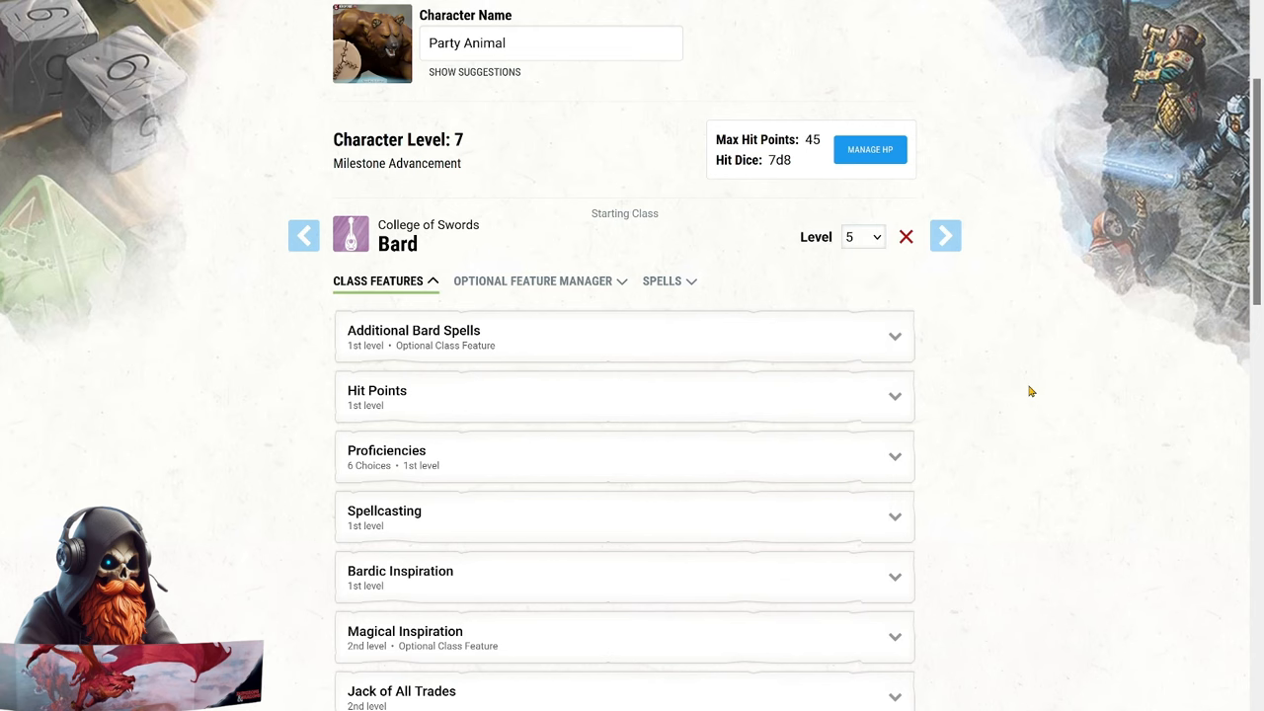
scroll("down", 3)
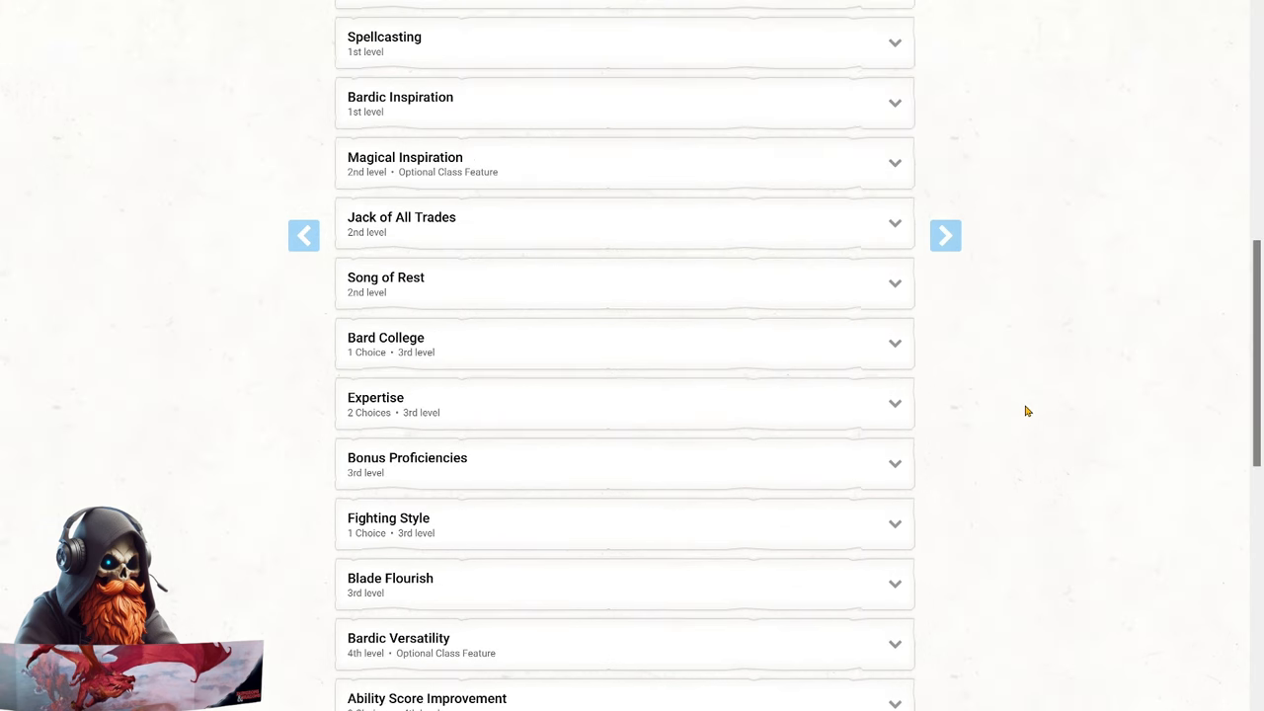
scroll("down", 3)
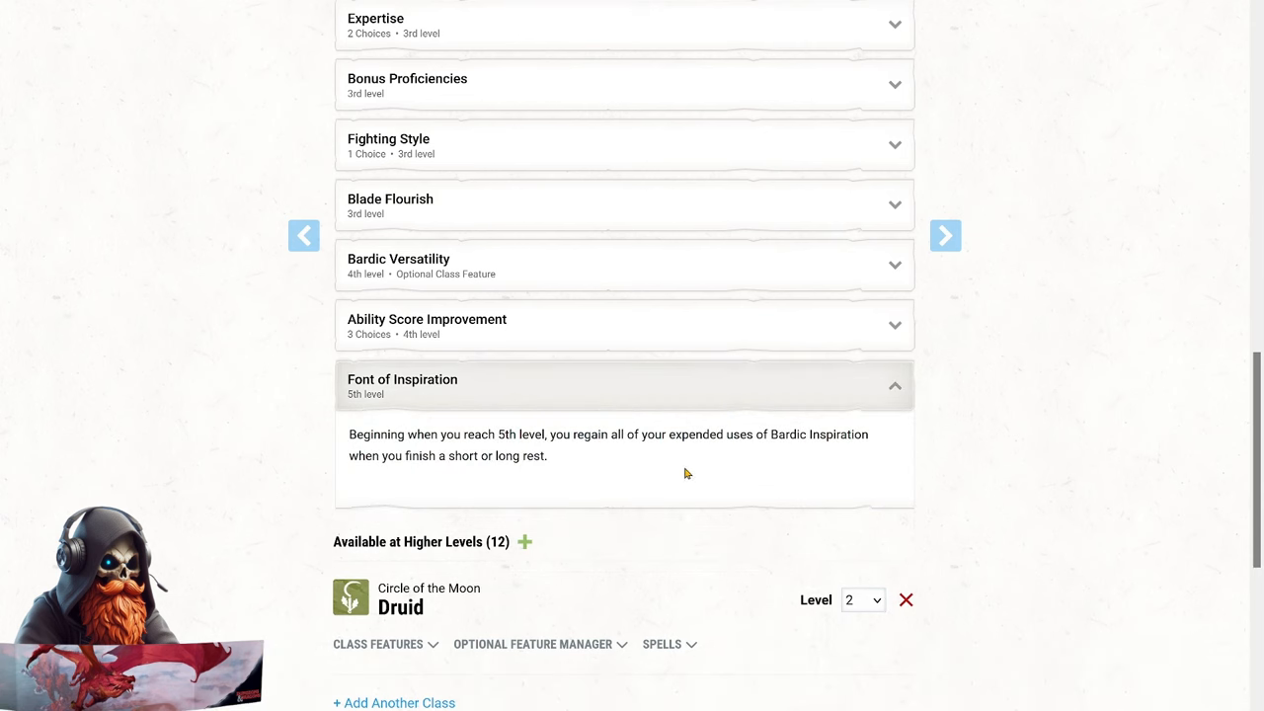
mouse_move(1022, 428)
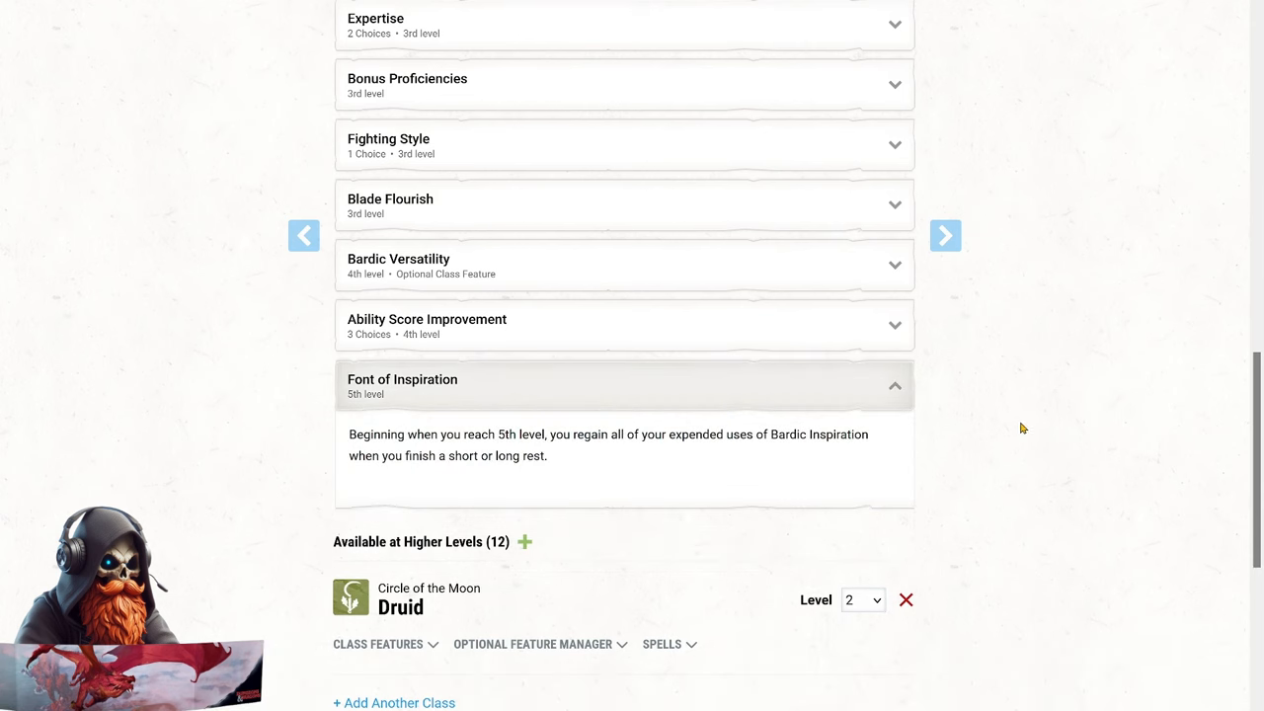
mouse_move(1024, 417)
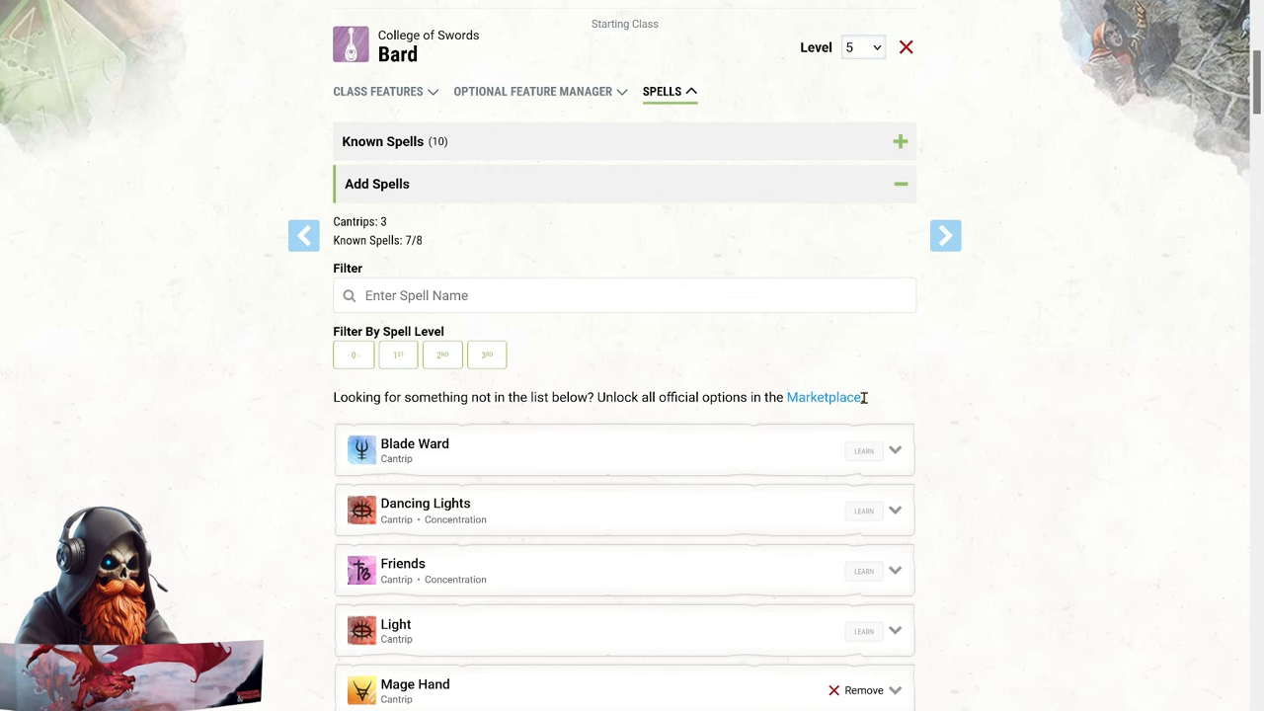
Filter Bard spells to 3rd level, closing Hypnotic Pattern's description while browsing for Motivational Speech.
left_click(486, 354)
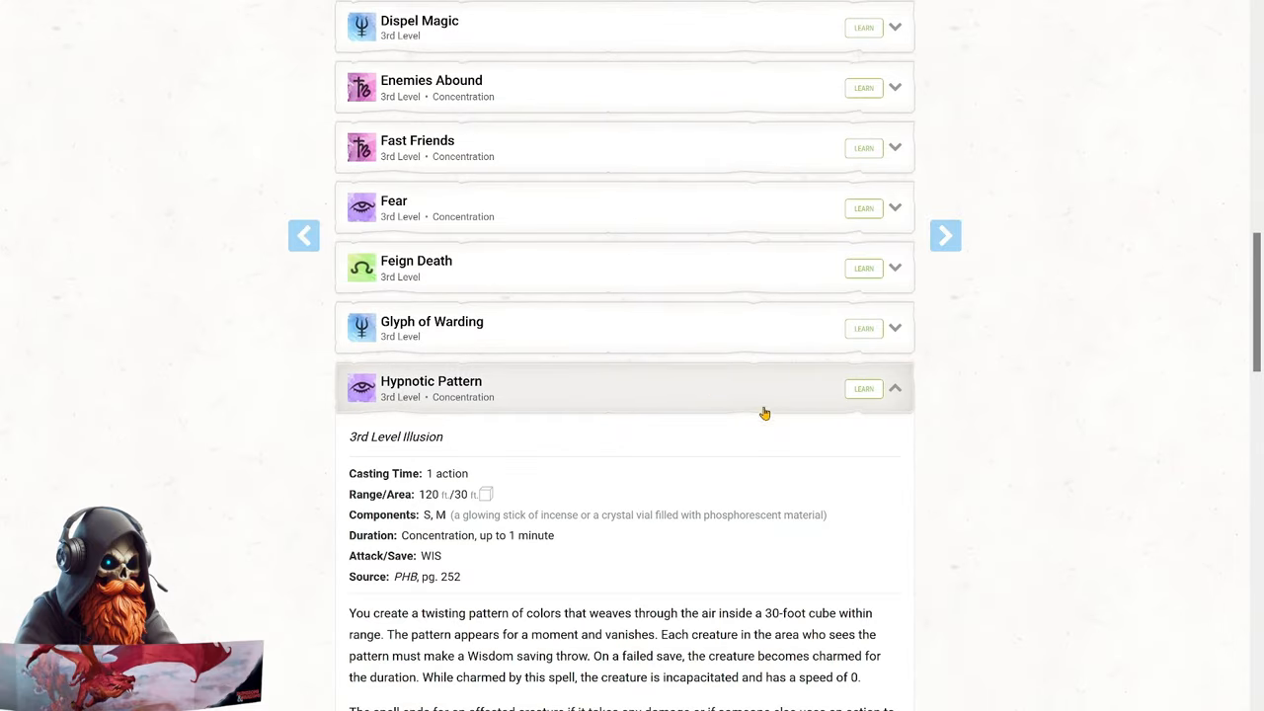
left_click(863, 388)
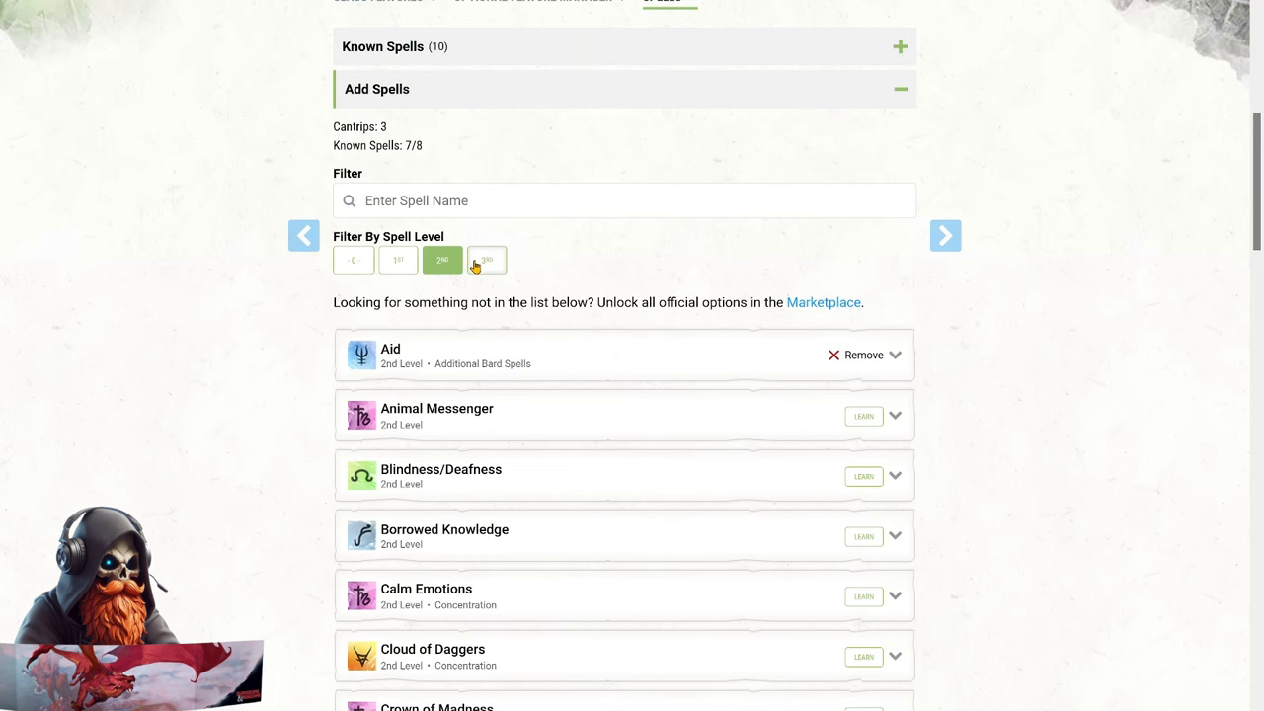
left_click(486, 260)
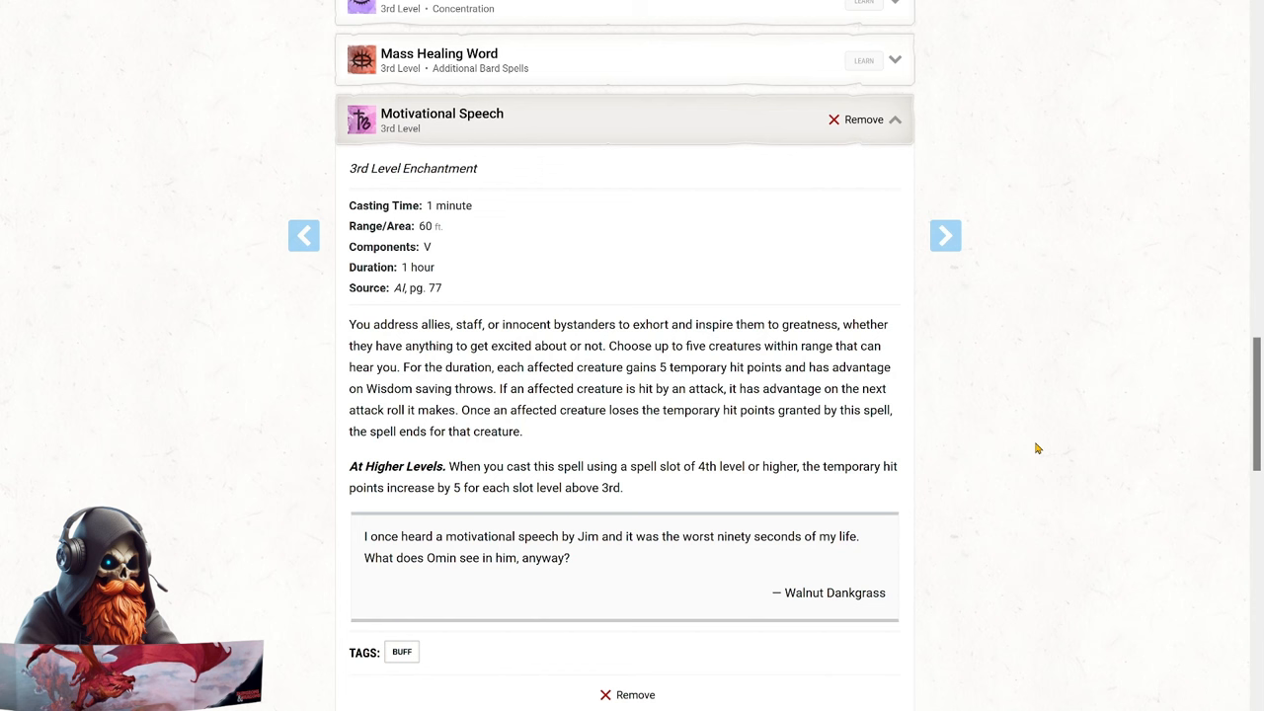
mouse_move(1145, 463)
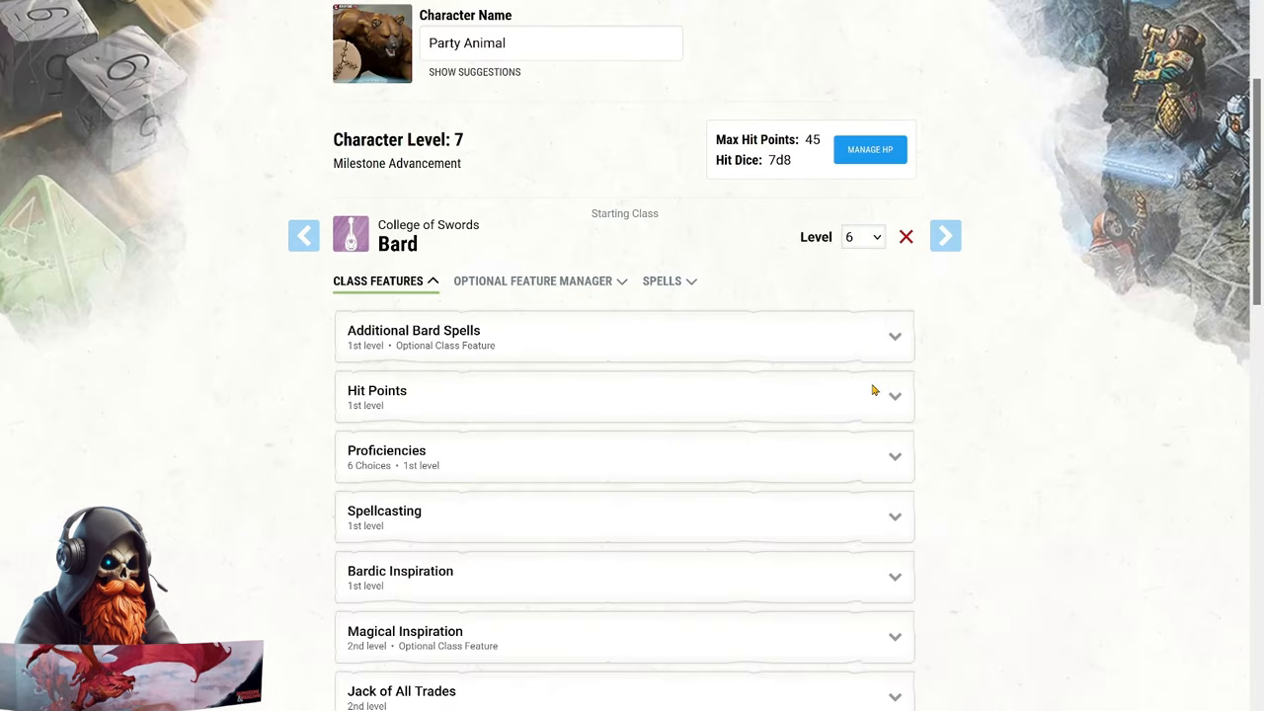
Scroll through the Bard's class features to read Countercharm and Extra Attack.
scroll("down", 3)
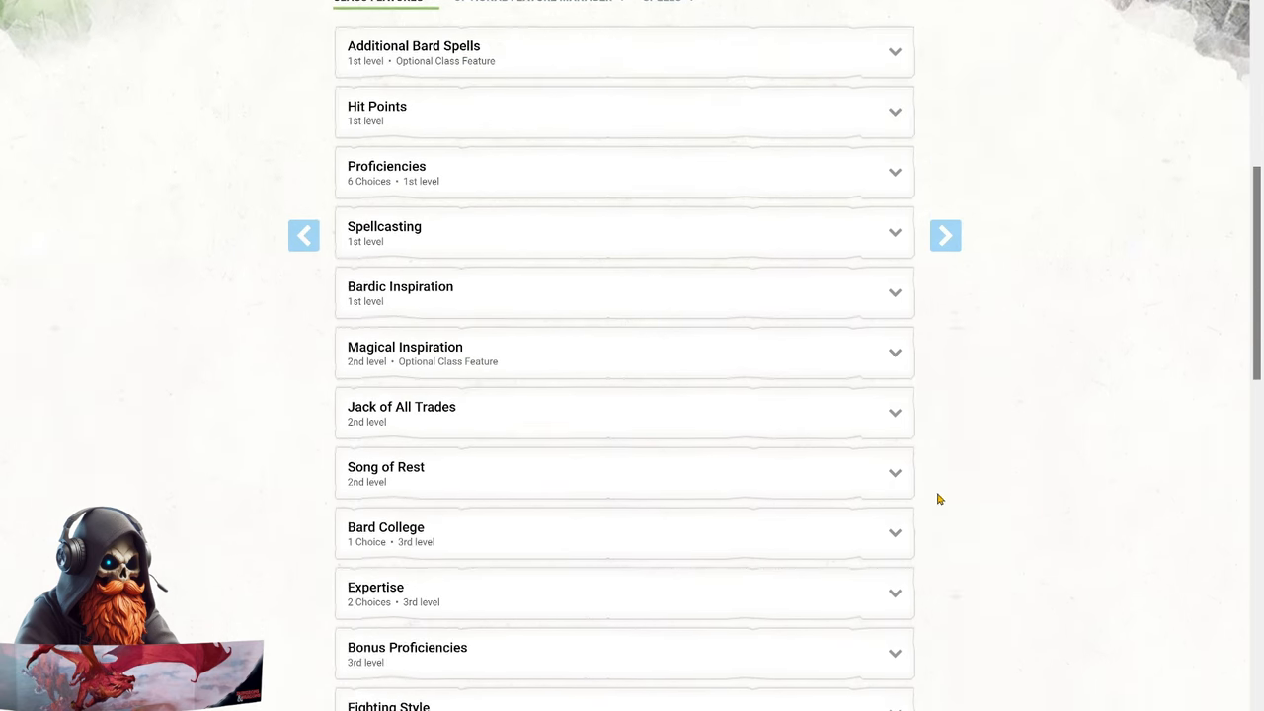
scroll("down", 3)
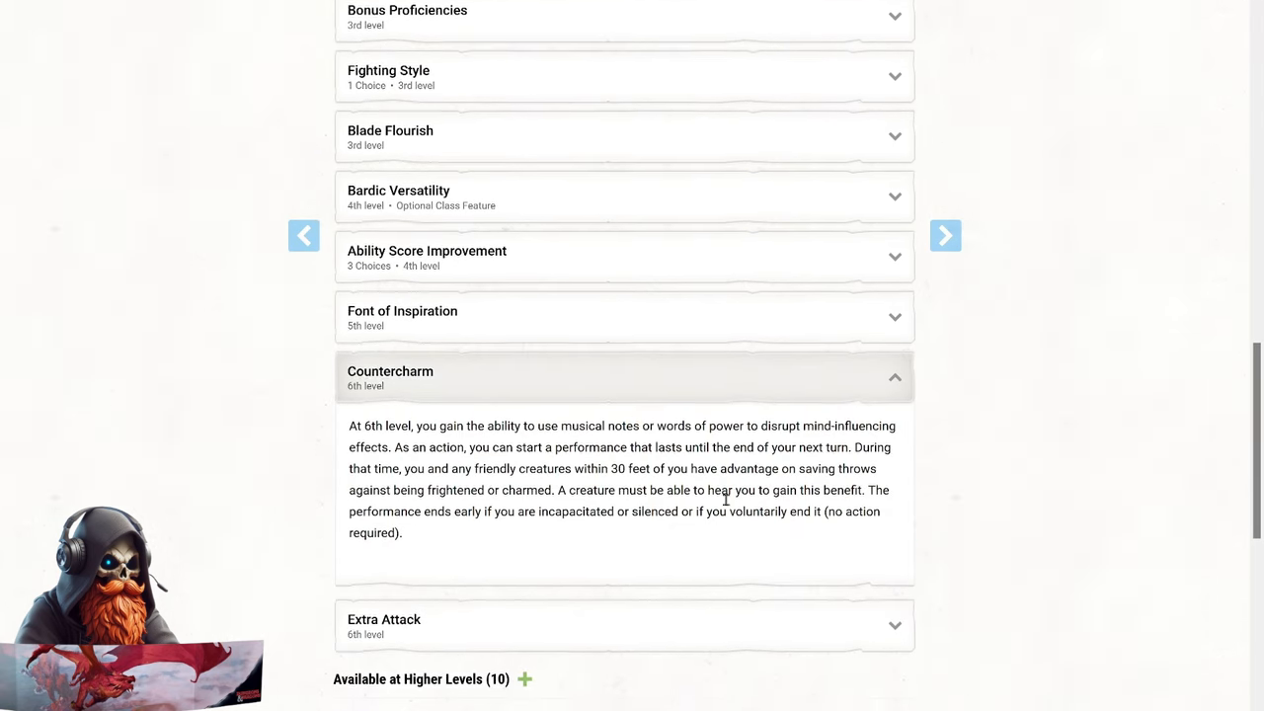
scroll("down", 3)
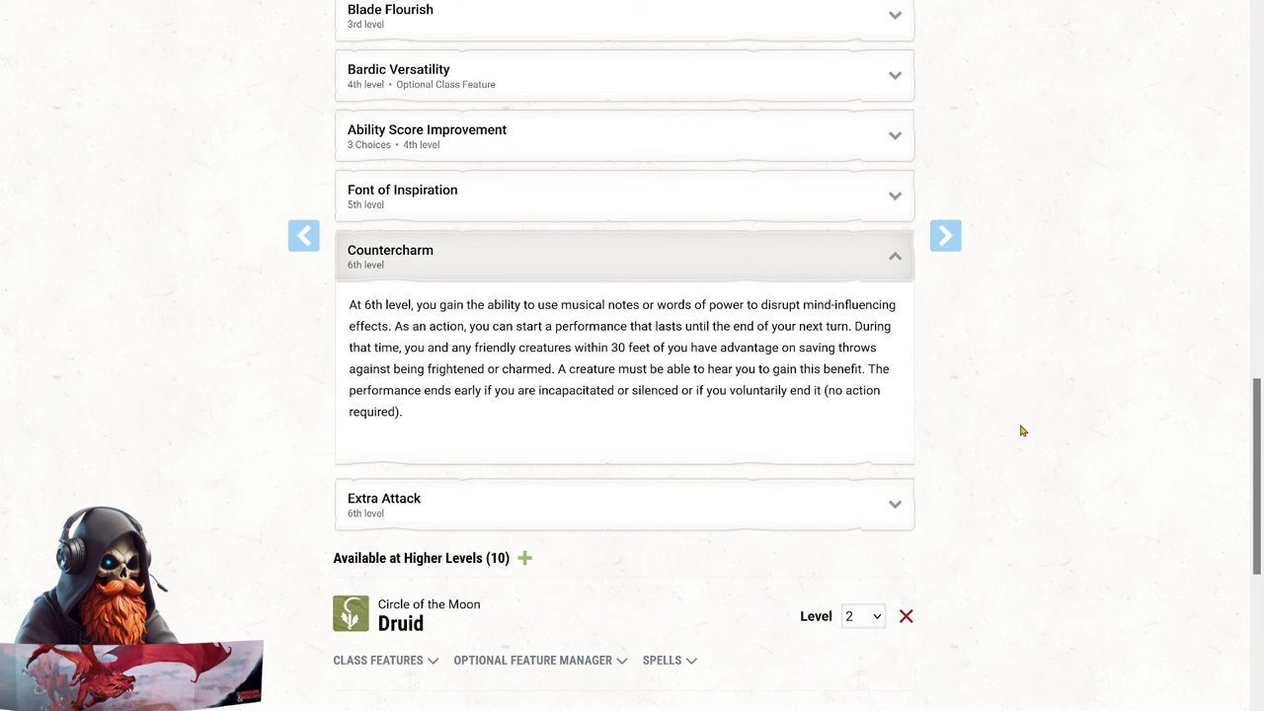
mouse_move(874, 277)
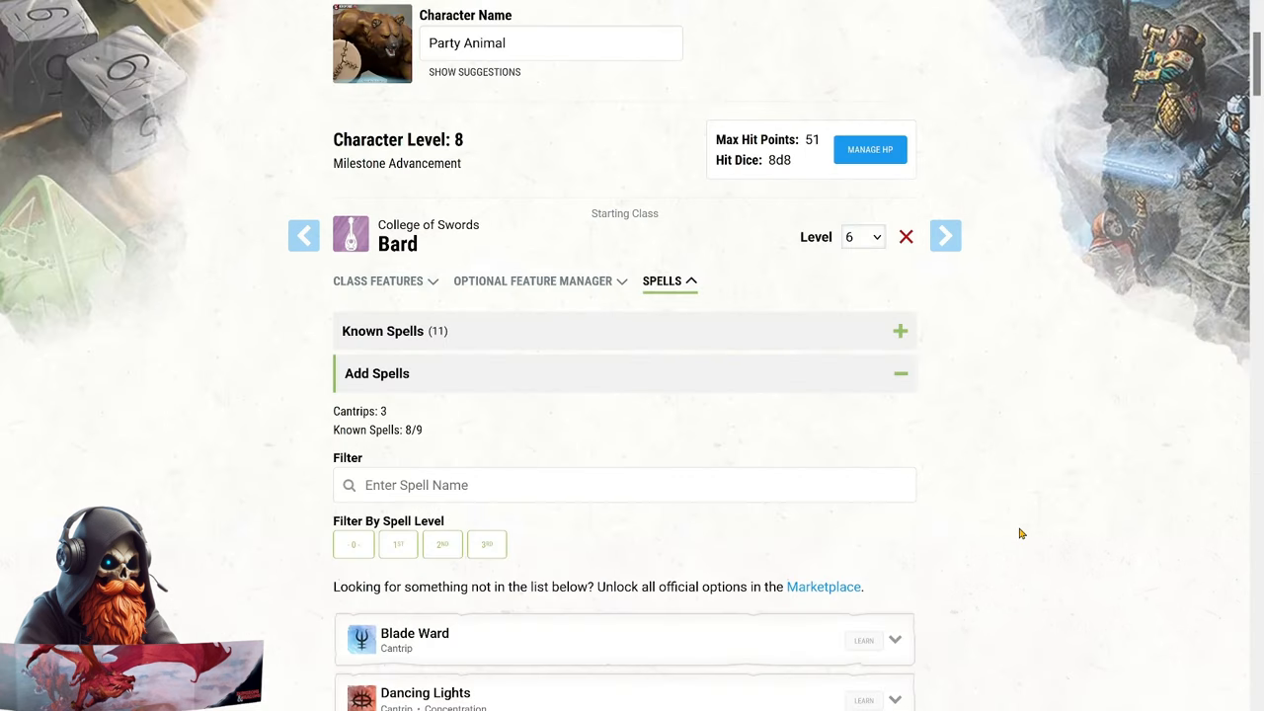
mouse_move(993, 543)
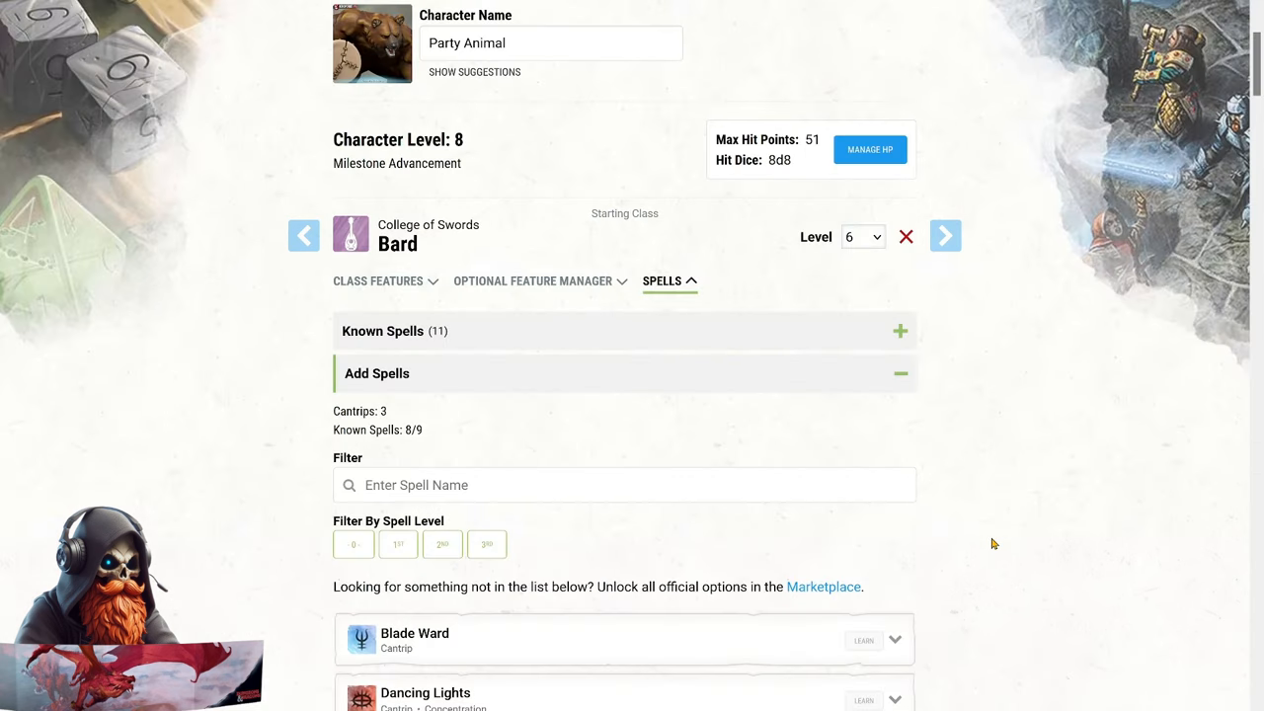
Filter the Bard's spell list to 3rd level and learn Bestow Curse.
scroll("down", 3)
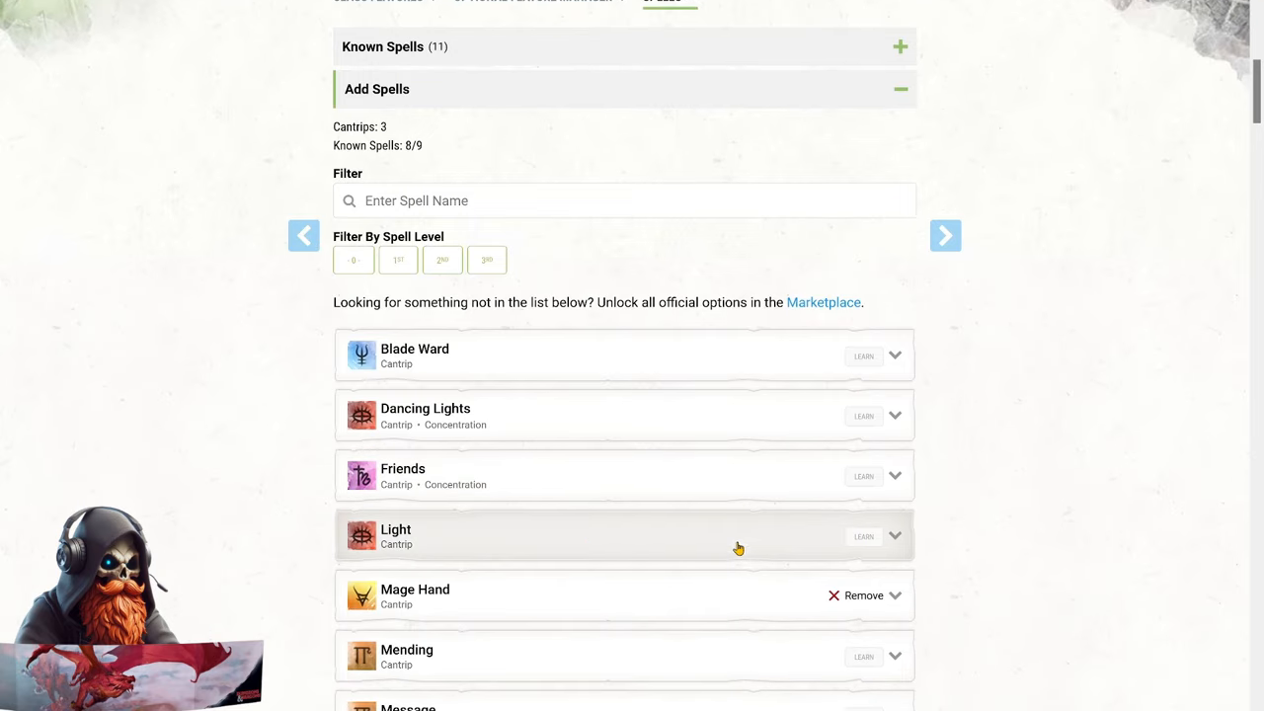
left_click(486, 260)
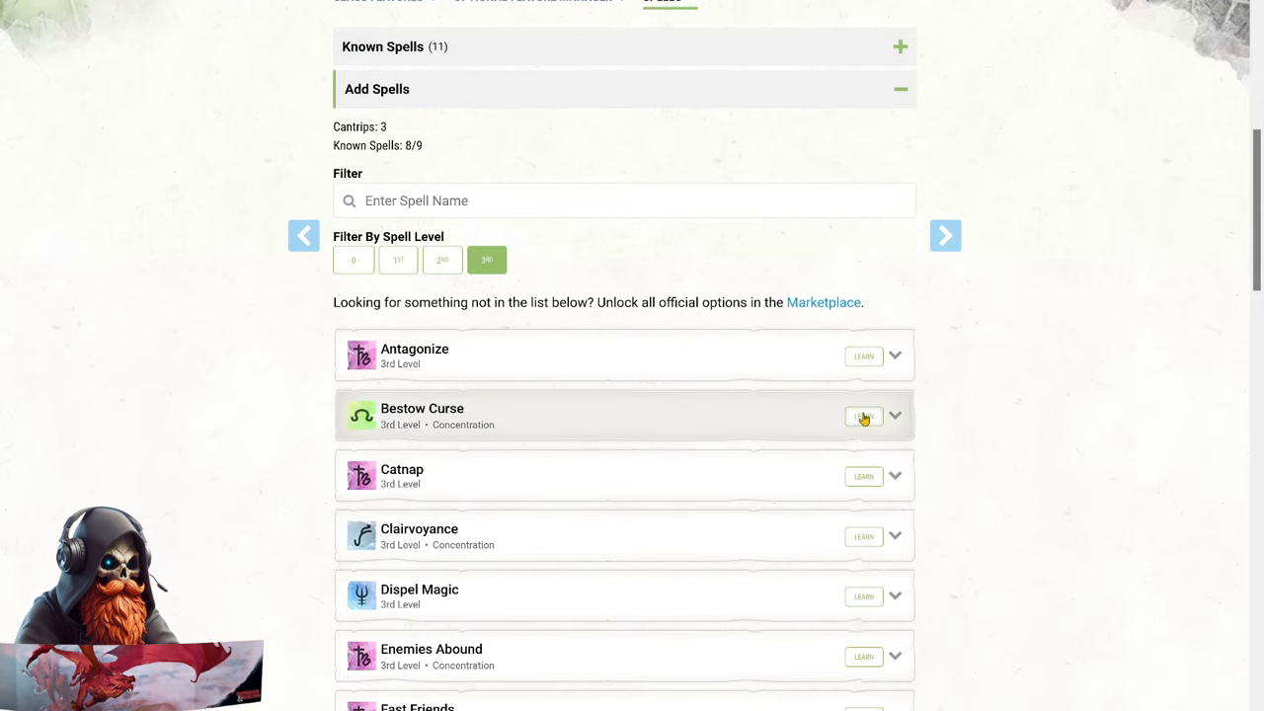
left_click(863, 416)
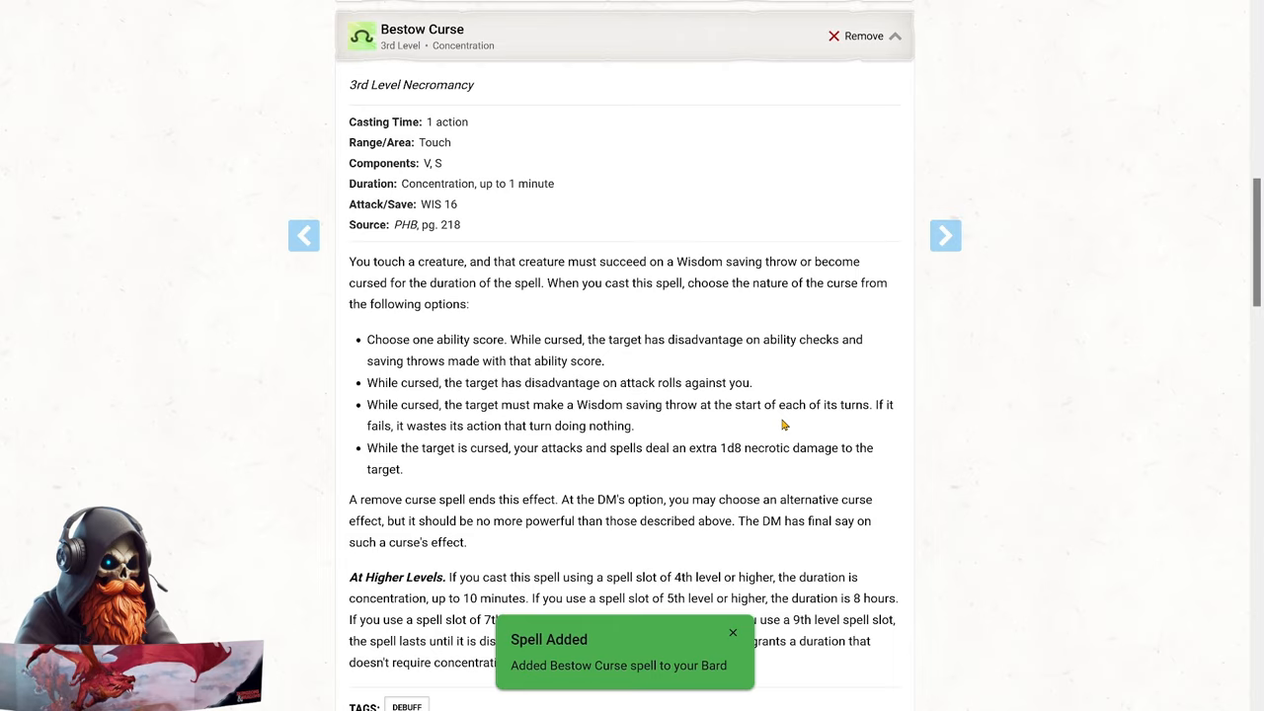
scroll("down", 3)
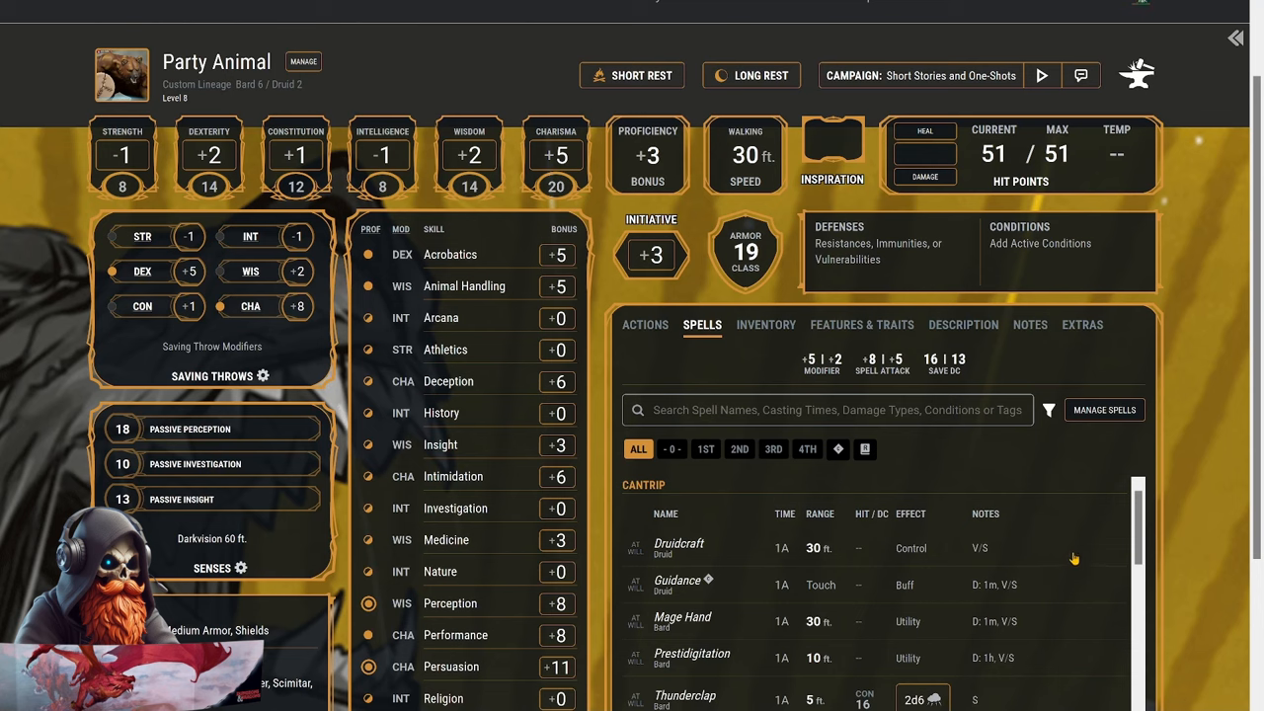
mouse_move(1076, 553)
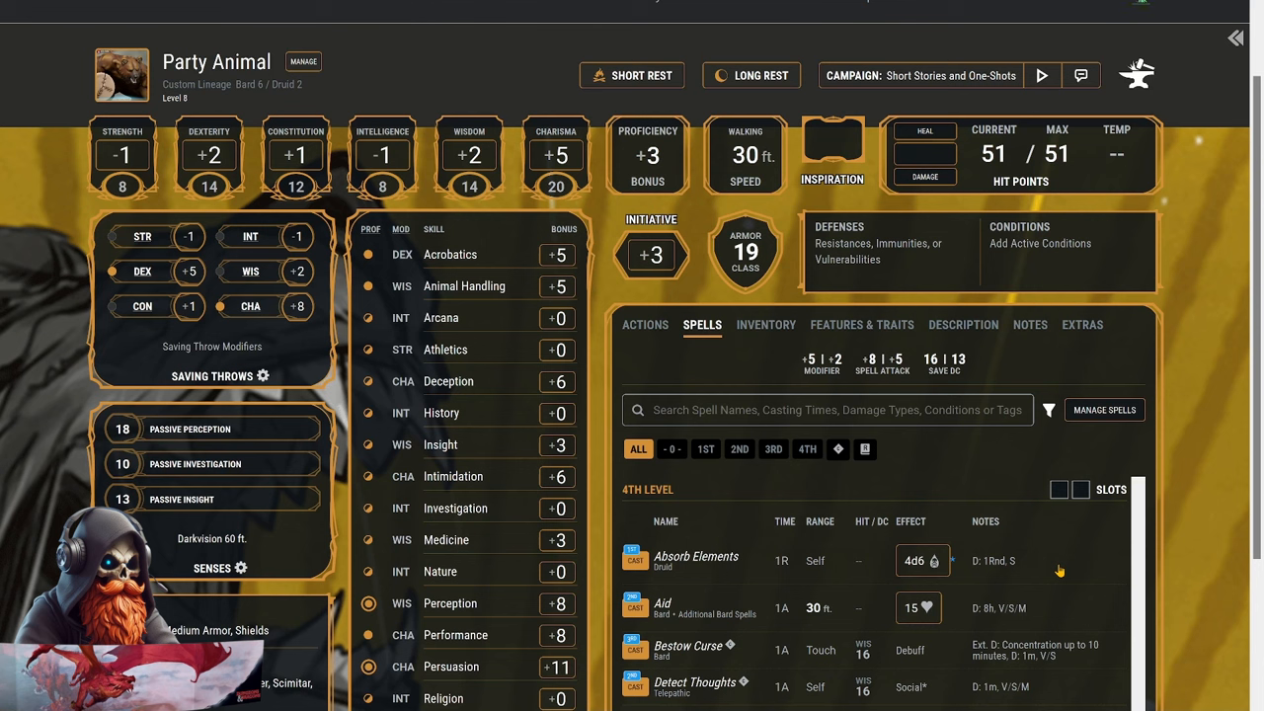
mouse_move(768, 331)
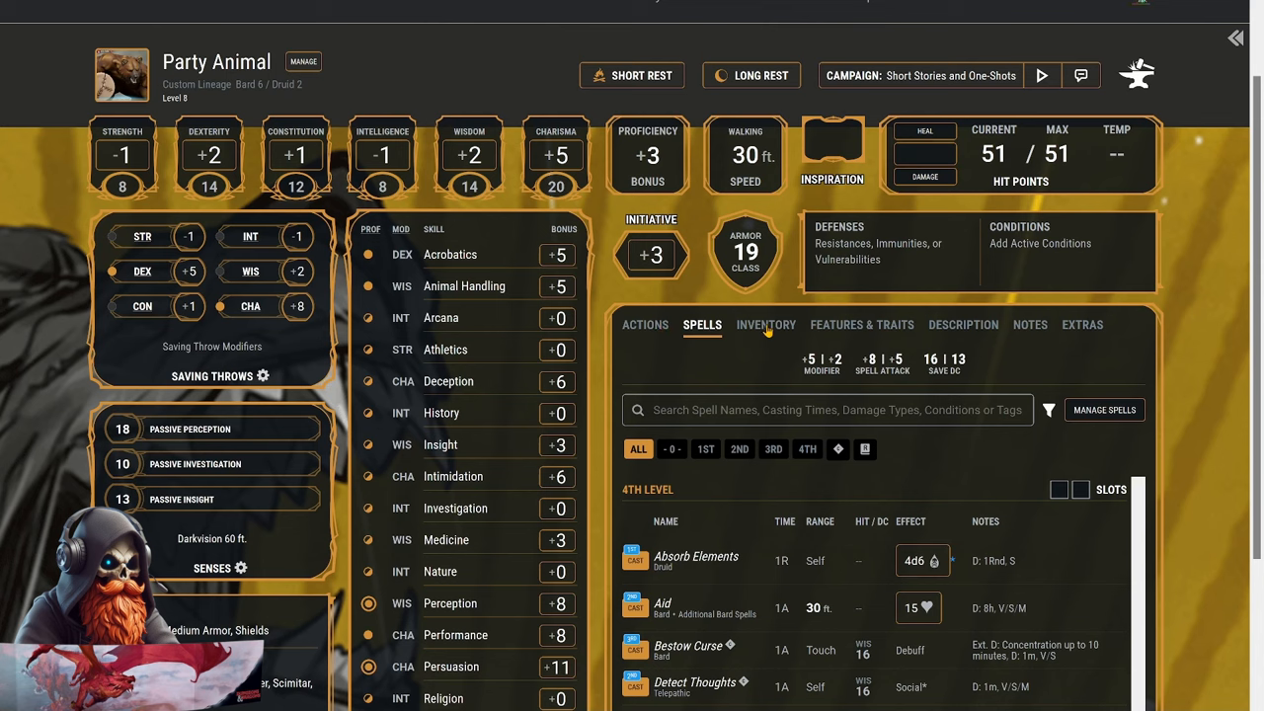
View Party Animal's inventory, then its attacks and actions list.
left_click(765, 324)
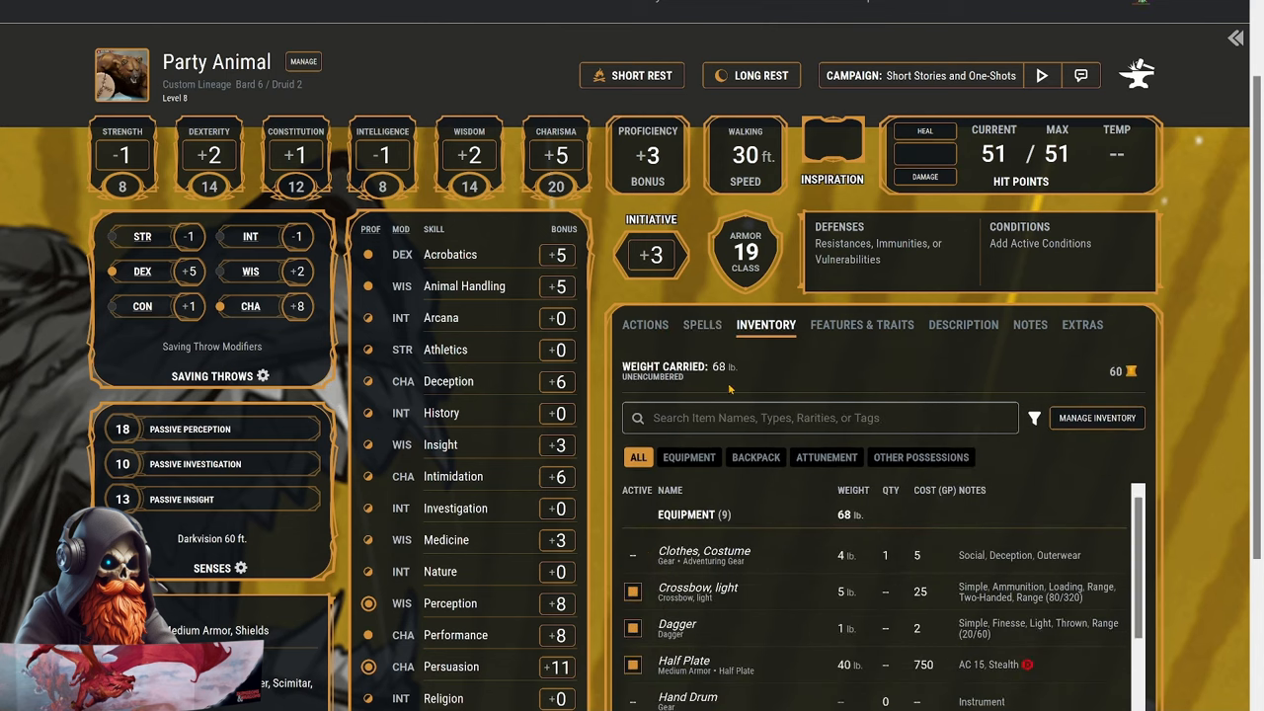
left_click(643, 324)
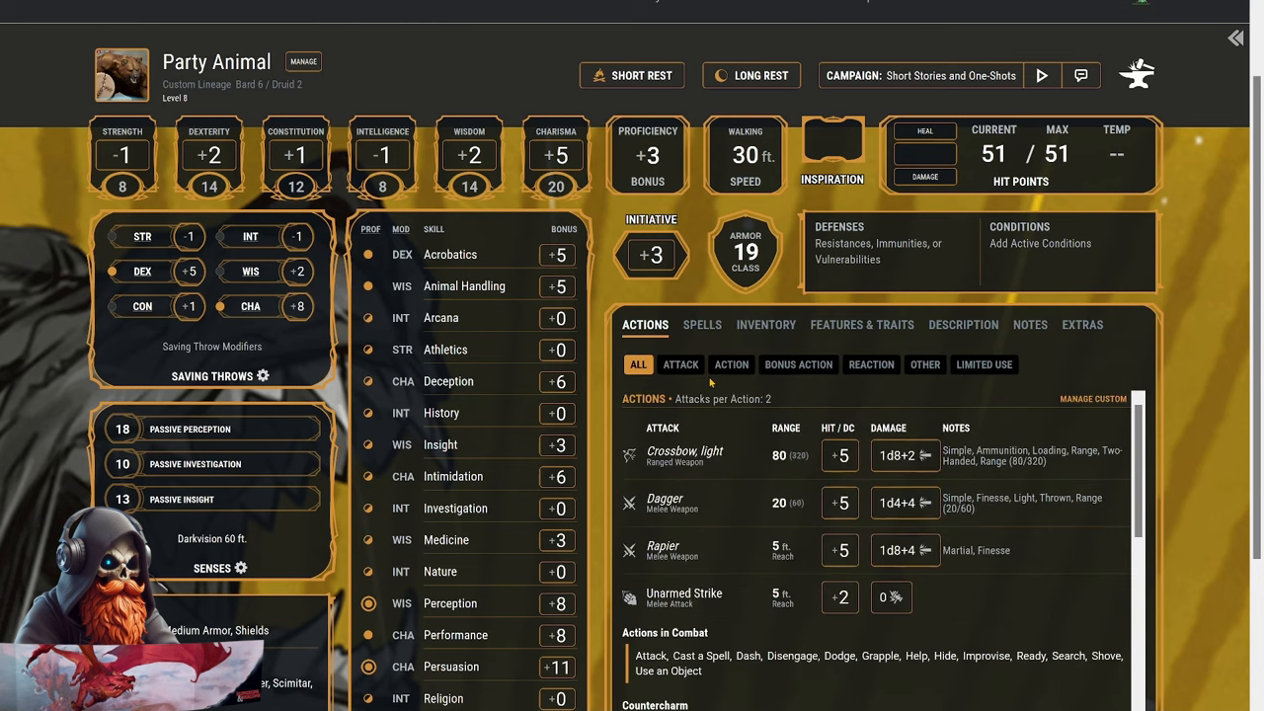